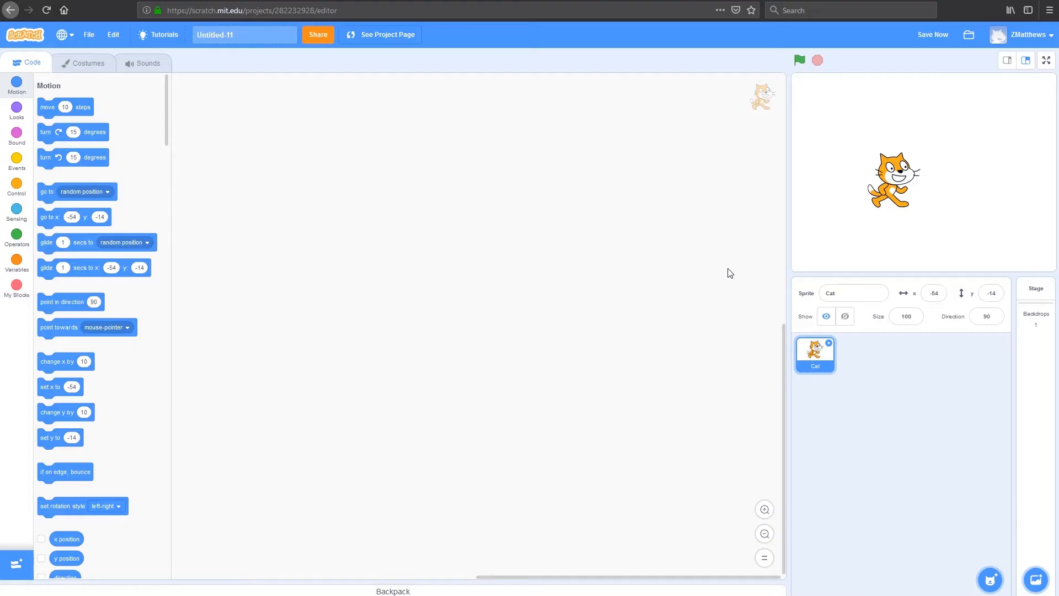
{"action": "mouse_move", "coordinate": [919, 285]}
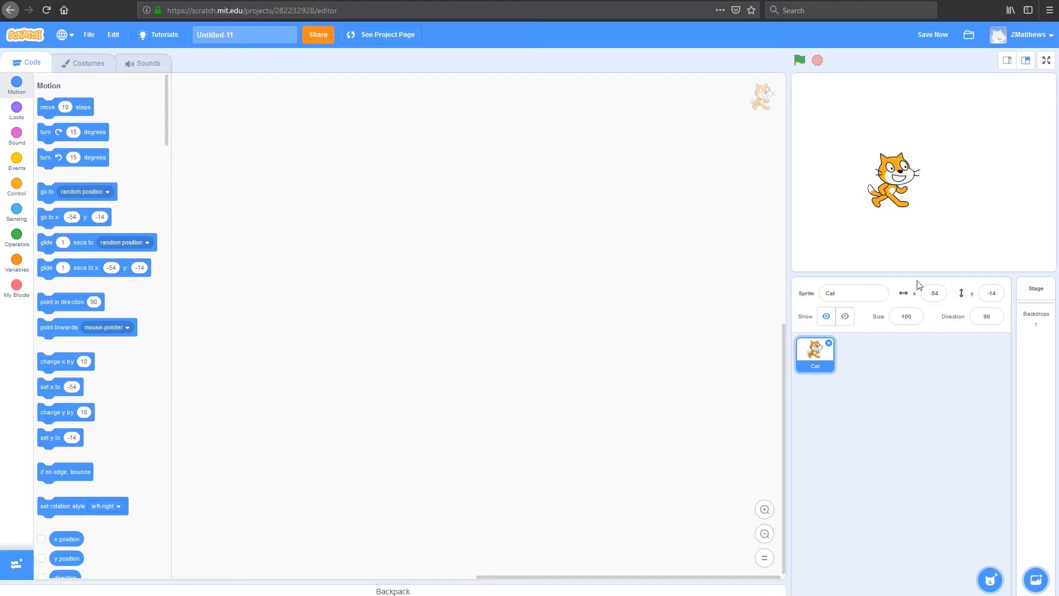
- Select the Stage as the active target instead of the Cat sprite
{"action": "left_click", "coordinate": [1036, 301]}
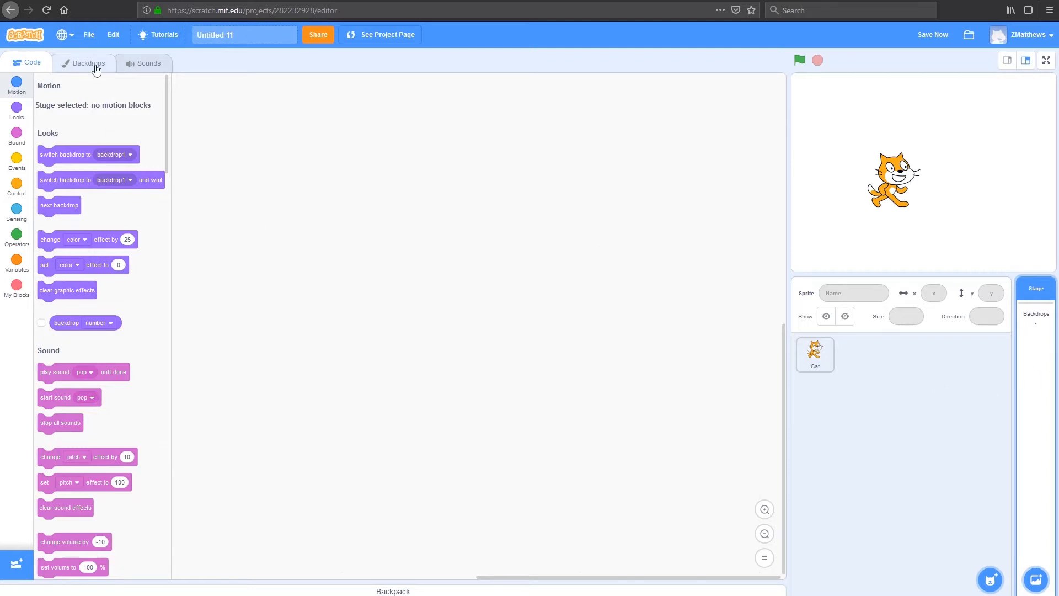
- In the backdrop editor, set the fill to a radial gradient from darker green to aqua-green
{"action": "left_click", "coordinate": [86, 63]}
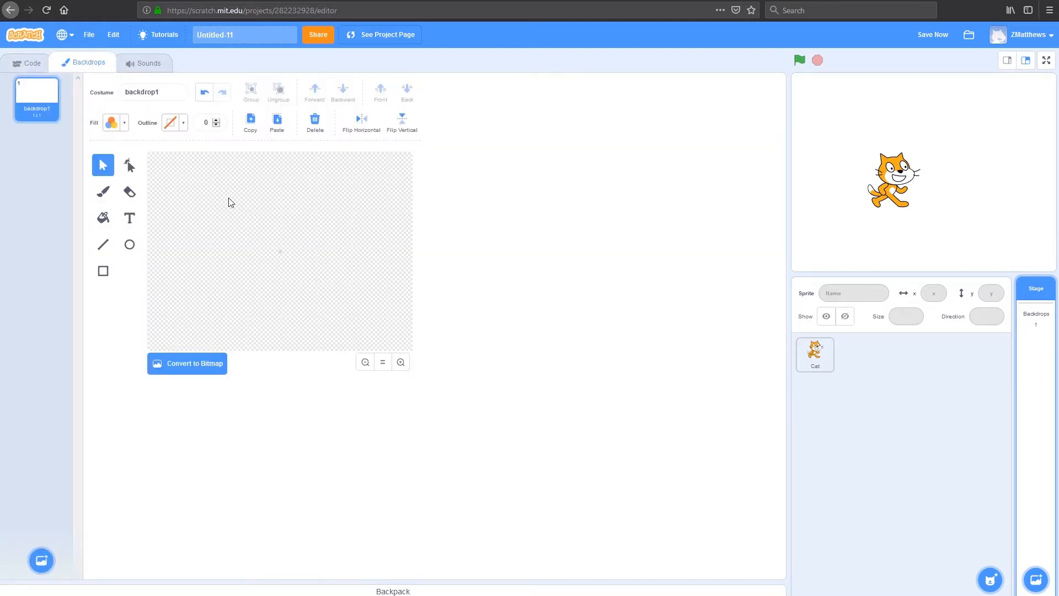
{"action": "left_click", "coordinate": [112, 122]}
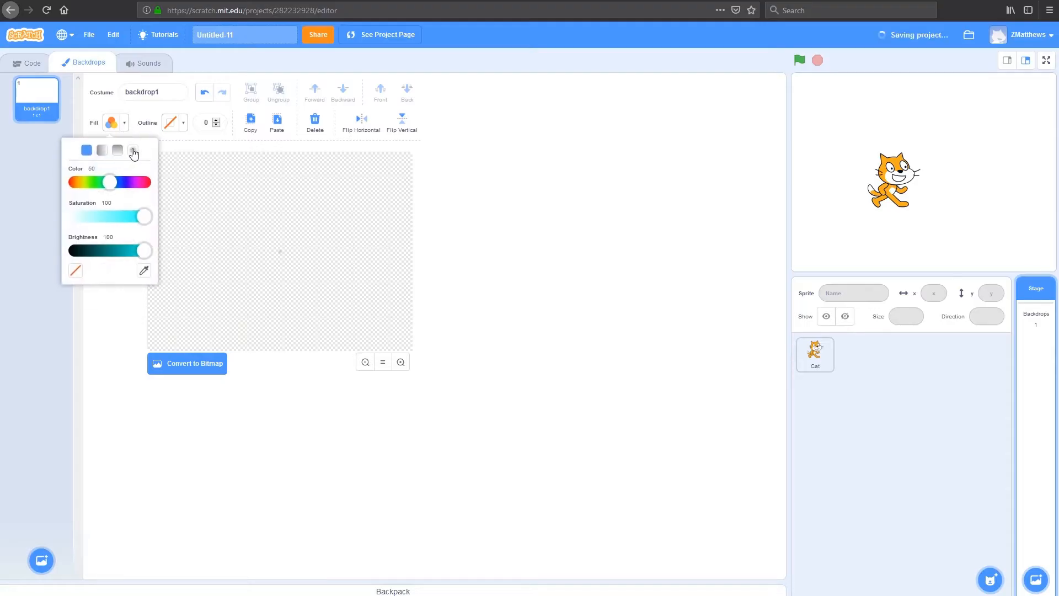
{"action": "left_click", "coordinate": [132, 150]}
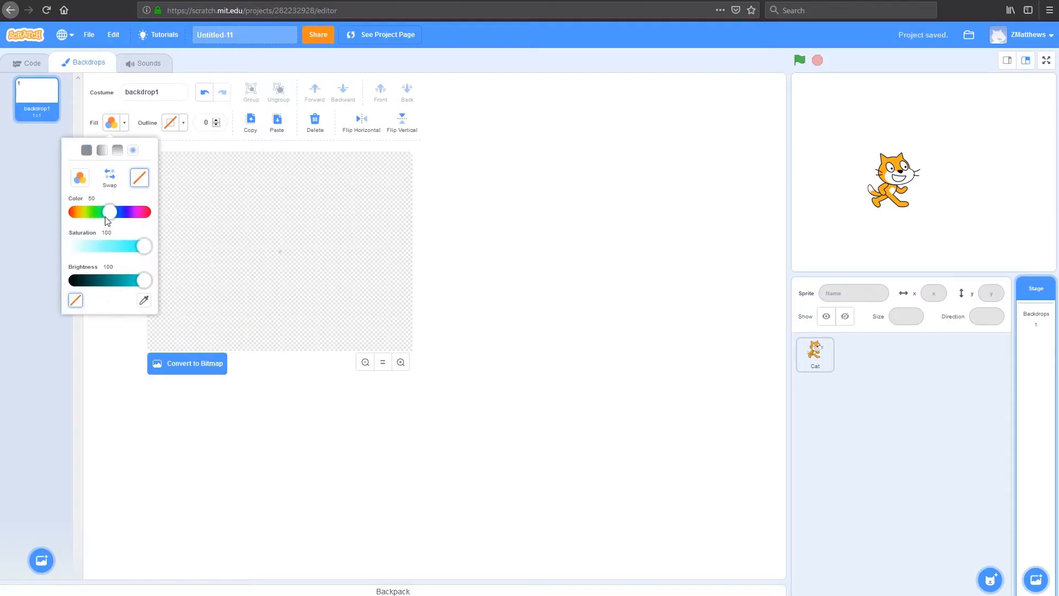
{"action": "left_click_drag", "start_coordinate": [111, 212], "coordinate": [95, 212]}
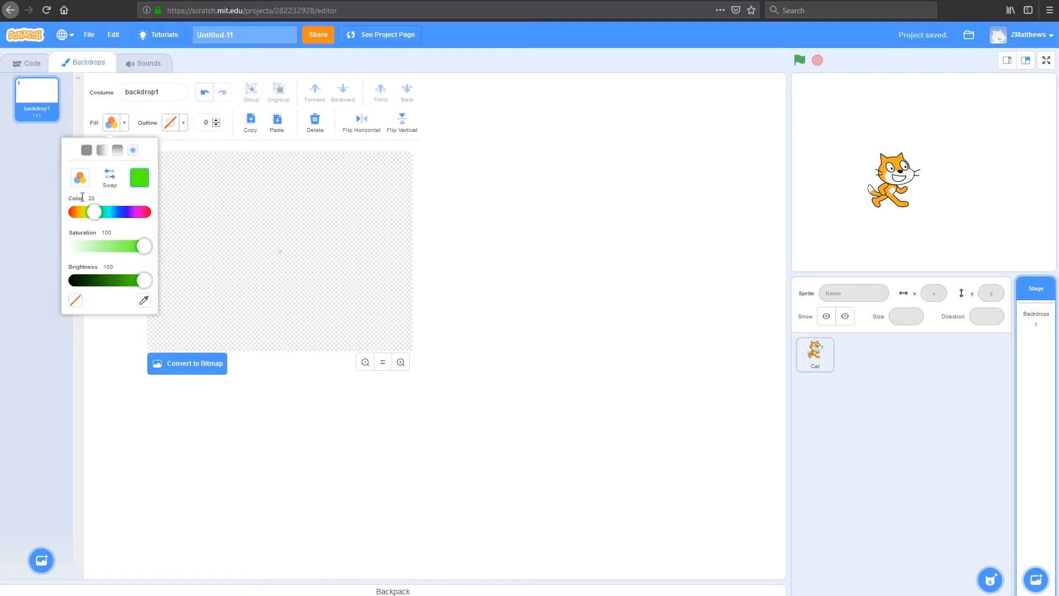
{"action": "left_click_drag", "start_coordinate": [95, 212], "coordinate": [110, 212]}
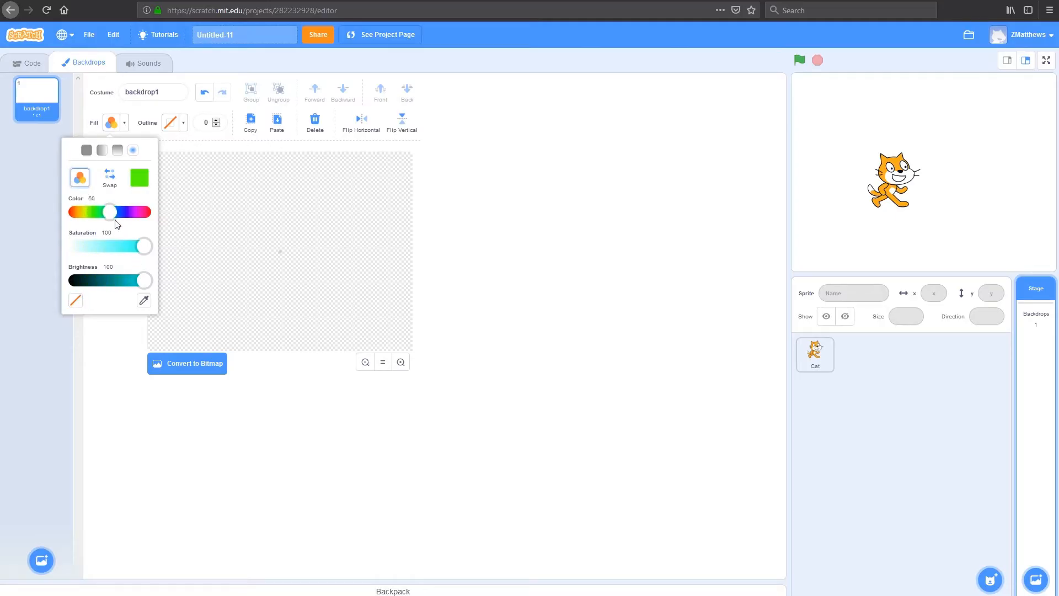
{"action": "left_click_drag", "start_coordinate": [113, 212], "coordinate": [106, 212]}
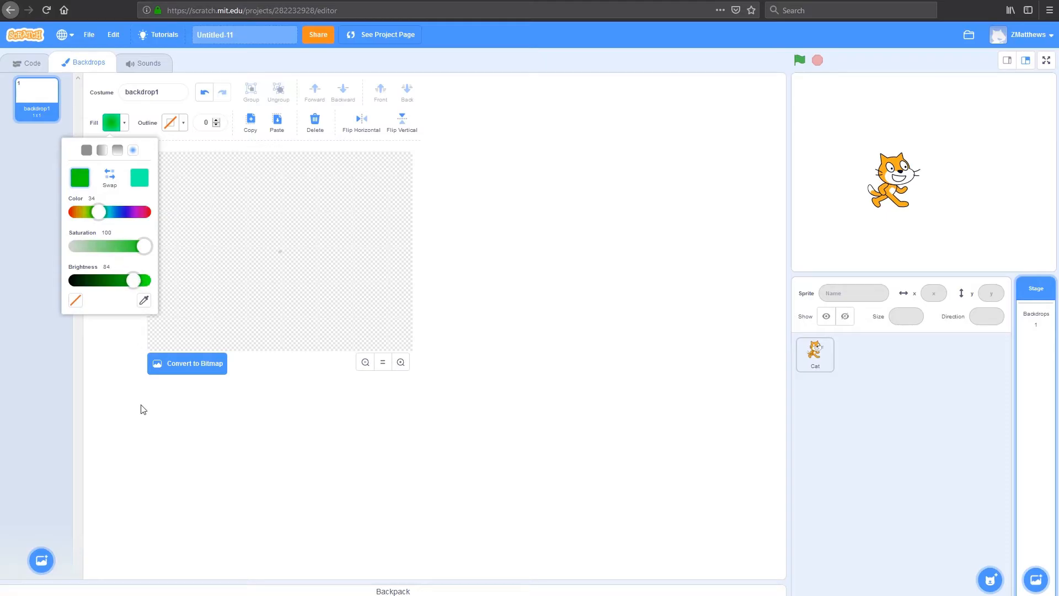
{"action": "left_click", "coordinate": [159, 408]}
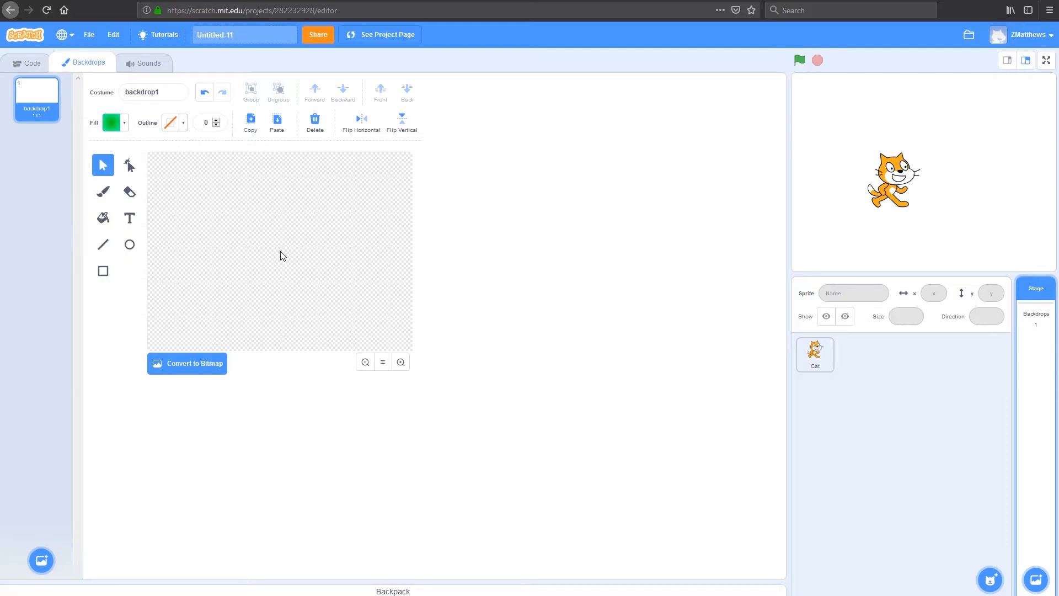
- Fill the whole backdrop canvas with the gradient, converting to bitmap and back to vector
{"action": "left_click", "coordinate": [102, 217]}
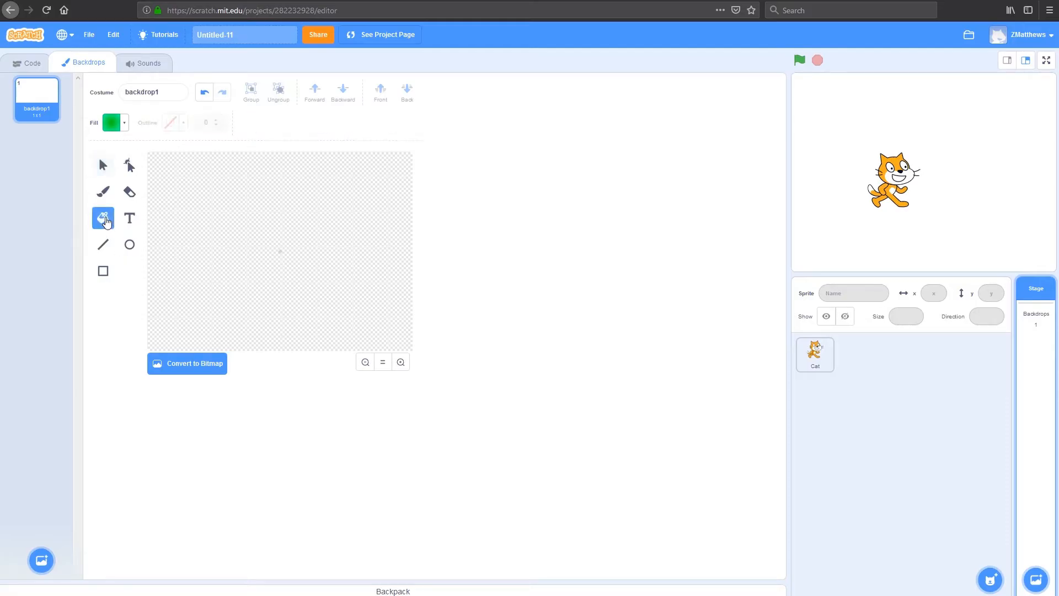
{"action": "mouse_move", "coordinate": [281, 256]}
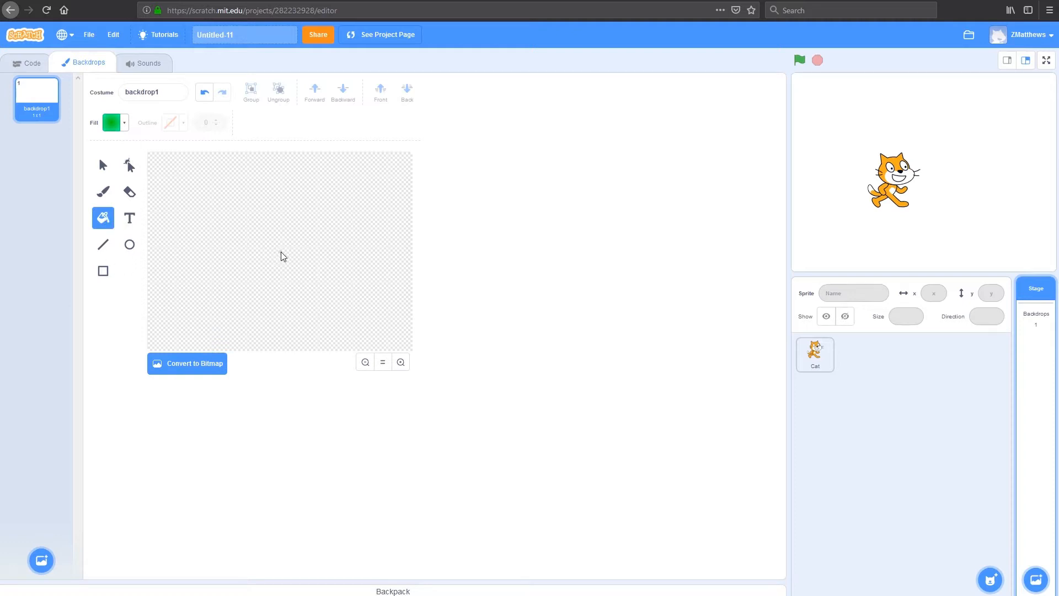
{"action": "mouse_move", "coordinate": [197, 372]}
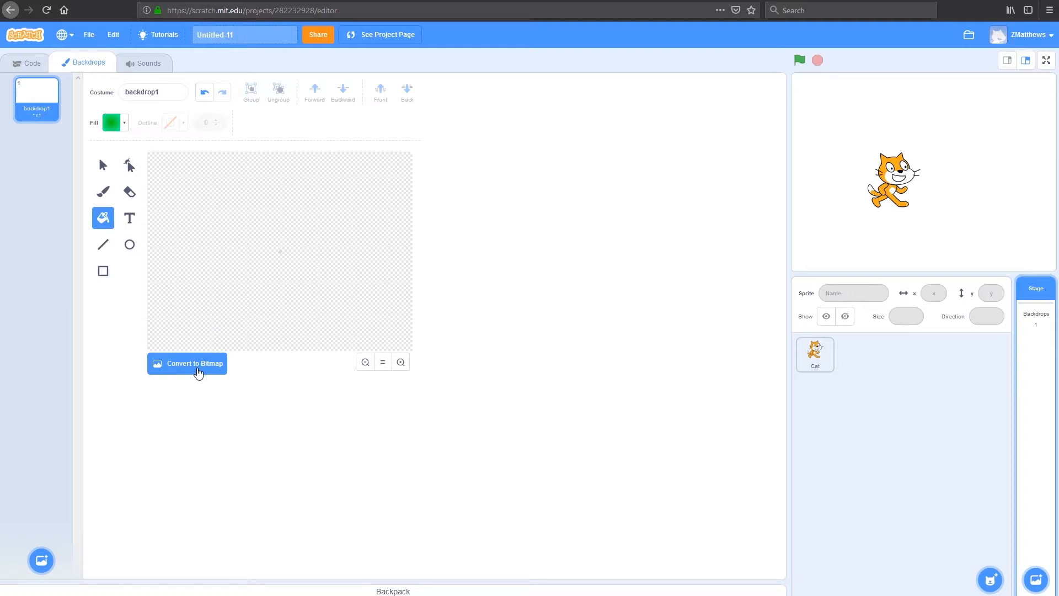
{"action": "mouse_move", "coordinate": [187, 375]}
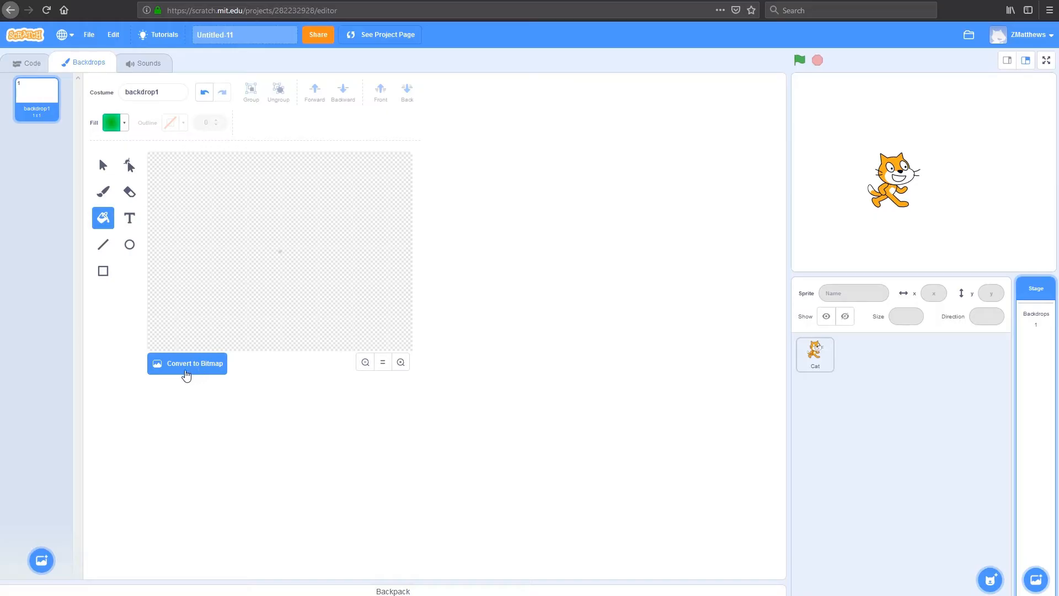
{"action": "mouse_move", "coordinate": [194, 369]}
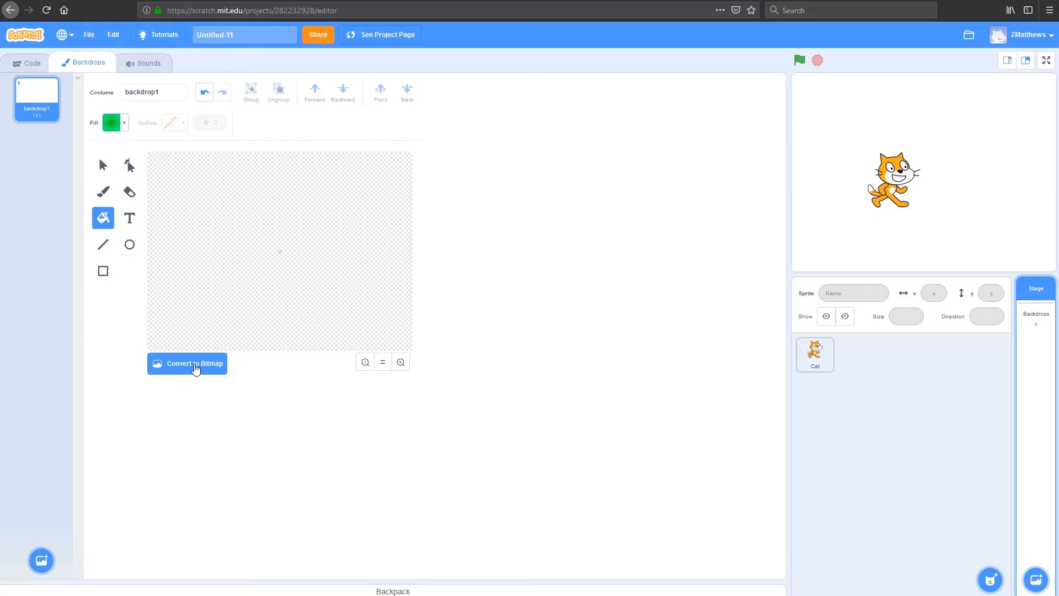
{"action": "left_click", "coordinate": [192, 363]}
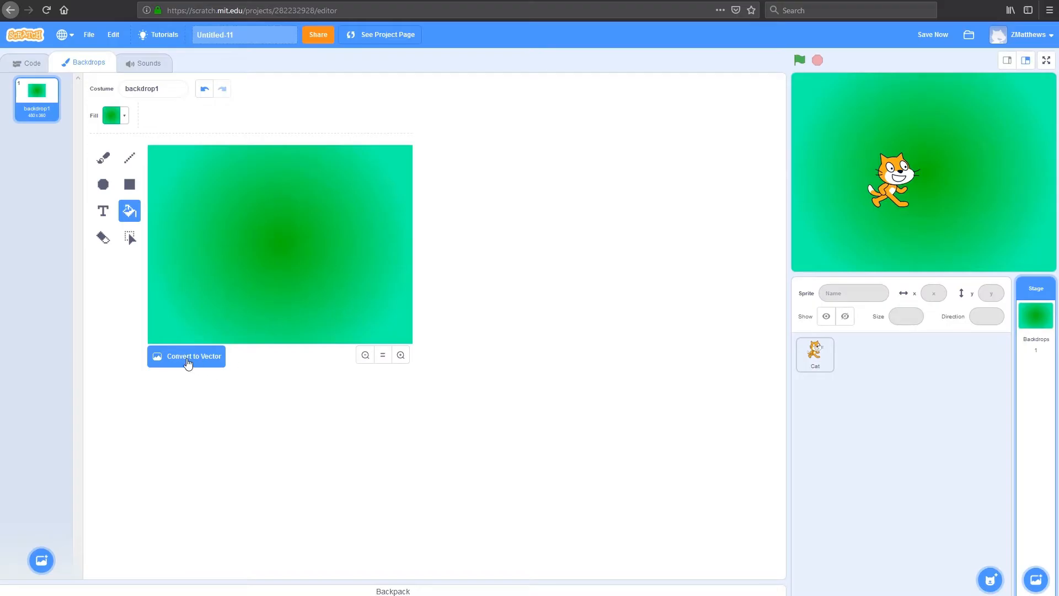
{"action": "left_click", "coordinate": [187, 356]}
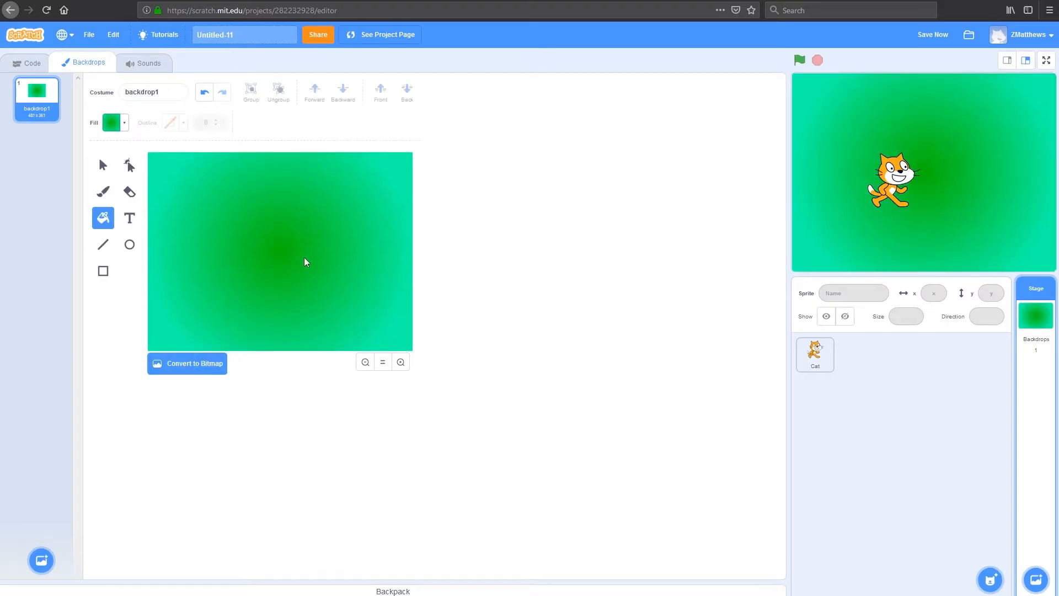
{"action": "mouse_move", "coordinate": [337, 269]}
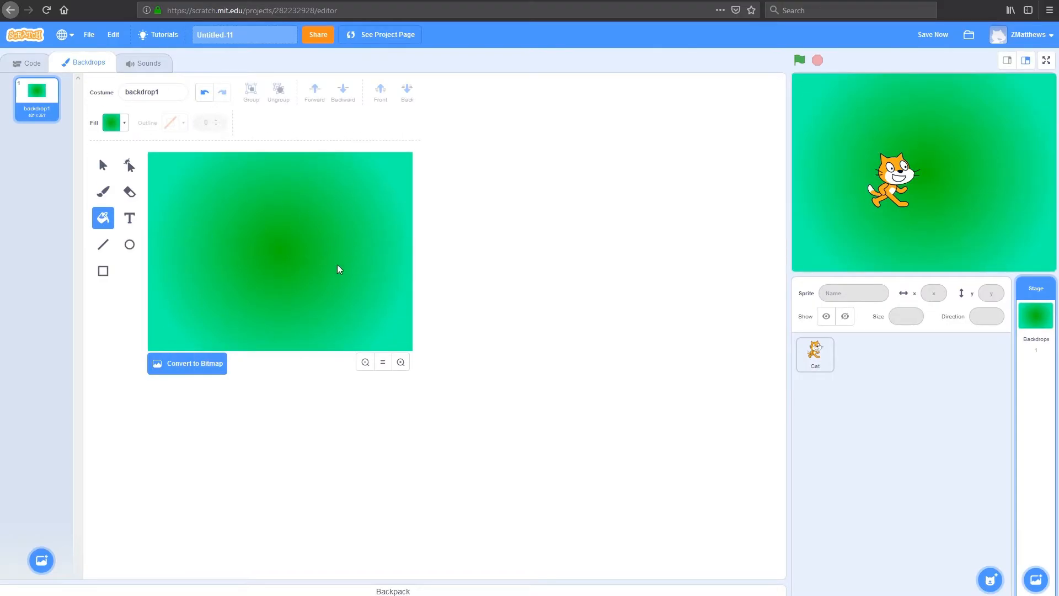
- Return to the code area and delete the Cat sprite from the sprite list
{"action": "left_click", "coordinate": [31, 62]}
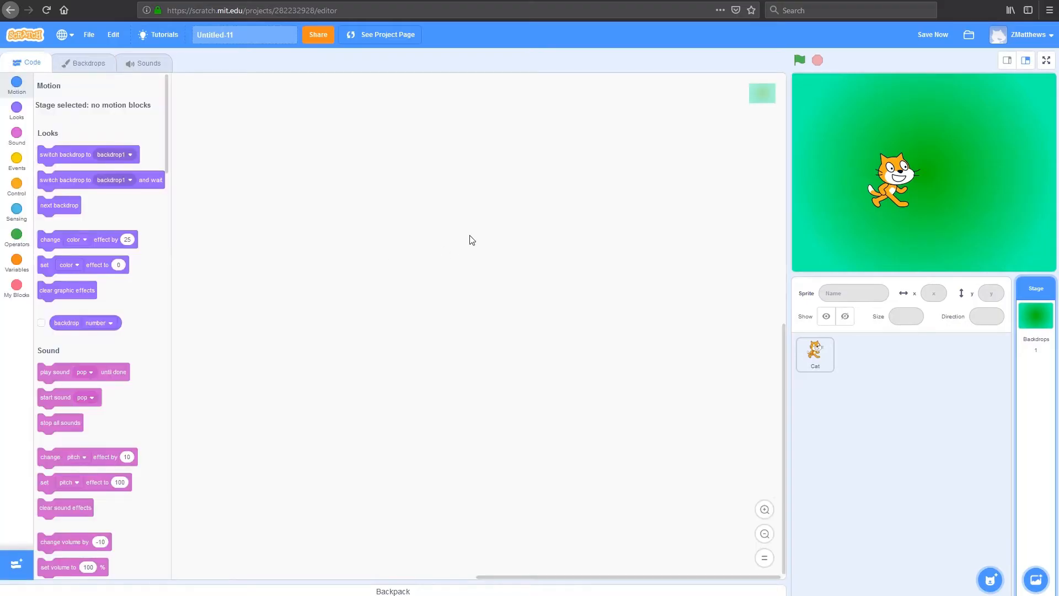
{"action": "mouse_move", "coordinate": [879, 269]}
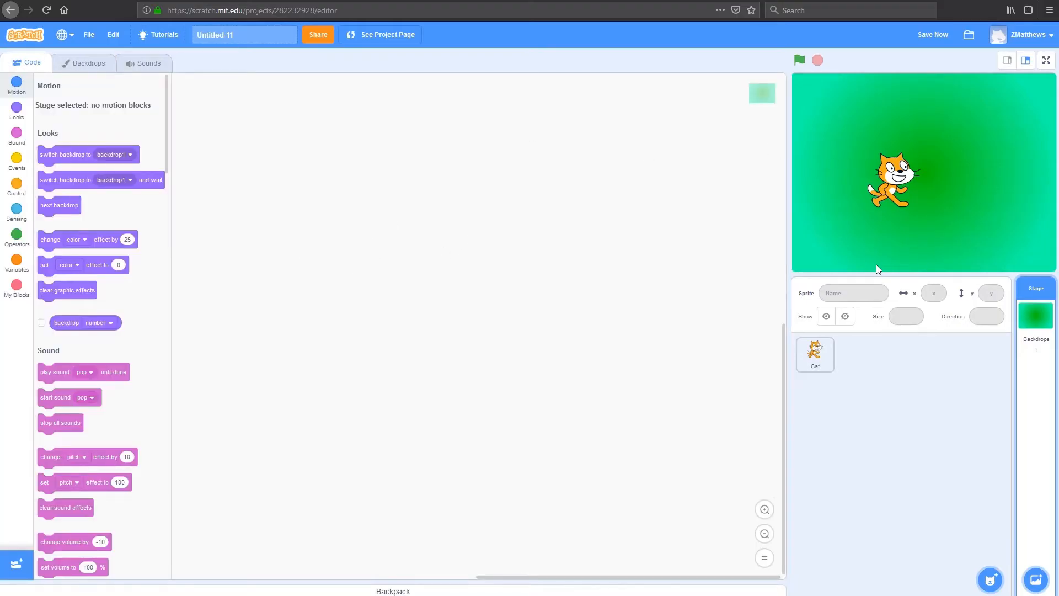
{"action": "left_click", "coordinate": [815, 354]}
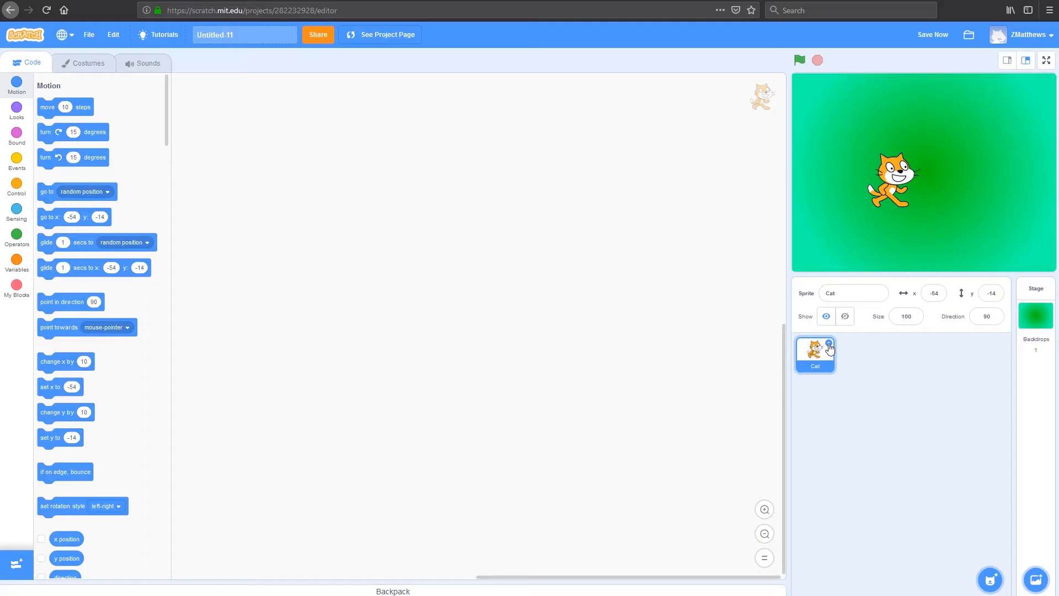
{"action": "left_click", "coordinate": [1036, 304]}
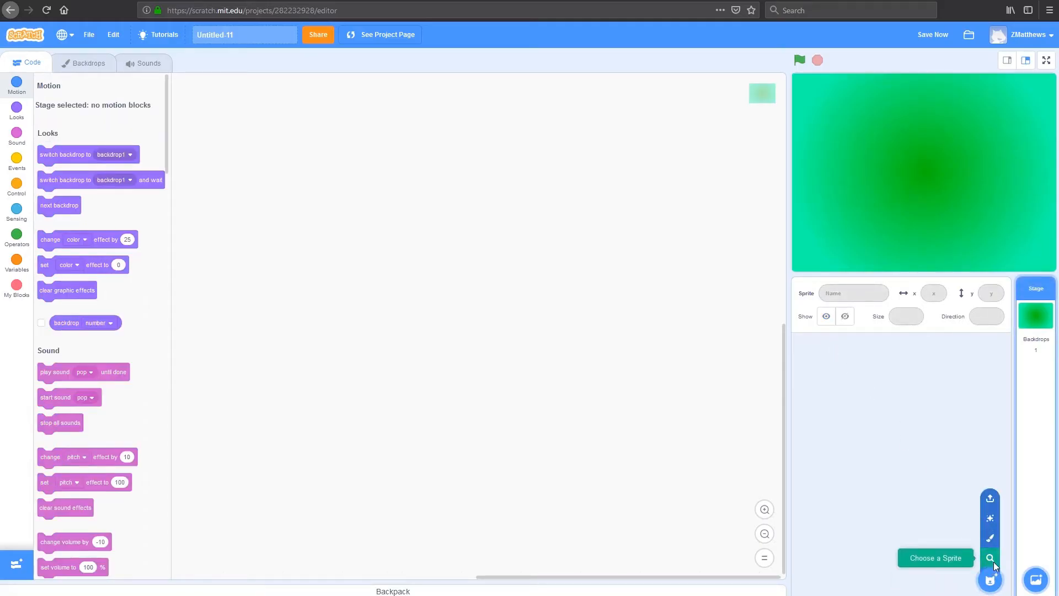
- Add the Ball sprite from the library and rename it Player1
{"action": "left_click", "coordinate": [989, 557]}
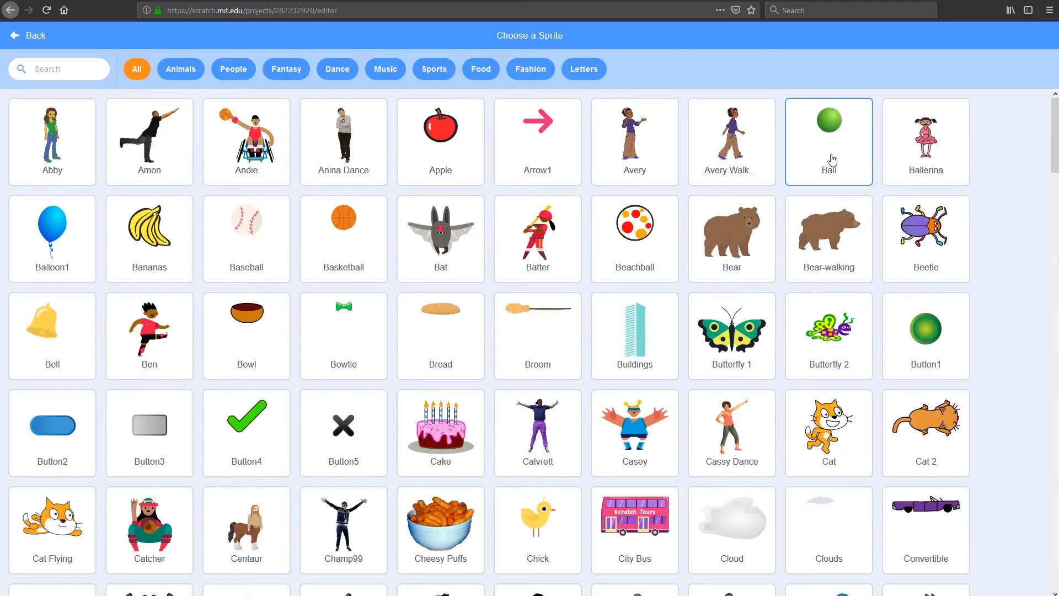
{"action": "left_click", "coordinate": [829, 141]}
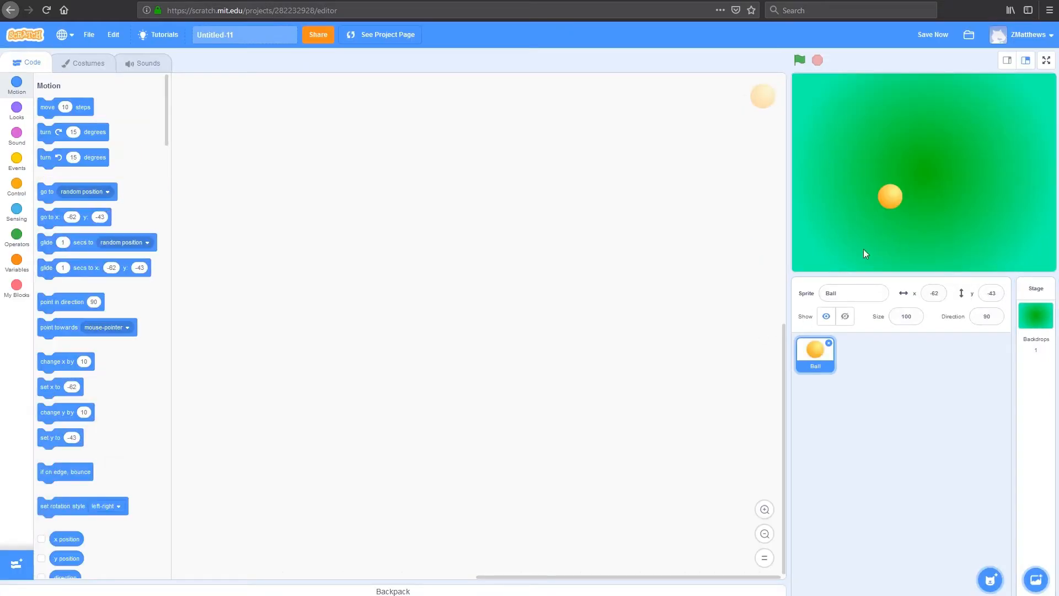
{"action": "left_click", "coordinate": [853, 292]}
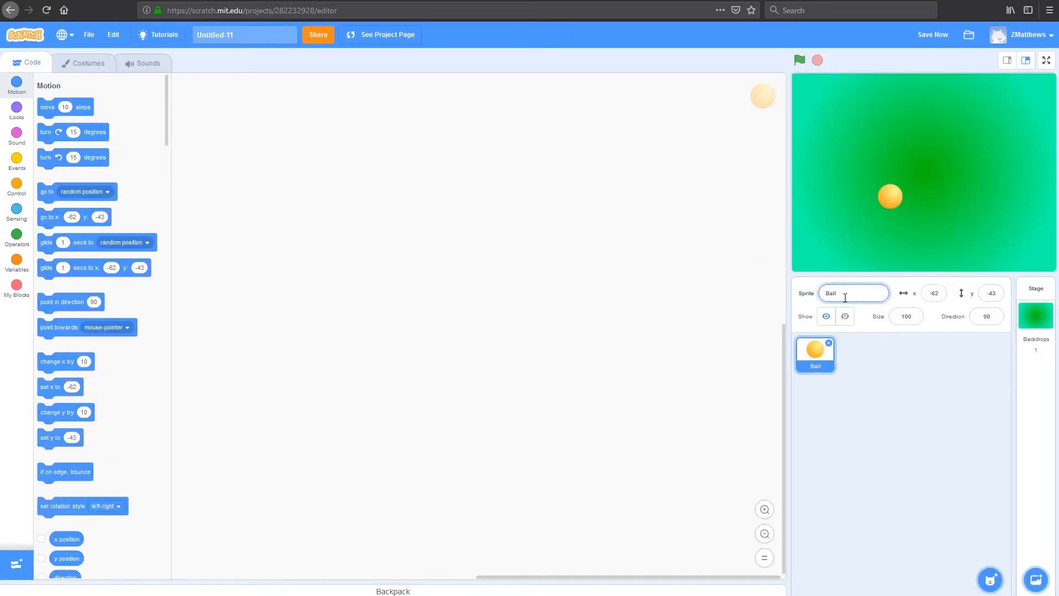
{"action": "type", "text": "Player1"}
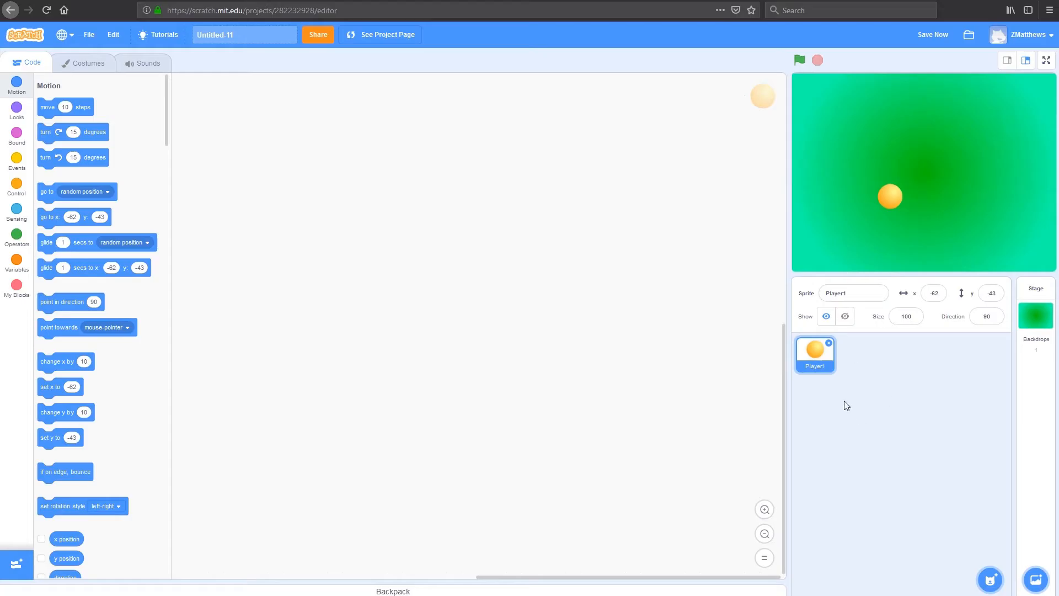
{"action": "mouse_move", "coordinate": [274, 267]}
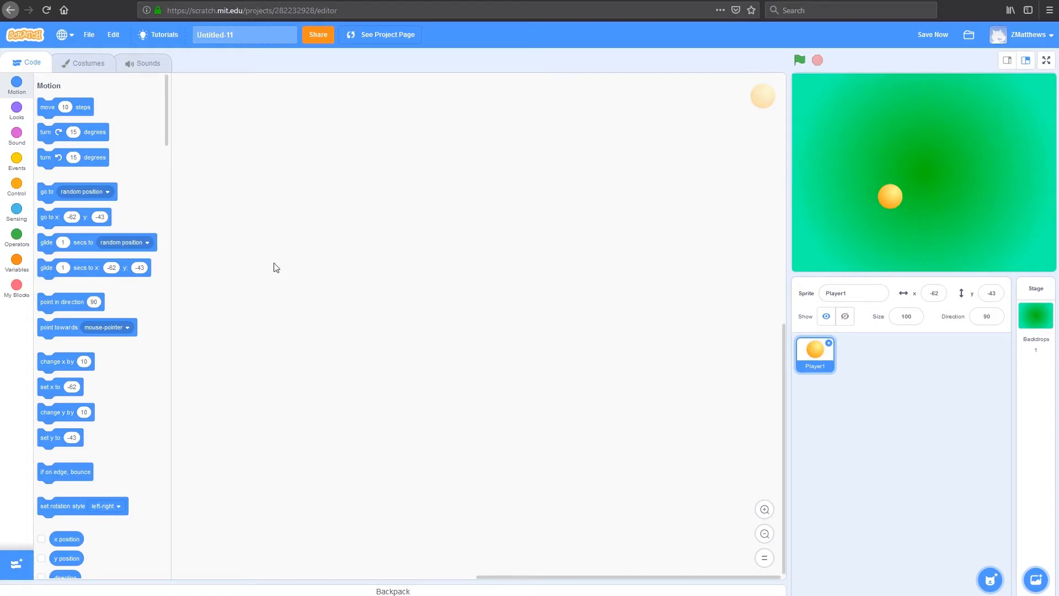
{"action": "mouse_move", "coordinate": [416, 329]}
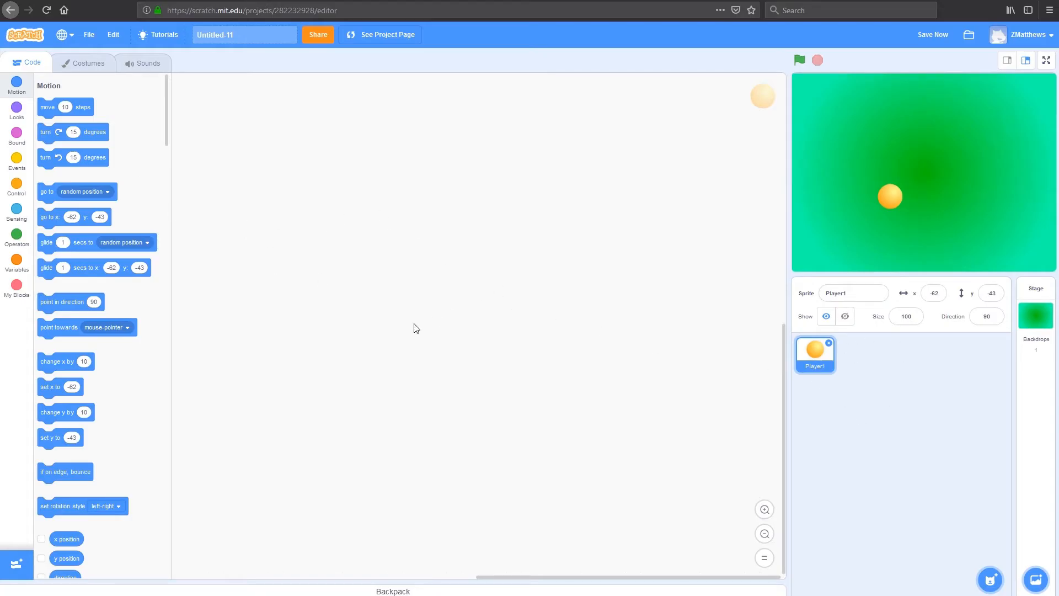
{"action": "mouse_move", "coordinate": [16, 161]}
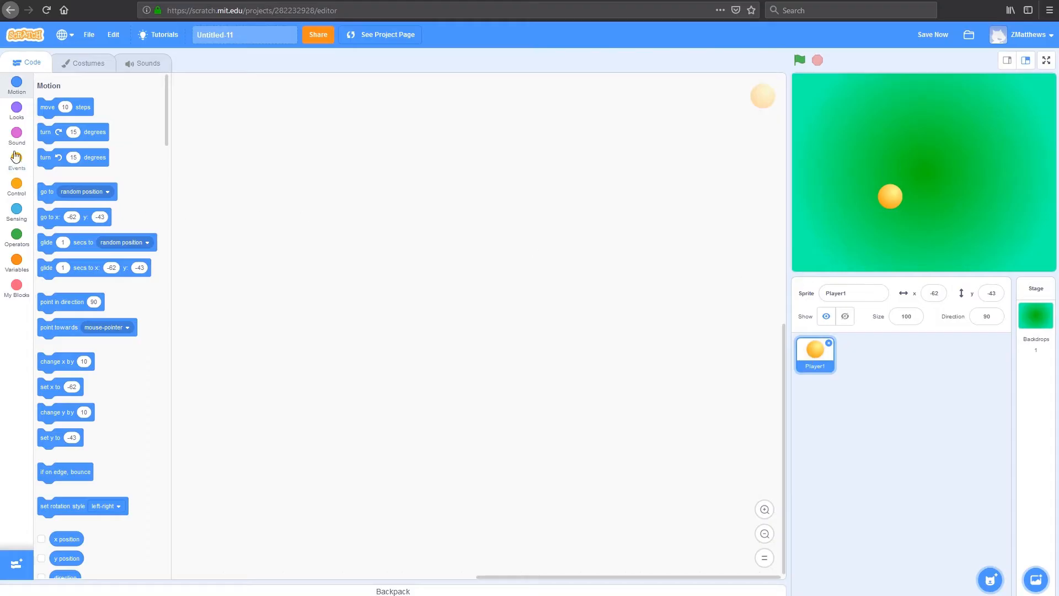
- Start Player1's script with 'when green flag clicked', a forever loop and an if-then inside
{"action": "left_click", "coordinate": [16, 189]}
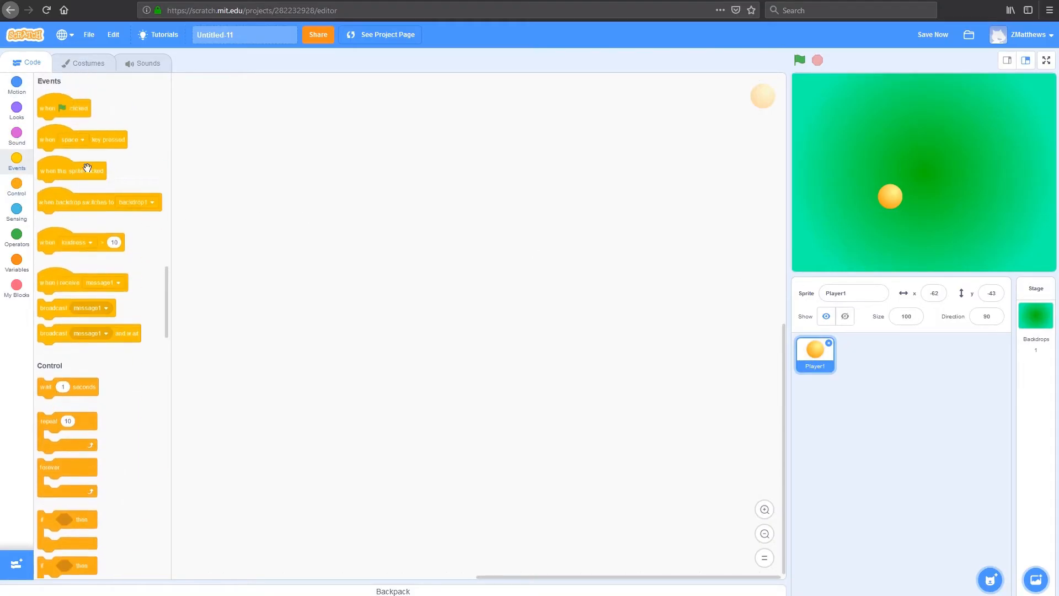
{"action": "left_click_drag", "start_coordinate": [64, 107], "coordinate": [304, 156]}
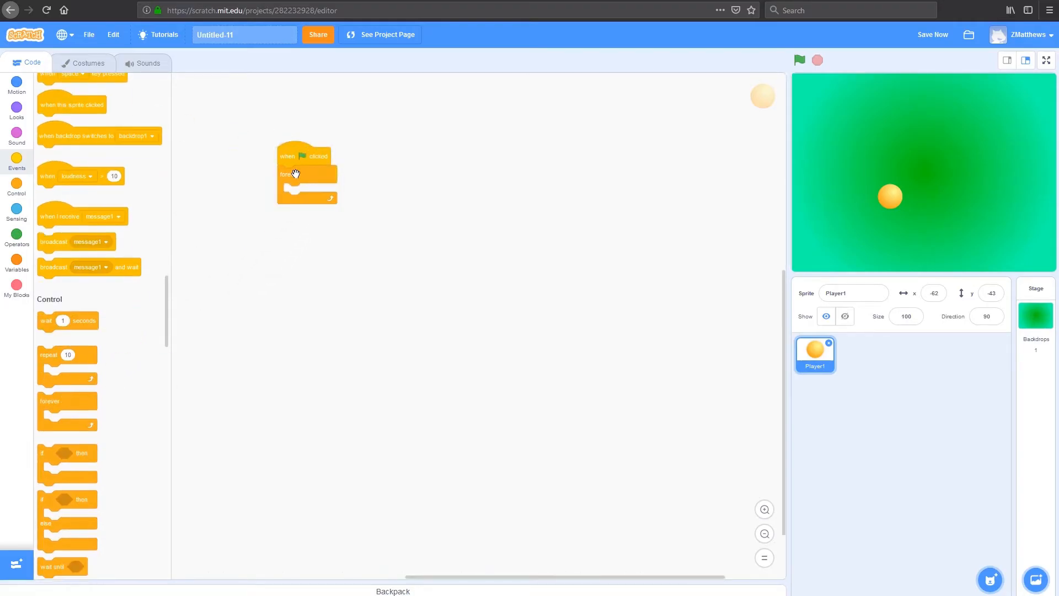
{"action": "scroll", "scroll_direction": "down", "scroll_amount": 3}
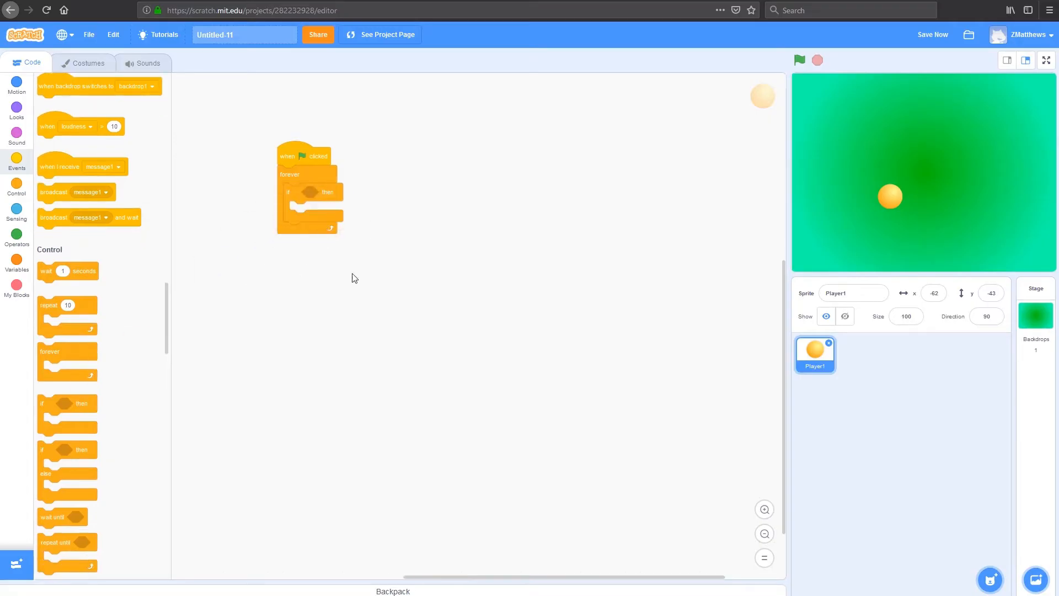
{"action": "mouse_move", "coordinate": [341, 263]}
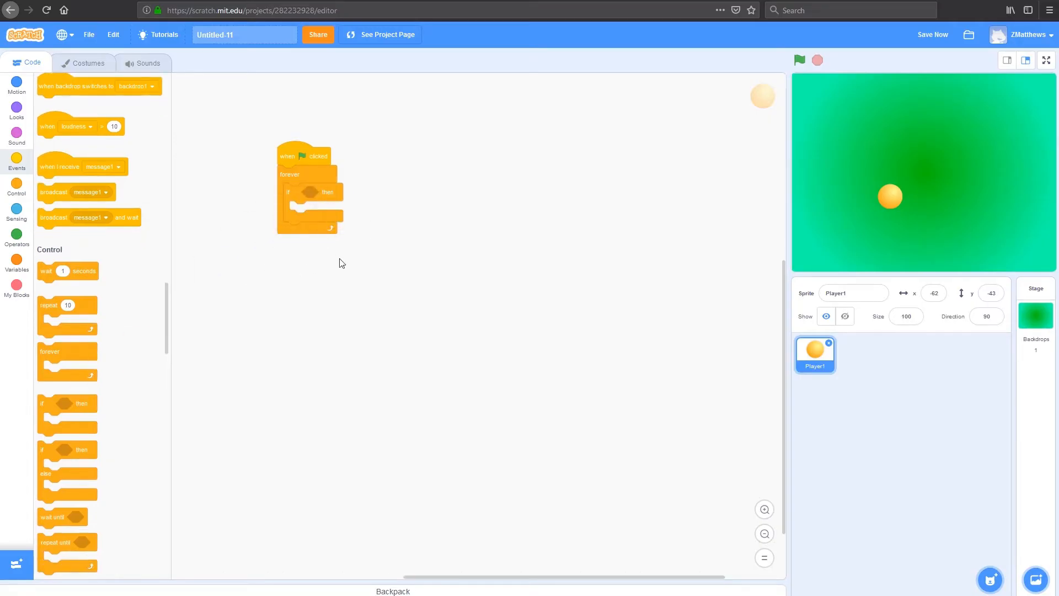
- Set the if condition to 'key up arrow pressed?' from Sensing
{"action": "left_click", "coordinate": [16, 213]}
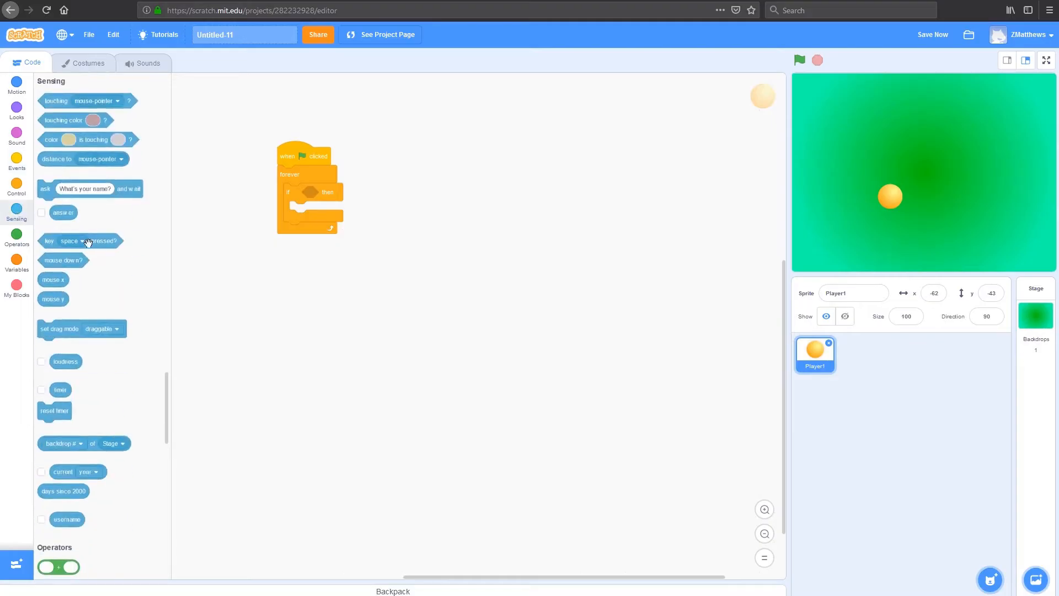
{"action": "mouse_move", "coordinate": [24, 215]}
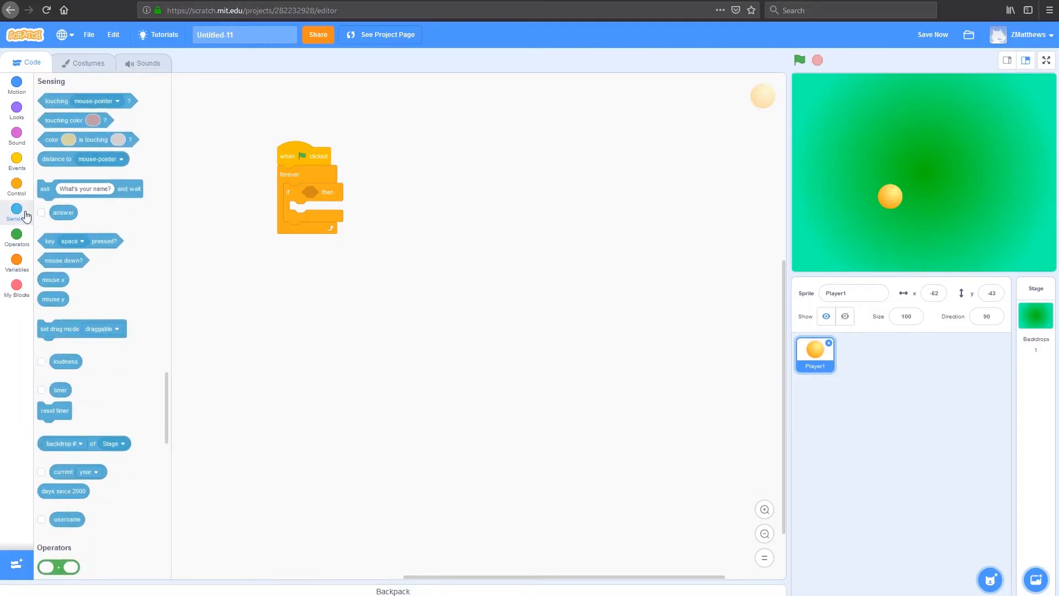
{"action": "left_click_drag", "start_coordinate": [80, 242], "coordinate": [338, 192]}
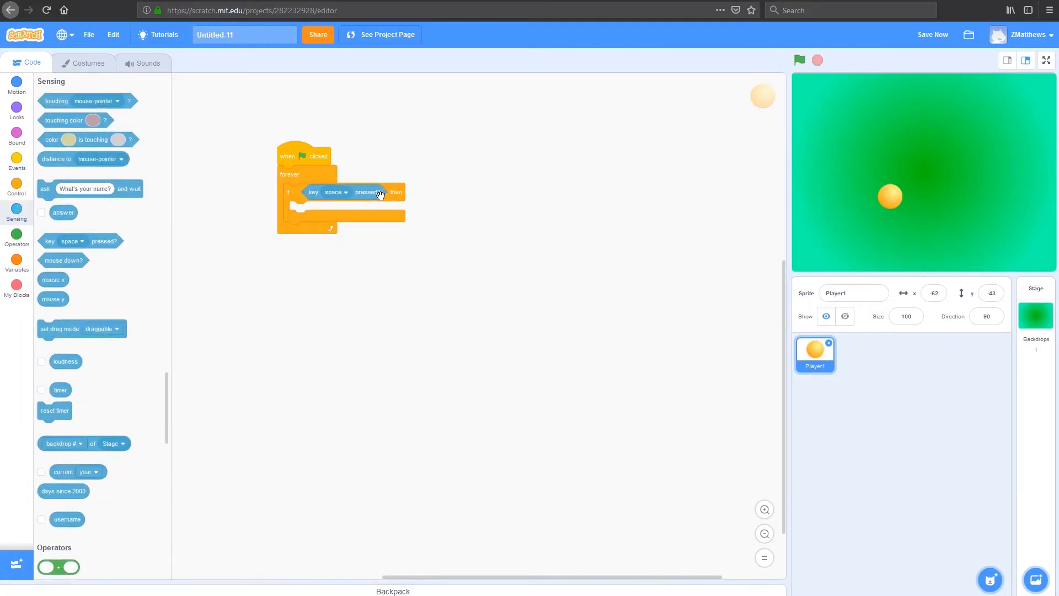
{"action": "left_click", "coordinate": [335, 192]}
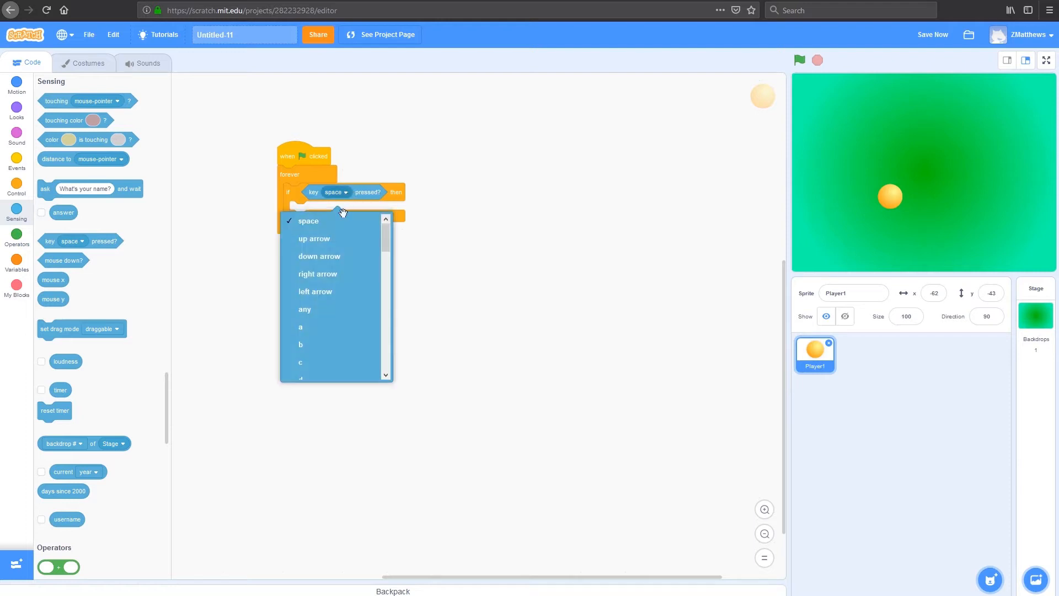
{"action": "left_click", "coordinate": [314, 238]}
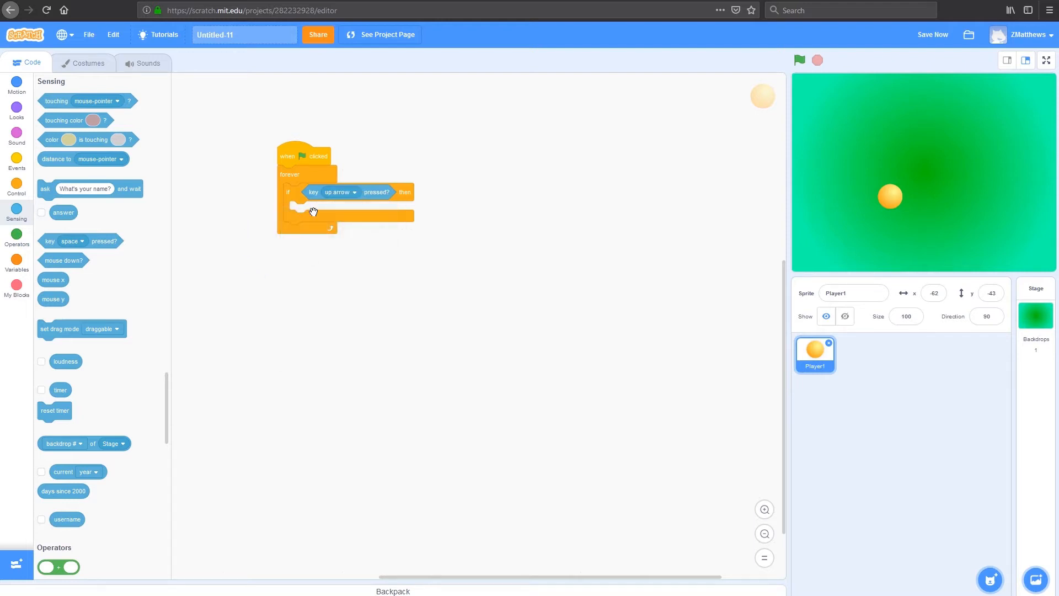
{"action": "left_click", "coordinate": [17, 110]}
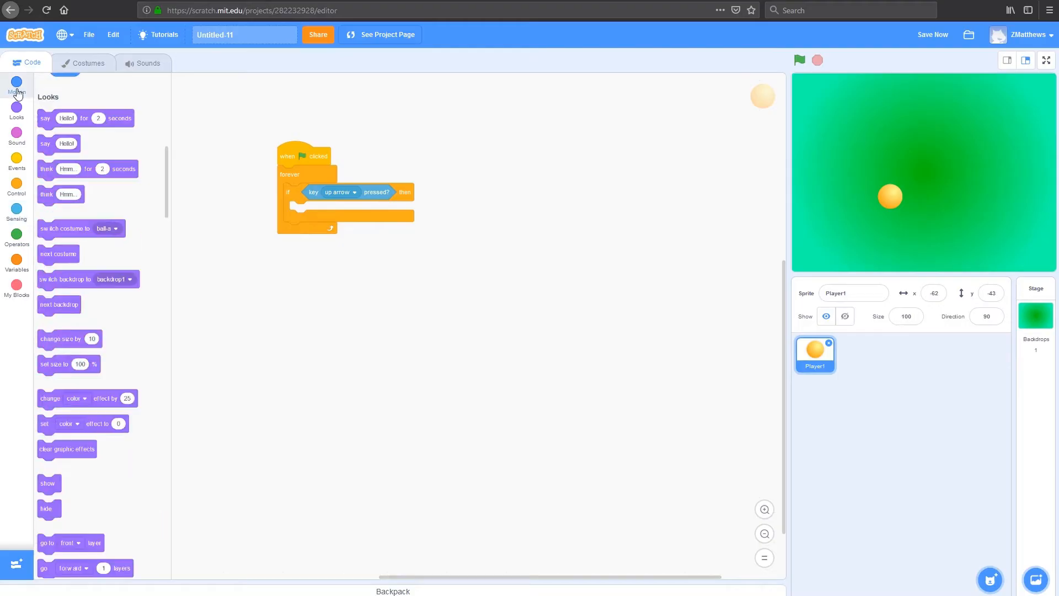
- Add 'change y by 10', duplicate the if block and set the copies to down, right and left arrows
{"action": "left_click", "coordinate": [17, 87]}
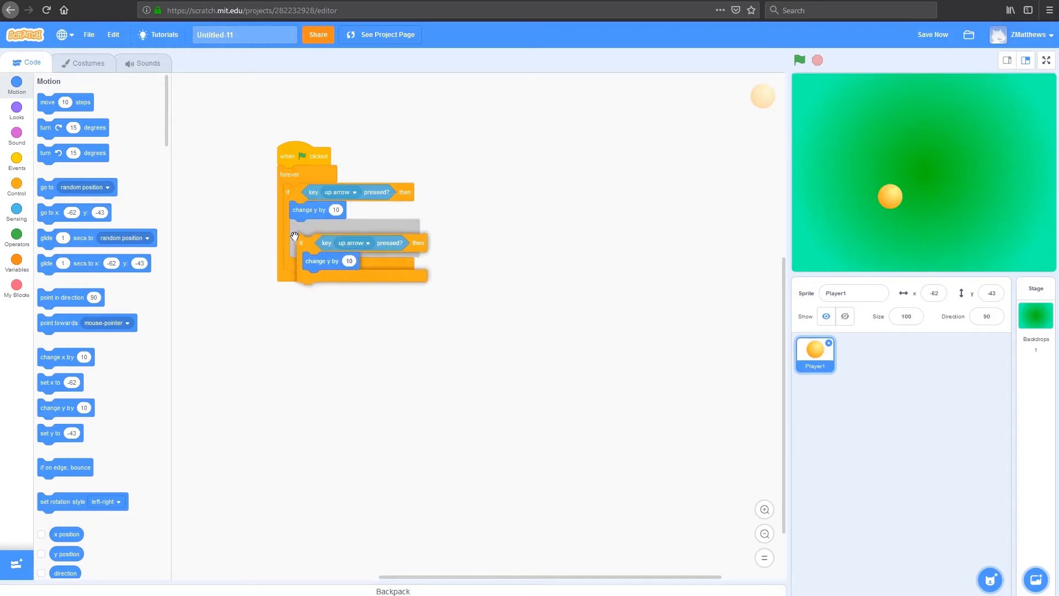
{"action": "left_click", "coordinate": [351, 242]}
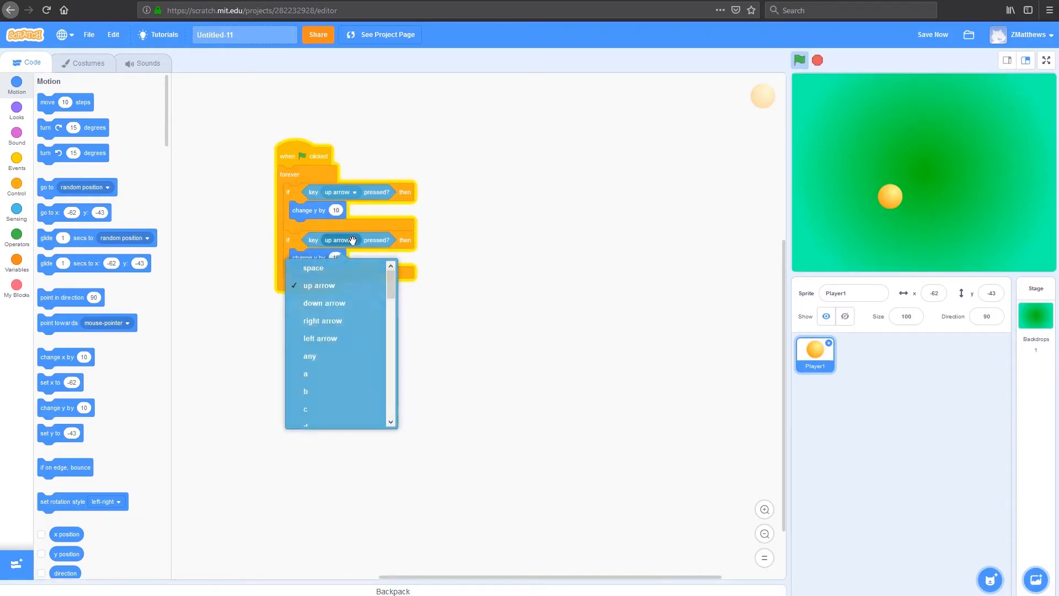
{"action": "left_click", "coordinate": [324, 302]}
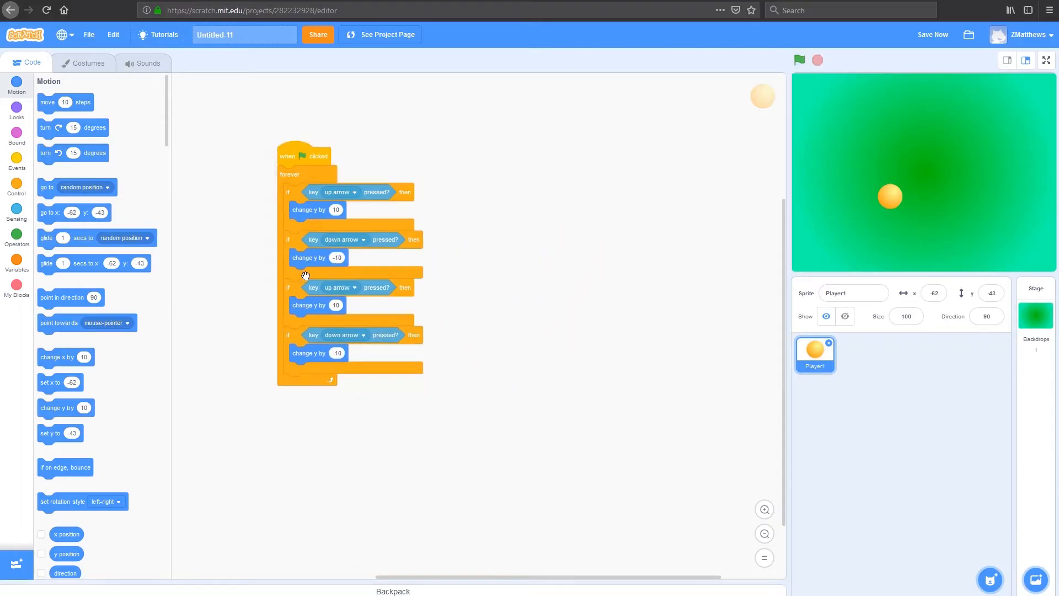
{"action": "left_click", "coordinate": [363, 287]}
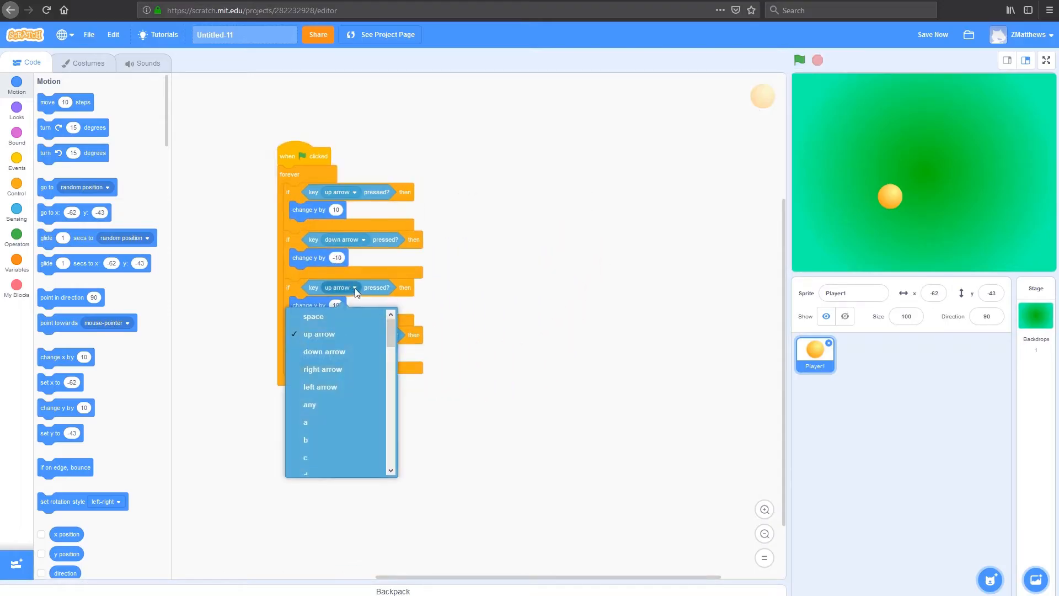
{"action": "left_click", "coordinate": [322, 368]}
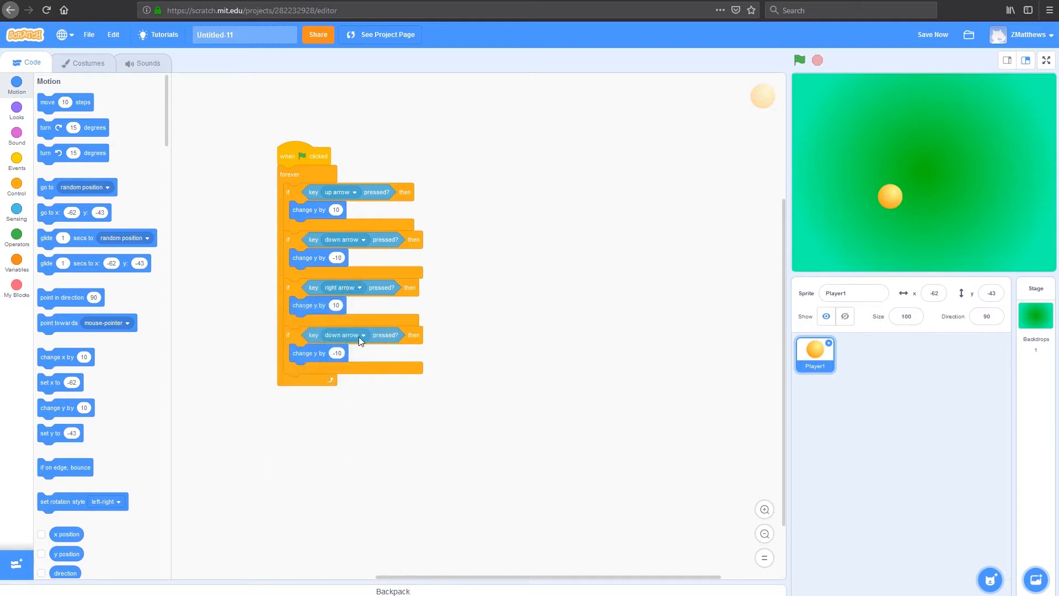
{"action": "left_click", "coordinate": [363, 335]}
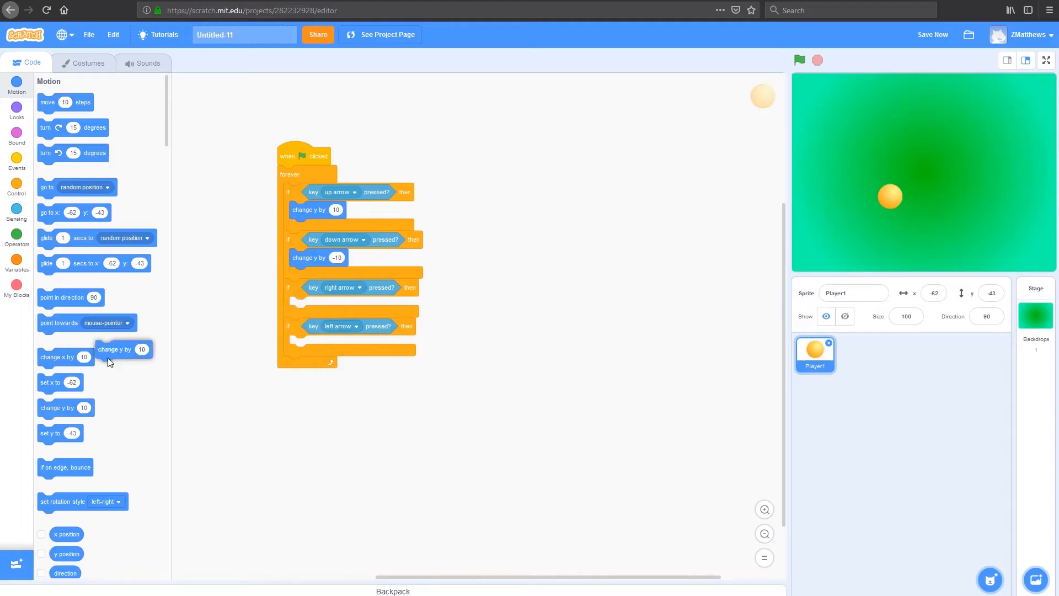
{"action": "mouse_move", "coordinate": [47, 385]}
{"action": "type", "text": "-10"}
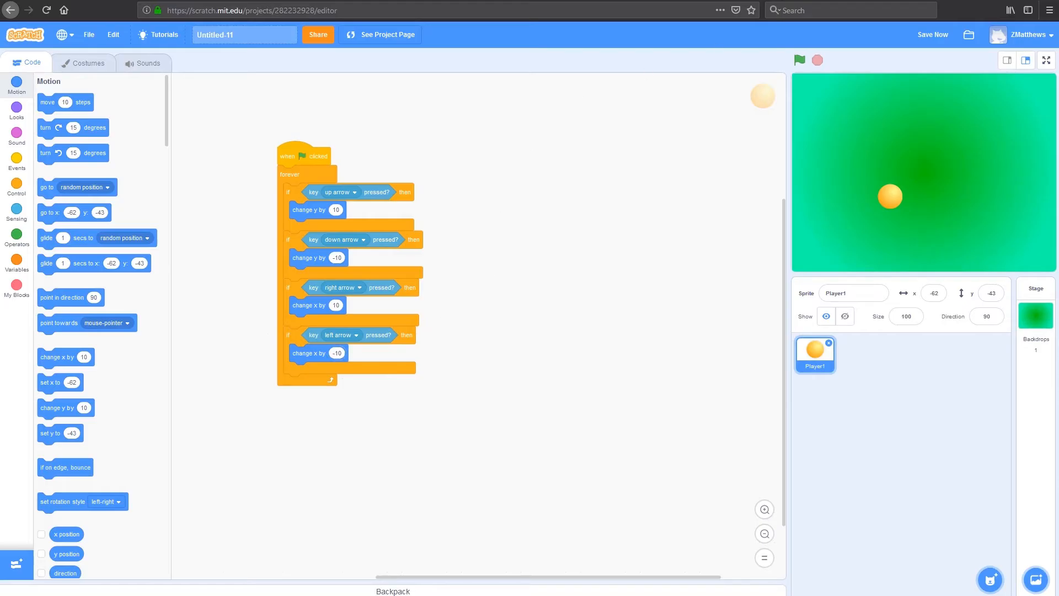
- Run the project with the green flag, steer the ball with the arrow keys, then stop it
{"action": "left_click", "coordinate": [798, 60]}
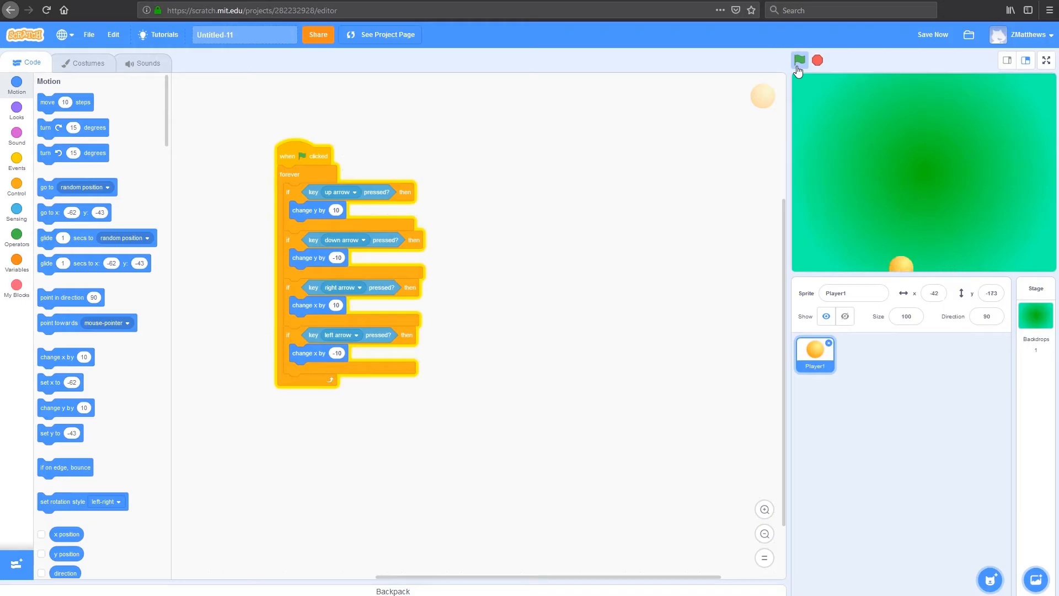
{"action": "left_click", "coordinate": [799, 60]}
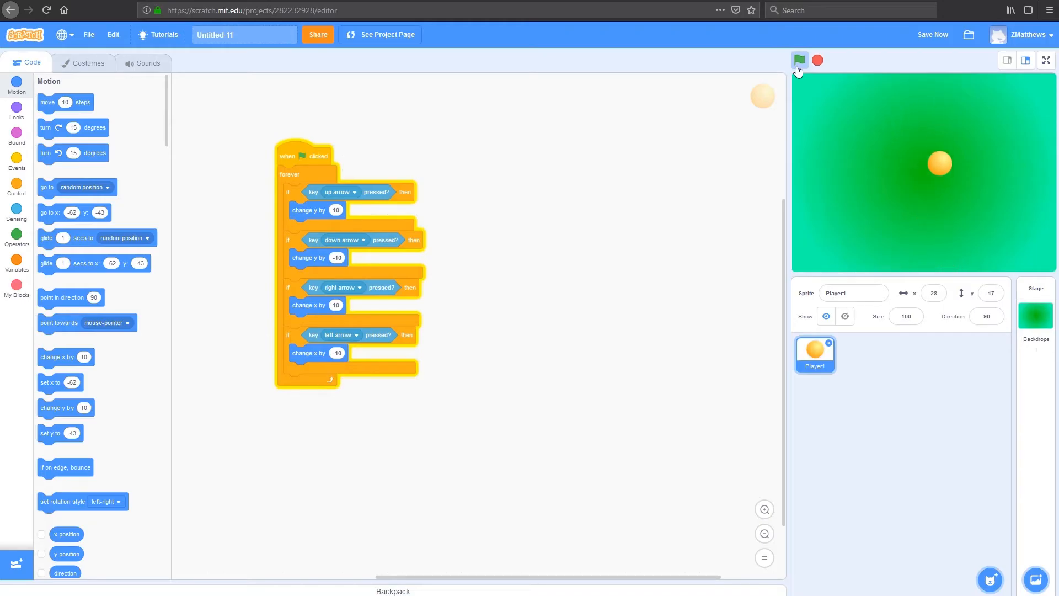
{"action": "left_click", "coordinate": [800, 60]}
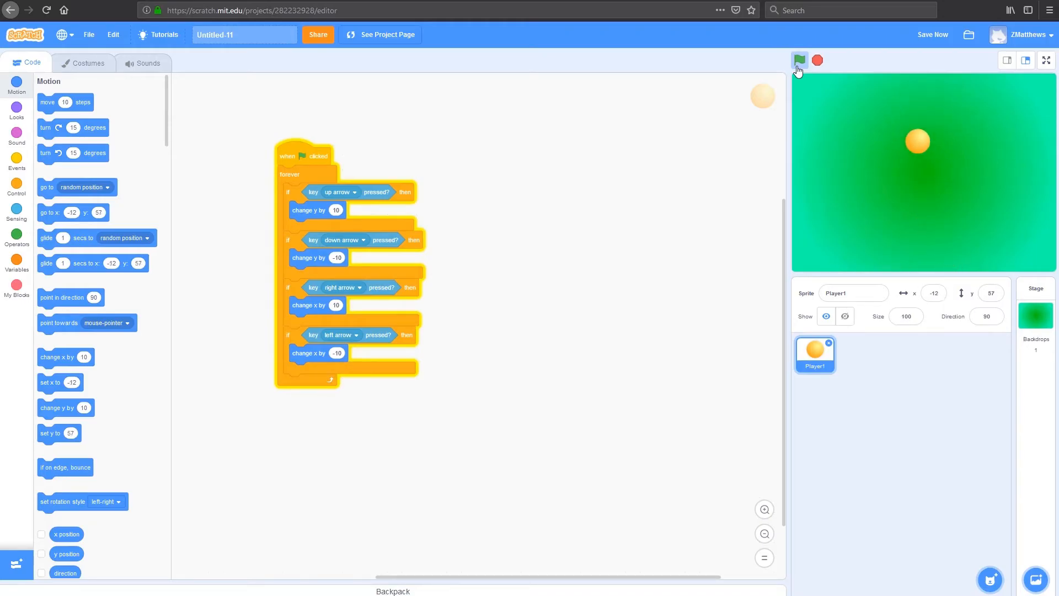
{"action": "left_click", "coordinate": [799, 60]}
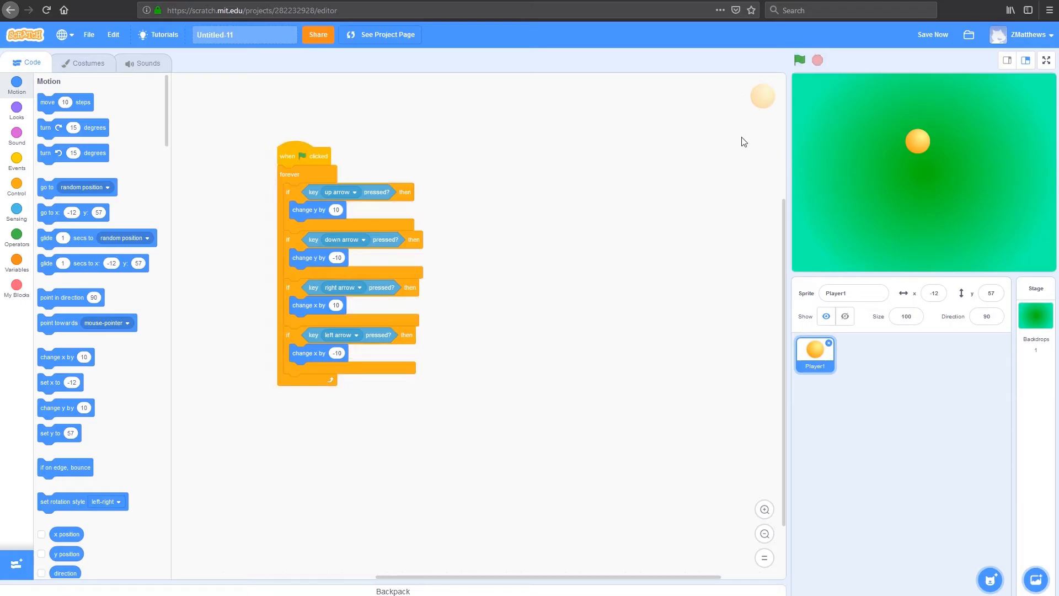
{"action": "mouse_move", "coordinate": [808, 365]}
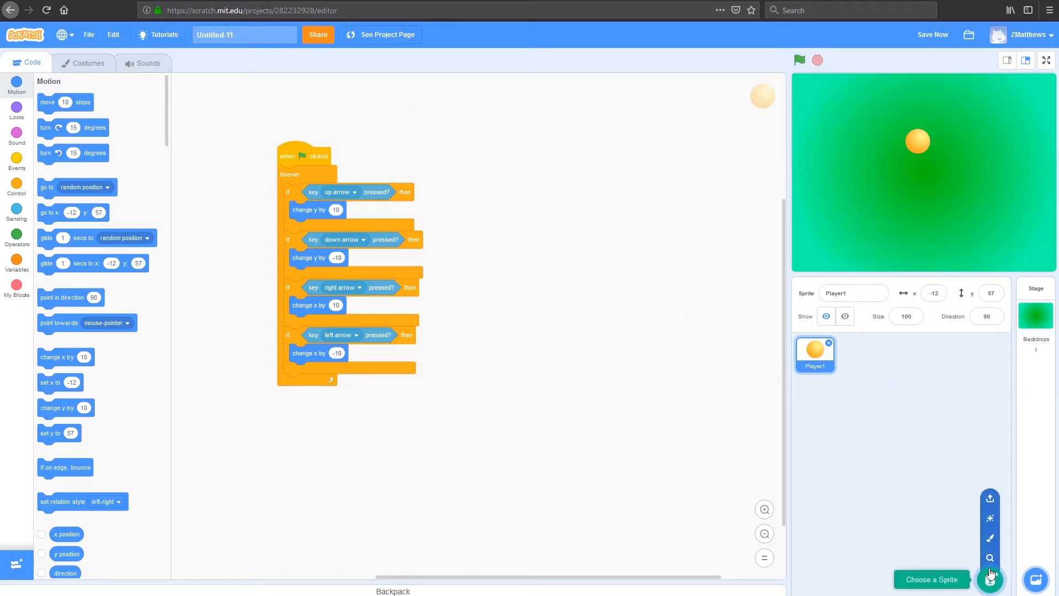
- Add the Button1 sprite from the library as a second sprite
{"action": "left_click", "coordinate": [933, 34]}
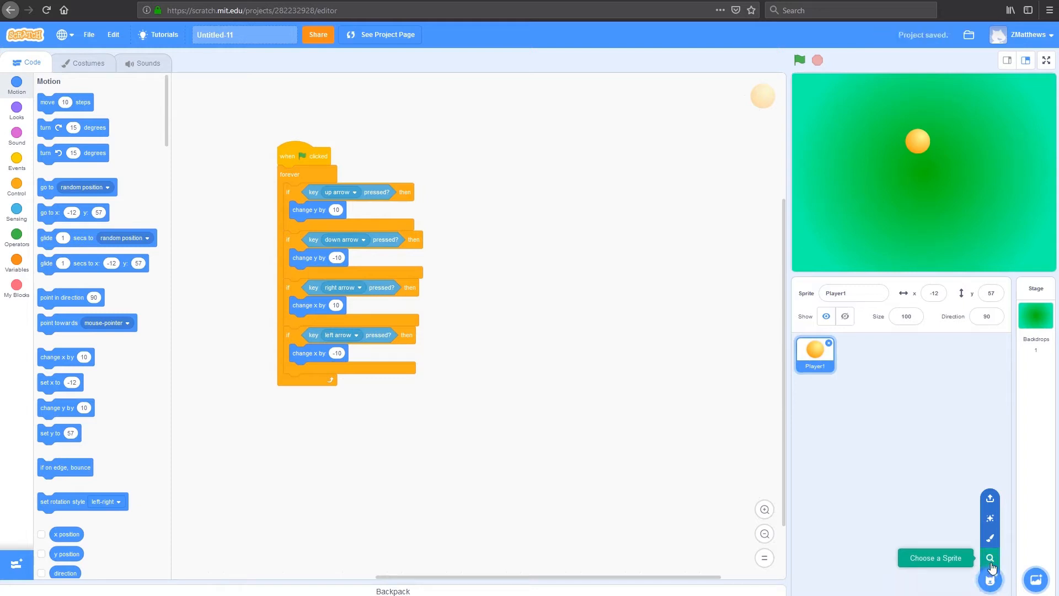
{"action": "left_click", "coordinate": [990, 558]}
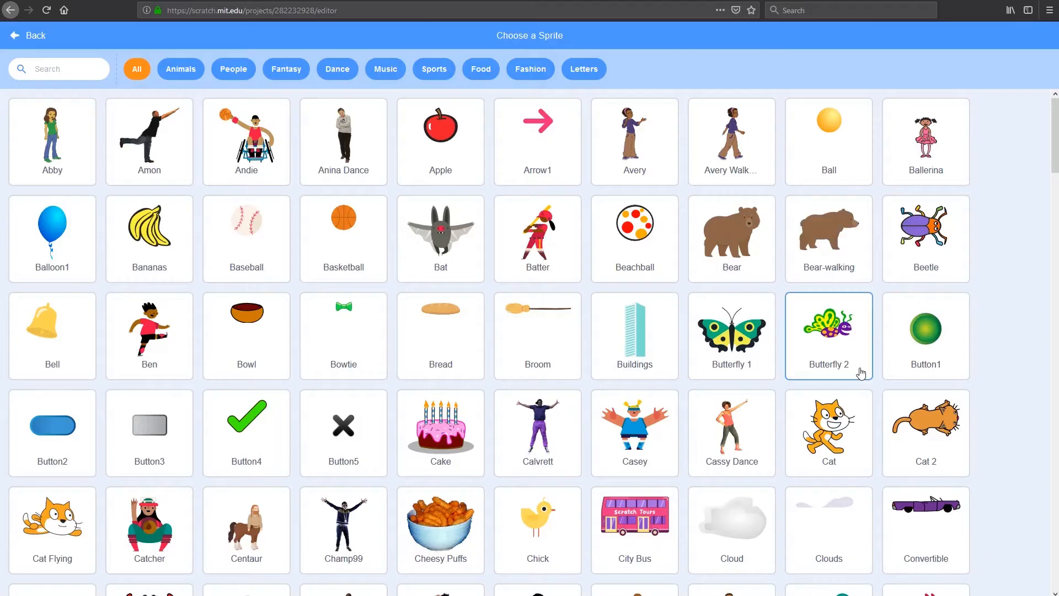
{"action": "left_click", "coordinate": [926, 331]}
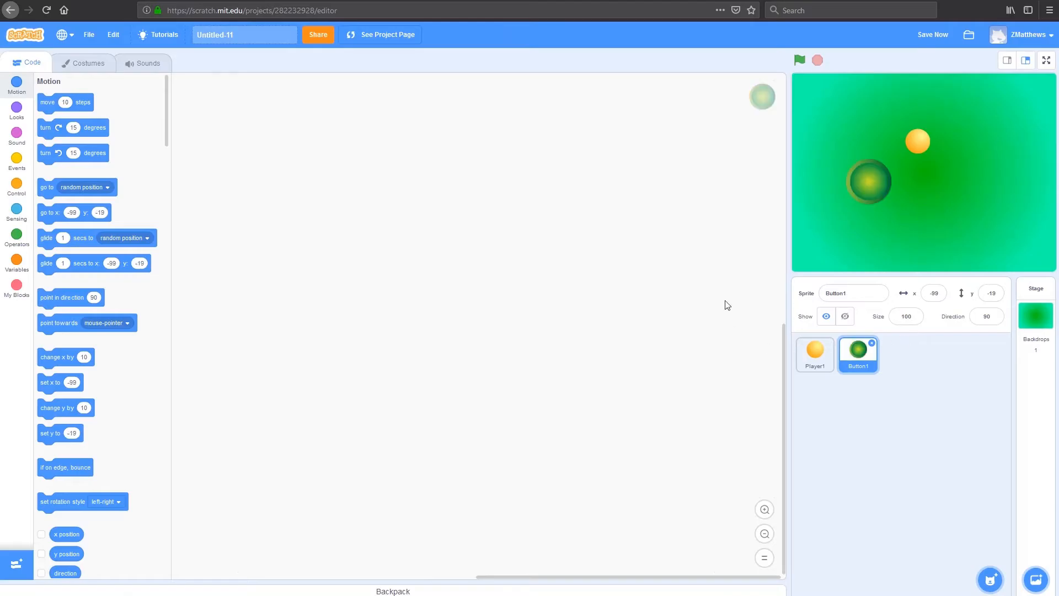
{"action": "mouse_move", "coordinate": [850, 236]}
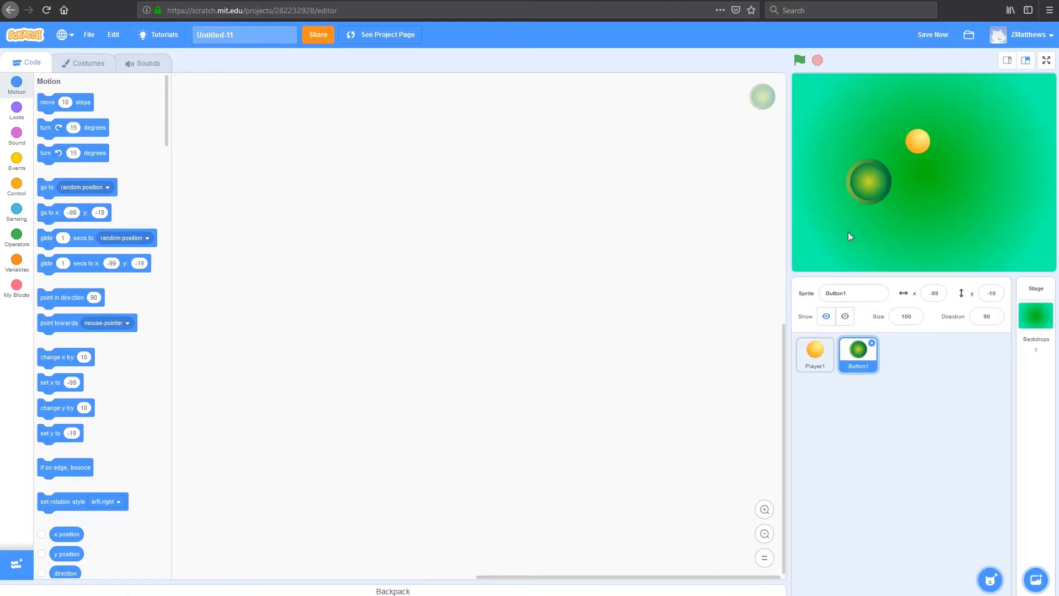
{"action": "mouse_move", "coordinate": [802, 249]}
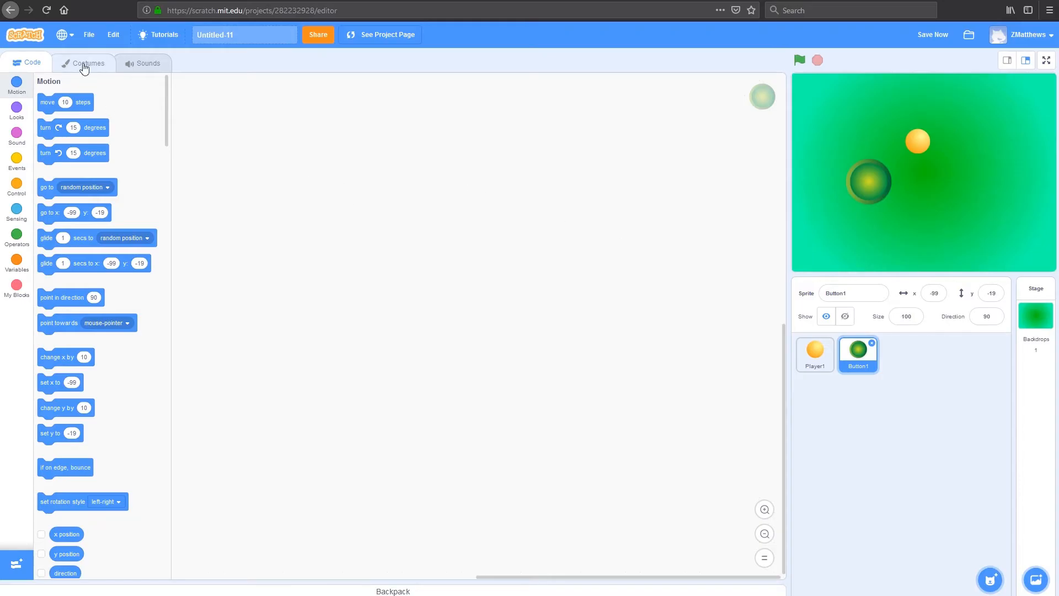
- Select the big green circle in Button1's costume editor and copy it
{"action": "left_click", "coordinate": [88, 63]}
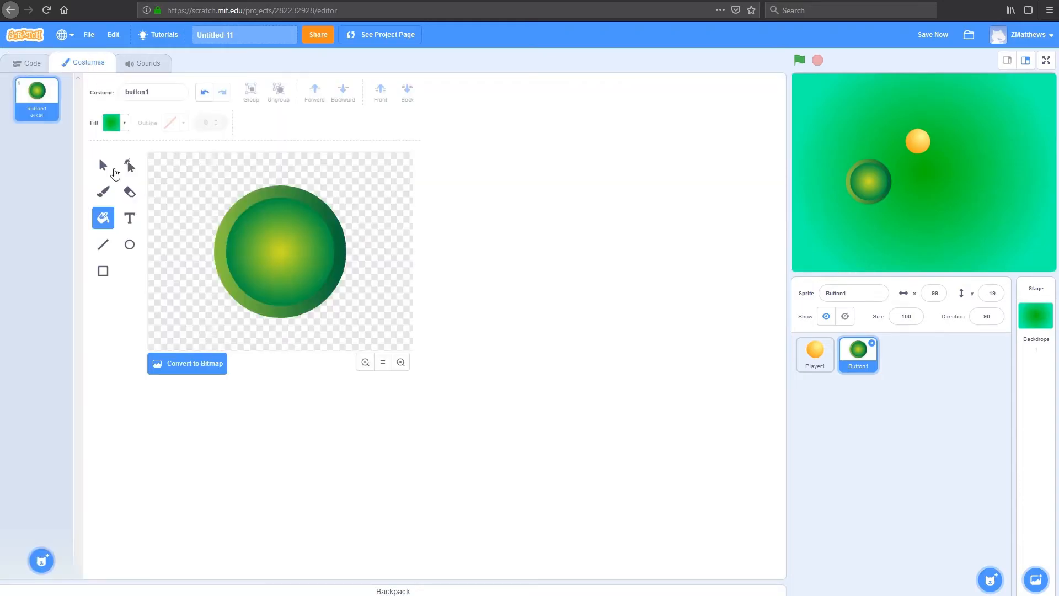
{"action": "mouse_move", "coordinate": [219, 328]}
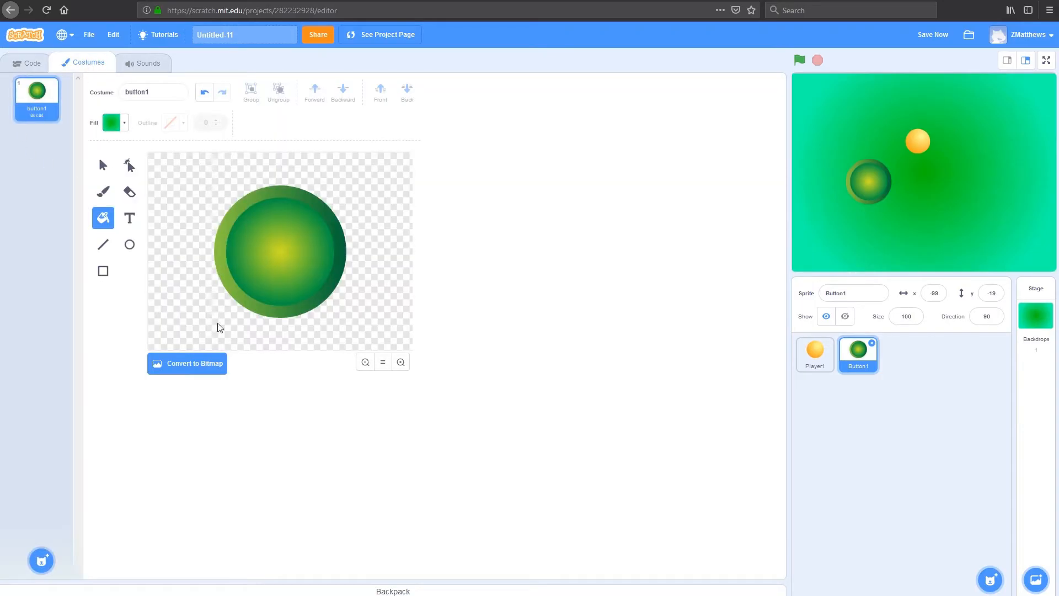
{"action": "left_click", "coordinate": [103, 164]}
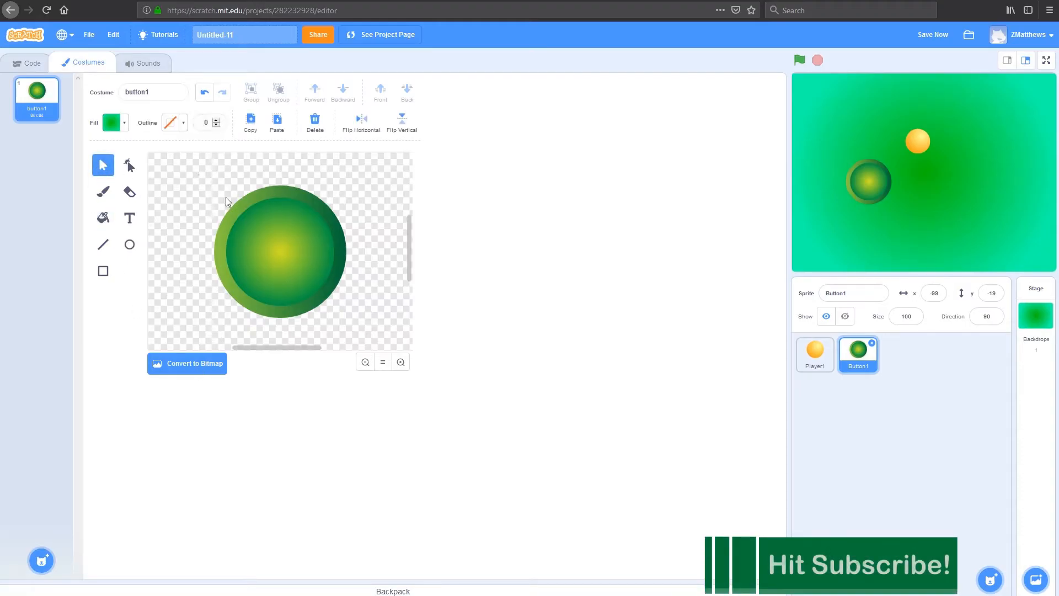
{"action": "left_click", "coordinate": [279, 250]}
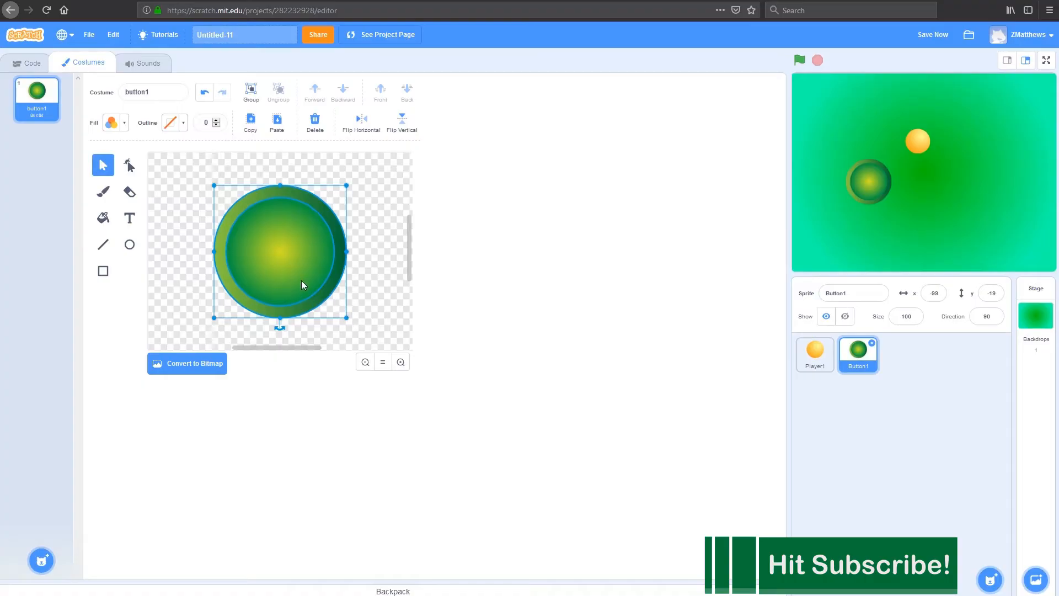
{"action": "right_click", "coordinate": [283, 283]}
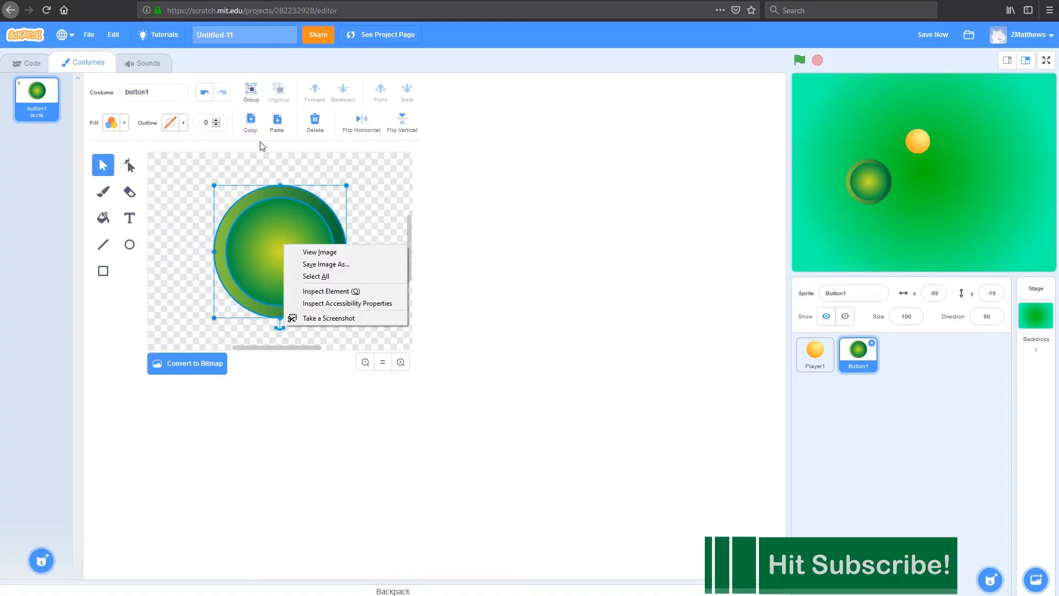
{"action": "mouse_move", "coordinate": [251, 129]}
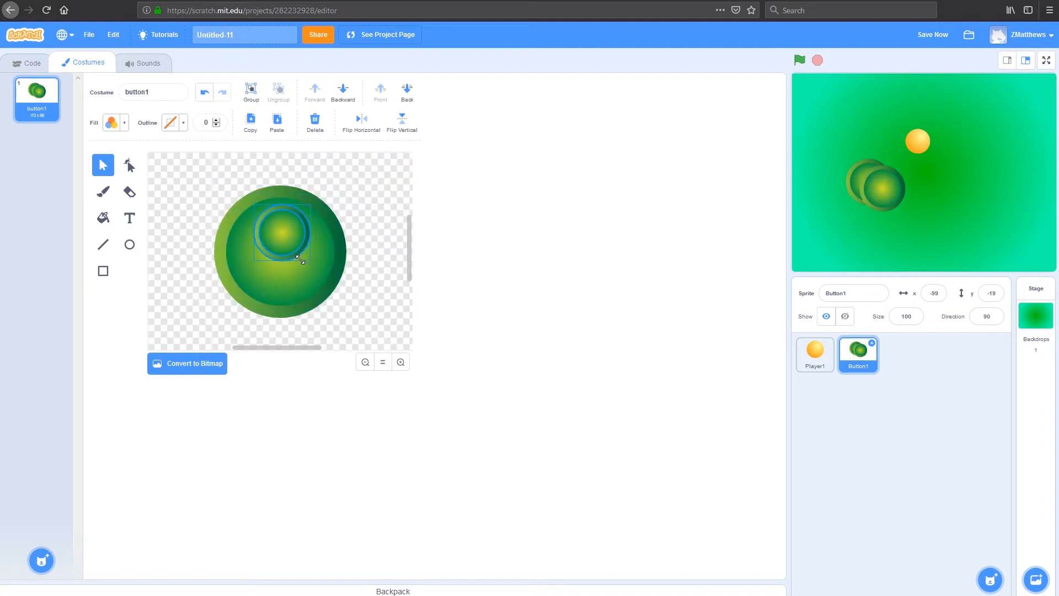
- Arrange the scaled-down copies into a ring of eight small circles around the big one
{"action": "left_click_drag", "start_coordinate": [284, 233], "coordinate": [277, 178]}
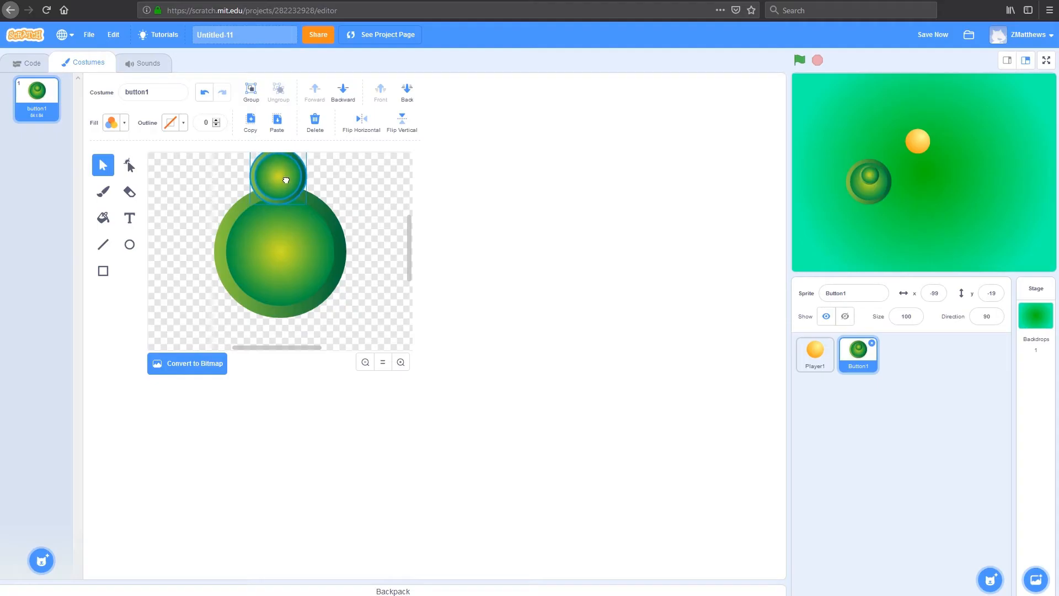
{"action": "left_click_drag", "start_coordinate": [284, 178], "coordinate": [280, 186]}
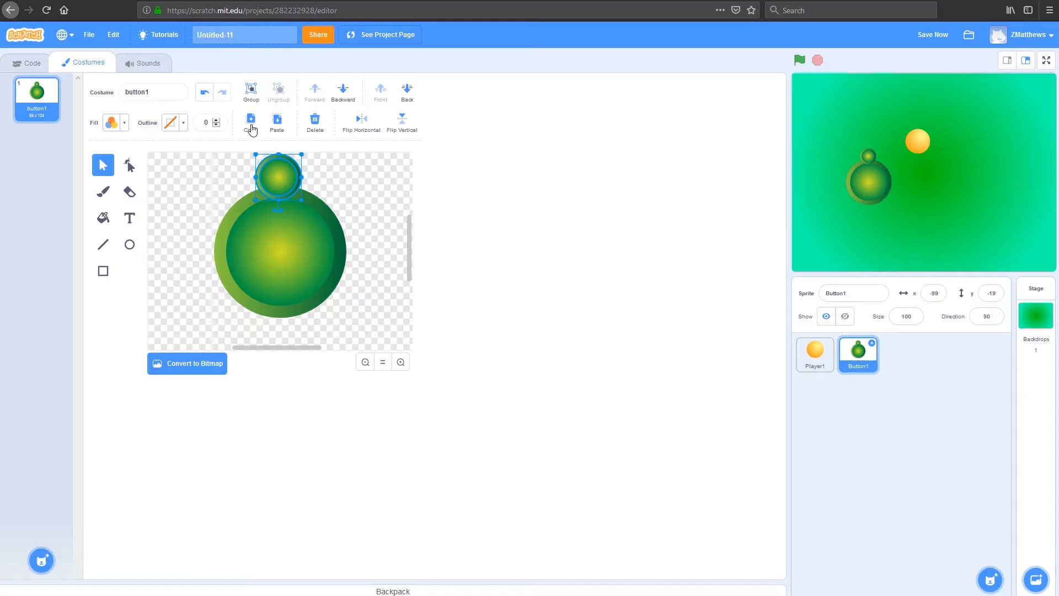
{"action": "left_click_drag", "start_coordinate": [278, 178], "coordinate": [284, 284]}
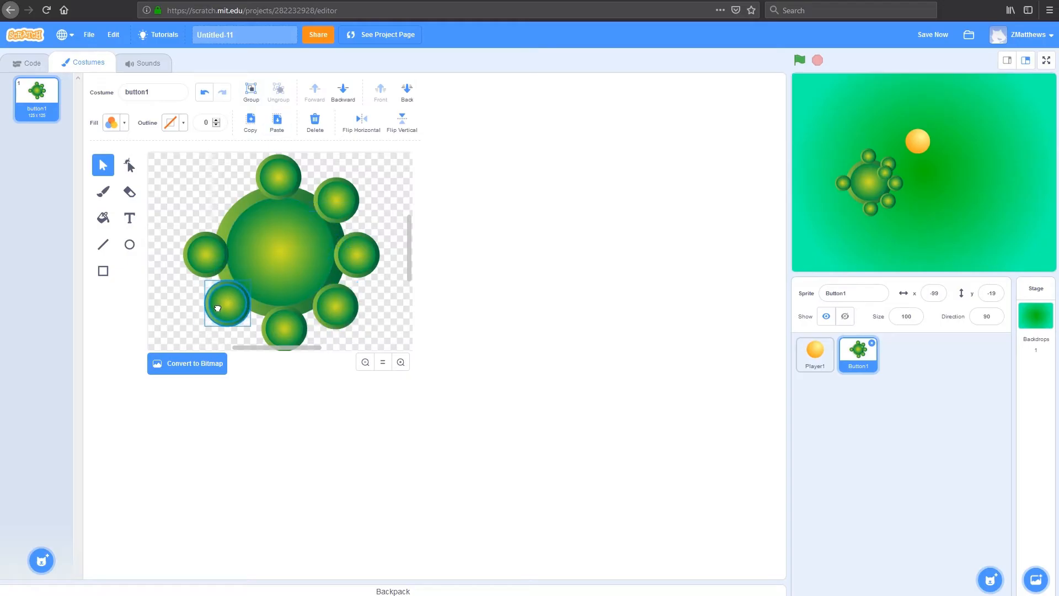
{"action": "left_click", "coordinate": [331, 234]}
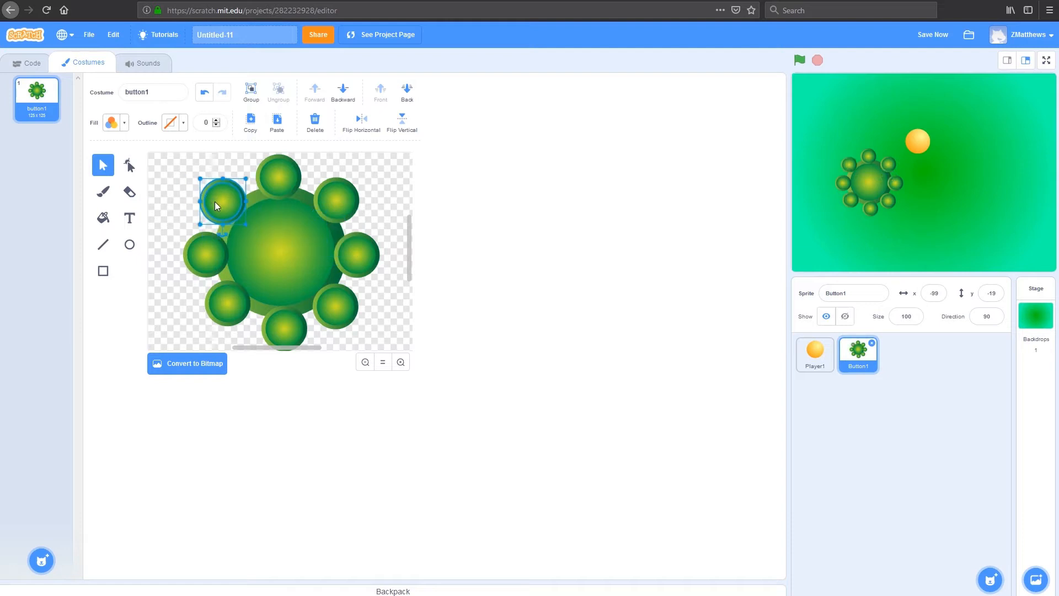
{"action": "mouse_move", "coordinate": [445, 183]}
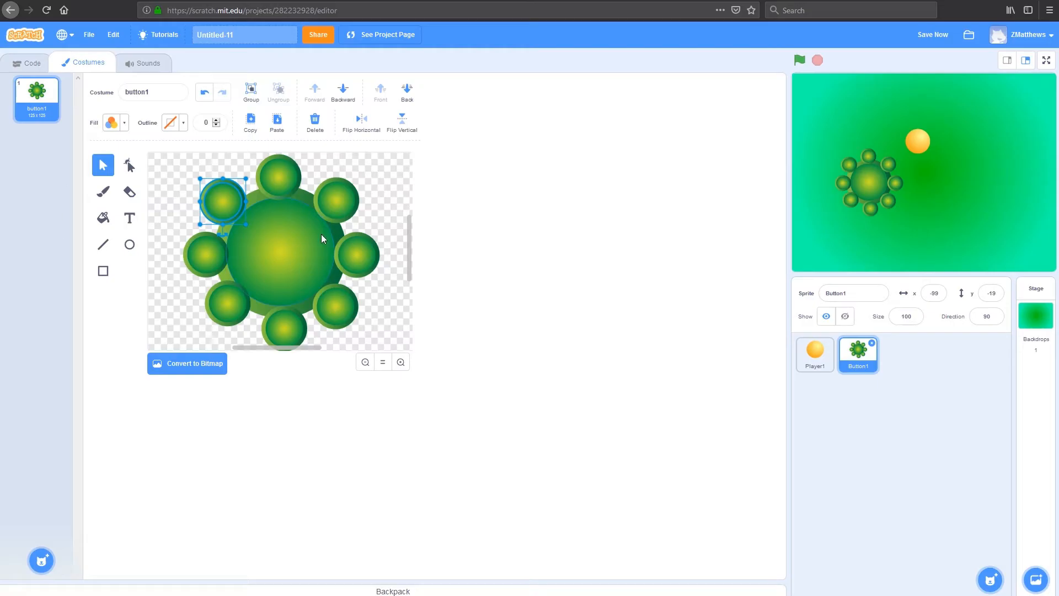
{"action": "mouse_move", "coordinate": [116, 100]}
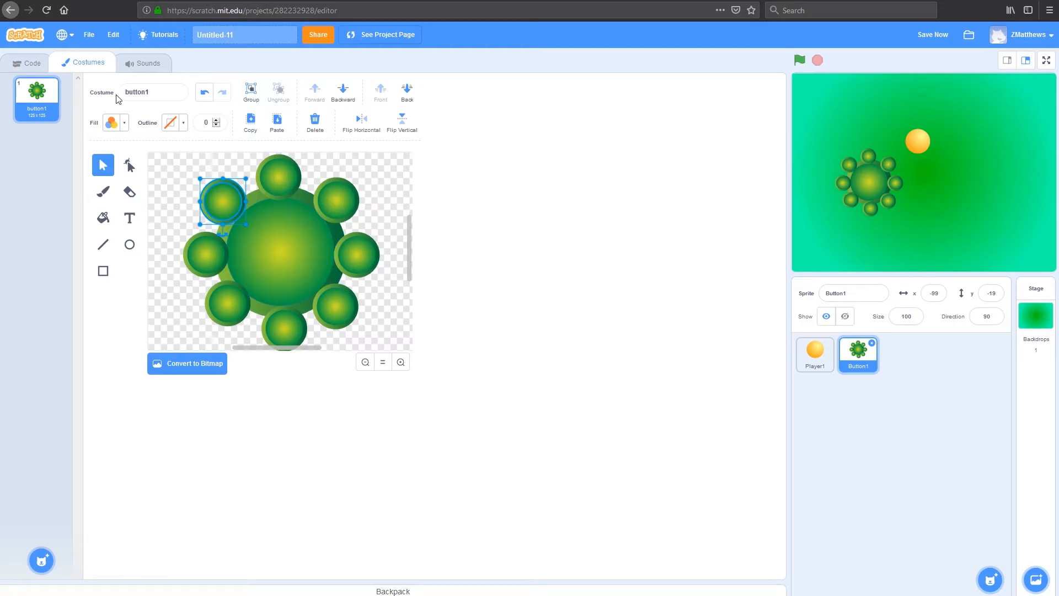
- Rename the green Button1 sprite to Food and shrink its size from 100 to 20
{"action": "left_click", "coordinate": [29, 62]}
{"action": "type", "text": "20"}
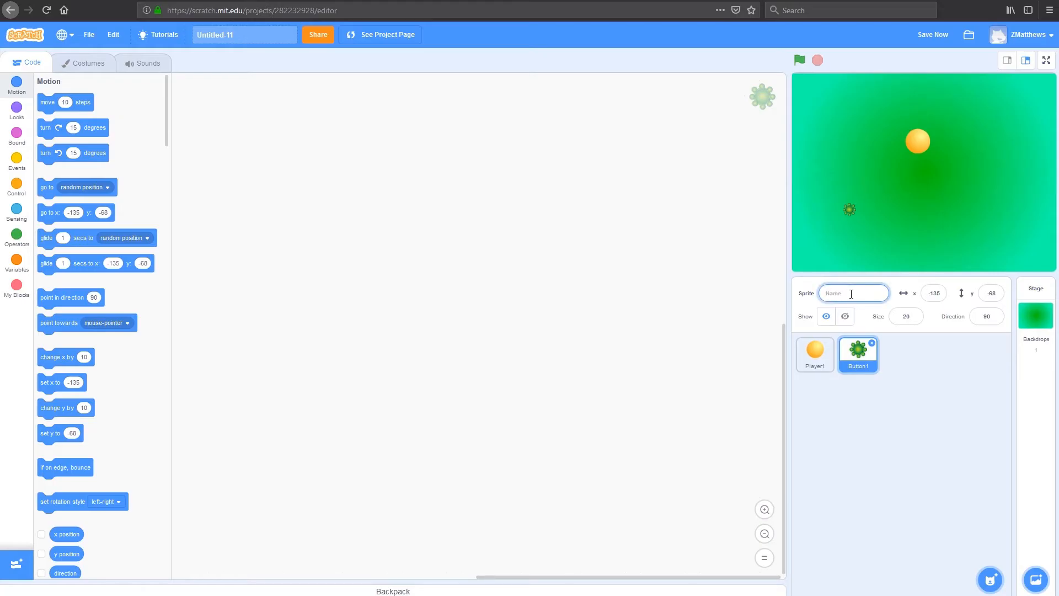
{"action": "type", "text": "Food"}
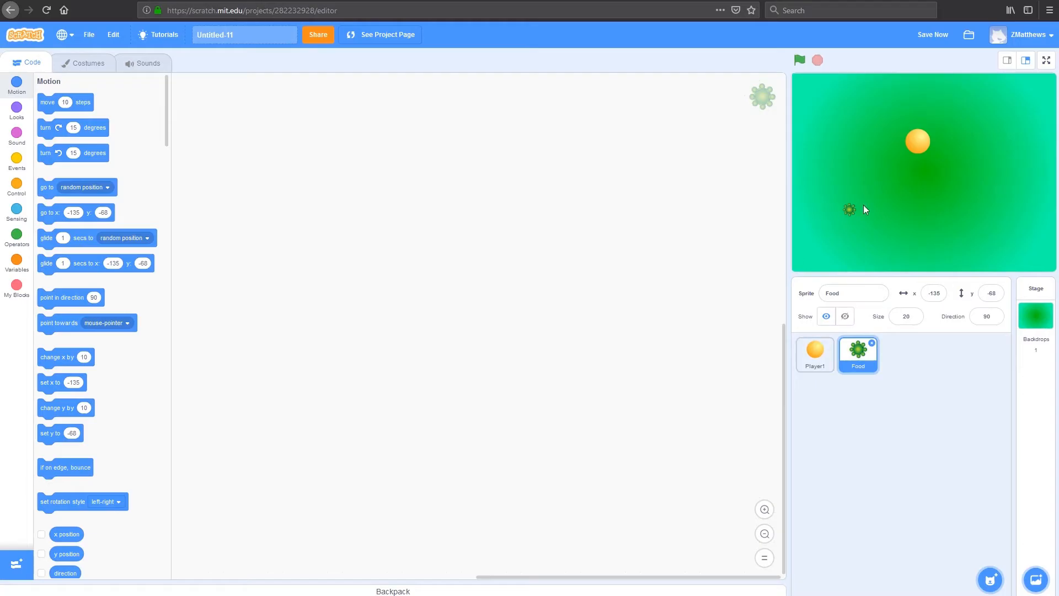
{"action": "mouse_move", "coordinate": [330, 197]}
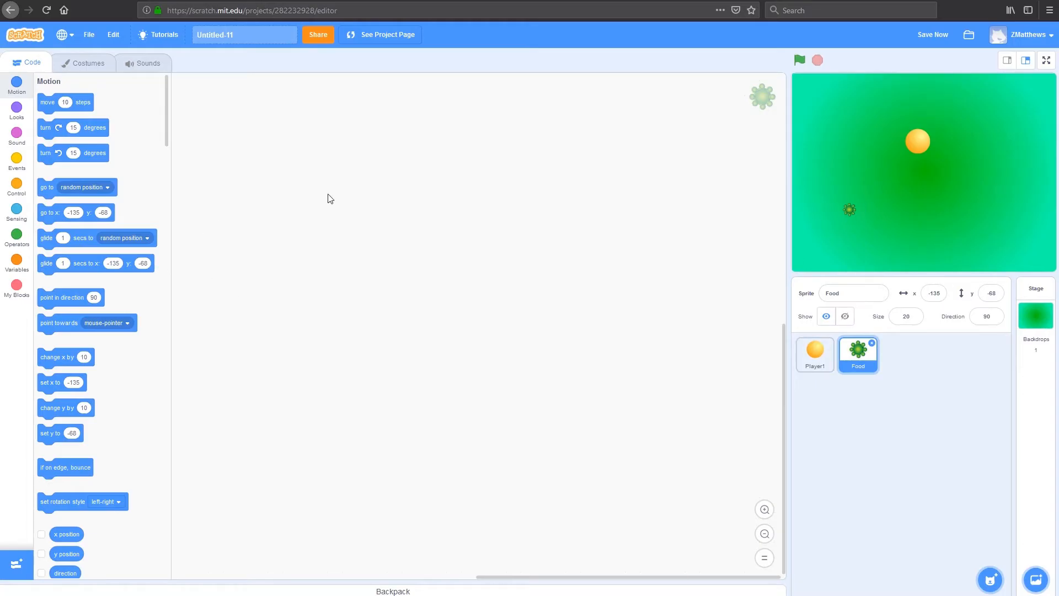
{"action": "mouse_move", "coordinate": [359, 163]}
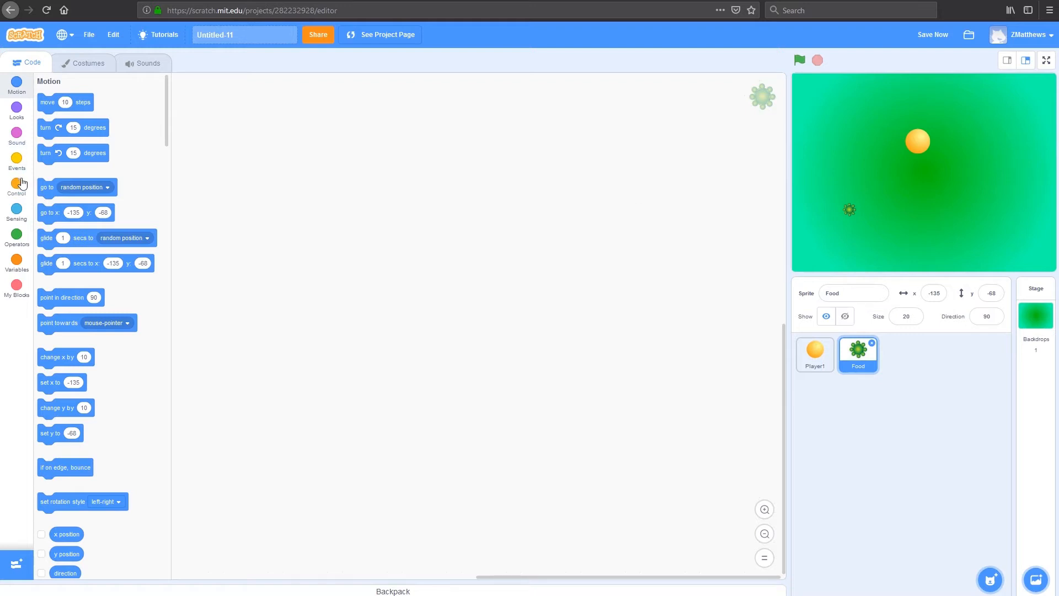
- Build Food's green-flag forever loop: go to random position, then wait 1 second
{"action": "left_click", "coordinate": [17, 162]}
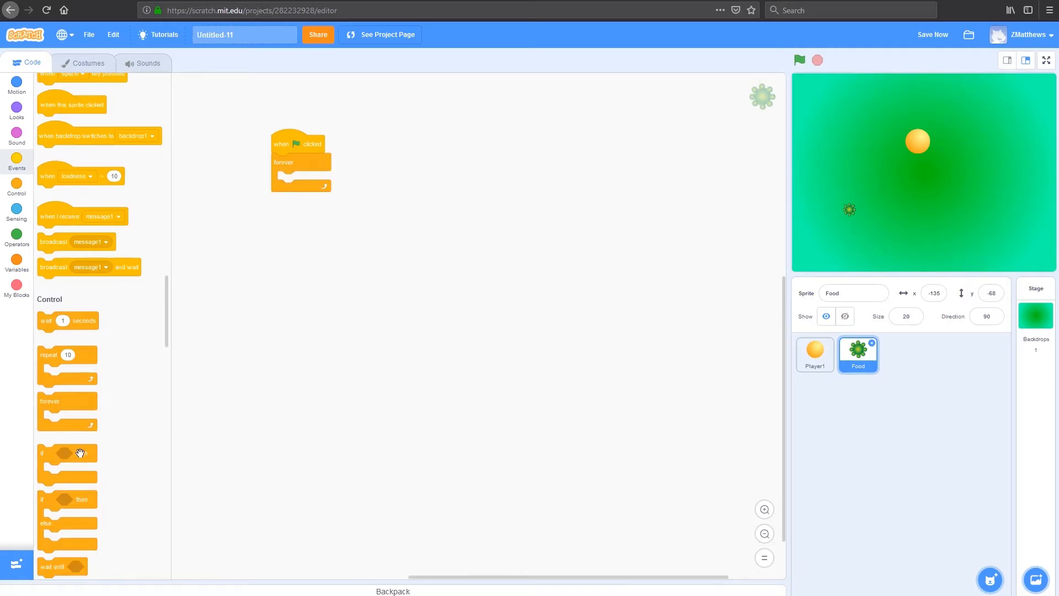
{"action": "mouse_move", "coordinate": [20, 147]}
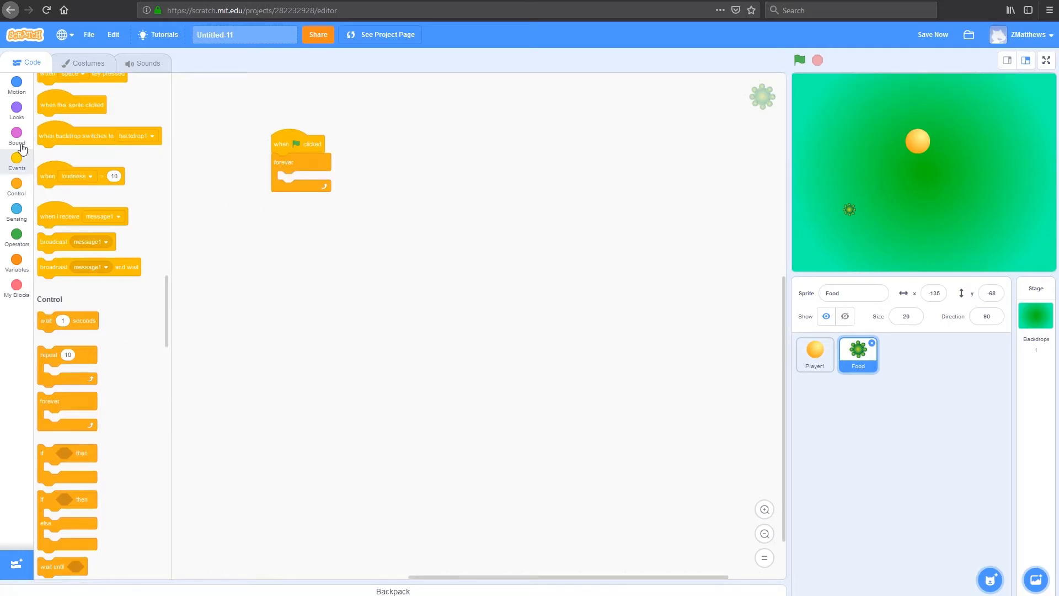
{"action": "left_click", "coordinate": [16, 86]}
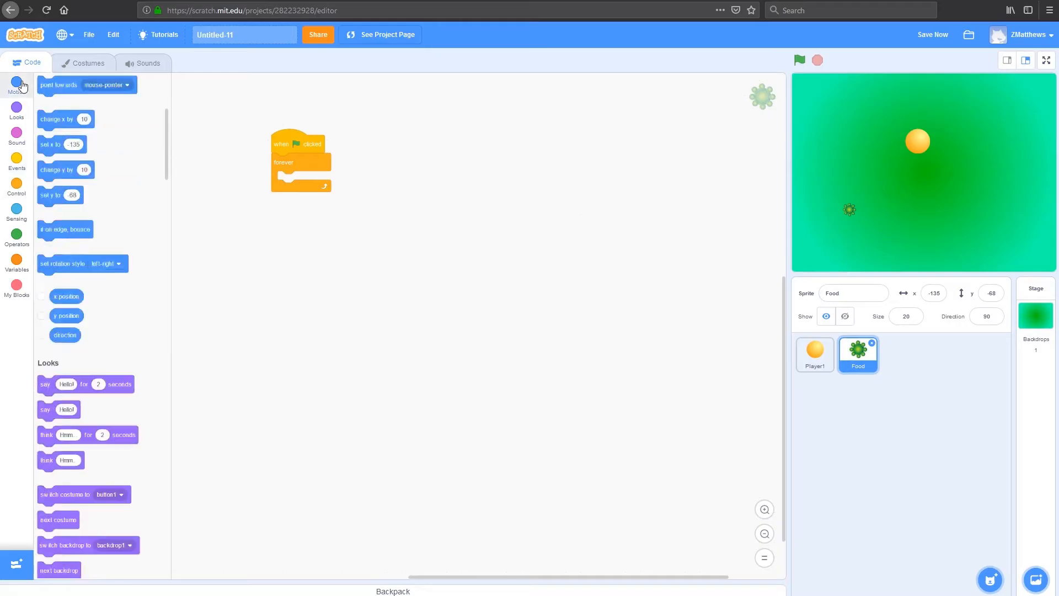
{"action": "left_click", "coordinate": [16, 86]}
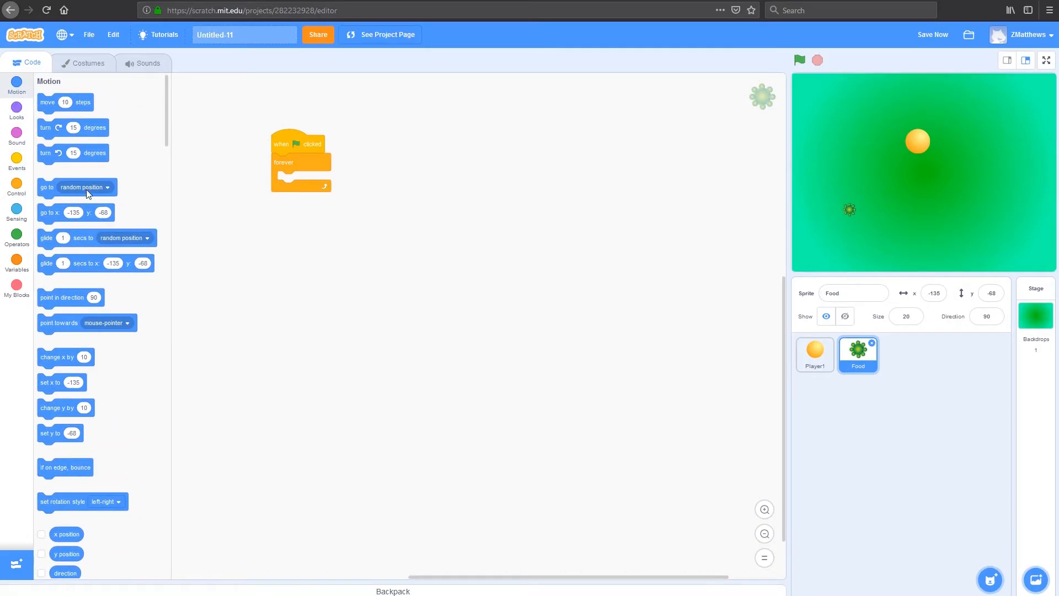
{"action": "left_click_drag", "start_coordinate": [77, 188], "coordinate": [314, 180]}
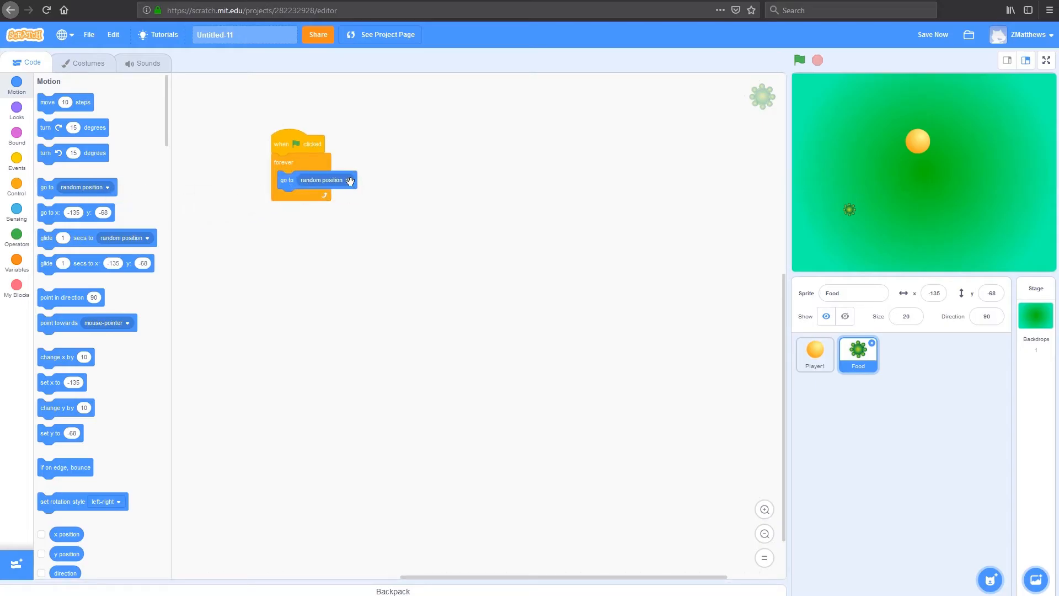
{"action": "left_click", "coordinate": [346, 180]}
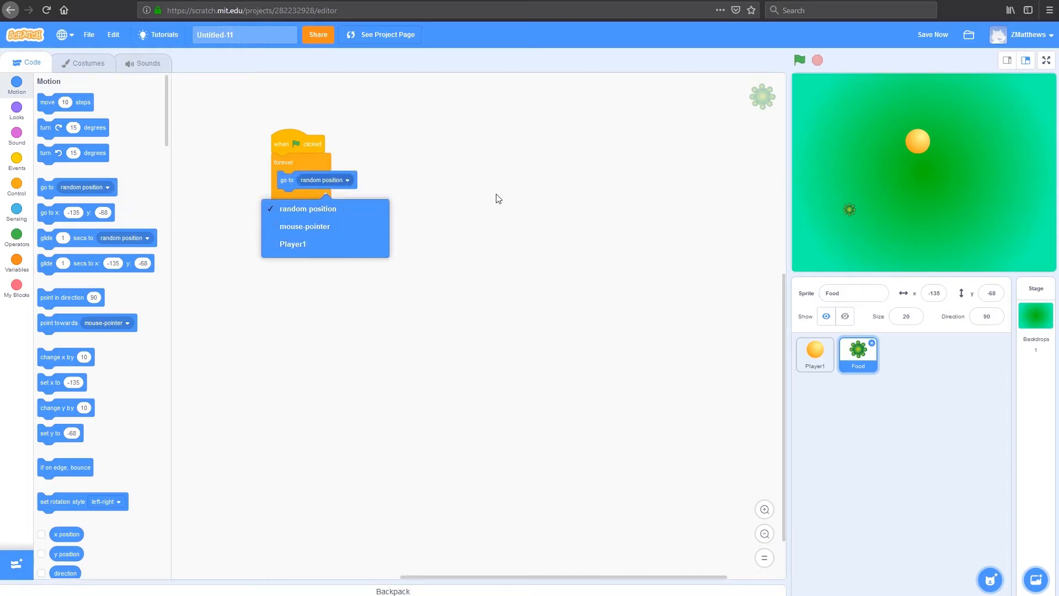
{"action": "left_click", "coordinate": [308, 208]}
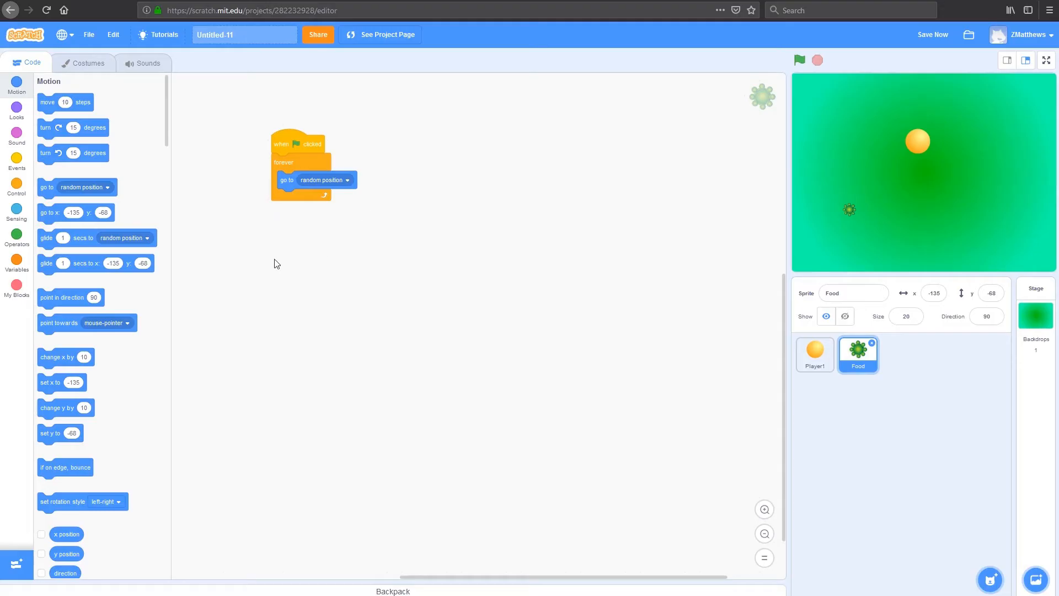
{"action": "mouse_move", "coordinate": [304, 122]}
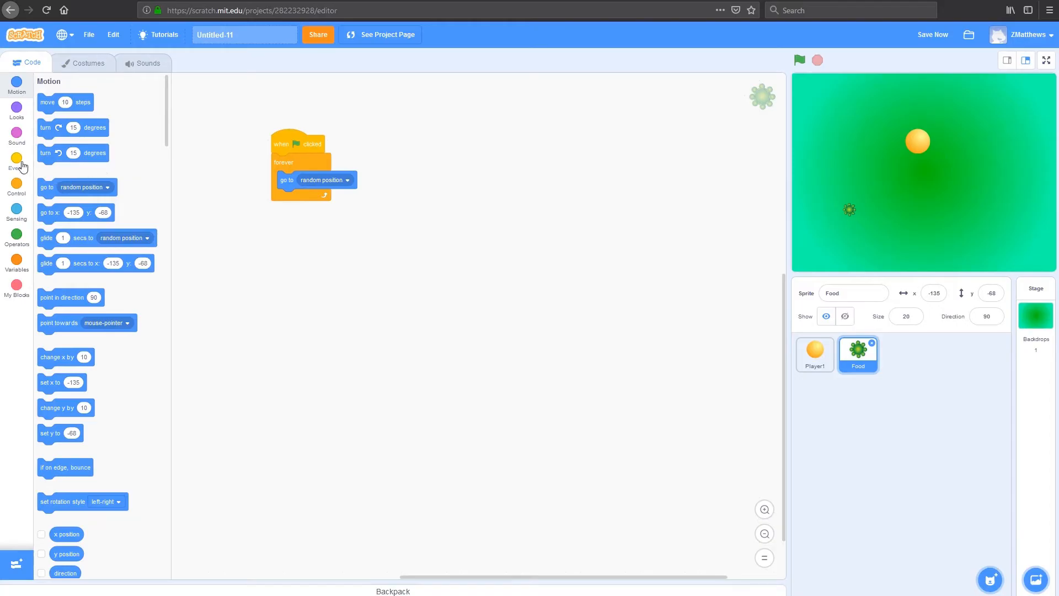
{"action": "left_click", "coordinate": [17, 161]}
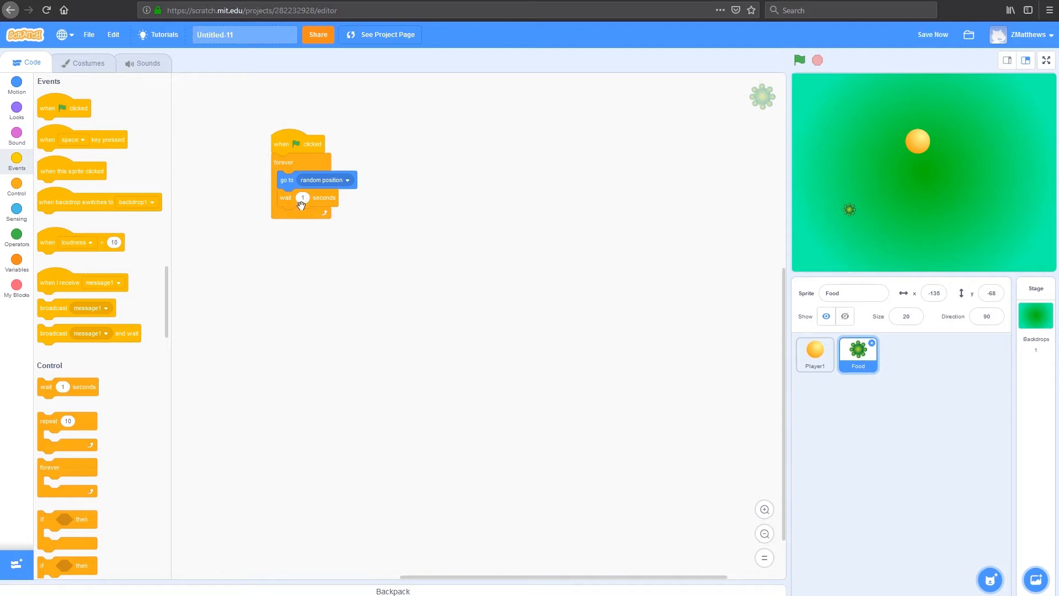
{"action": "mouse_move", "coordinate": [31, 245]}
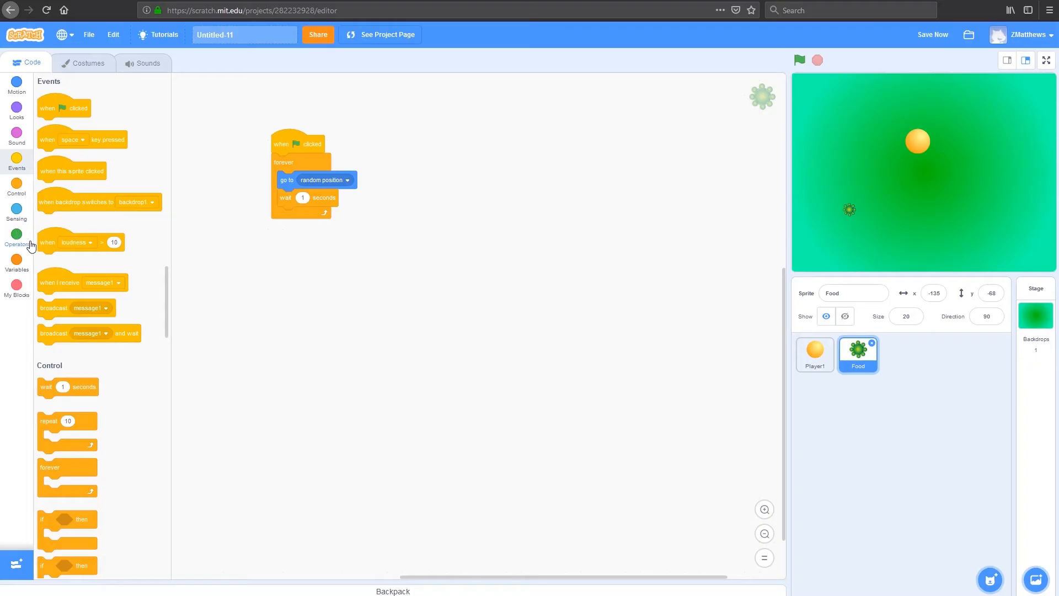
{"action": "mouse_move", "coordinate": [20, 239]}
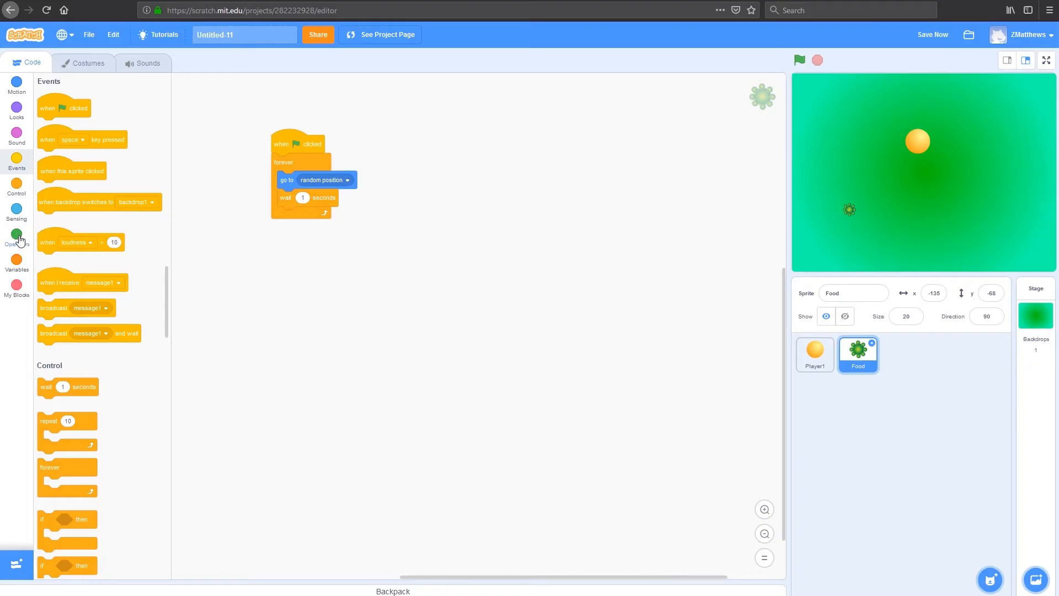
- Replace Food's fixed 1-second wait with pick random 3 to 5 seconds
{"action": "left_click", "coordinate": [17, 234]}
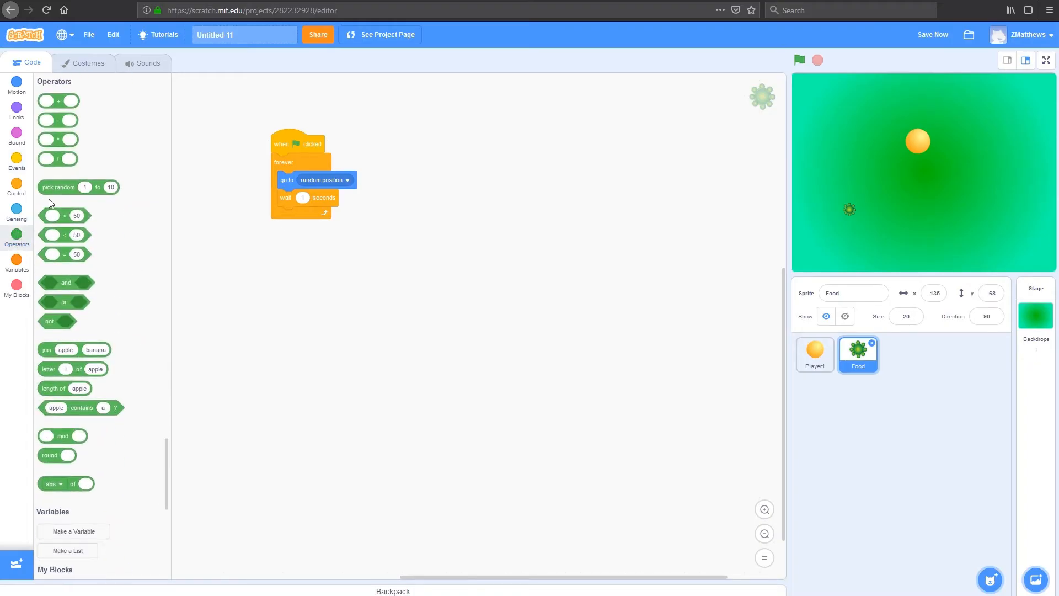
{"action": "left_click_drag", "start_coordinate": [78, 188], "coordinate": [318, 203]}
{"action": "type", "text": "5"}
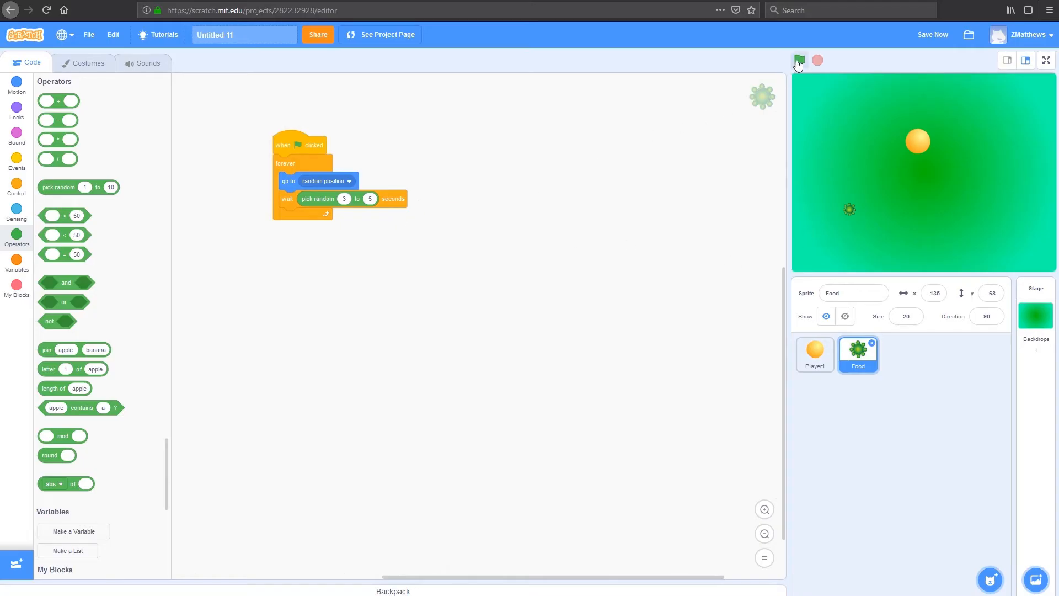
- Test-run the project to watch Food hop to random spots, then stop it
{"action": "left_click", "coordinate": [798, 60]}
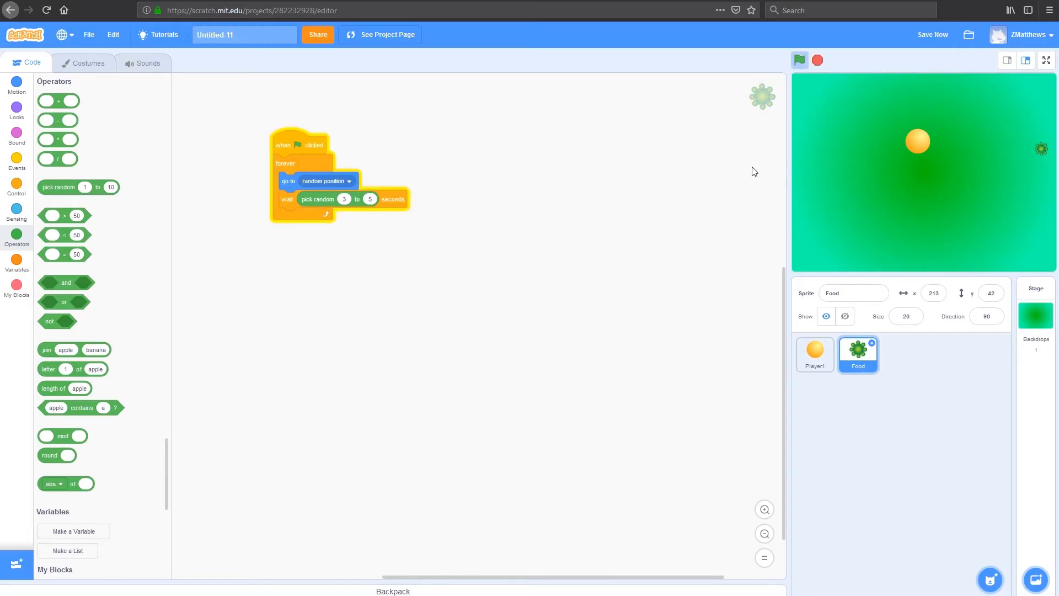
{"action": "mouse_move", "coordinate": [868, 144]}
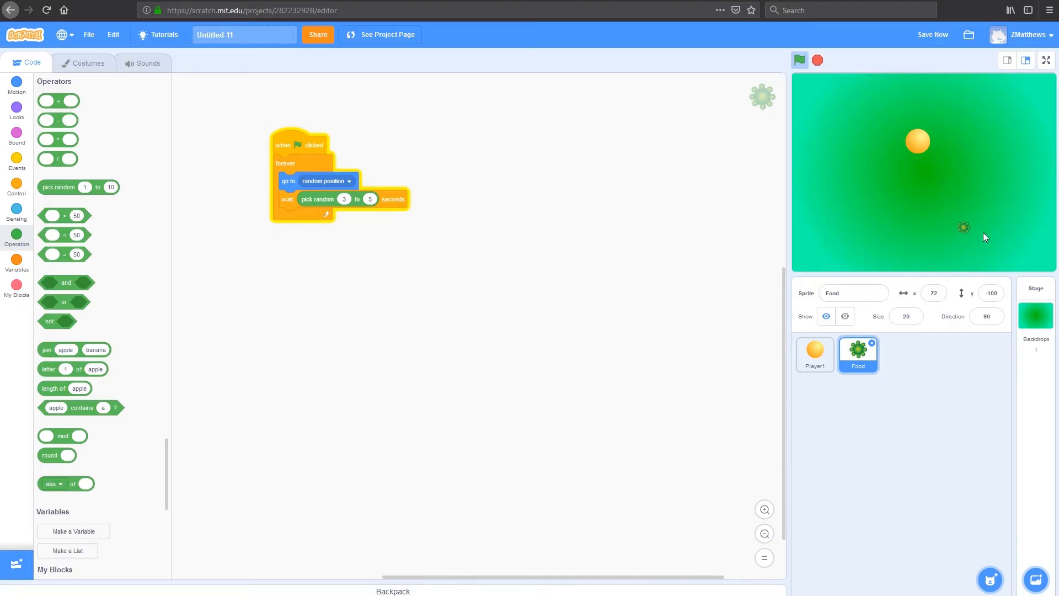
{"action": "mouse_move", "coordinate": [986, 174]}
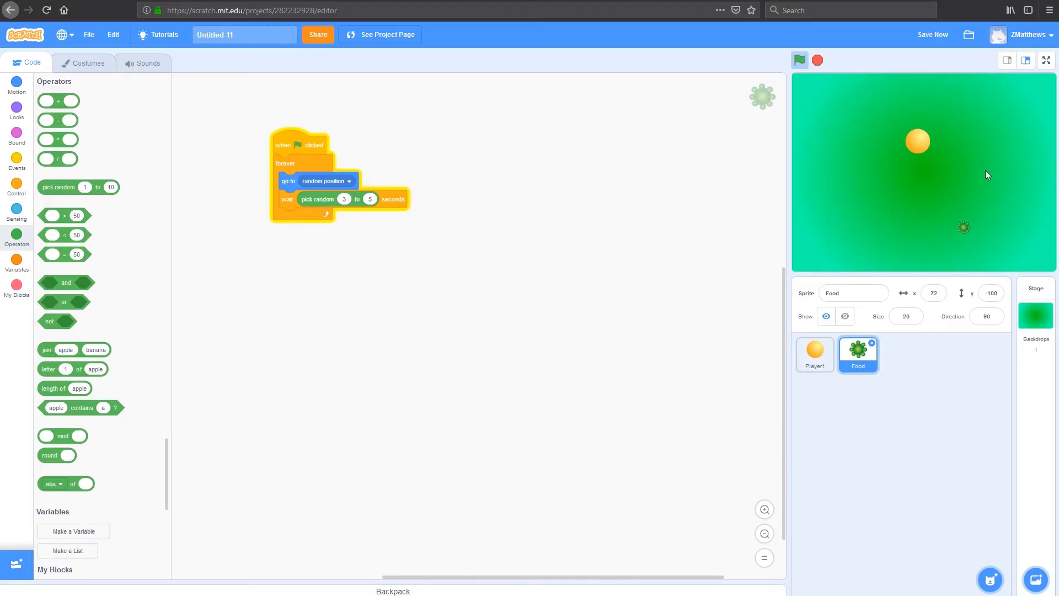
{"action": "left_click", "coordinate": [799, 59]}
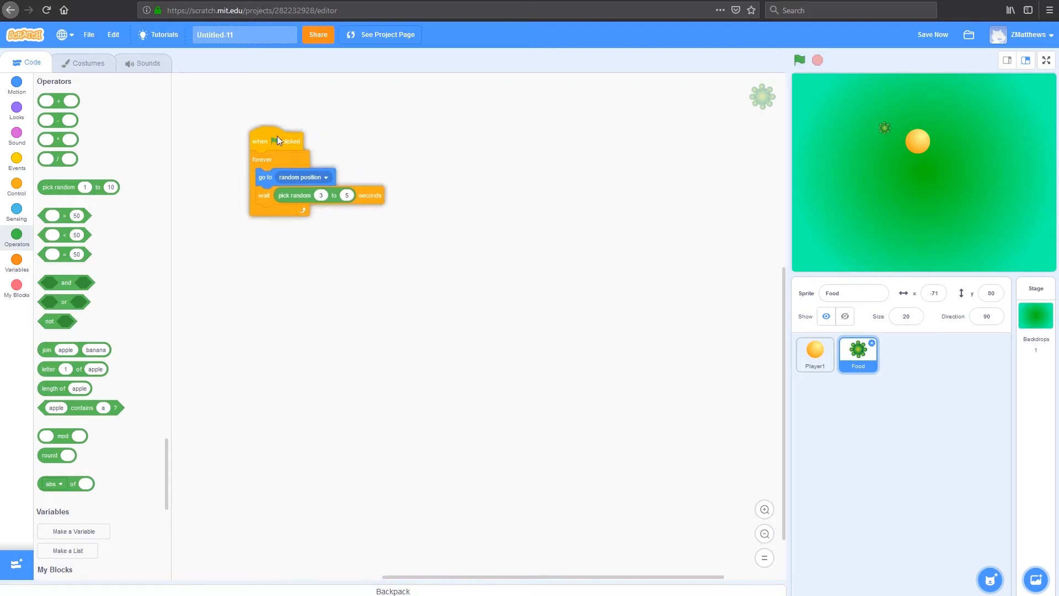
{"action": "left_click_drag", "start_coordinate": [276, 140], "coordinate": [263, 139]}
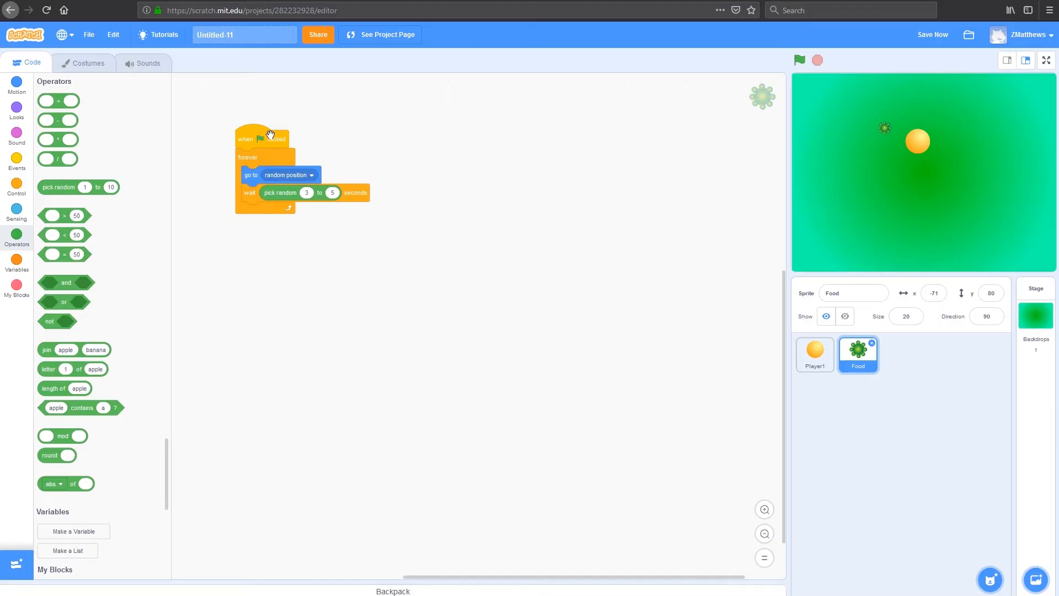
{"action": "mouse_move", "coordinate": [269, 90]}
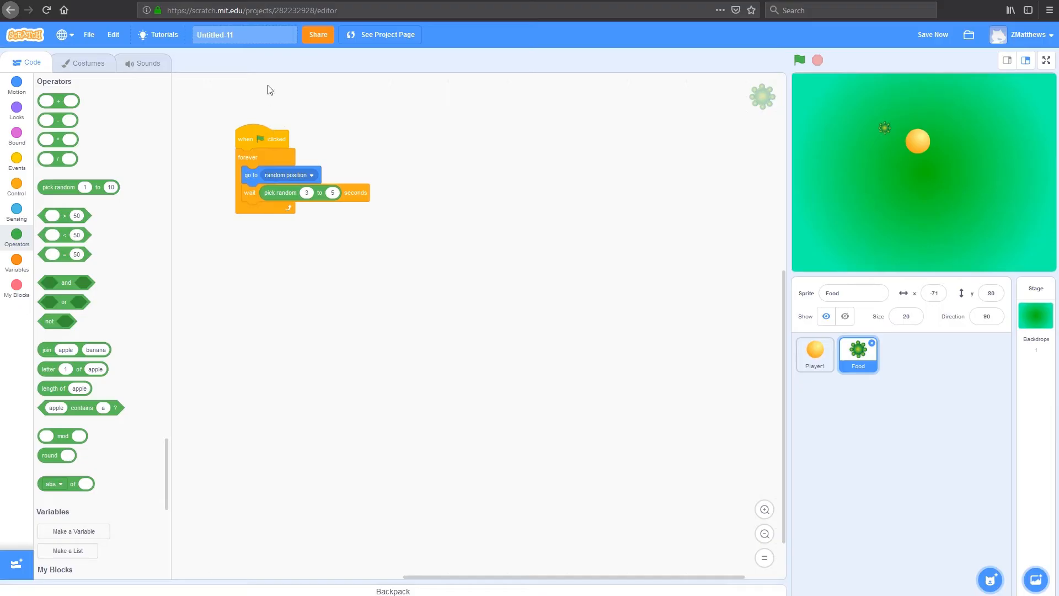
{"action": "mouse_move", "coordinate": [934, 161]}
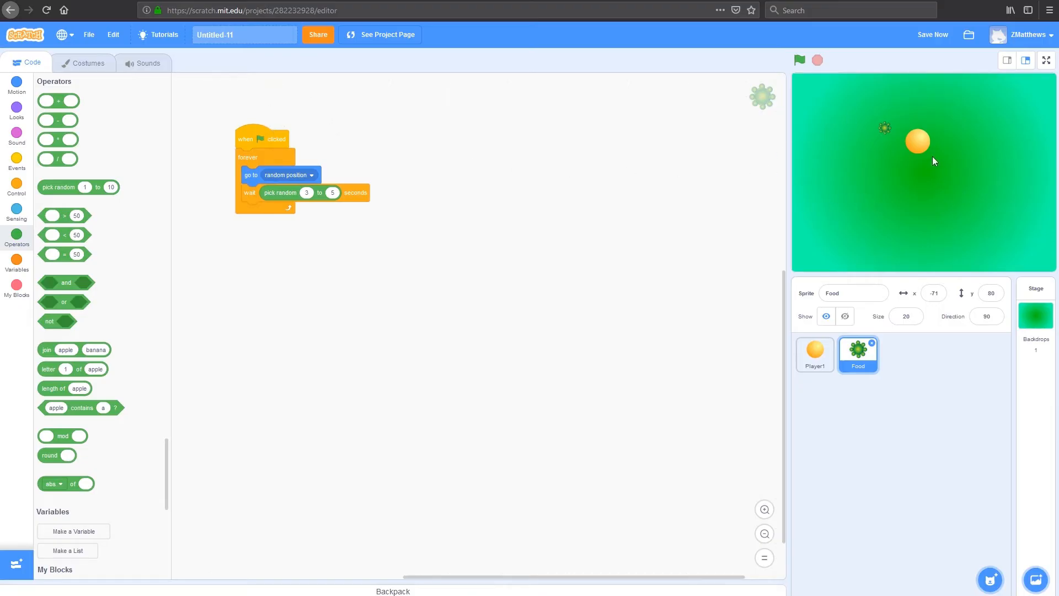
{"action": "mouse_move", "coordinate": [886, 128]}
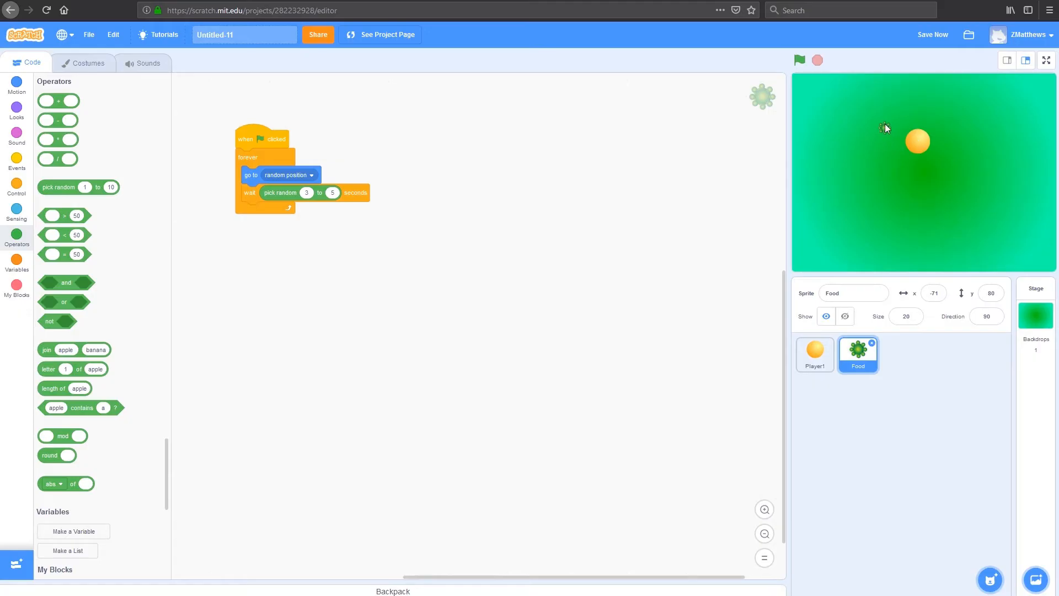
{"action": "mouse_move", "coordinate": [884, 126]}
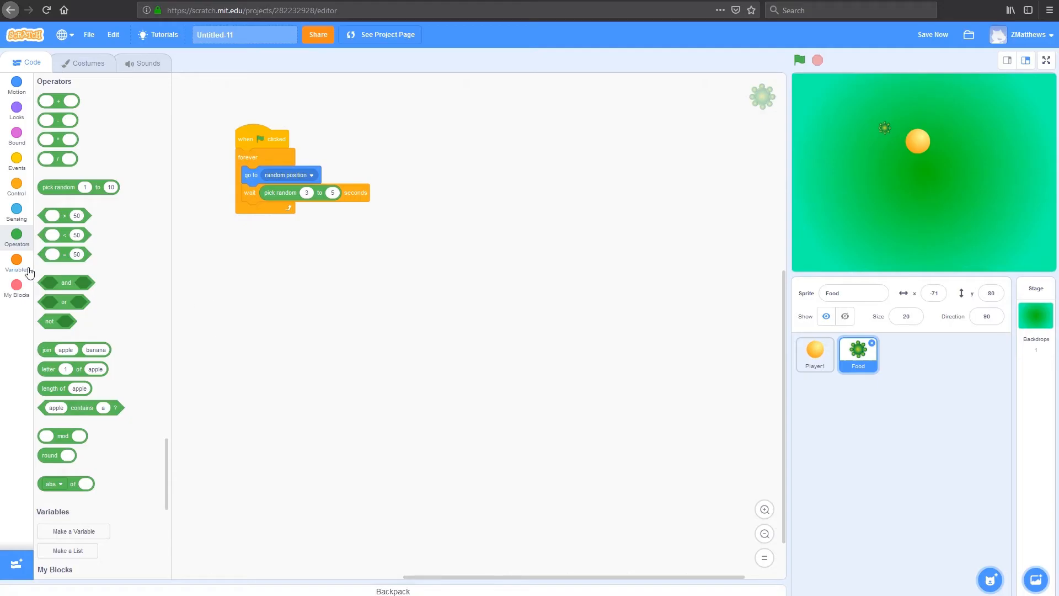
- Create a Player 1 variable for all sprites
{"action": "left_click", "coordinate": [17, 260]}
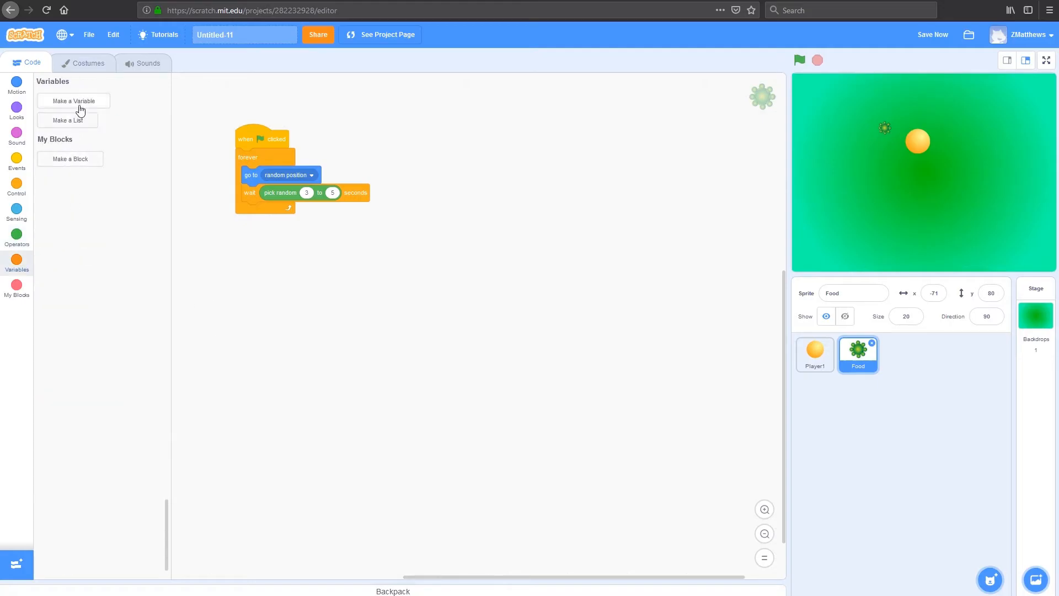
{"action": "left_click", "coordinate": [73, 101]}
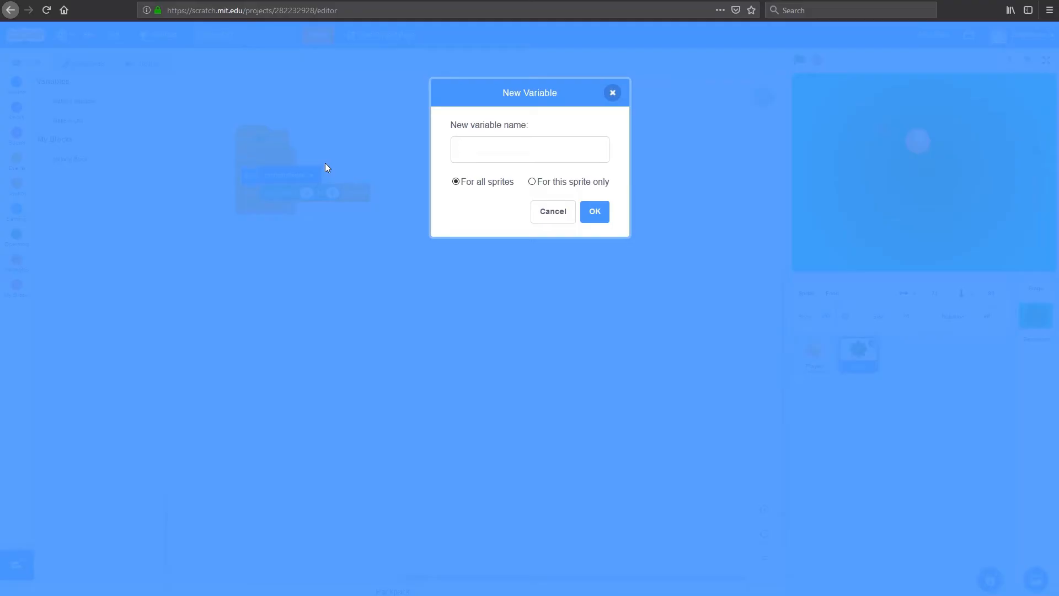
{"action": "type", "text": "Player 1"}
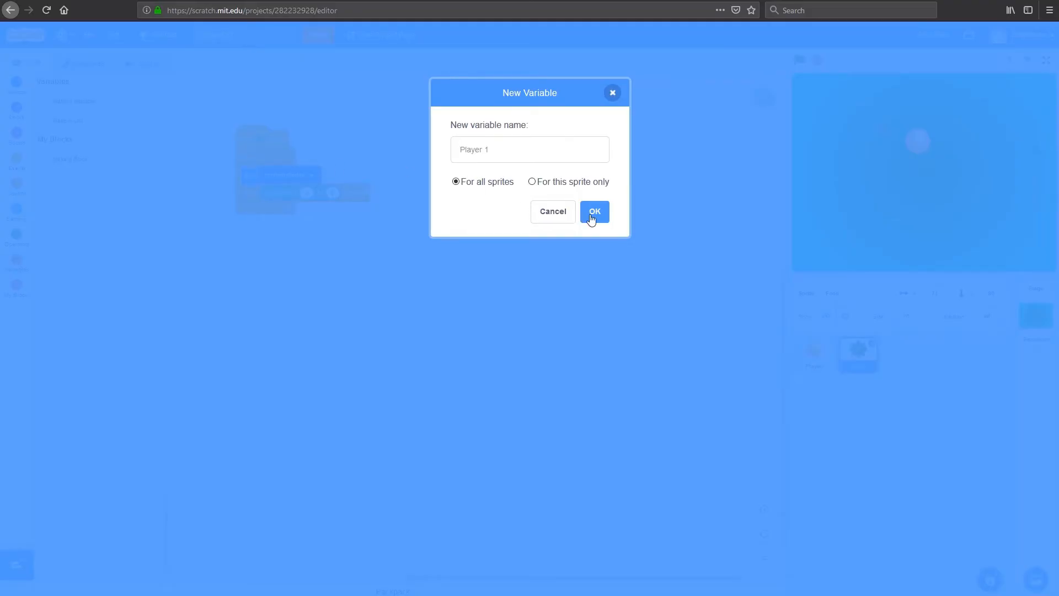
{"action": "left_click", "coordinate": [594, 212]}
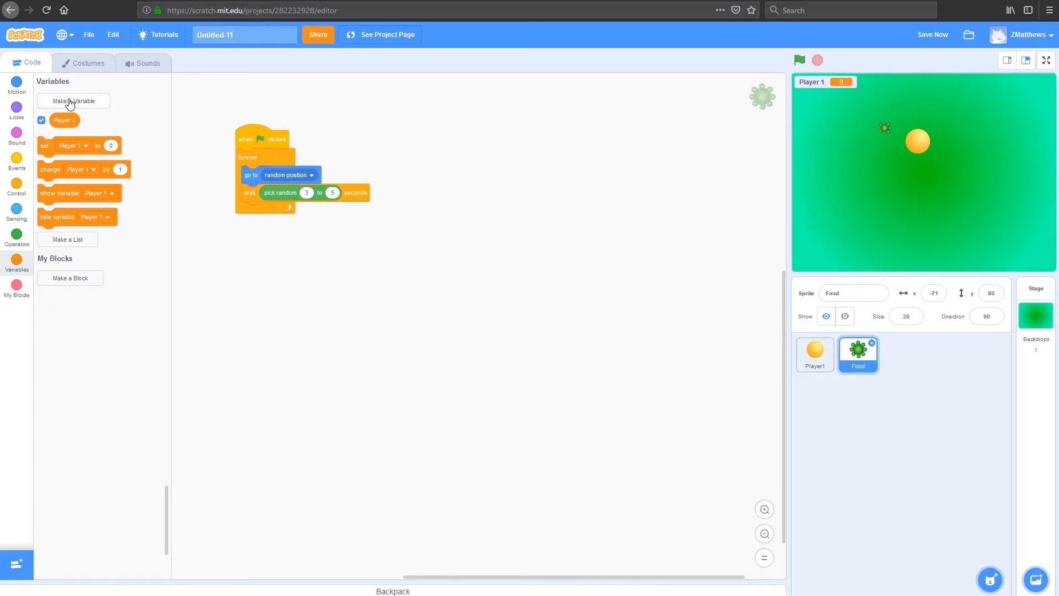
- Create a Player 2 variable for all sprites
{"action": "left_click", "coordinate": [73, 101]}
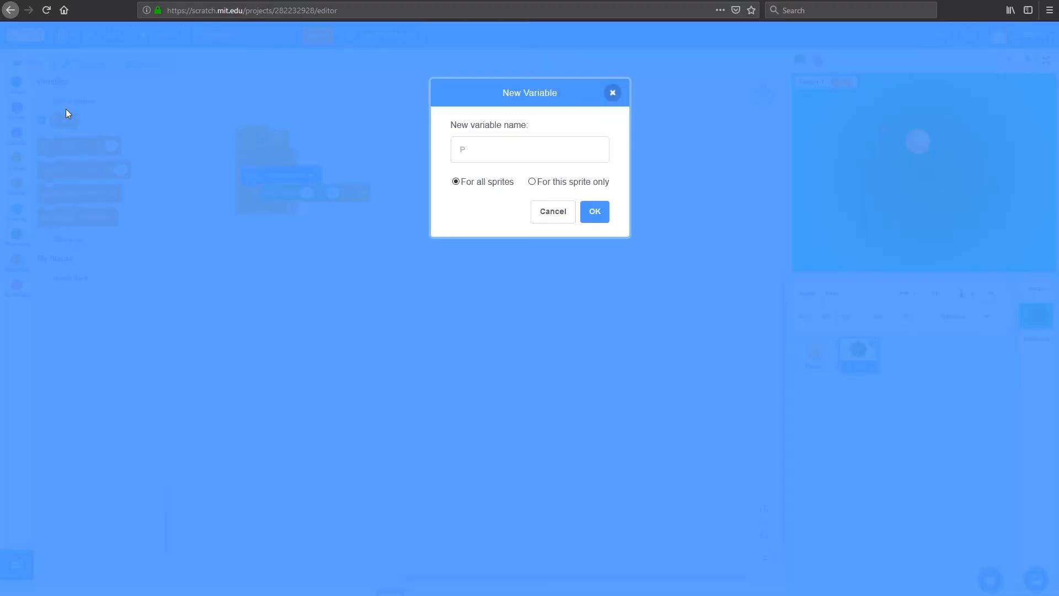
{"action": "type", "text": "layer 2"}
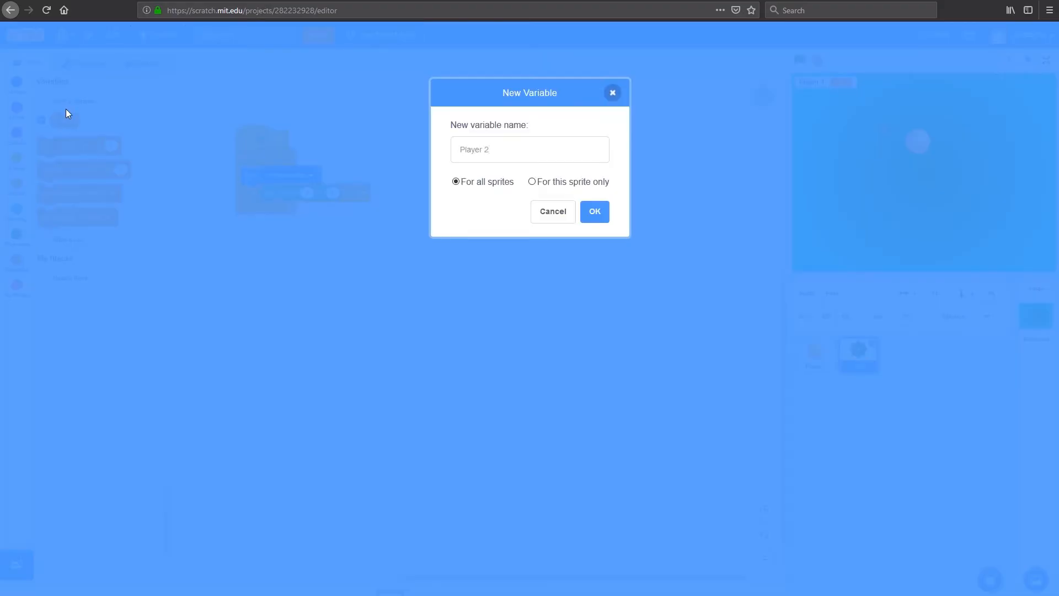
{"action": "left_click", "coordinate": [594, 212]}
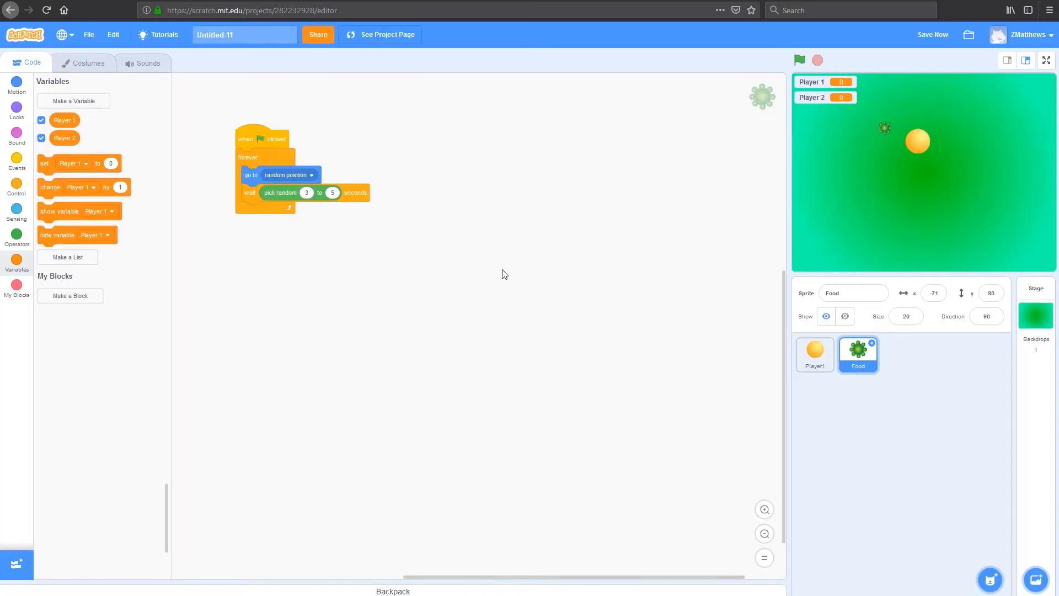
{"action": "mouse_move", "coordinate": [92, 93]}
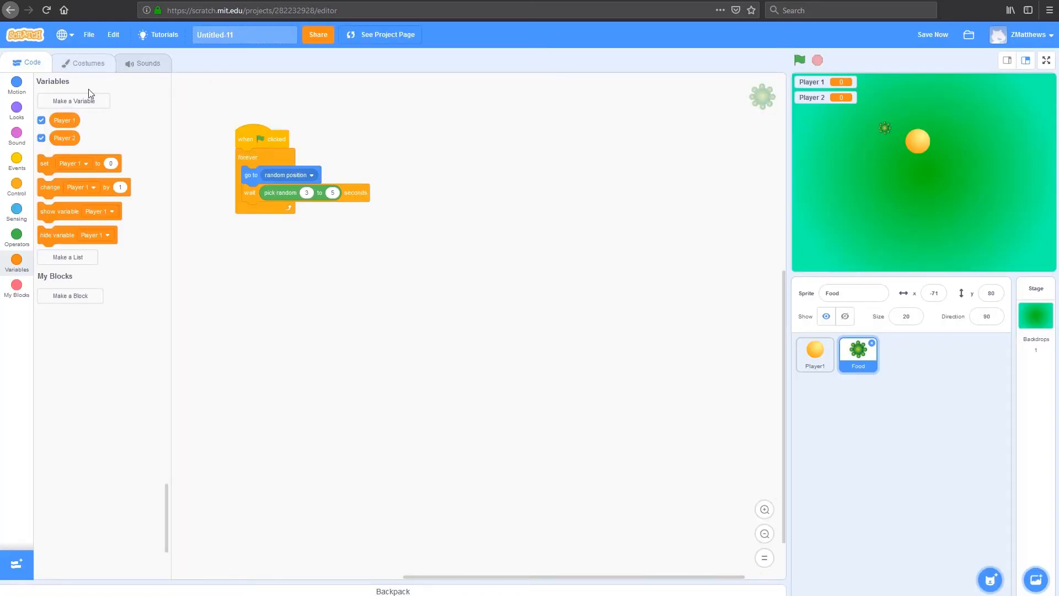
{"action": "mouse_move", "coordinate": [389, 250]}
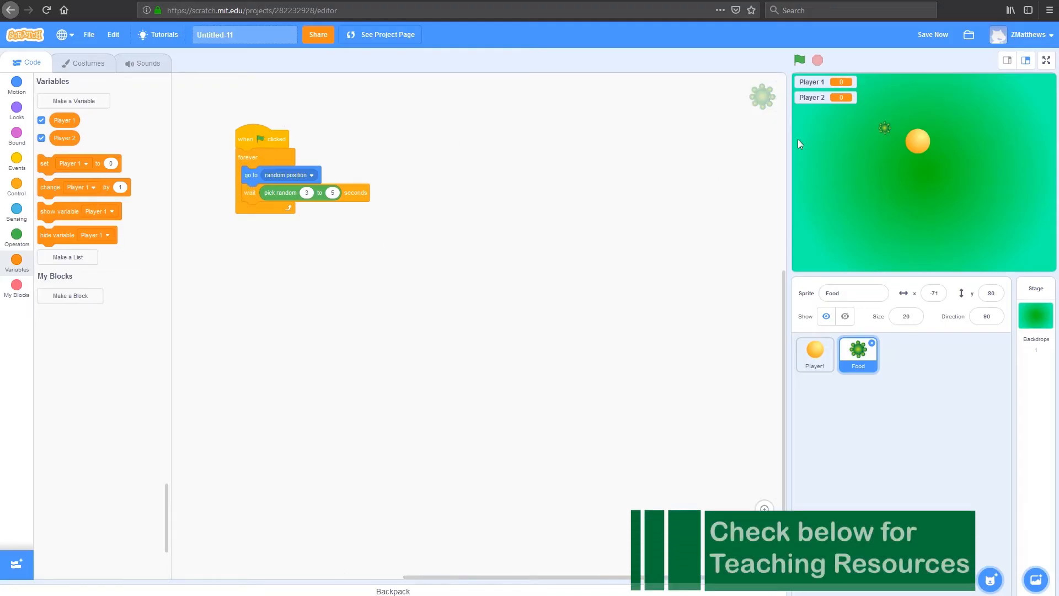
{"action": "mouse_move", "coordinate": [900, 170]}
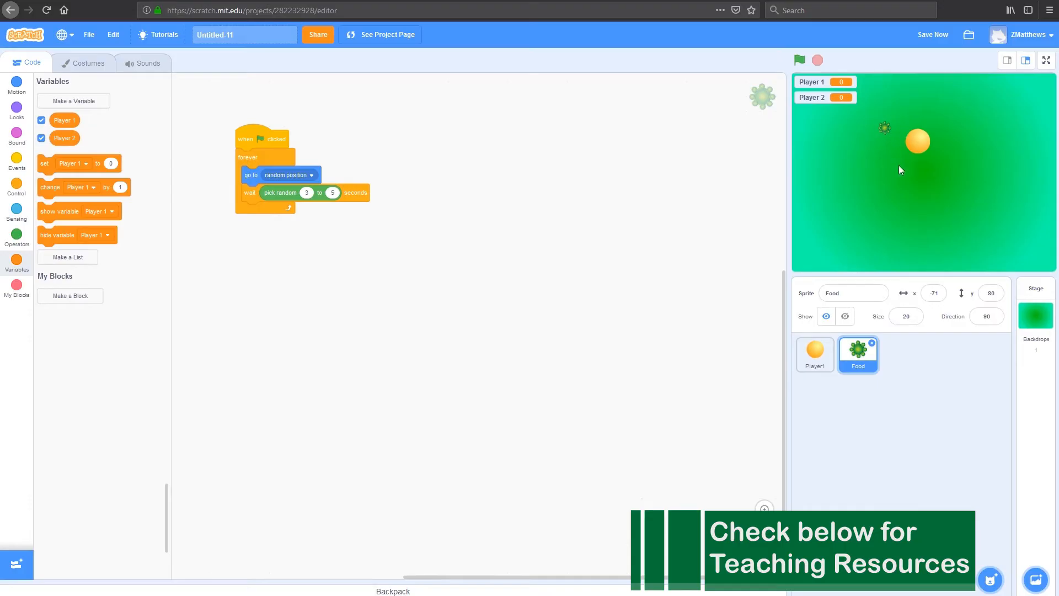
{"action": "mouse_move", "coordinate": [460, 197]}
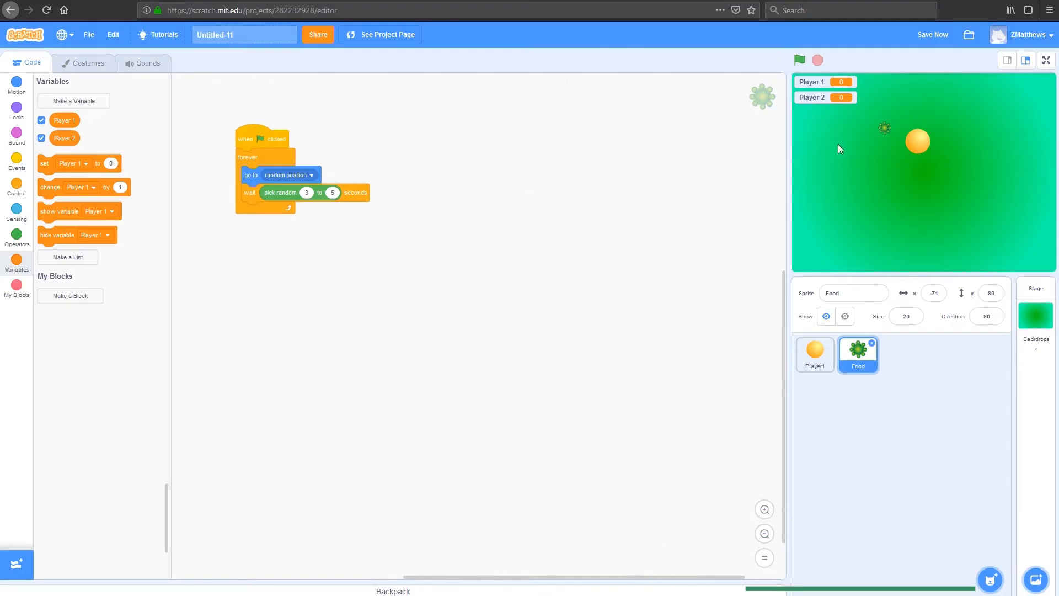
{"action": "mouse_move", "coordinate": [667, 150]}
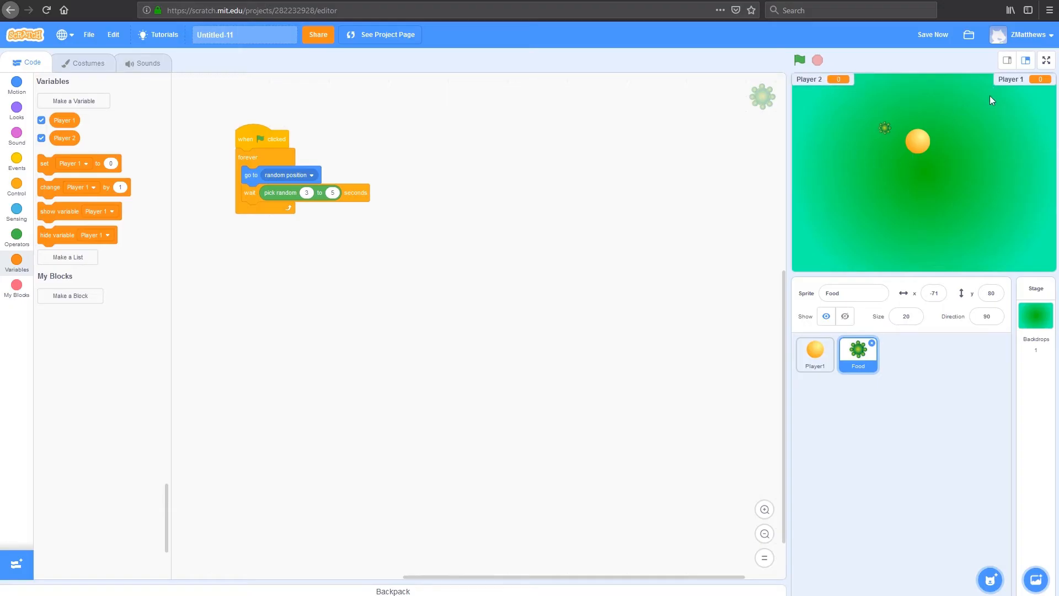
{"action": "mouse_move", "coordinate": [910, 67]}
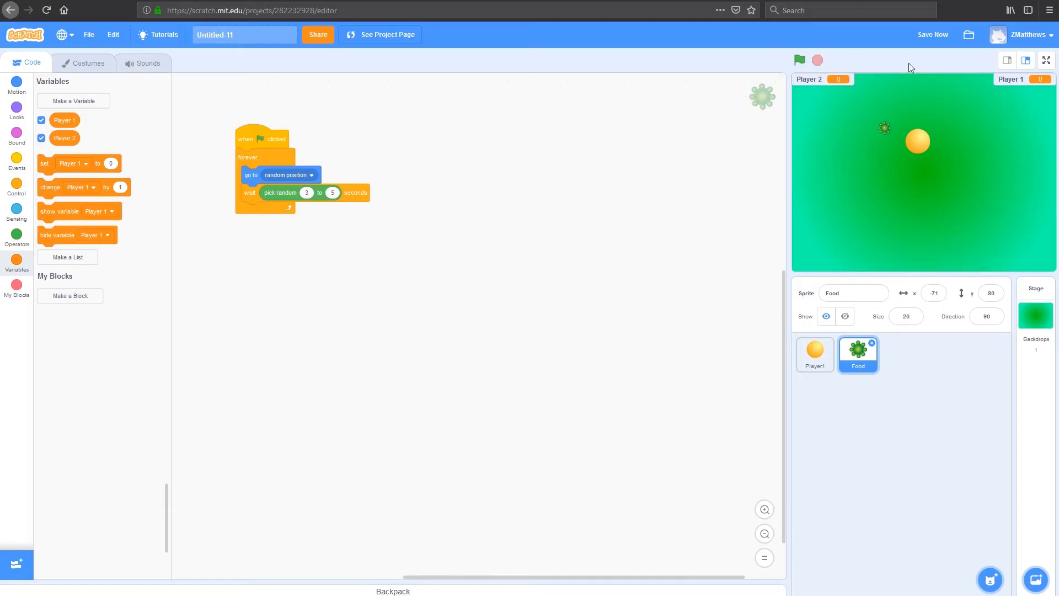
{"action": "mouse_move", "coordinate": [966, 155]}
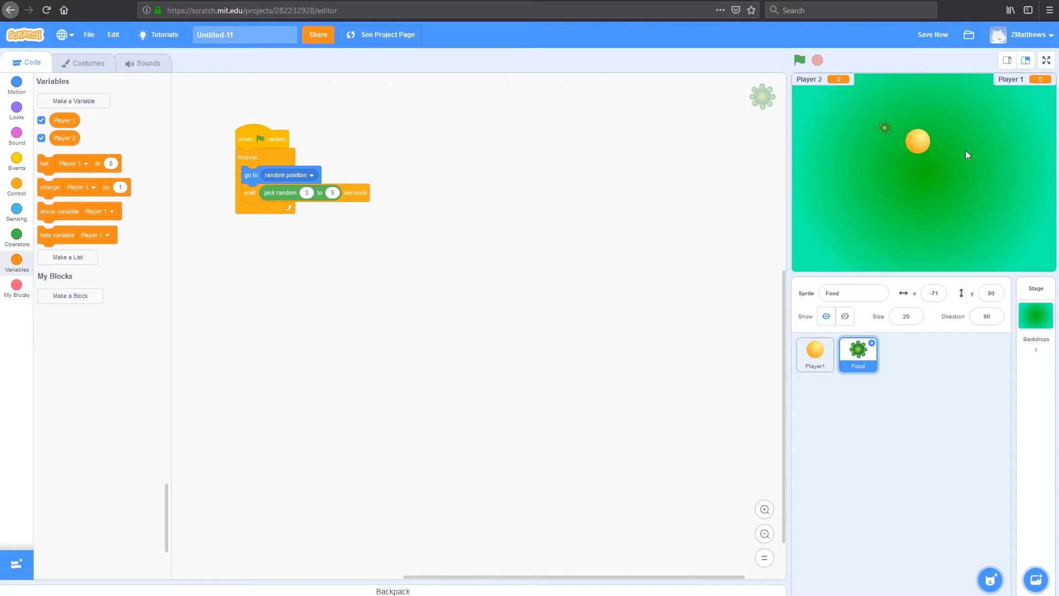
{"action": "mouse_move", "coordinate": [885, 146]}
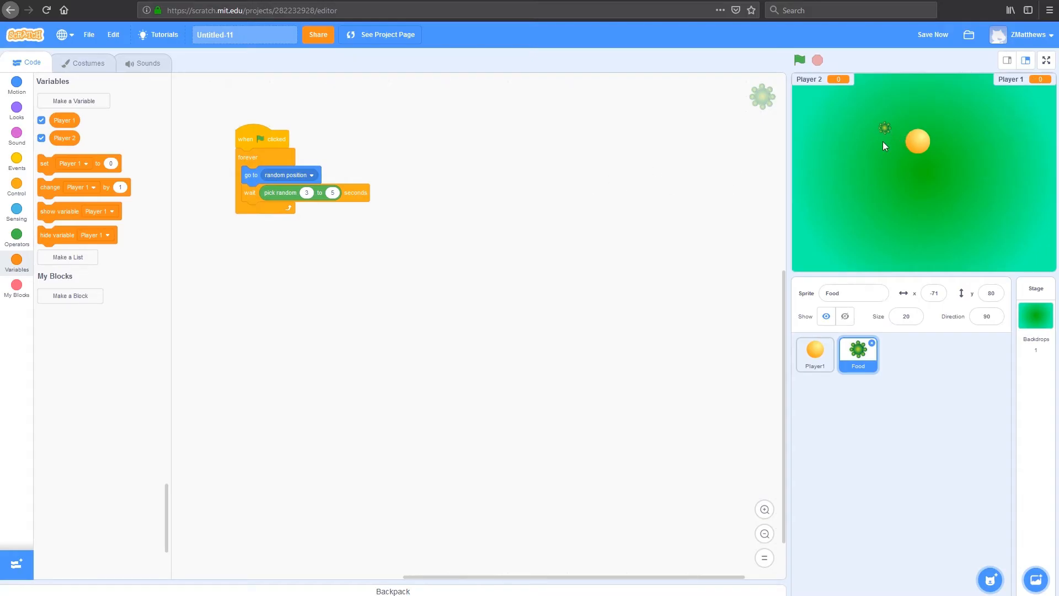
{"action": "mouse_move", "coordinate": [777, 160]}
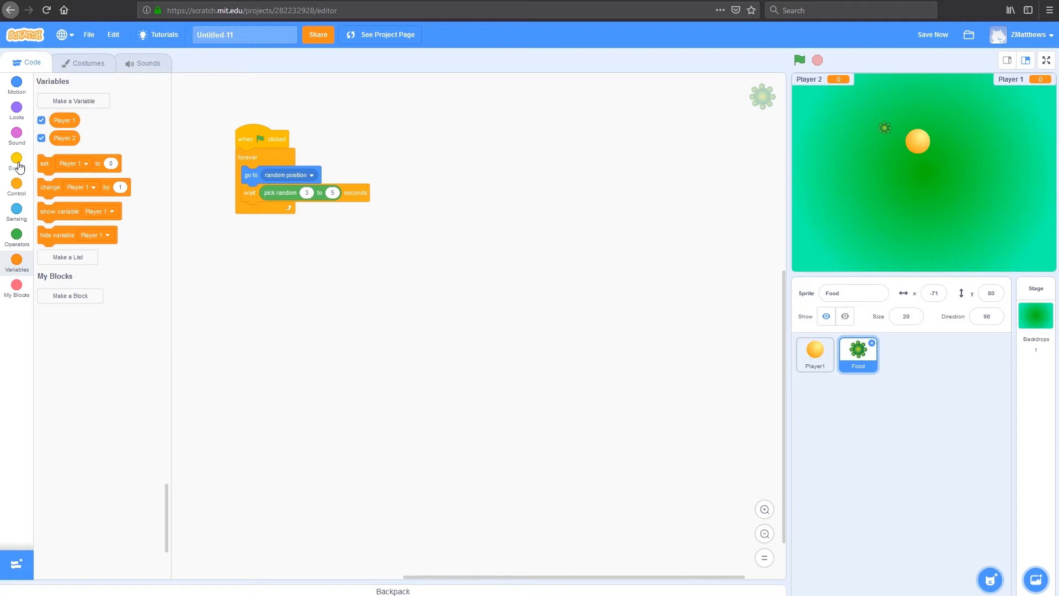
- Start Food's second green-flag forever script with an if touching Player1 condition
{"action": "left_click", "coordinate": [16, 161]}
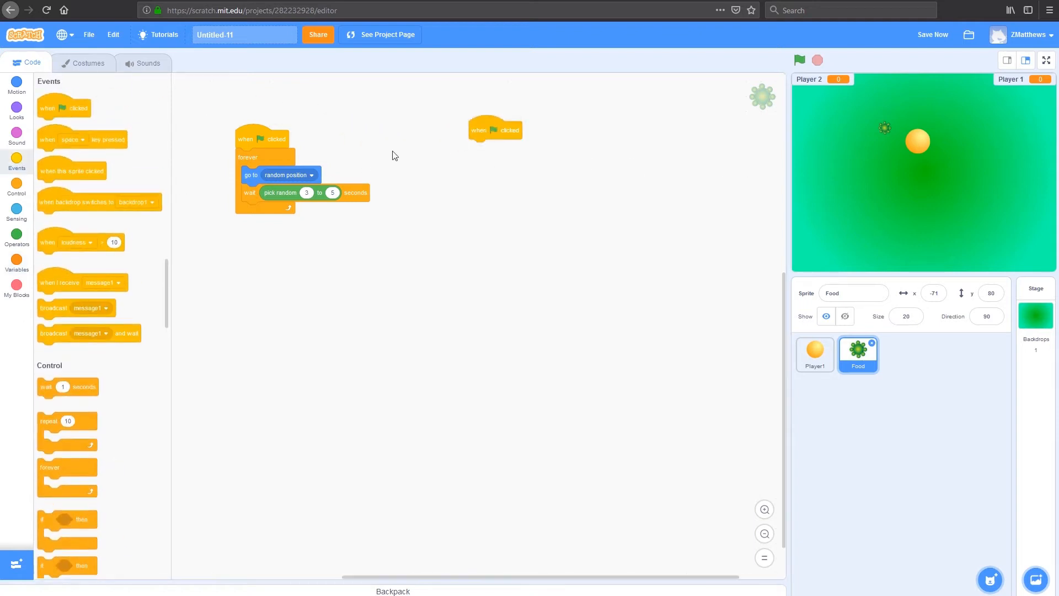
{"action": "mouse_move", "coordinate": [97, 441]}
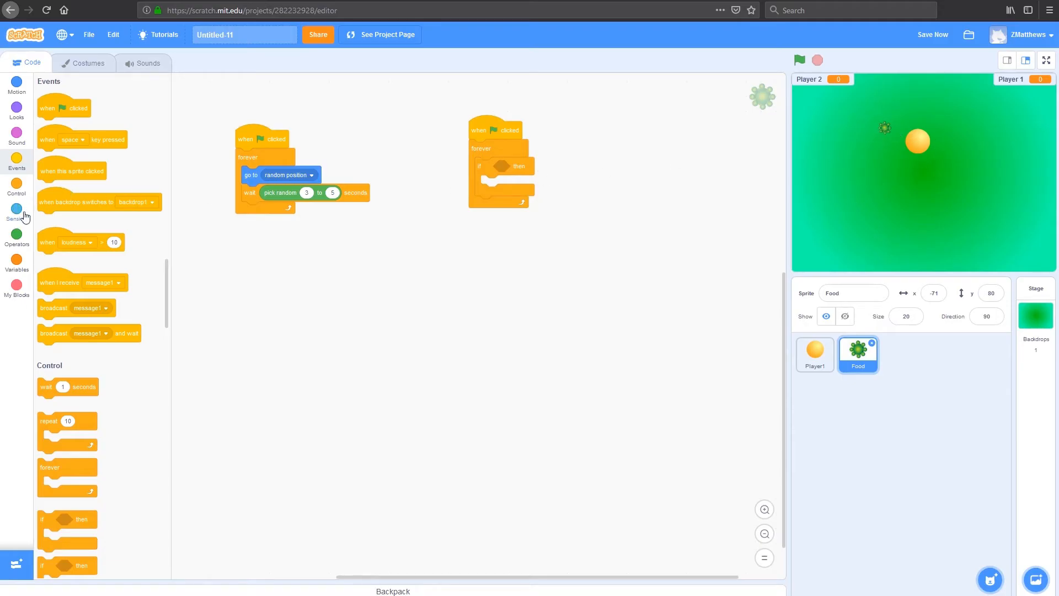
{"action": "left_click", "coordinate": [16, 212]}
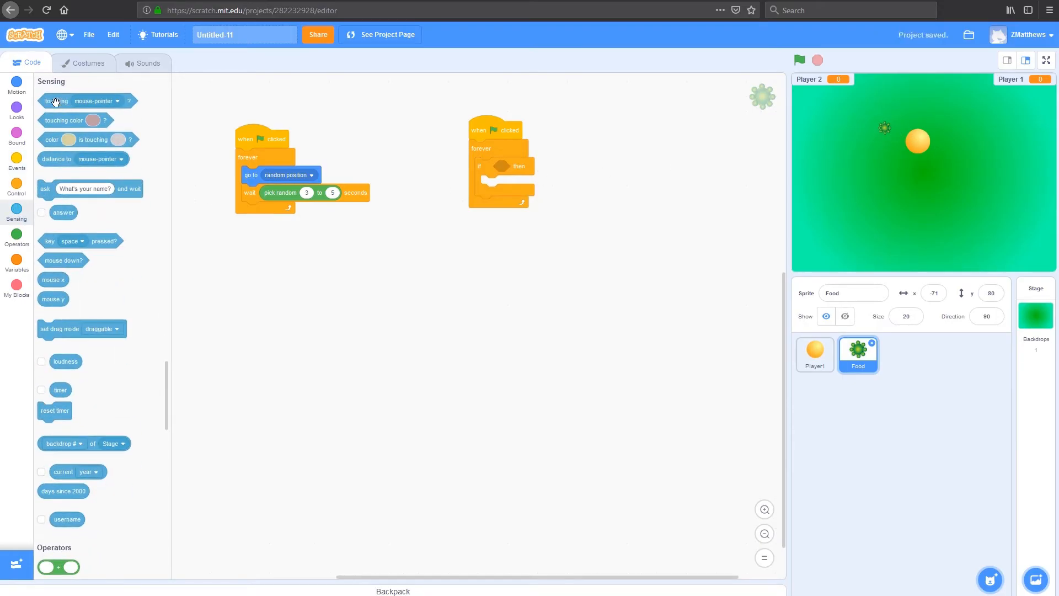
{"action": "left_click_drag", "start_coordinate": [74, 100], "coordinate": [540, 166]}
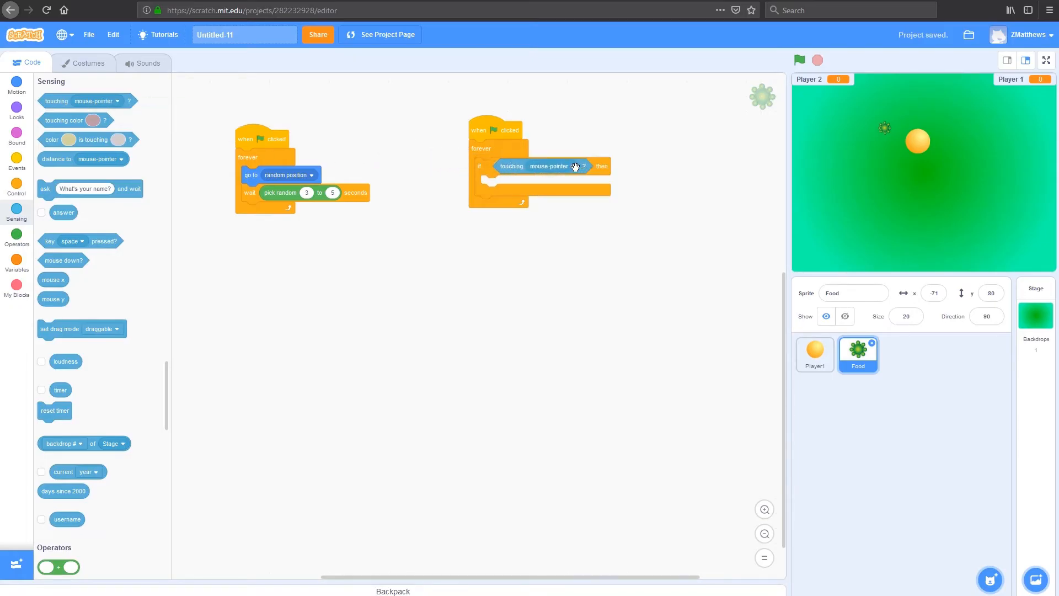
{"action": "left_click", "coordinate": [549, 166]}
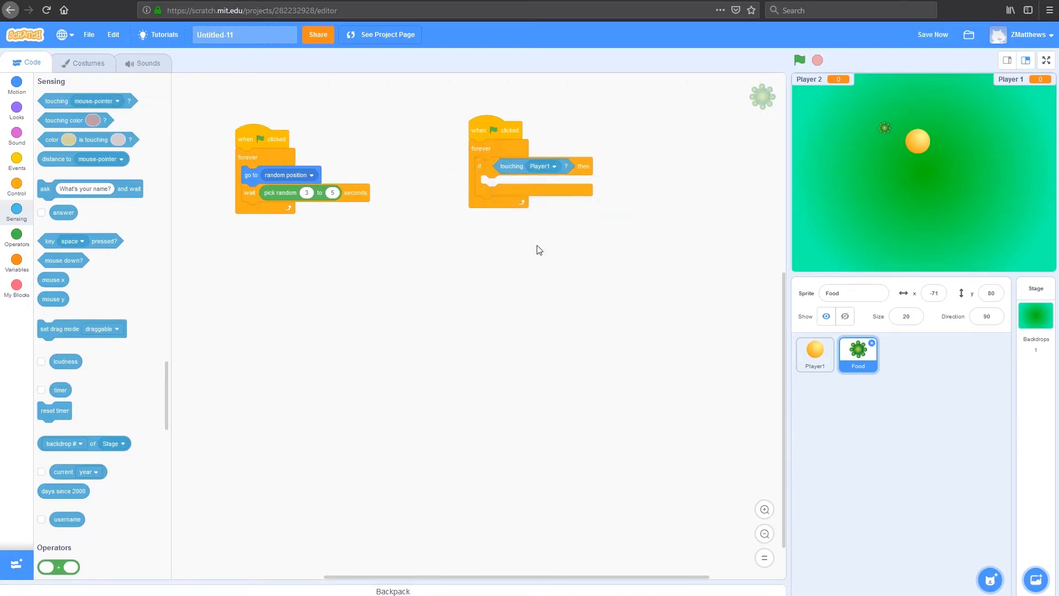
{"action": "mouse_move", "coordinate": [20, 119]}
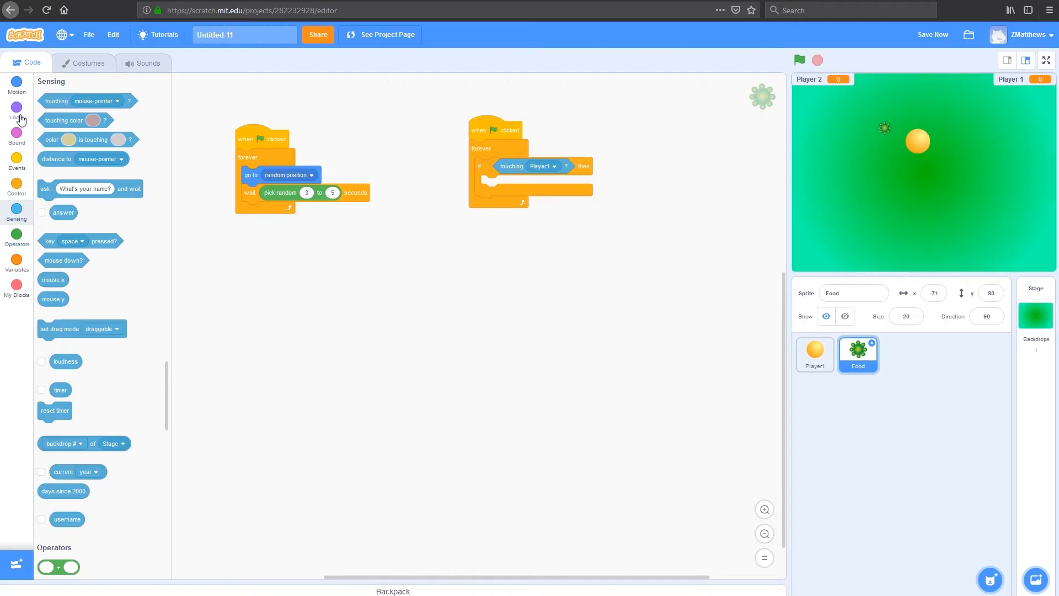
- Inside the if, hide Food and change Player 1 by 1; show Food again in the jump loop
{"action": "left_click", "coordinate": [17, 109]}
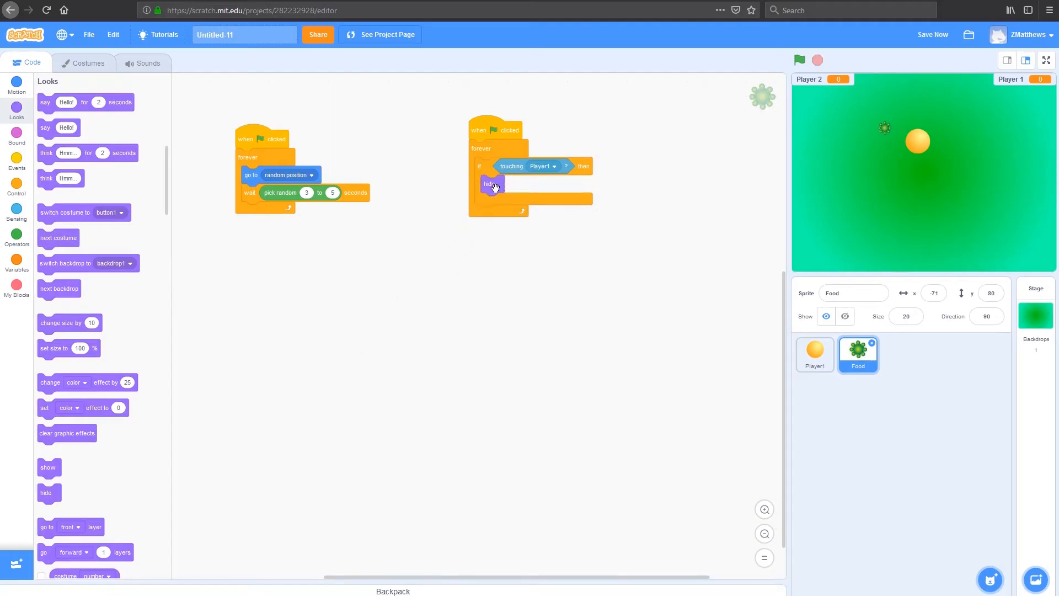
{"action": "left_click", "coordinate": [17, 186]}
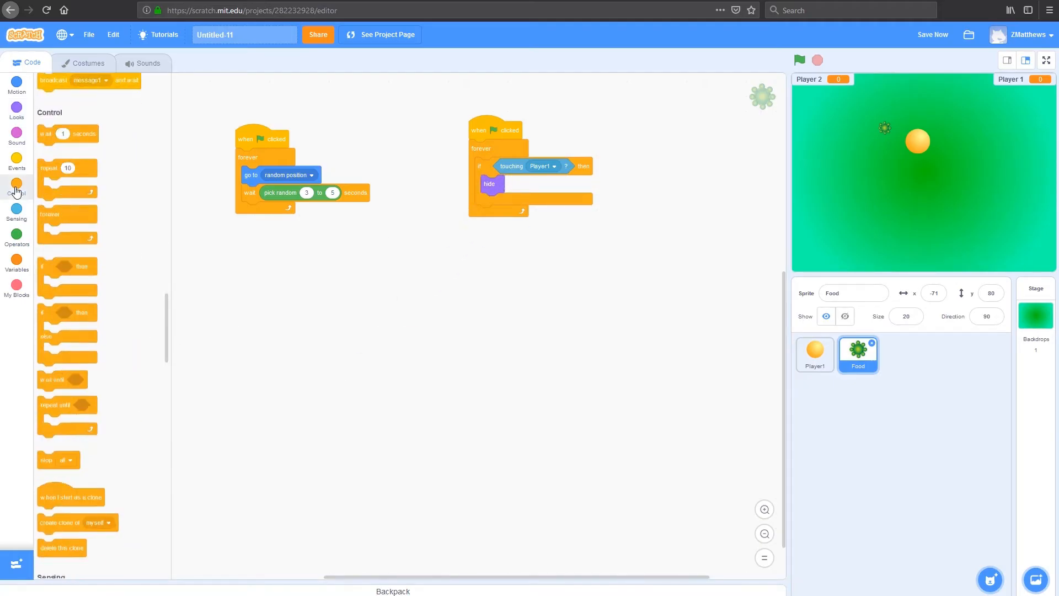
{"action": "left_click", "coordinate": [16, 260]}
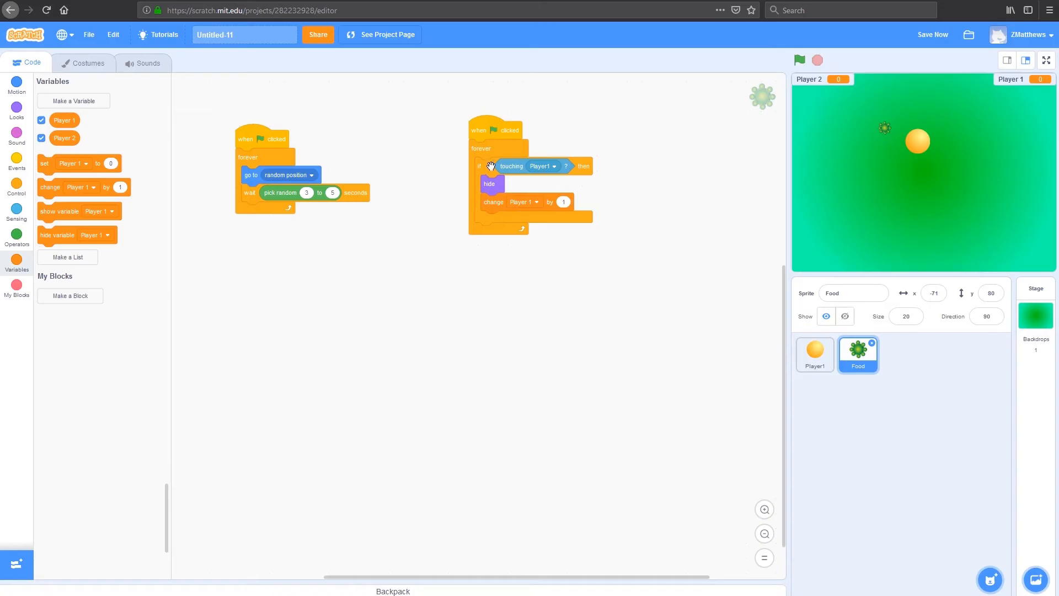
{"action": "mouse_move", "coordinate": [462, 203]}
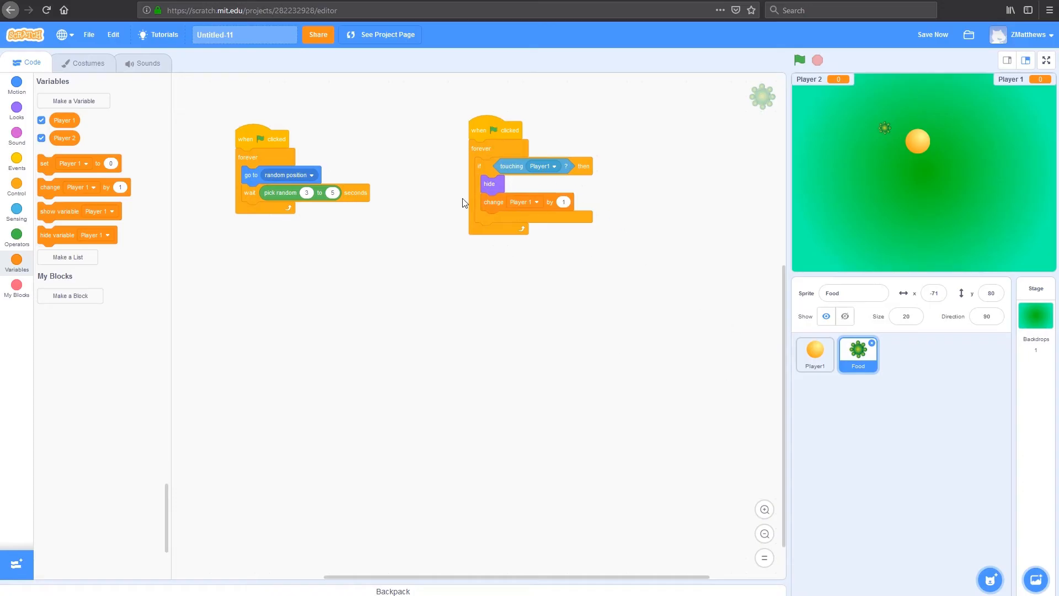
{"action": "mouse_move", "coordinate": [508, 245]}
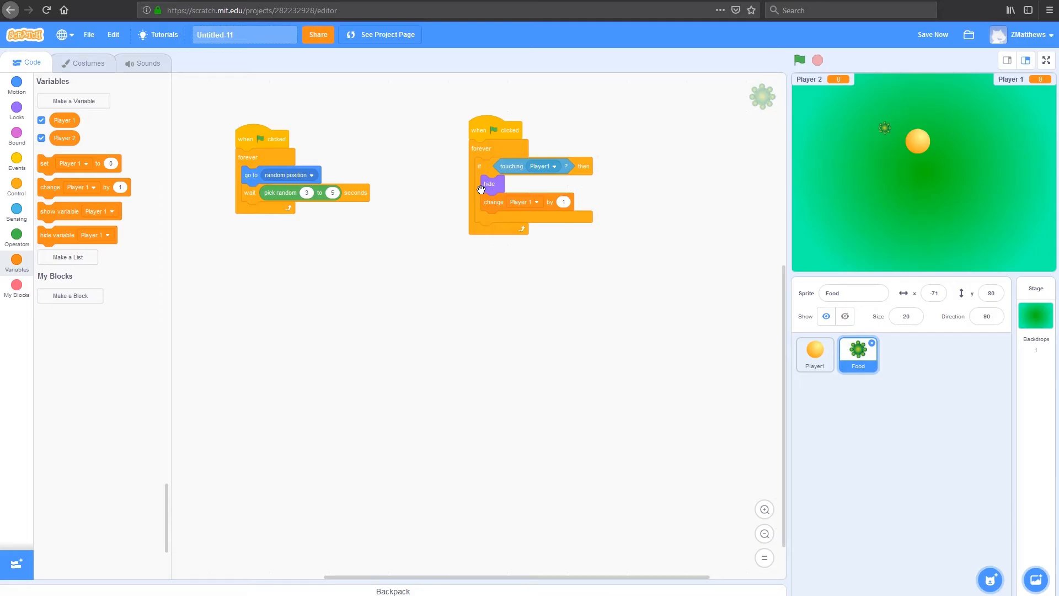
{"action": "mouse_move", "coordinate": [564, 217]}
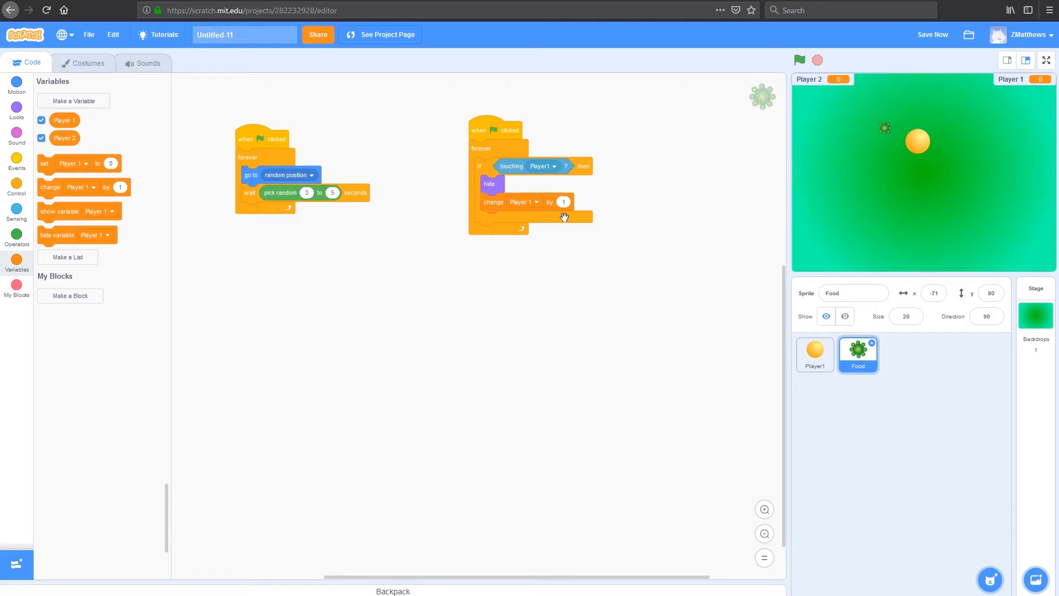
{"action": "mouse_move", "coordinate": [380, 253]}
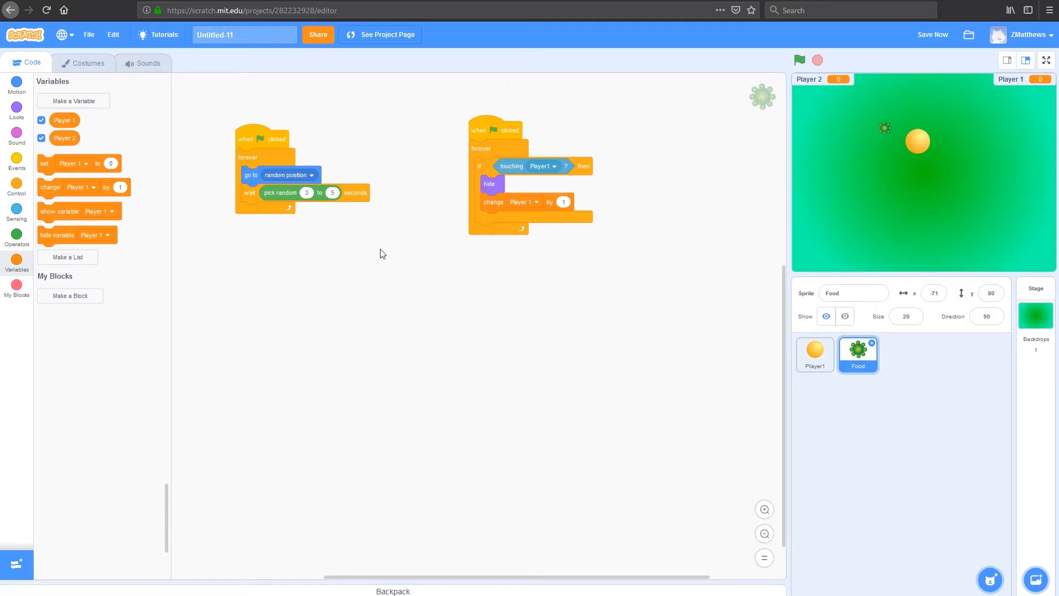
{"action": "left_click", "coordinate": [17, 108]}
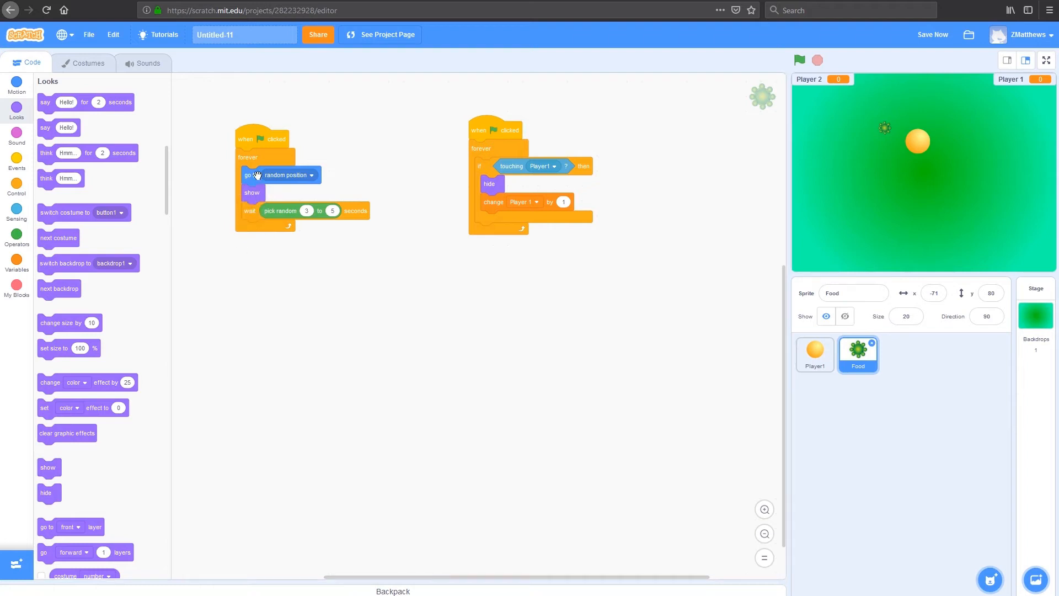
{"action": "mouse_move", "coordinate": [263, 212]}
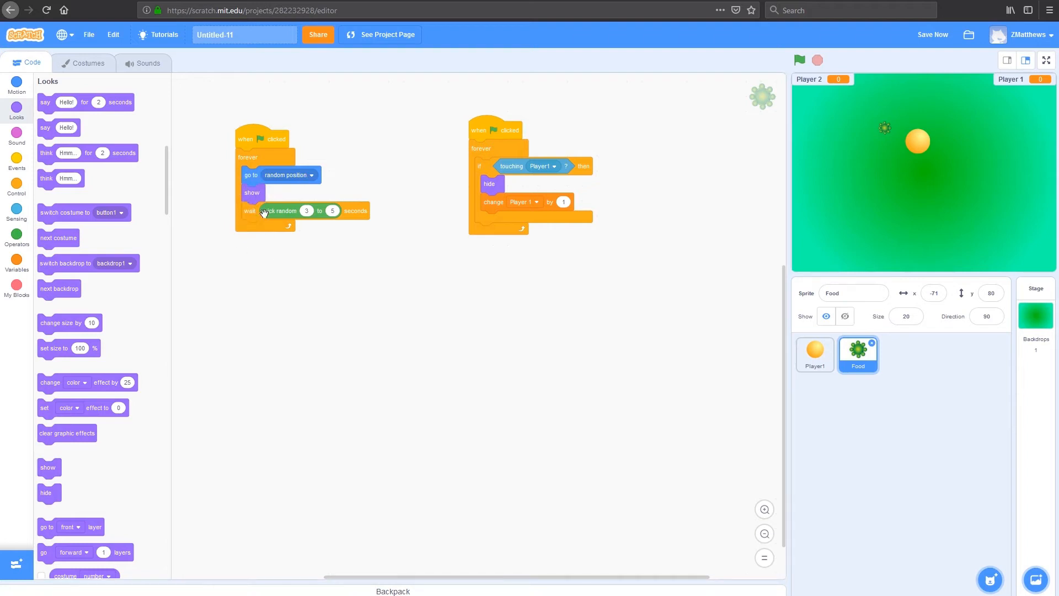
{"action": "mouse_move", "coordinate": [236, 284]}
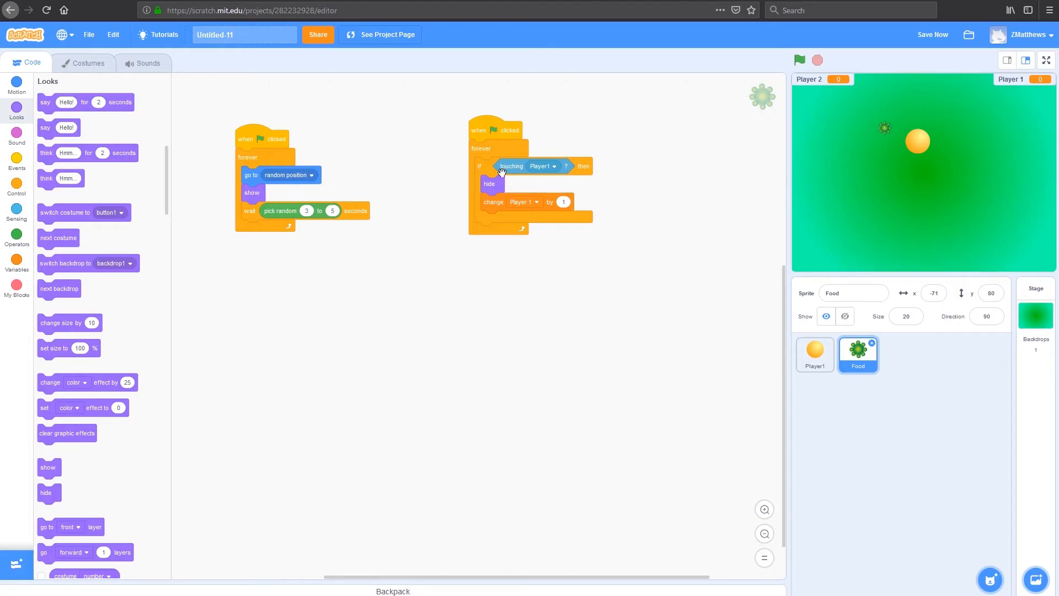
{"action": "mouse_move", "coordinate": [300, 295]}
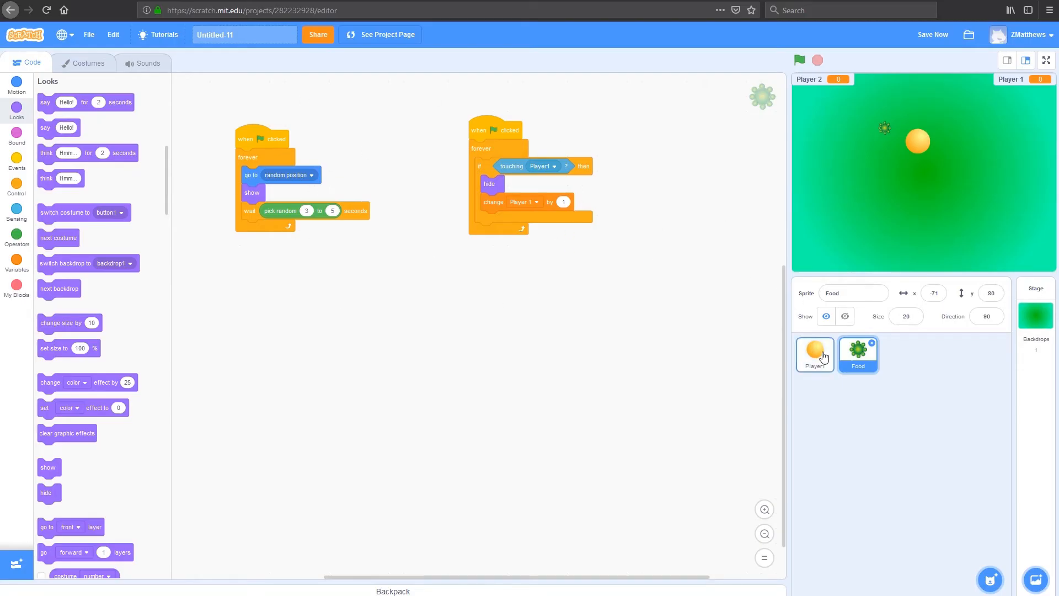
- Duplicate the Player1 ball sprite into Player2, then return to Food's scripts
{"action": "left_click", "coordinate": [900, 355]}
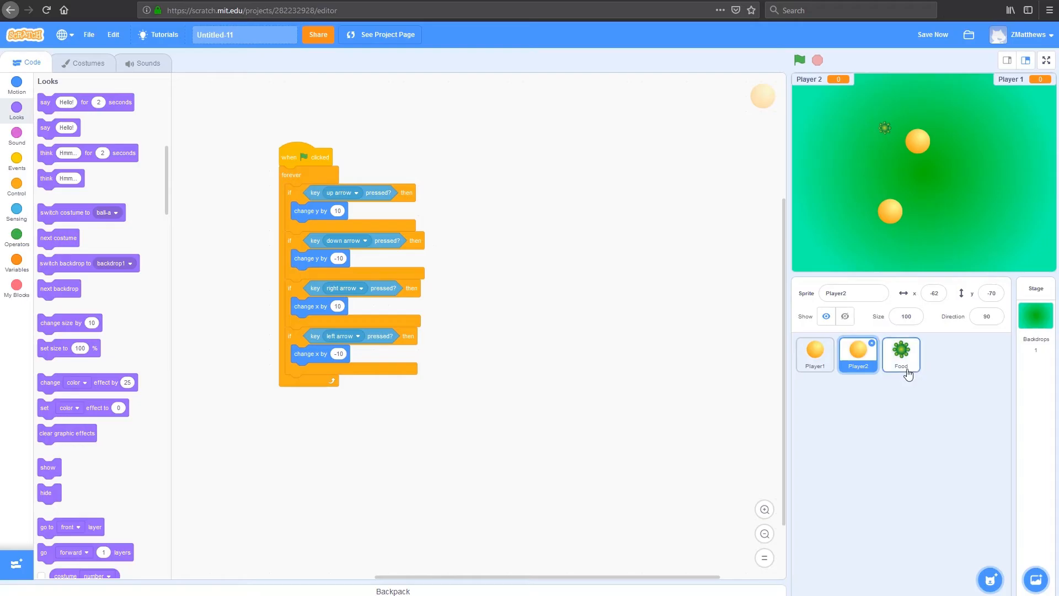
{"action": "mouse_move", "coordinate": [636, 377]}
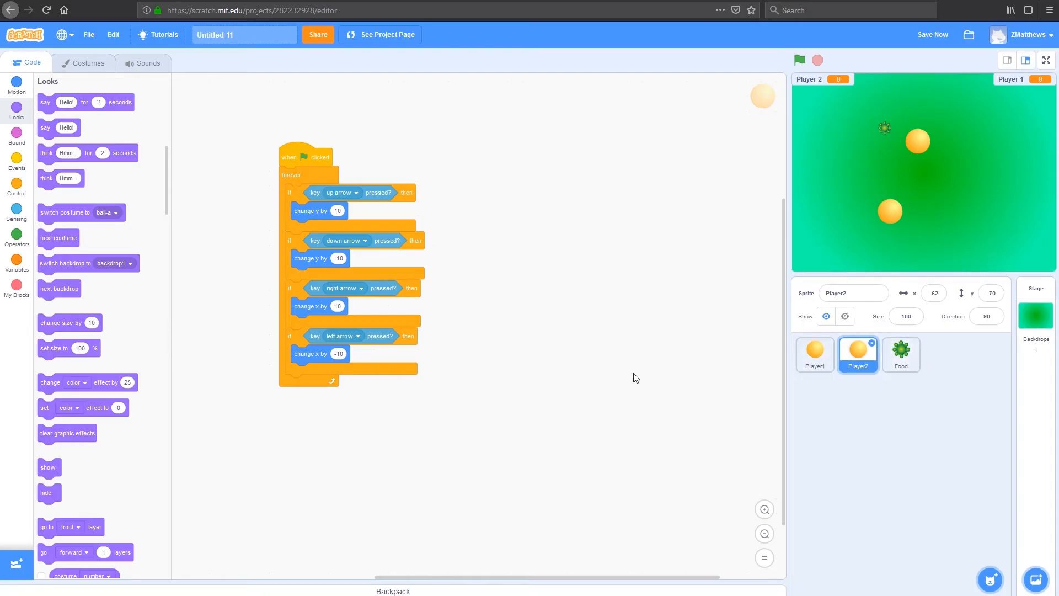
{"action": "left_click", "coordinate": [900, 354]}
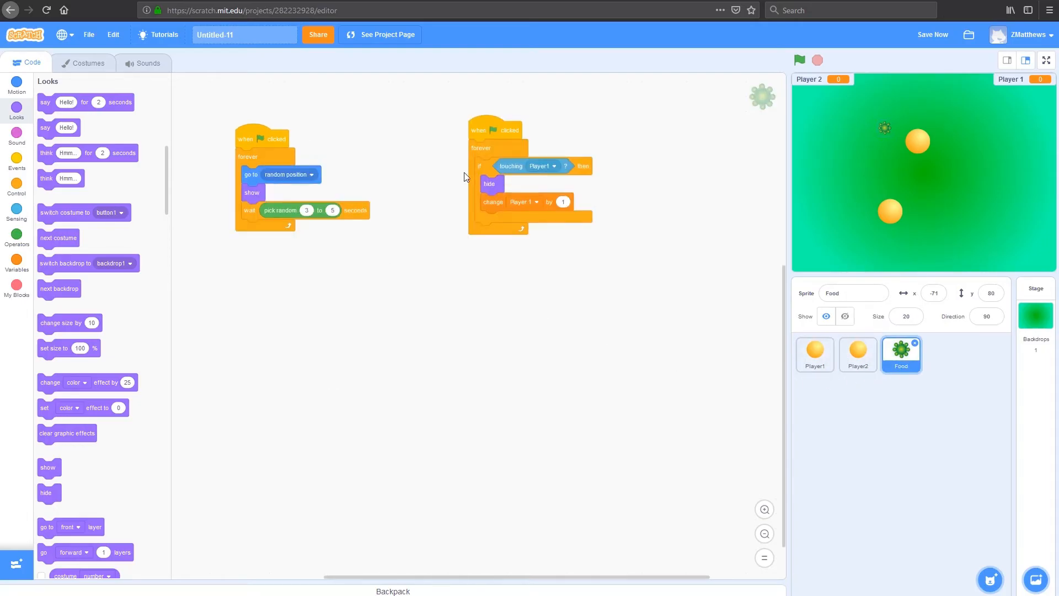
- Duplicate the if block so touching Player2 hides Food and changes Player 2 by 1
{"action": "right_click", "coordinate": [481, 167]}
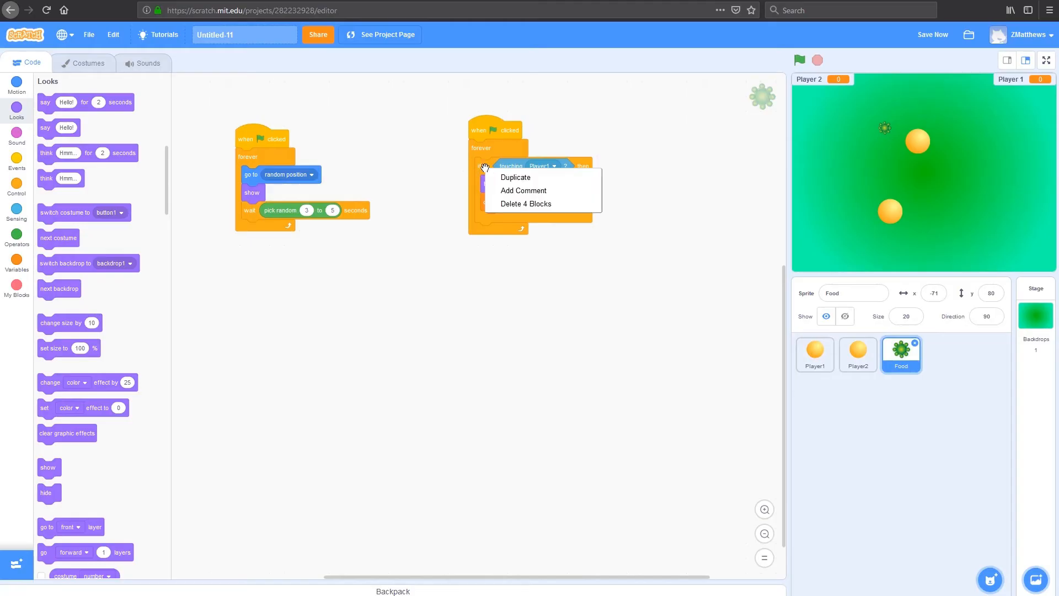
{"action": "left_click", "coordinate": [515, 177]}
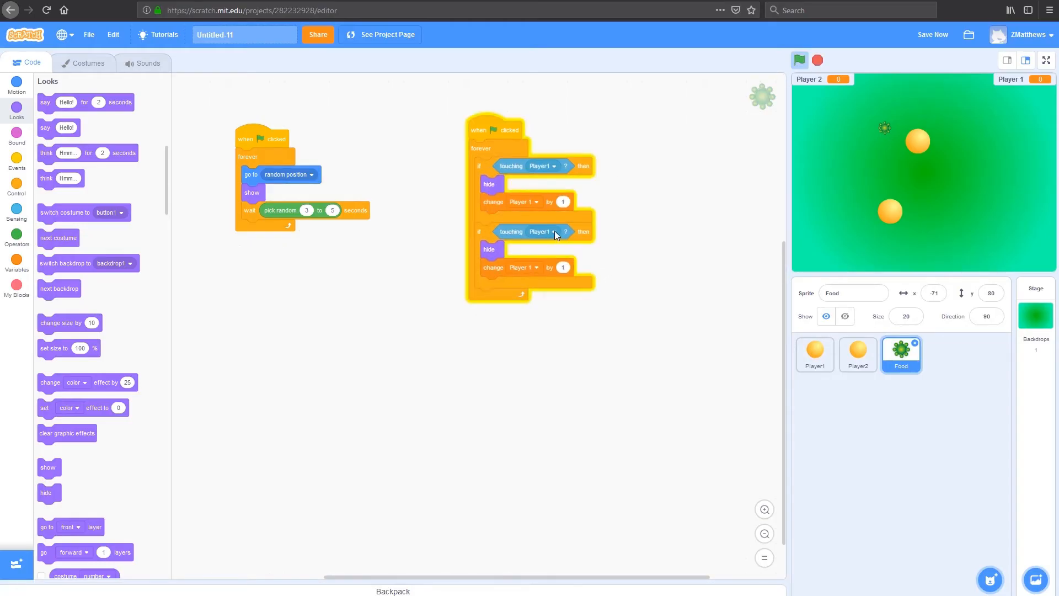
{"action": "left_click", "coordinate": [540, 230]}
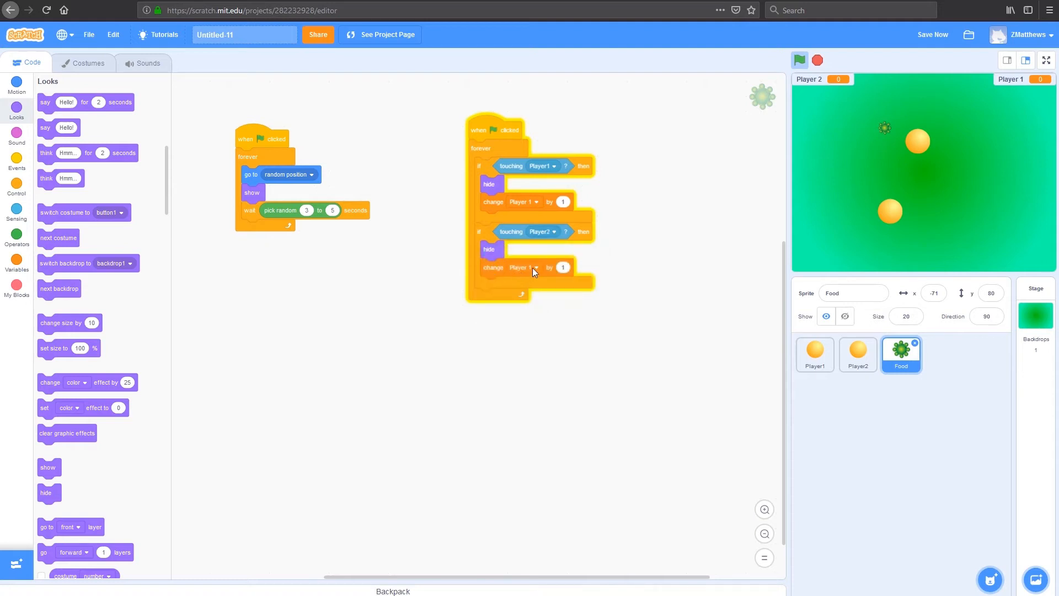
{"action": "left_click", "coordinate": [523, 267]}
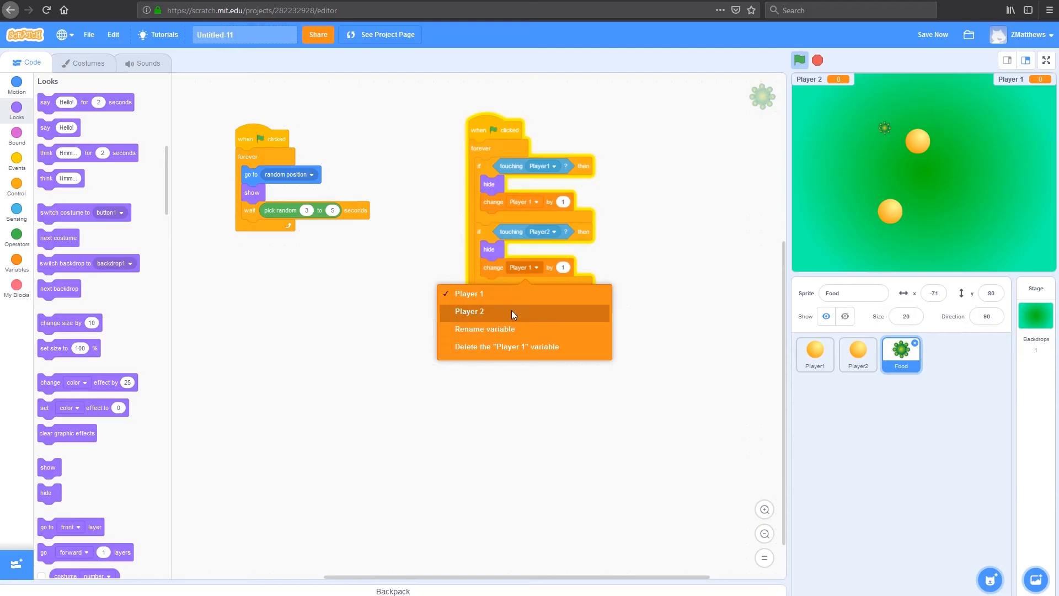
{"action": "left_click", "coordinate": [469, 311]}
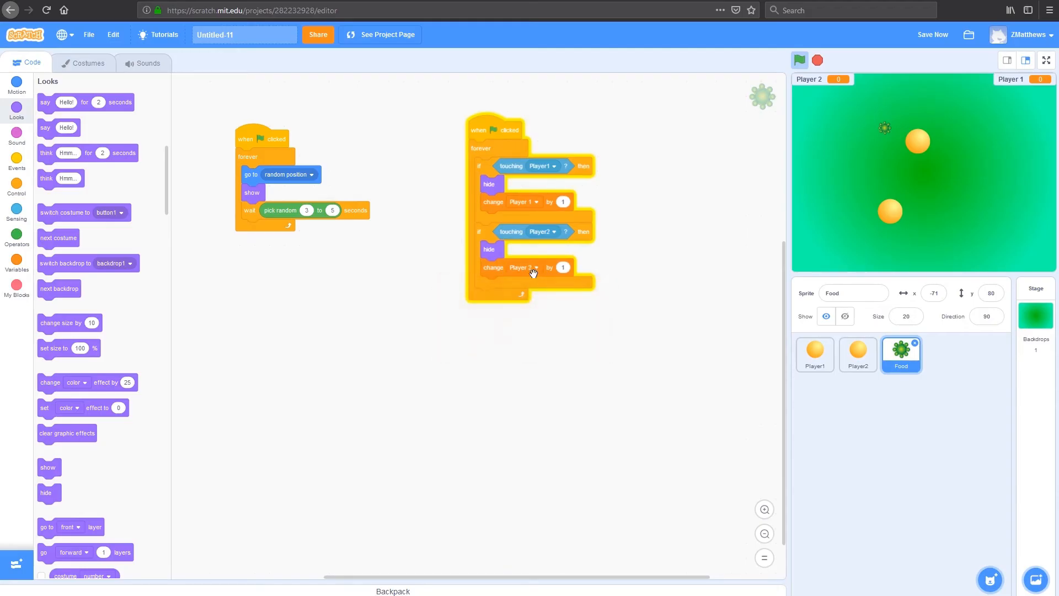
{"action": "mouse_move", "coordinate": [600, 308]}
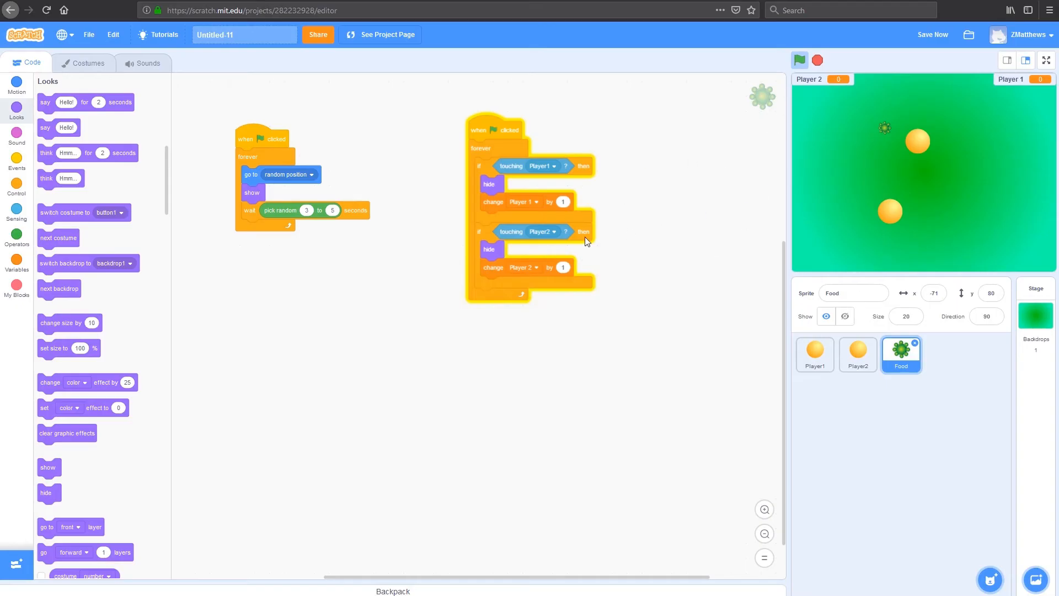
{"action": "mouse_move", "coordinate": [670, 287]}
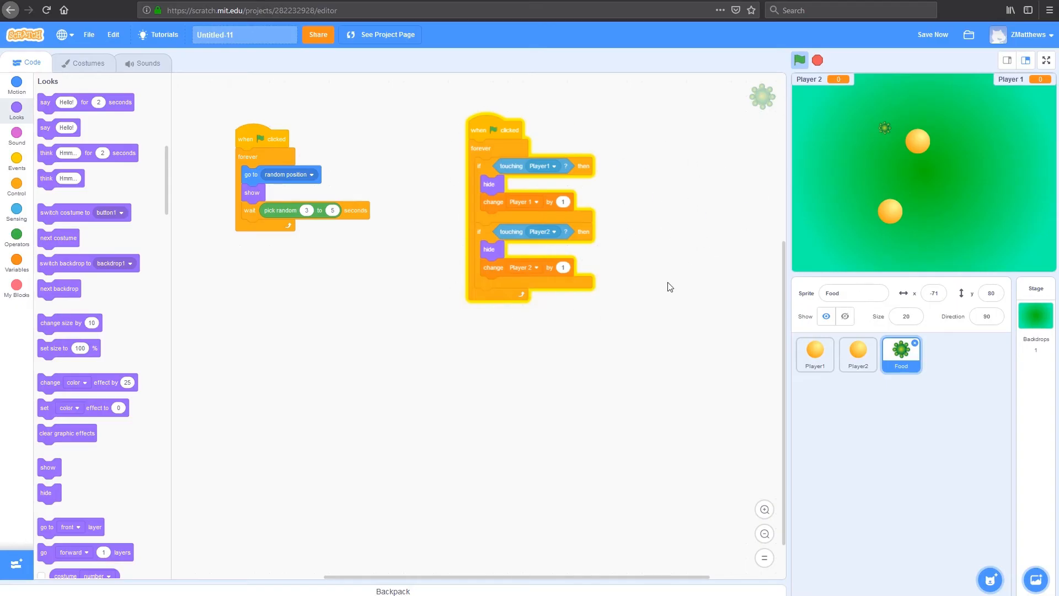
{"action": "mouse_move", "coordinate": [912, 148]}
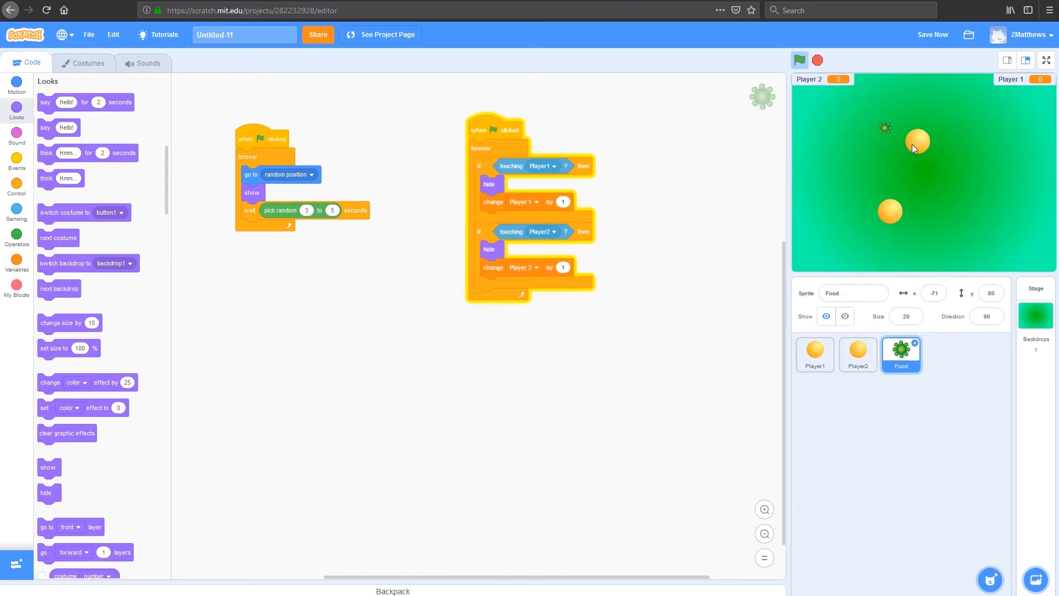
{"action": "mouse_move", "coordinate": [694, 198]}
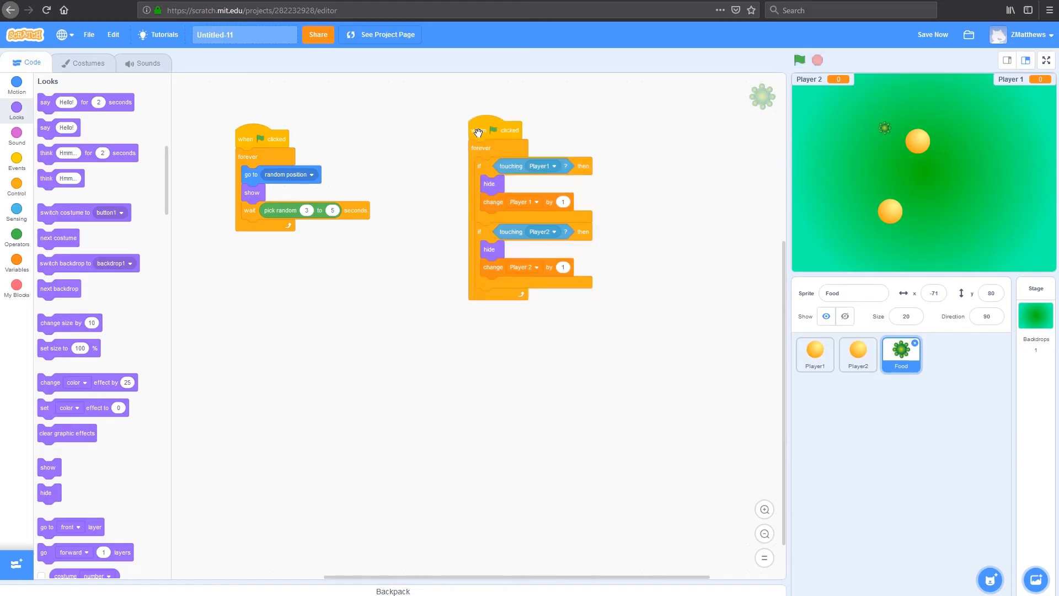
{"action": "mouse_move", "coordinate": [904, 375]}
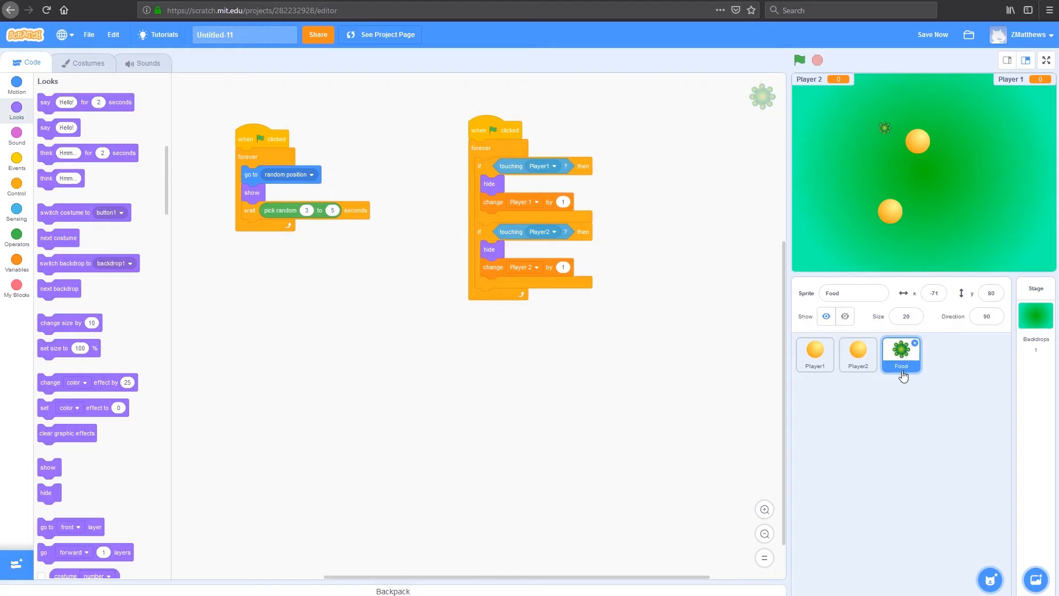
{"action": "mouse_move", "coordinate": [515, 178]}
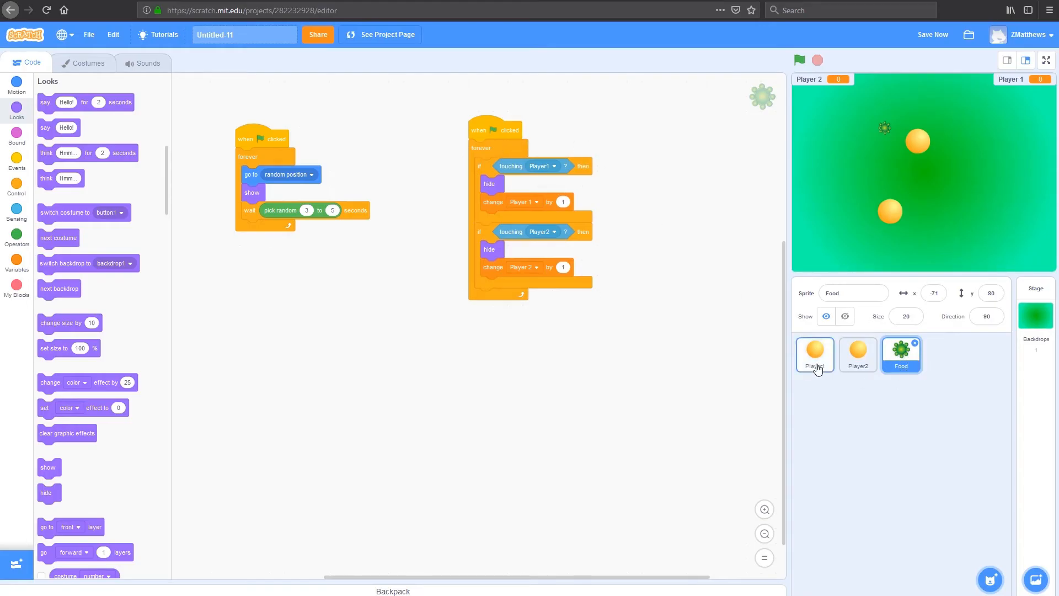
- Reset Player 1 to 0 on green flag in Player1, and copy it to Player2 for Player 2
{"action": "left_click", "coordinate": [814, 353]}
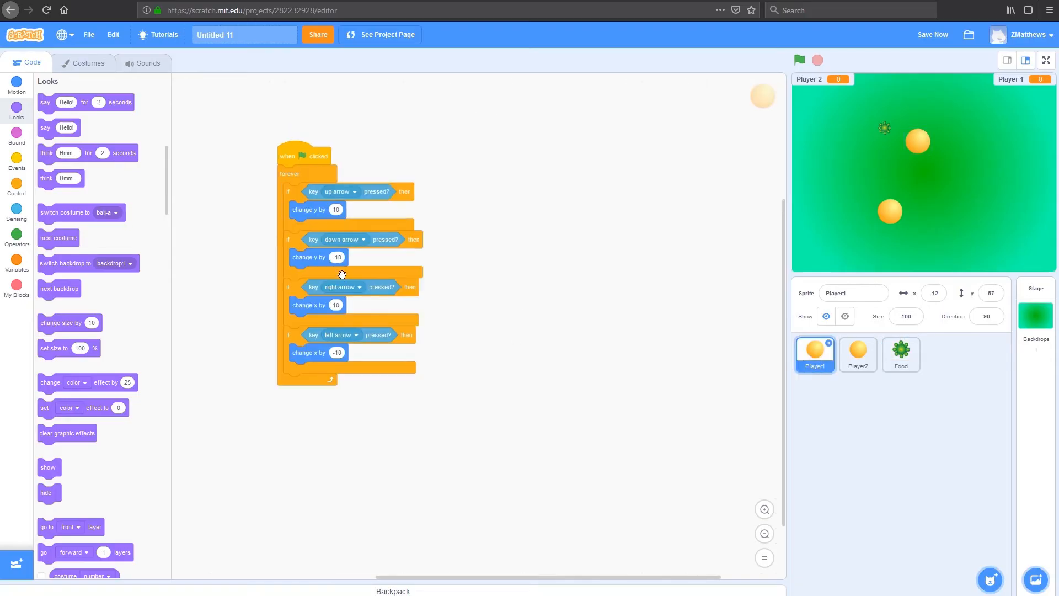
{"action": "mouse_move", "coordinate": [756, 354]}
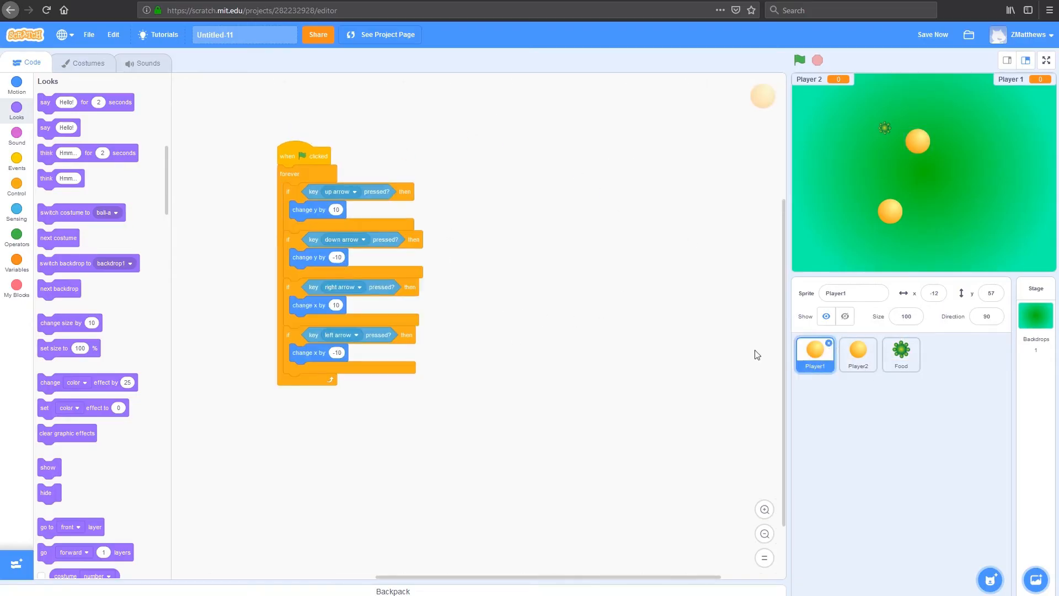
{"action": "mouse_move", "coordinate": [247, 187]}
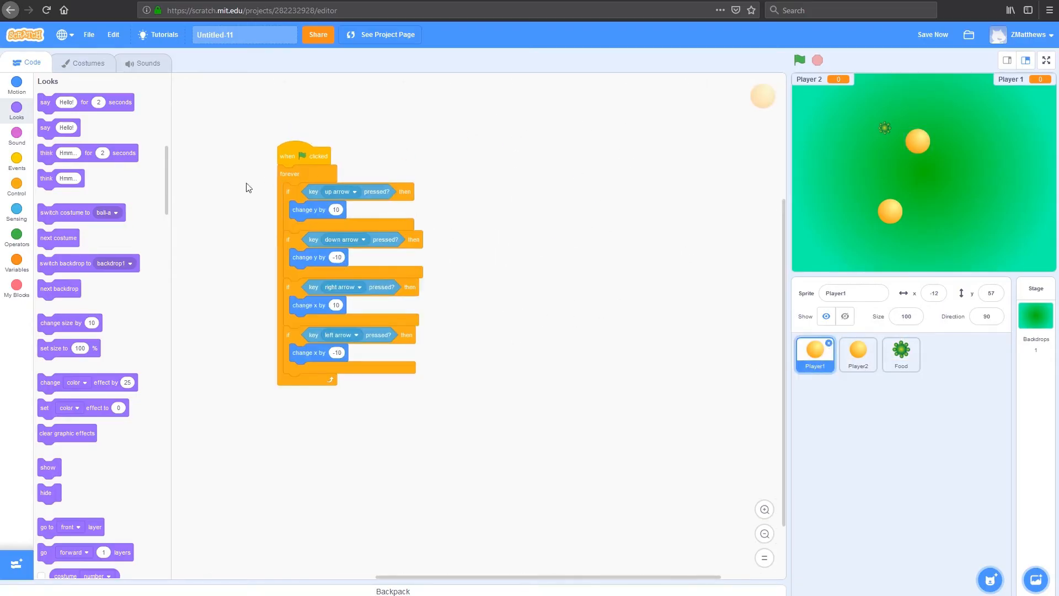
{"action": "left_click", "coordinate": [17, 162]}
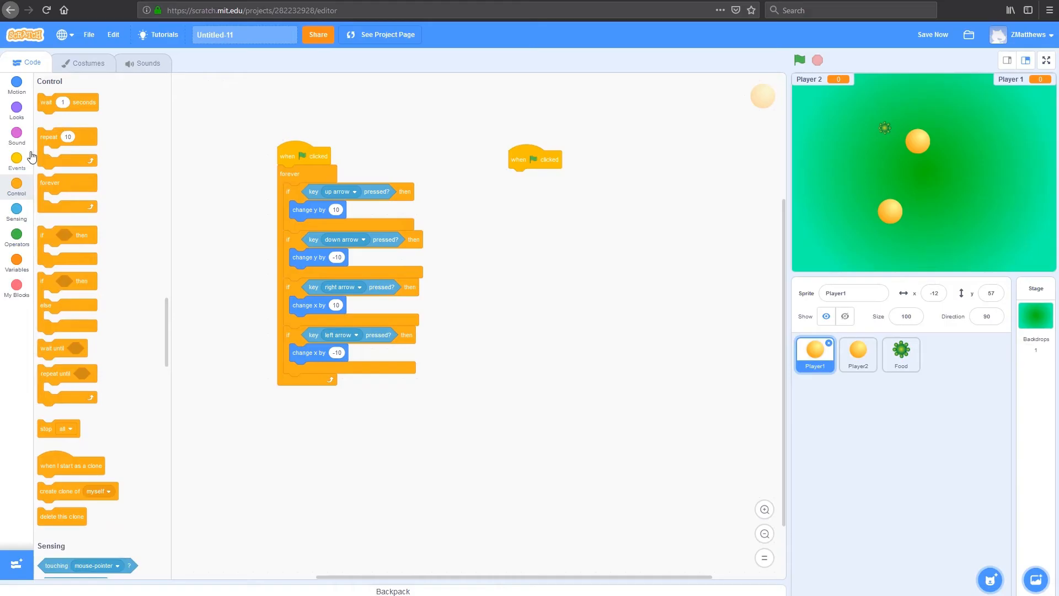
{"action": "mouse_move", "coordinate": [6, 296]}
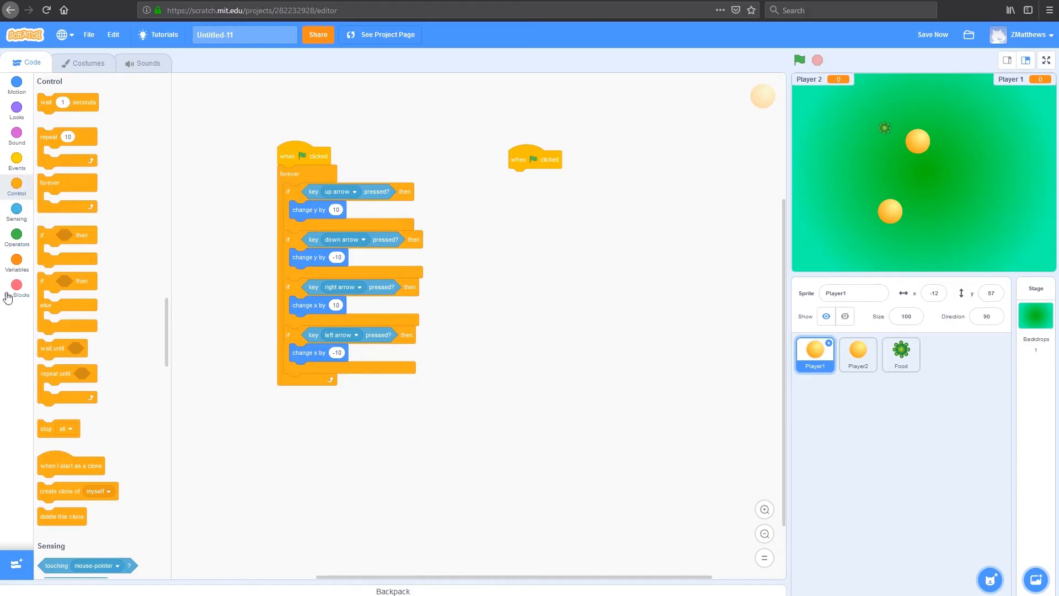
{"action": "left_click", "coordinate": [17, 263]}
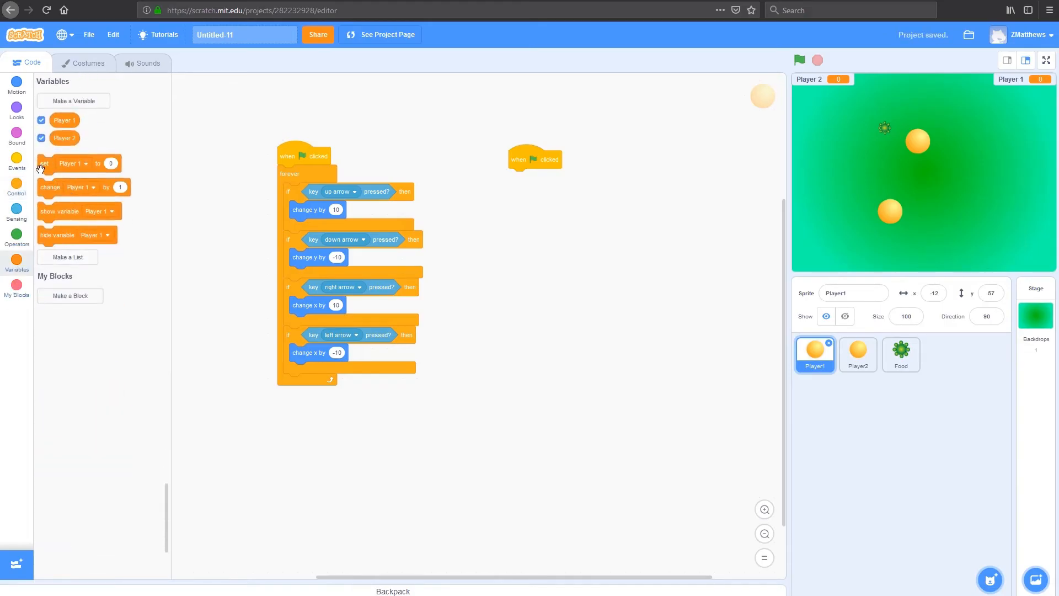
{"action": "left_click_drag", "start_coordinate": [73, 163], "coordinate": [535, 178]}
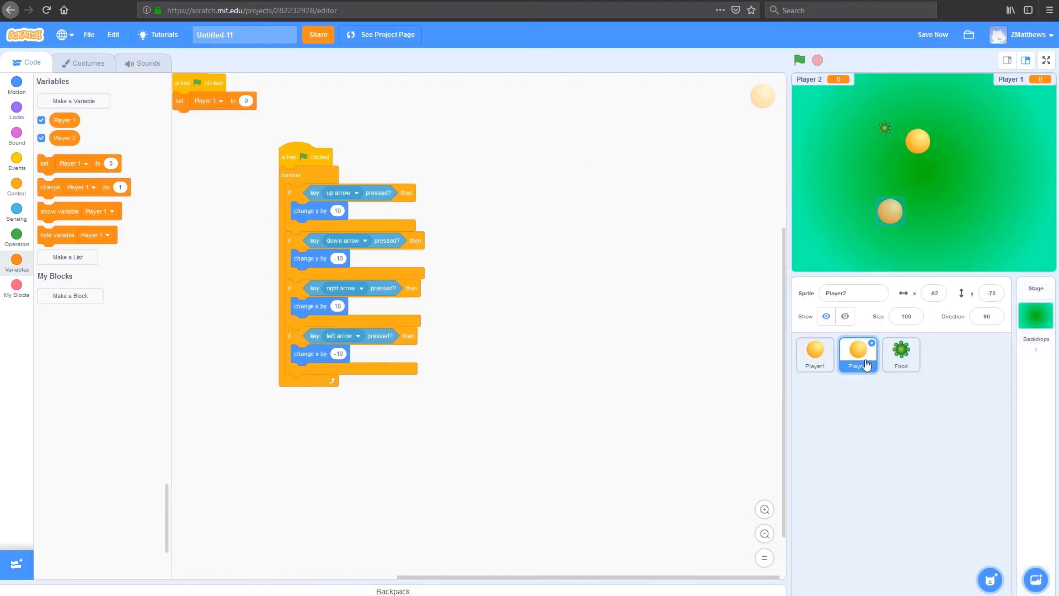
{"action": "left_click_drag", "start_coordinate": [200, 83], "coordinate": [520, 151]}
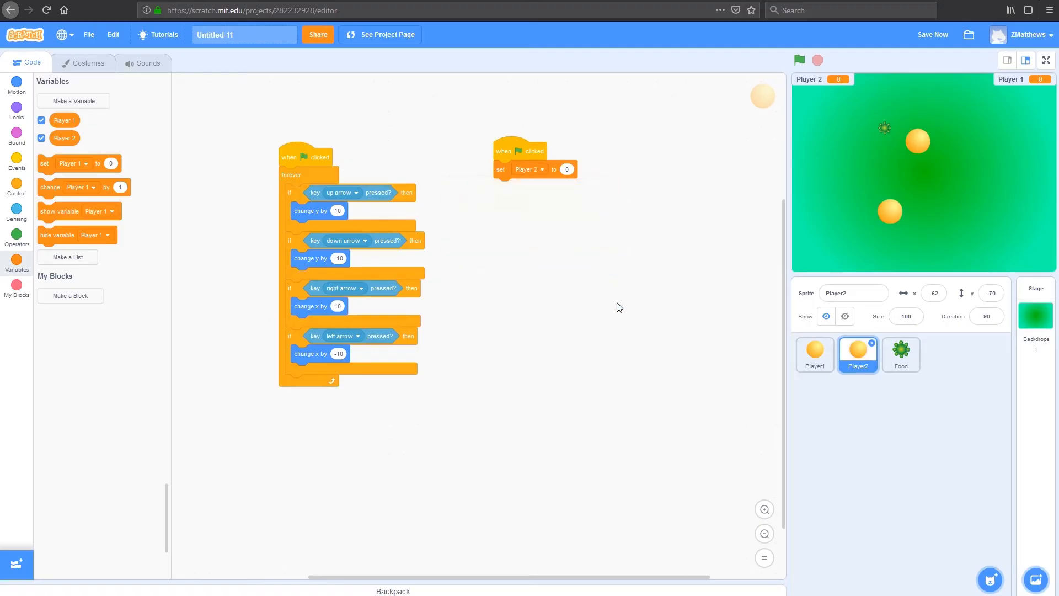
{"action": "mouse_move", "coordinate": [853, 100]}
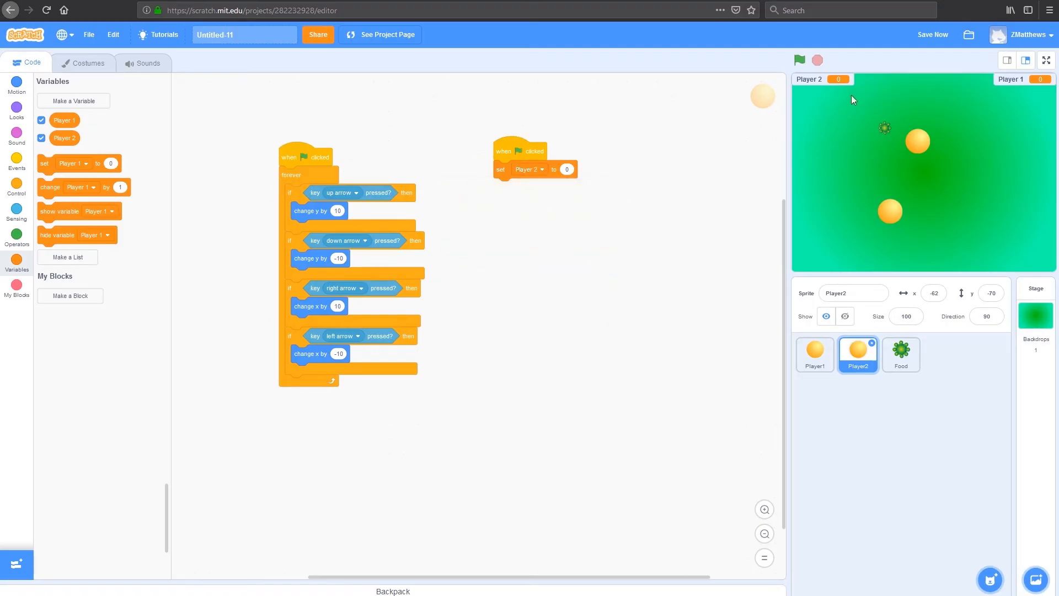
- Run the game a few times until Player 1 eats food and scores 1, then stop it
{"action": "left_click", "coordinate": [800, 60]}
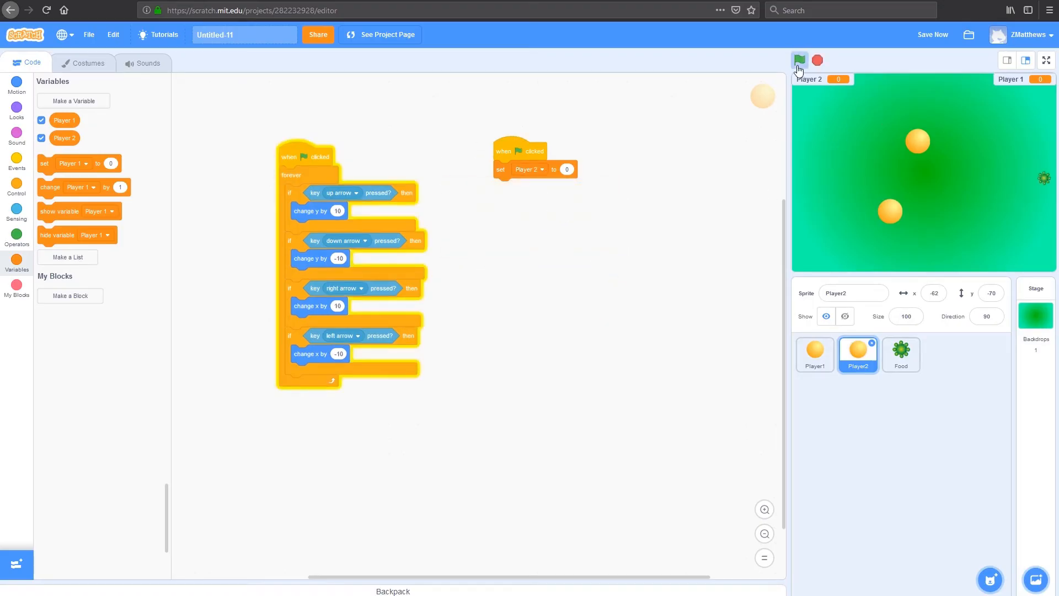
{"action": "left_click", "coordinate": [800, 59]}
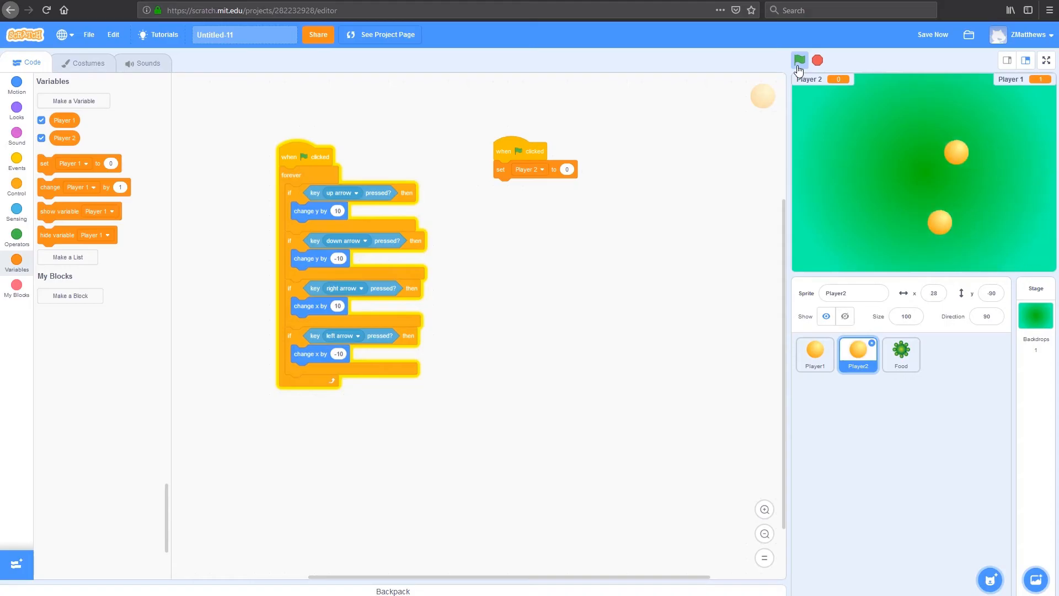
{"action": "left_click", "coordinate": [799, 60]}
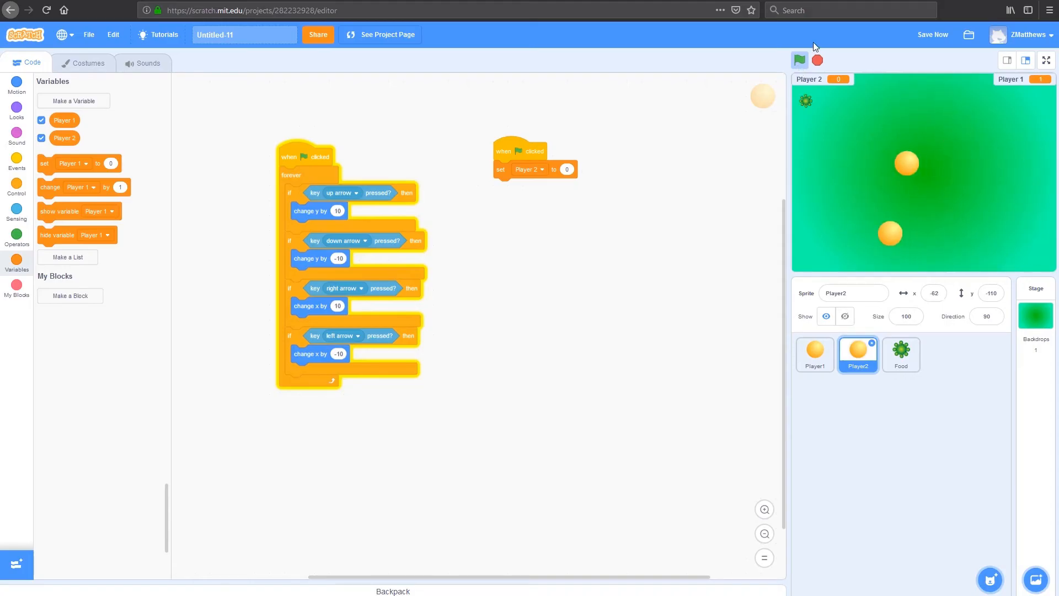
{"action": "left_click", "coordinate": [799, 59]}
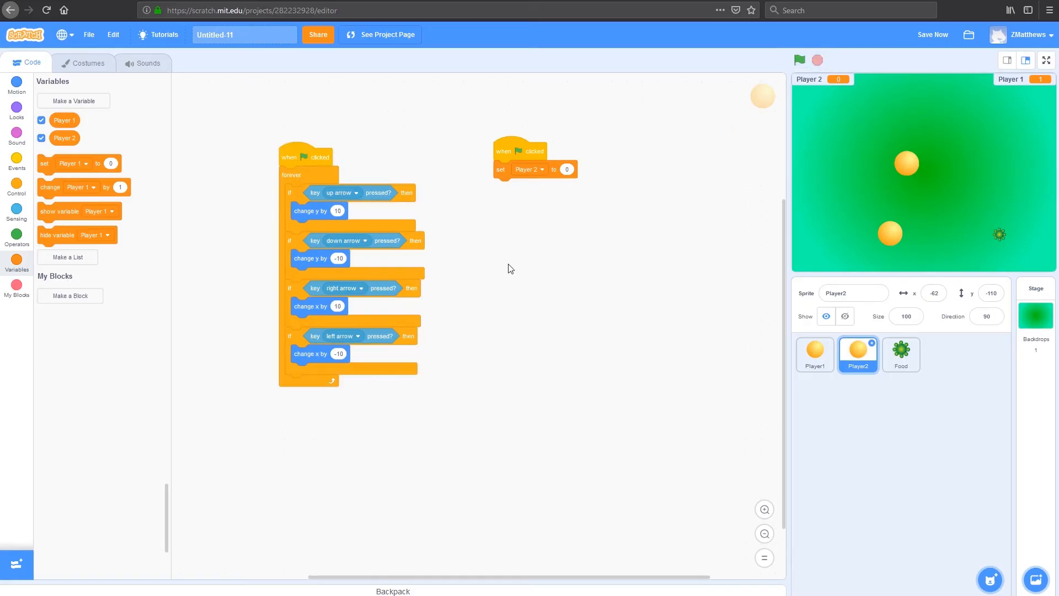
{"action": "mouse_move", "coordinate": [335, 197]}
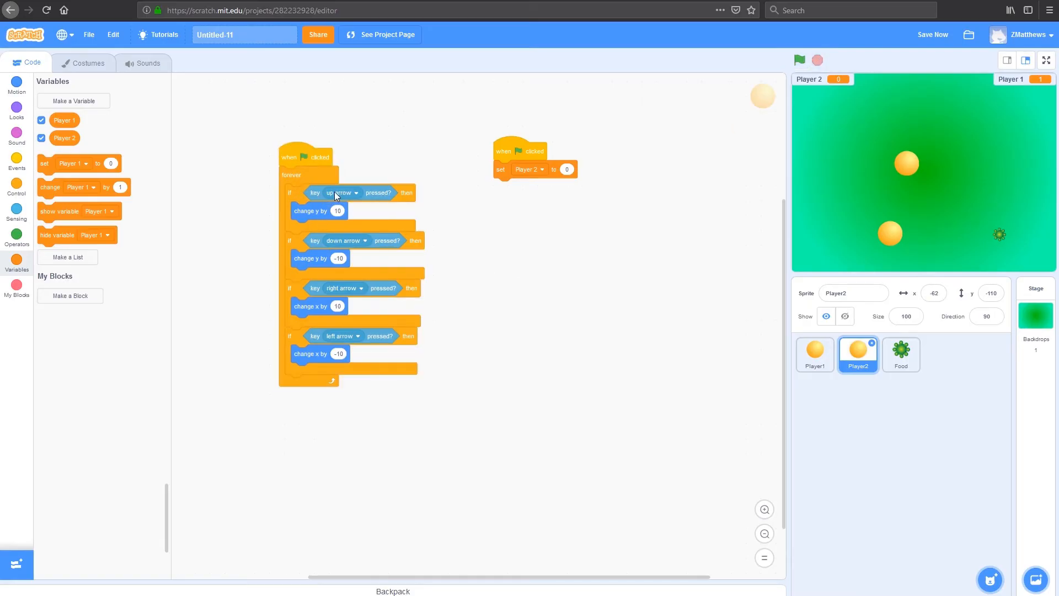
{"action": "mouse_move", "coordinate": [361, 165]}
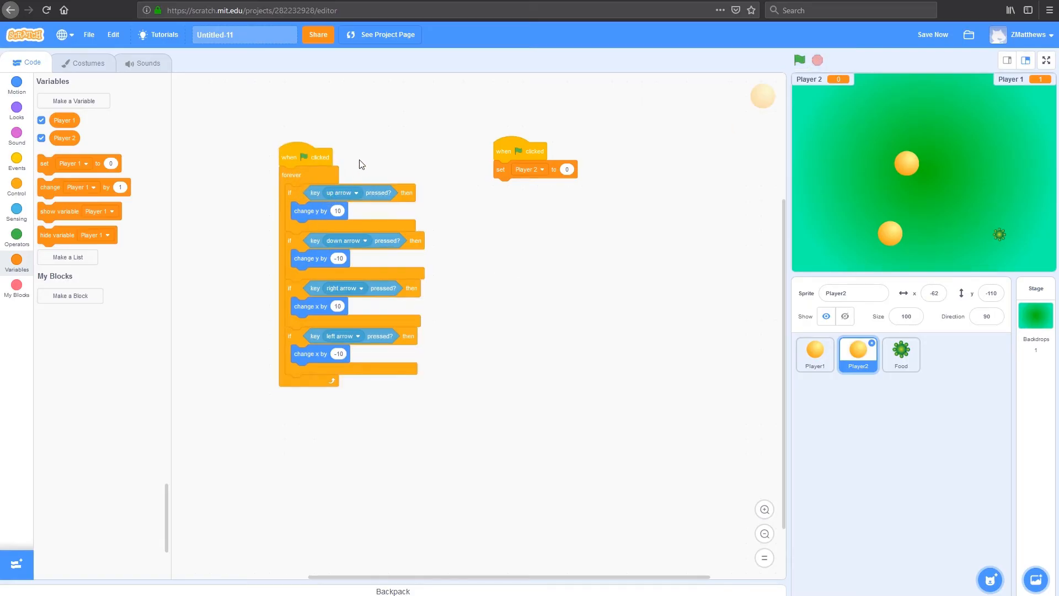
- Change Player2's up and down checks from arrow keys to w and s
{"action": "left_click", "coordinate": [357, 192]}
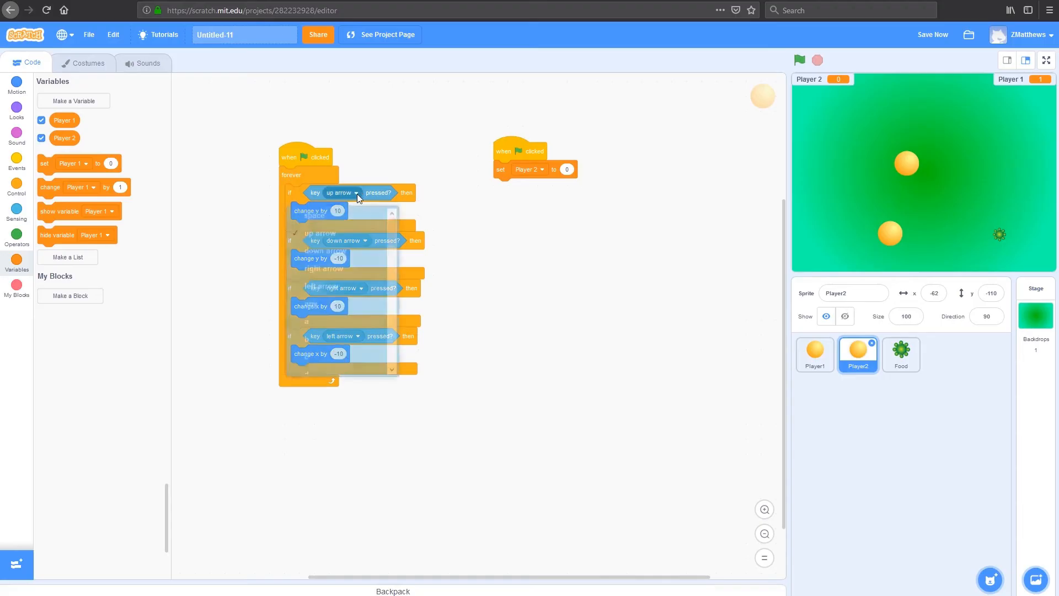
{"action": "left_click", "coordinate": [356, 192]}
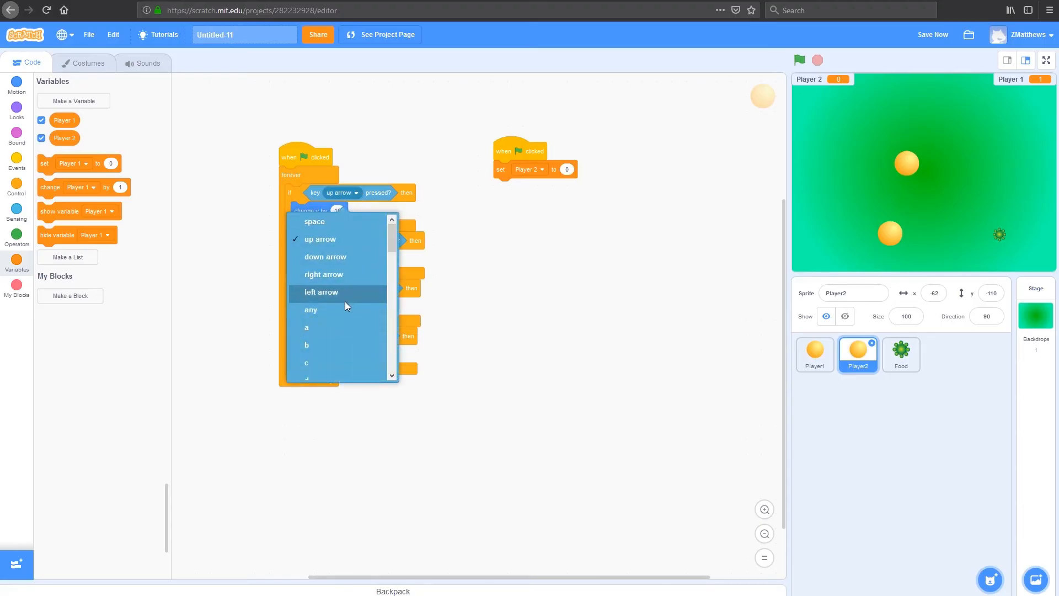
{"action": "mouse_move", "coordinate": [365, 321]}
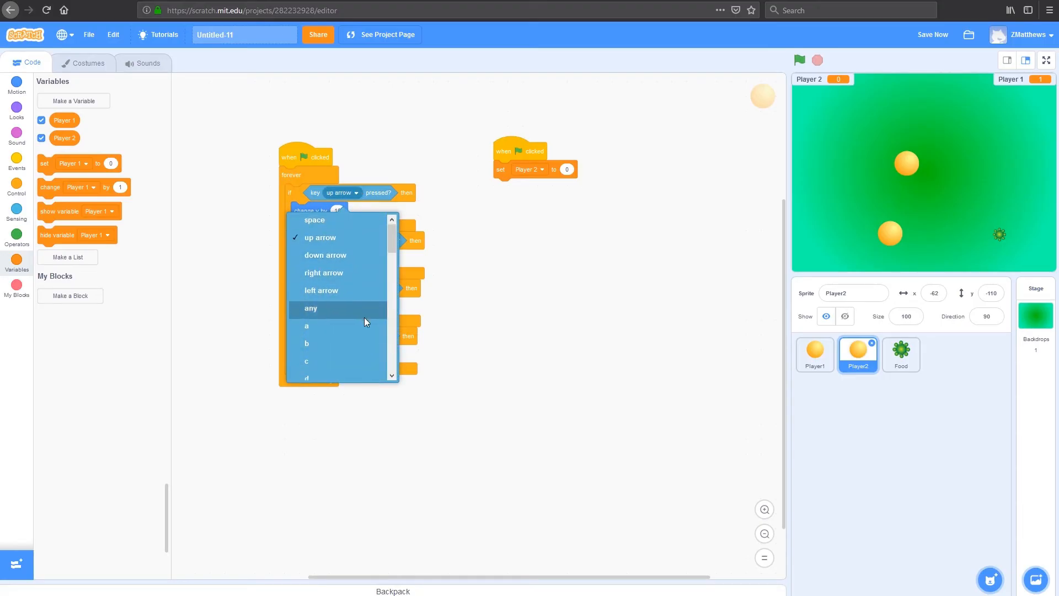
{"action": "scroll", "scroll_direction": "down", "scroll_amount": 3}
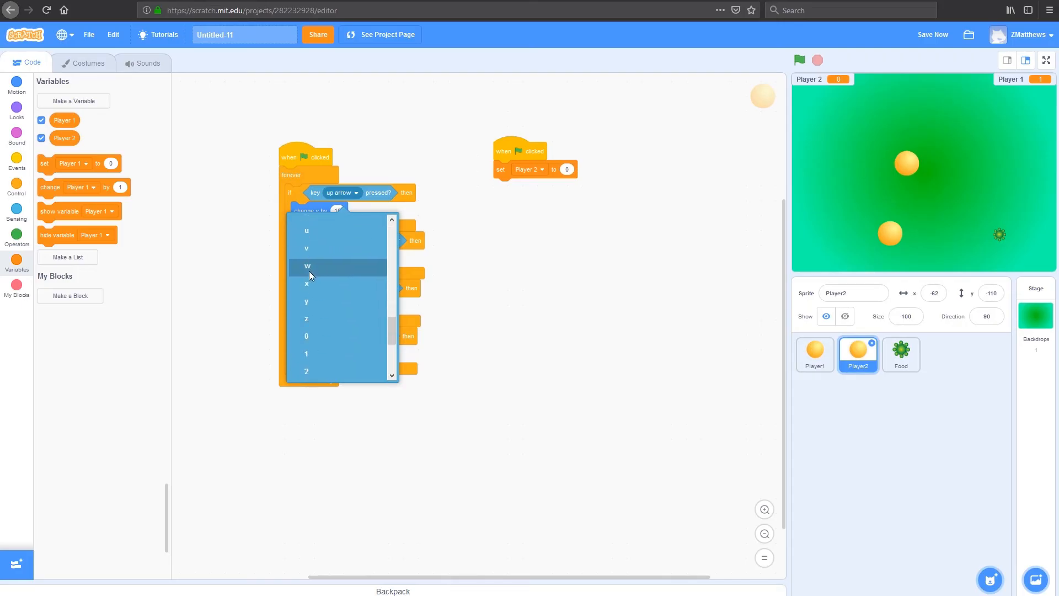
{"action": "left_click", "coordinate": [308, 266]}
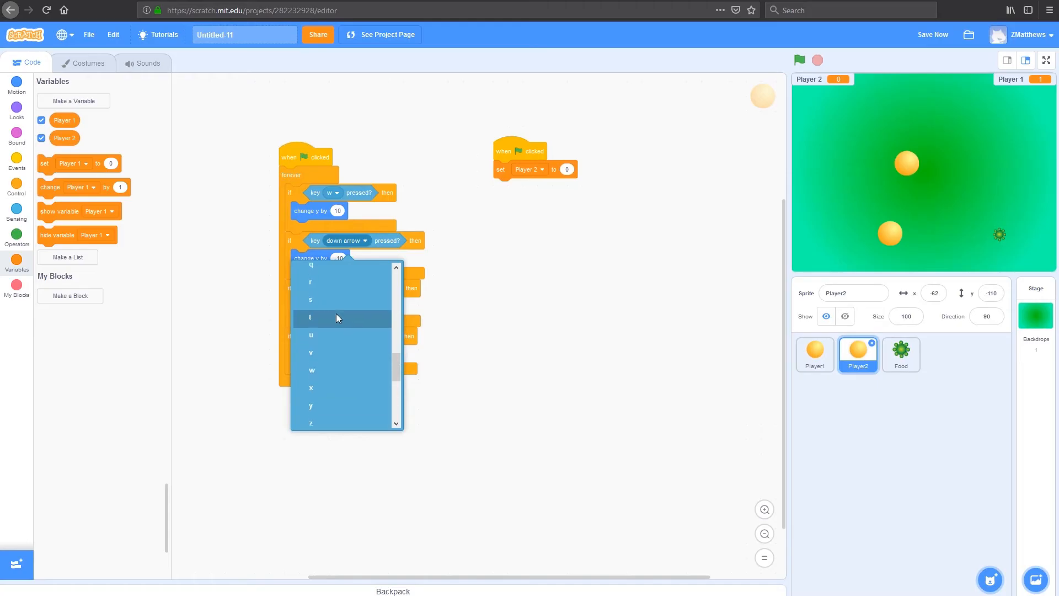
{"action": "left_click", "coordinate": [311, 300]}
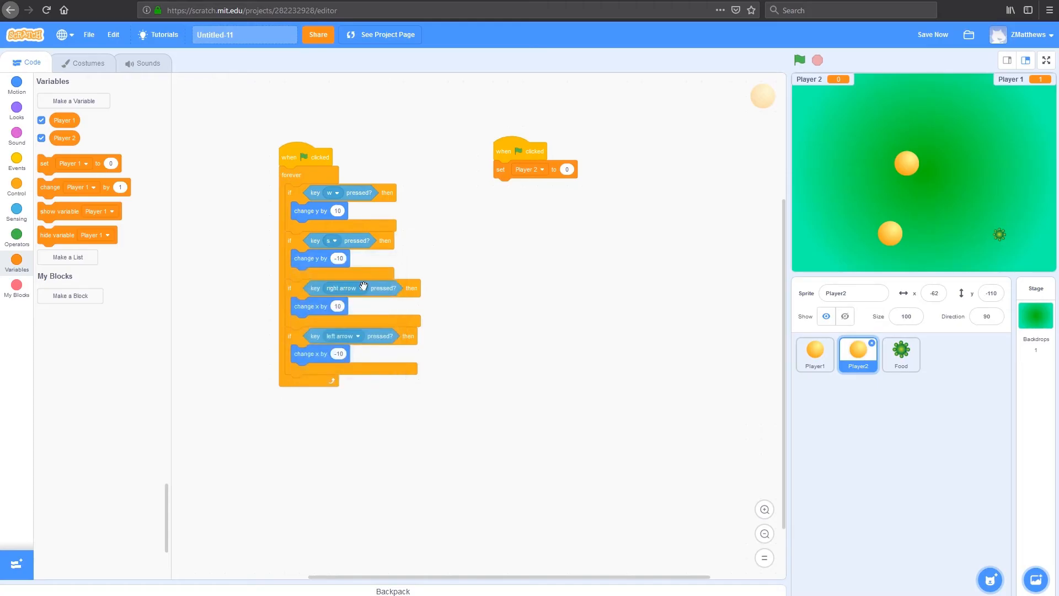
- Change Player2's right and left checks from arrow keys to d and a
{"action": "left_click", "coordinate": [359, 288]}
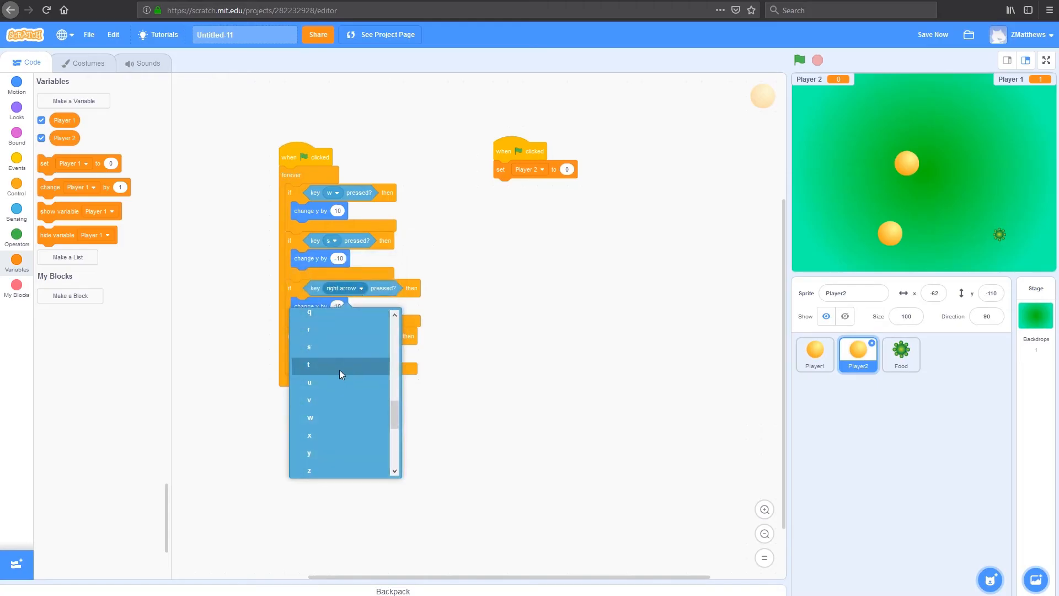
{"action": "scroll", "scroll_direction": "up", "scroll_amount": 3}
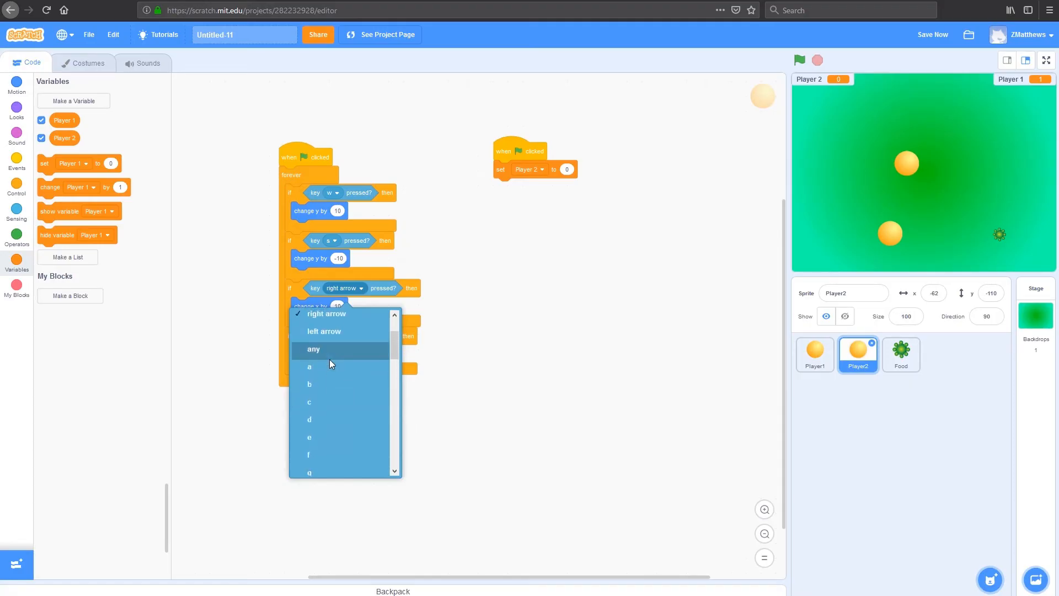
{"action": "left_click", "coordinate": [324, 330]}
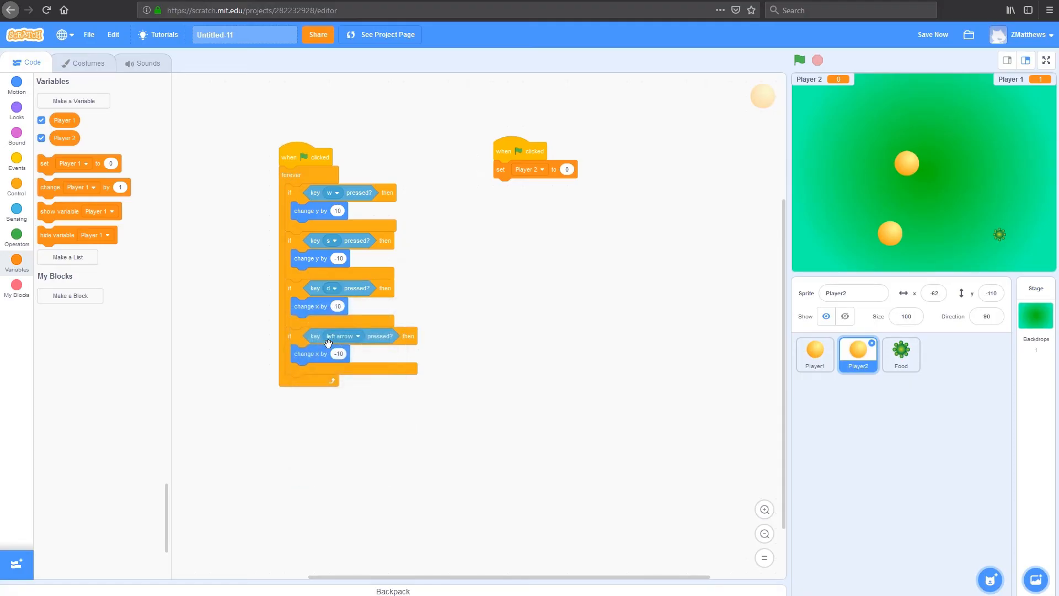
{"action": "left_click", "coordinate": [344, 336]}
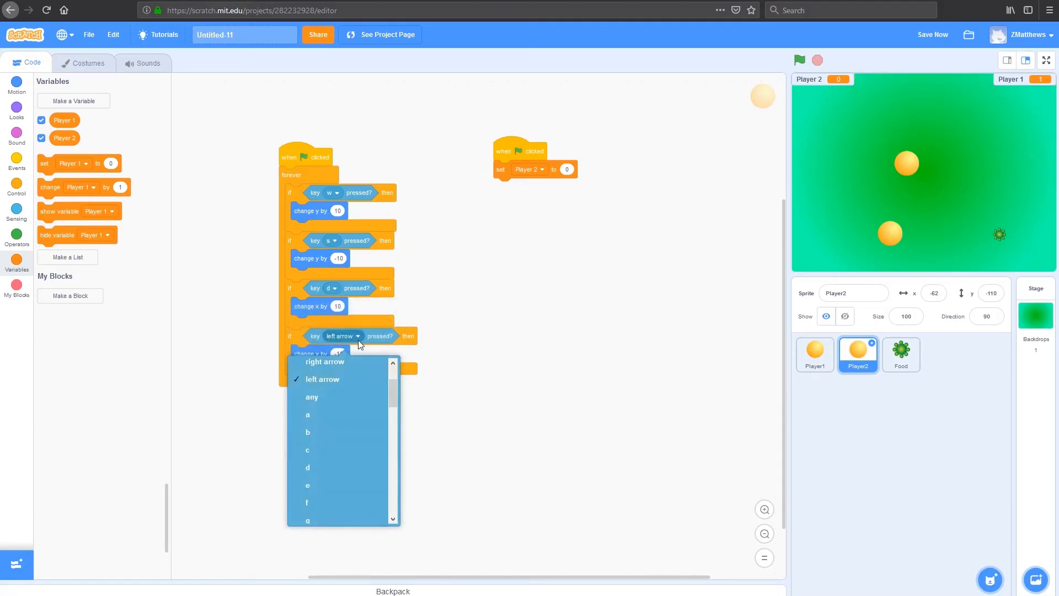
{"action": "mouse_move", "coordinate": [331, 414]}
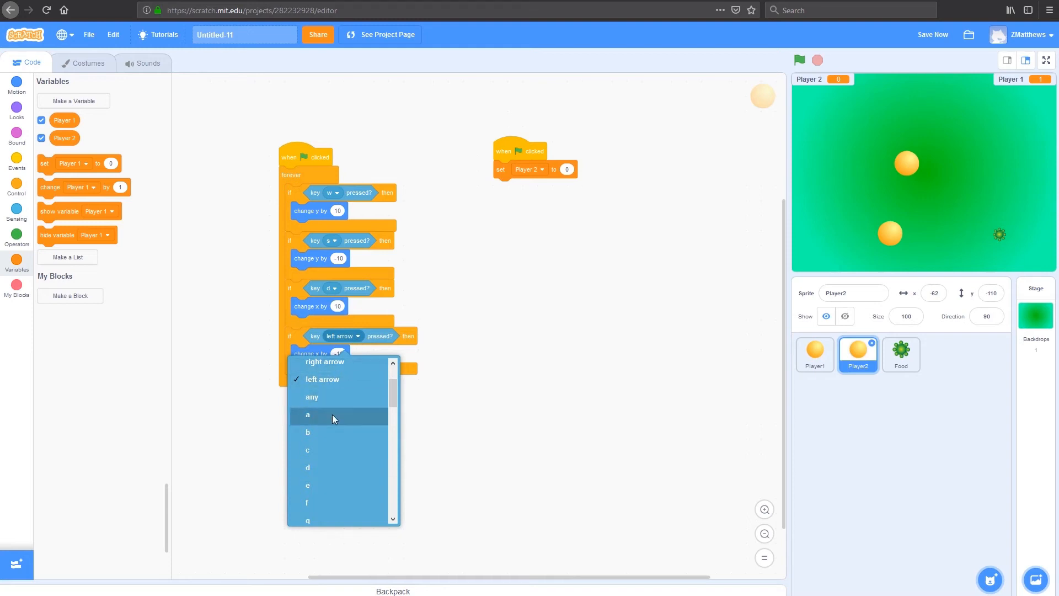
{"action": "left_click", "coordinate": [308, 414]}
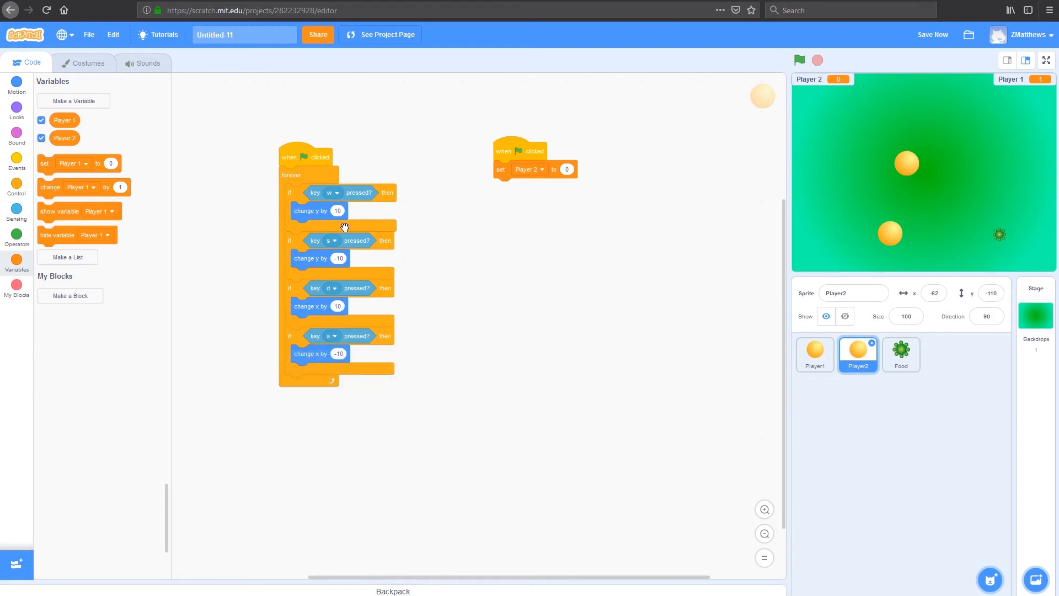
{"action": "mouse_move", "coordinate": [378, 378]}
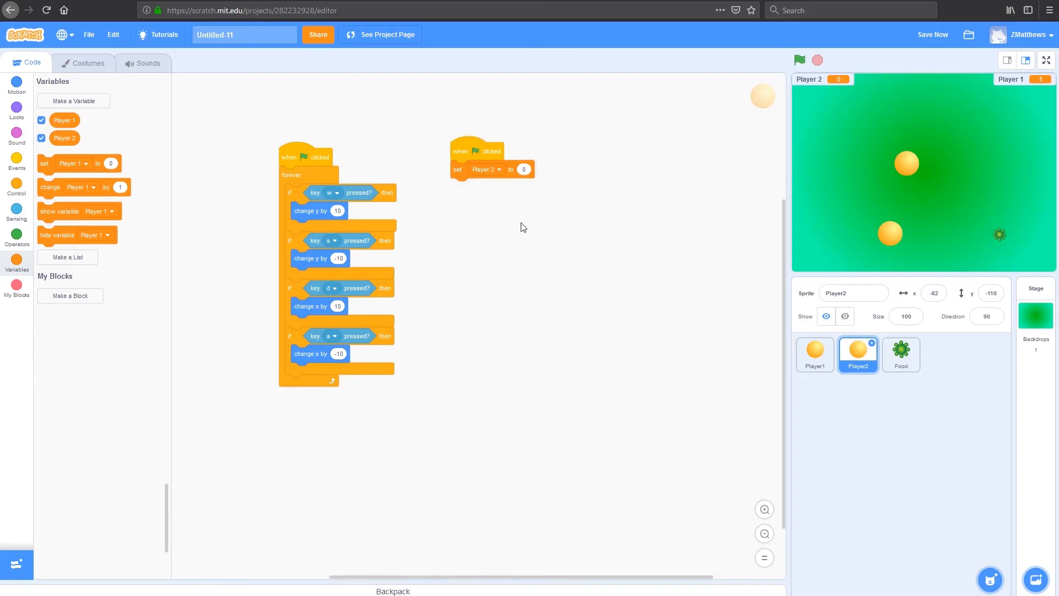
{"action": "mouse_move", "coordinate": [626, 150]}
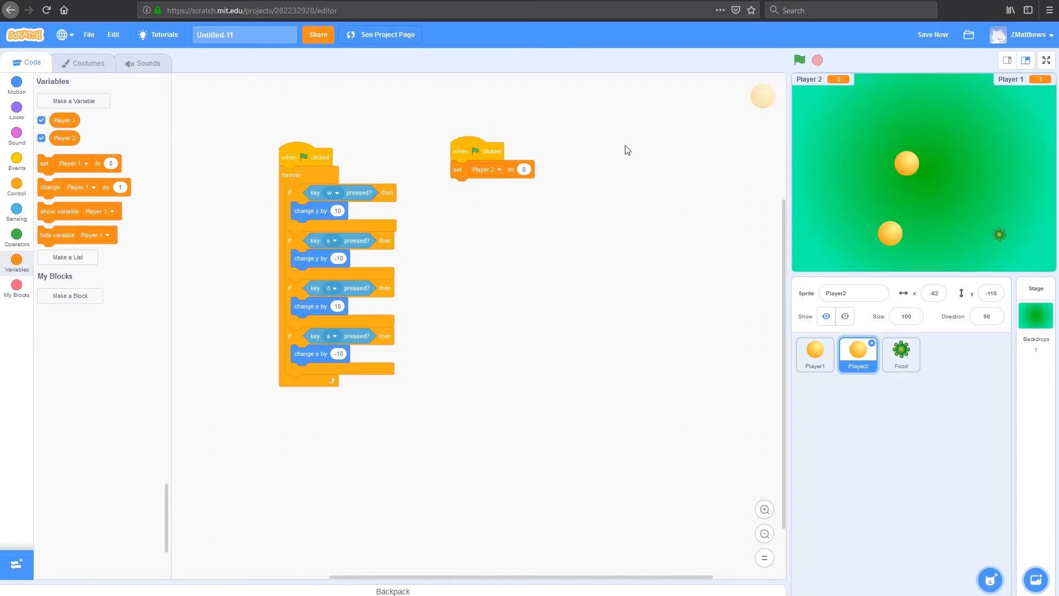
- Run the game to move Player2 with WASD, then stop it with the project saved
{"action": "left_click", "coordinate": [800, 60]}
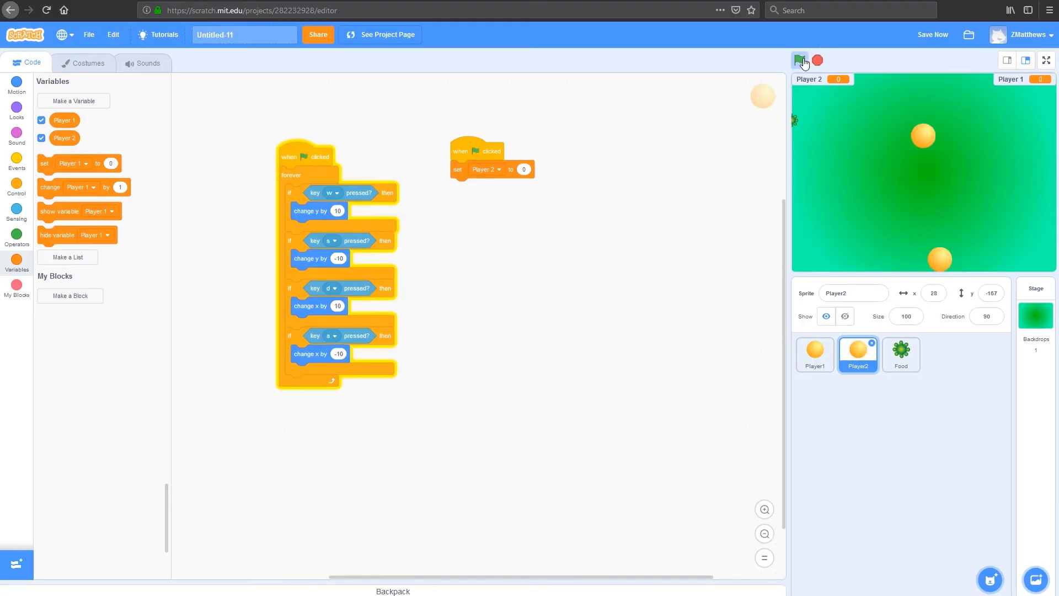
{"action": "left_click", "coordinate": [802, 60]}
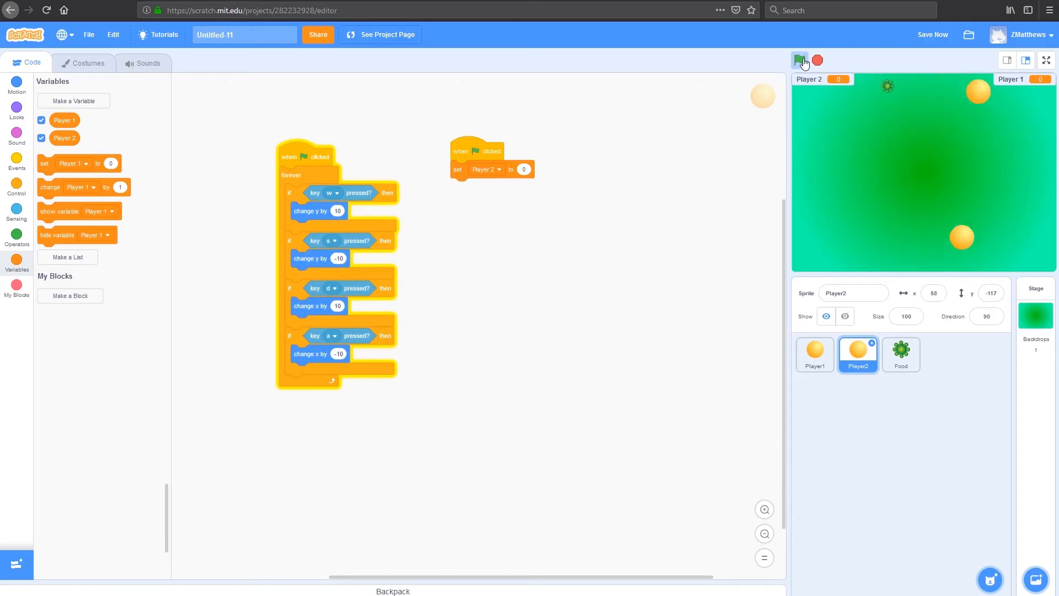
{"action": "left_click", "coordinate": [800, 60]}
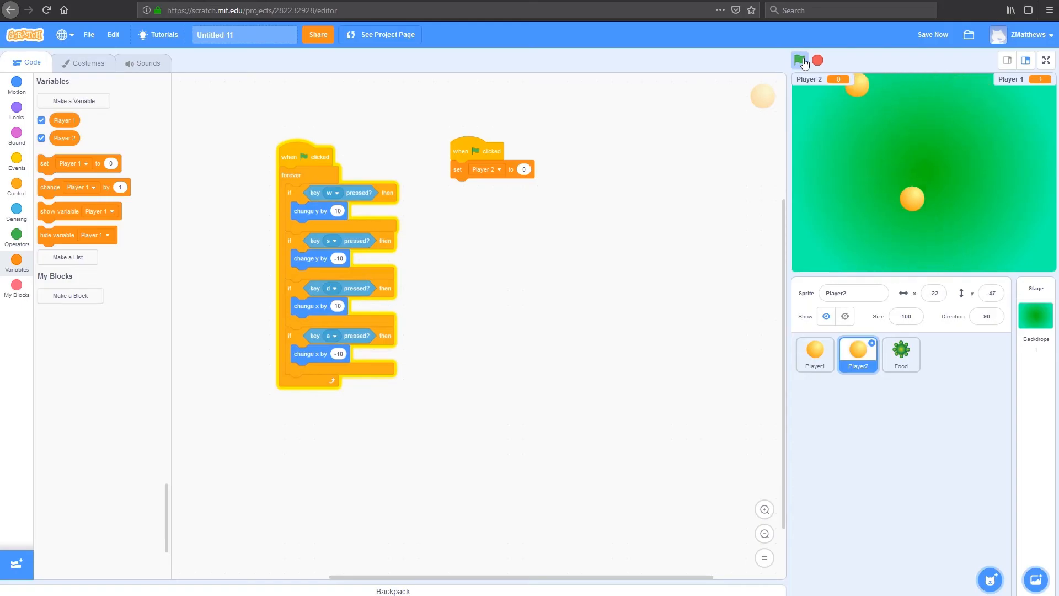
{"action": "left_click", "coordinate": [800, 59]}
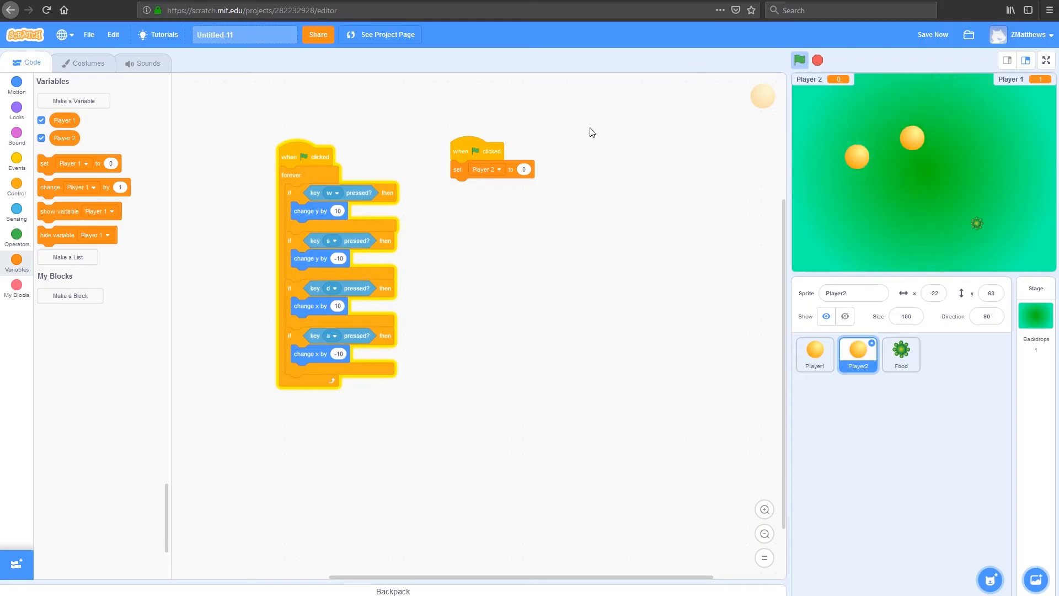
{"action": "mouse_move", "coordinate": [984, 106]}
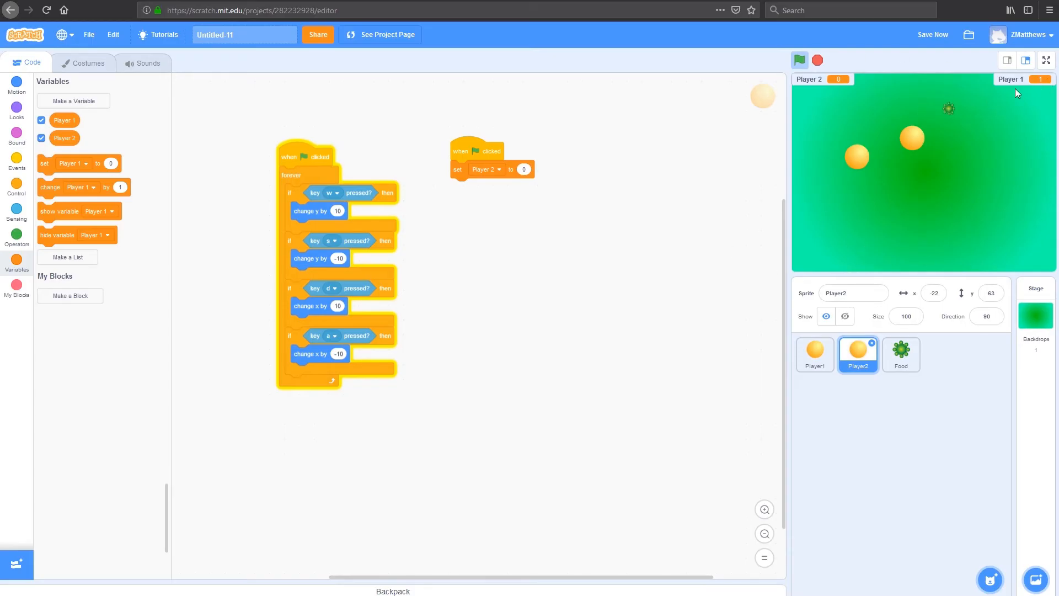
{"action": "mouse_move", "coordinate": [440, 196]}
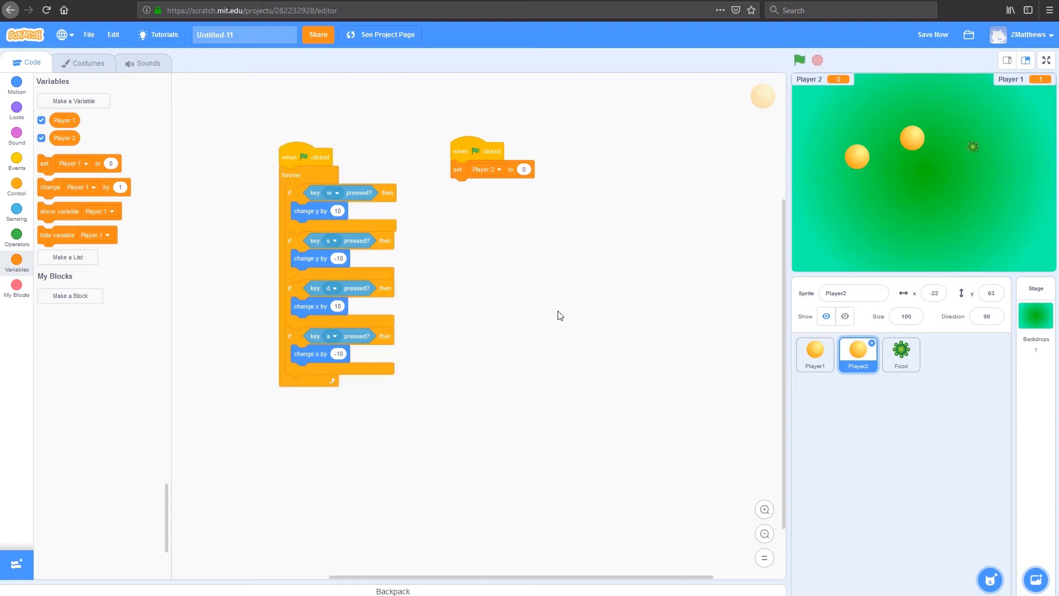
{"action": "left_click", "coordinate": [932, 34]}
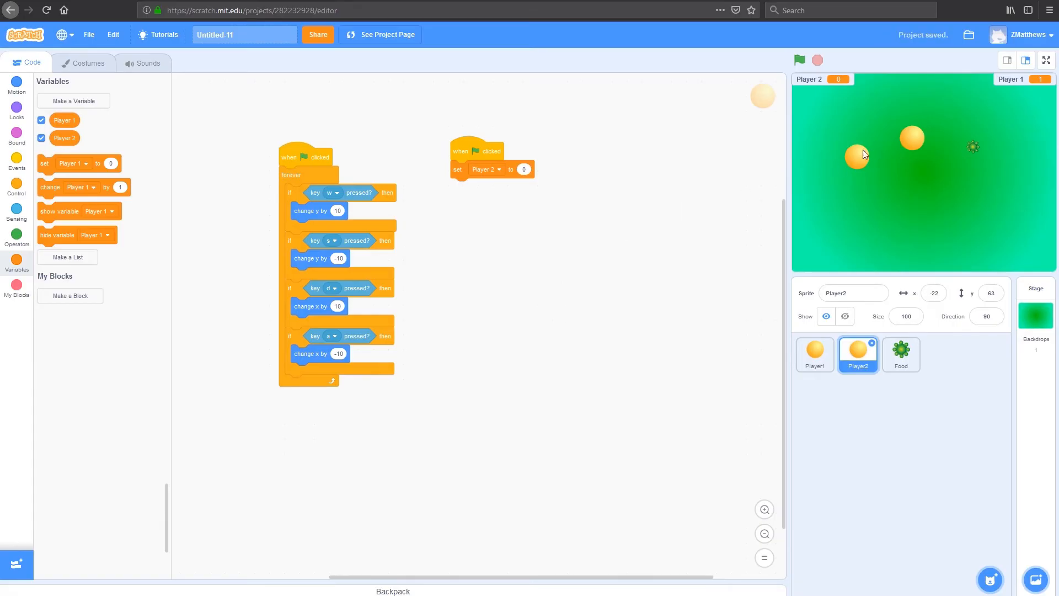
{"action": "mouse_move", "coordinate": [664, 275]}
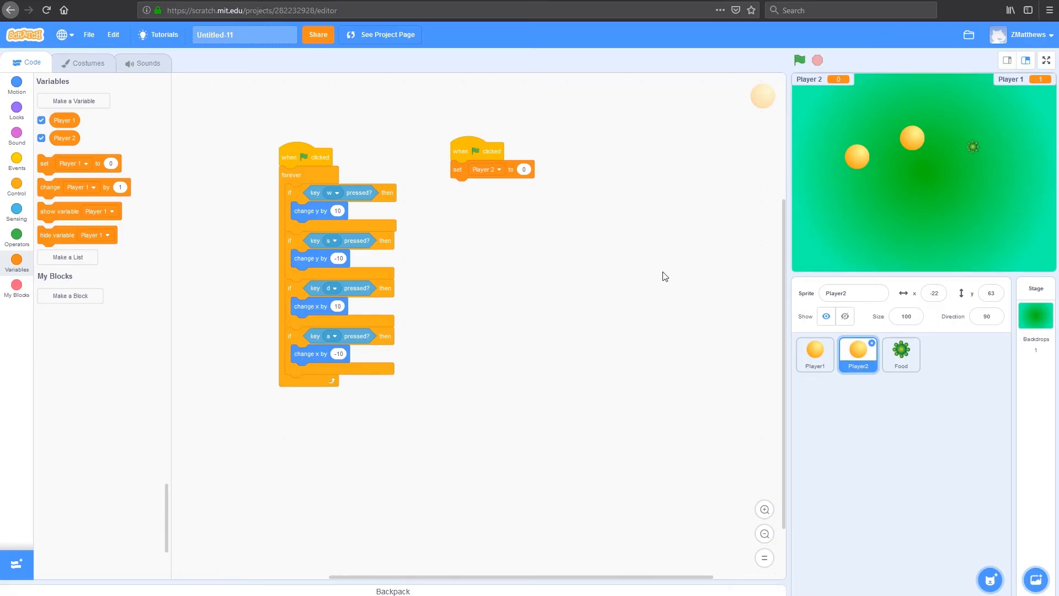
{"action": "mouse_move", "coordinate": [519, 329]}
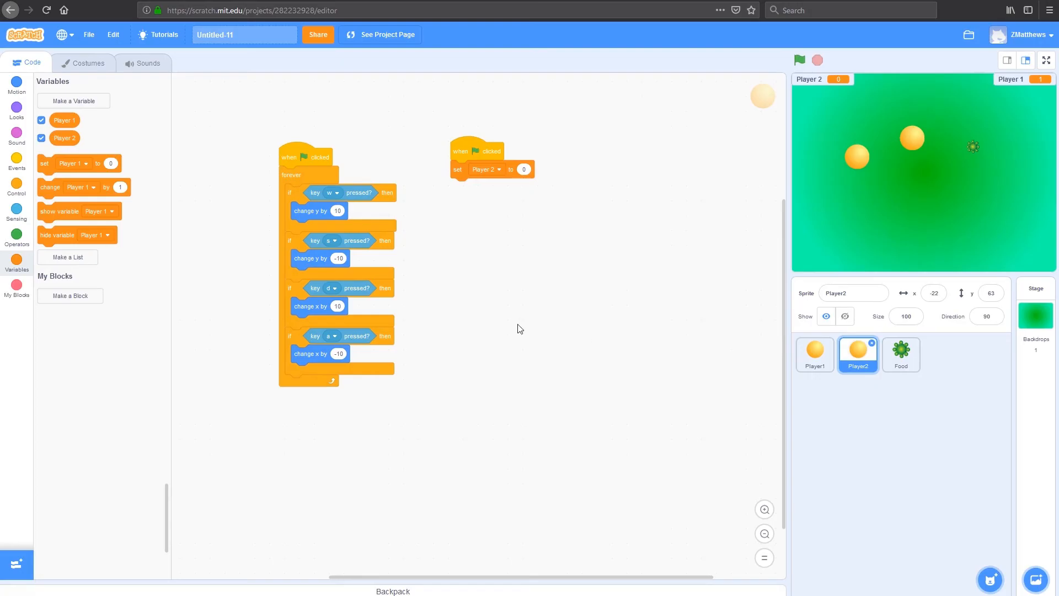
{"action": "mouse_move", "coordinate": [612, 306]}
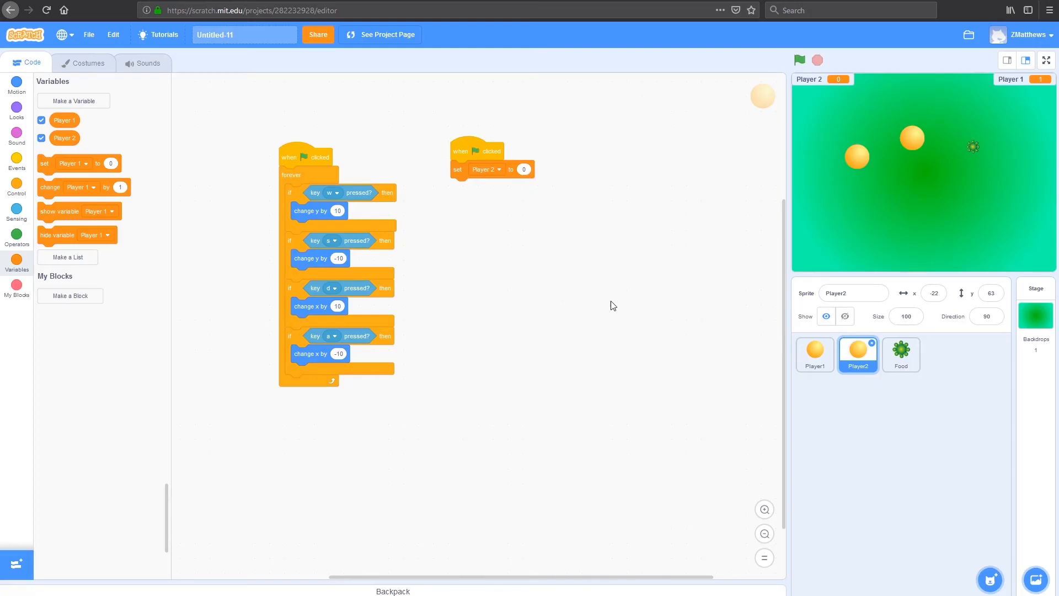
{"action": "mouse_move", "coordinate": [444, 284]}
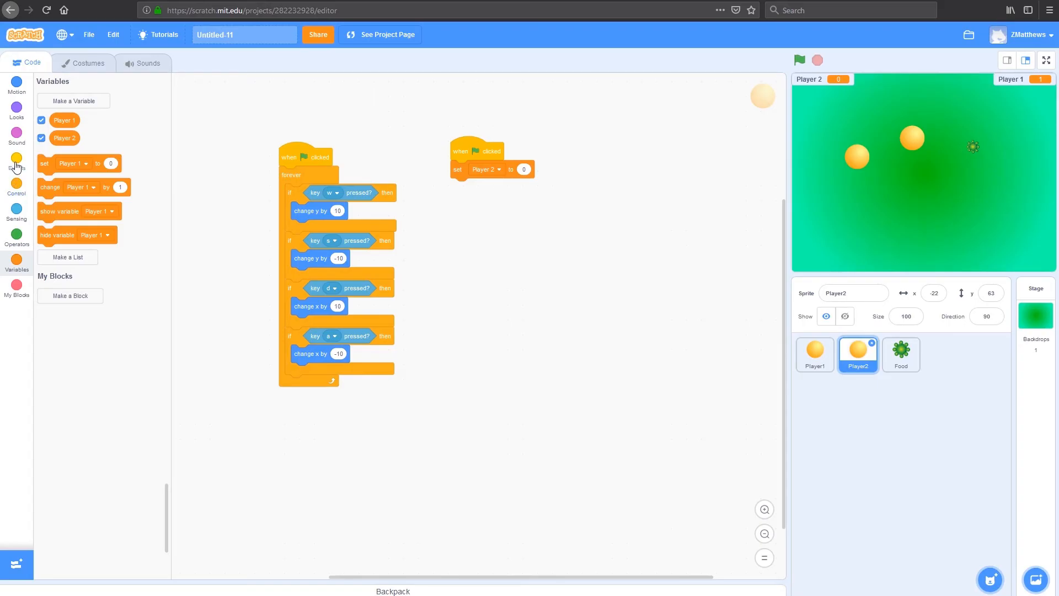
- Build Player2's flag script: set Player 2 to 0, forever, if with a comparison to 5
{"action": "left_click", "coordinate": [16, 158]}
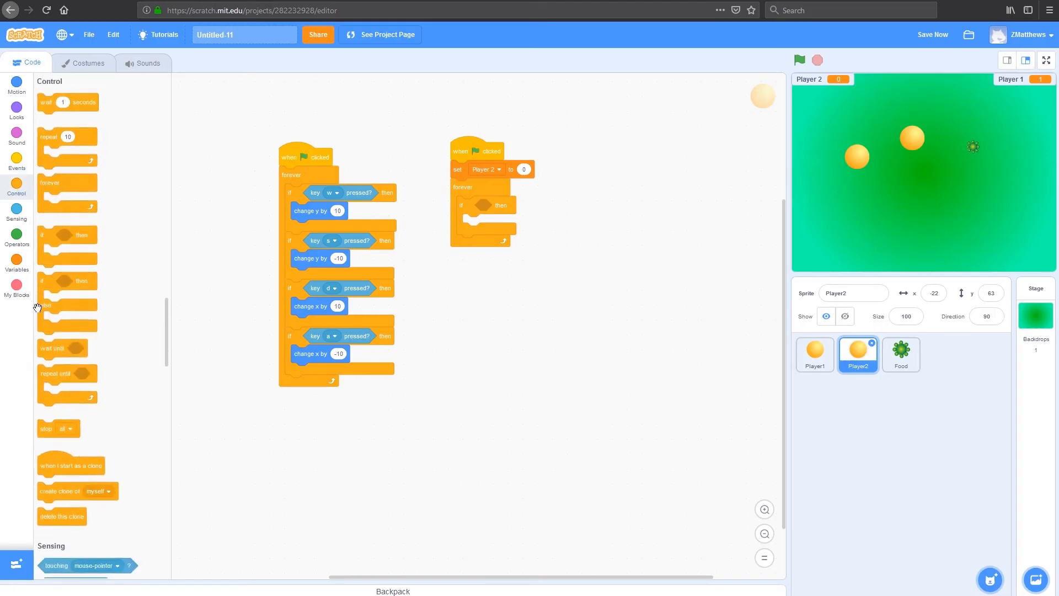
{"action": "left_click", "coordinate": [17, 234]}
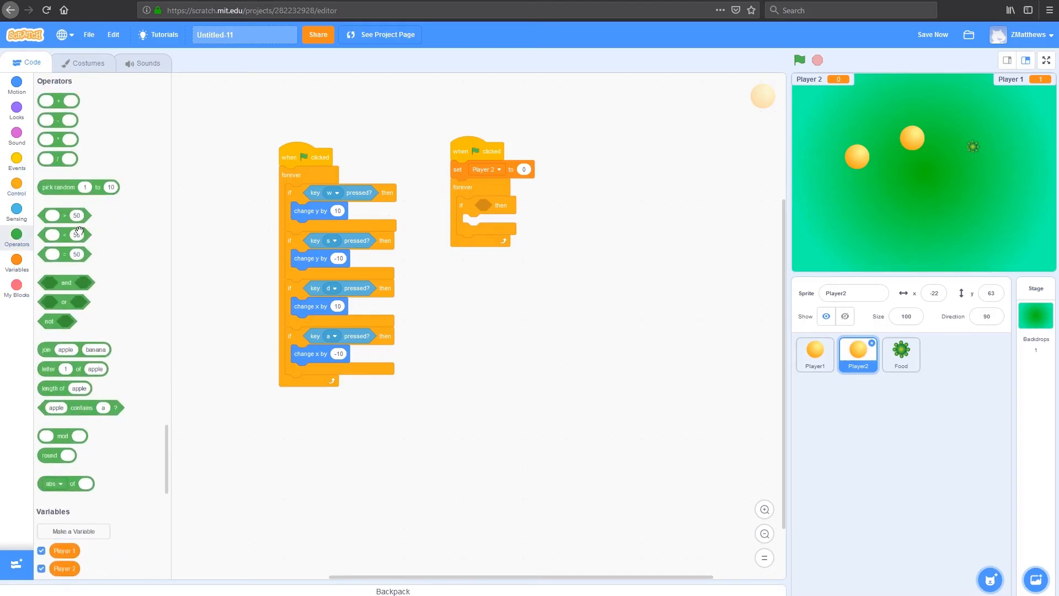
{"action": "mouse_move", "coordinate": [43, 247]}
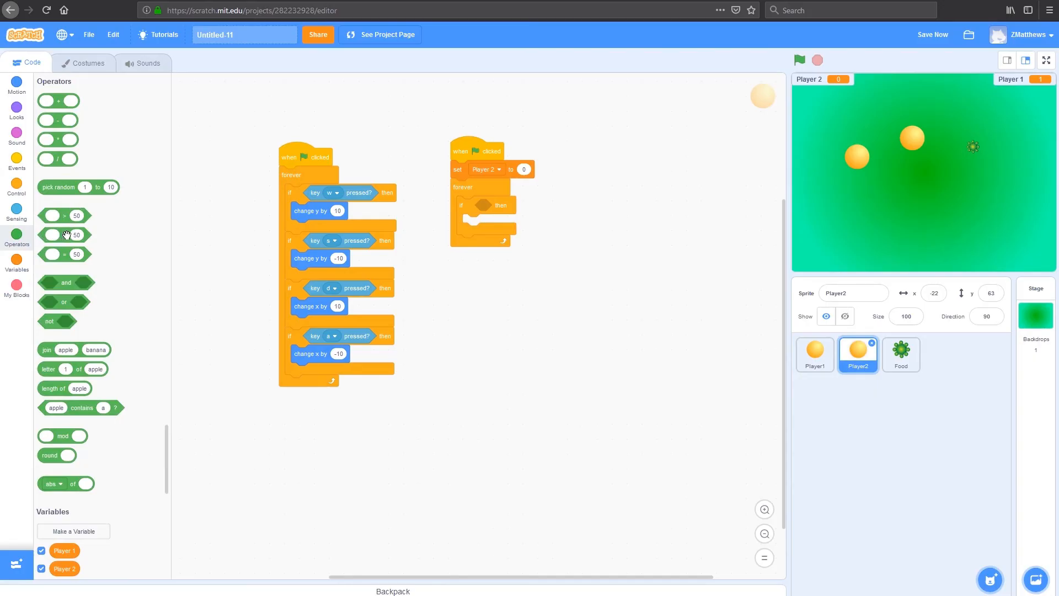
{"action": "left_click_drag", "start_coordinate": [64, 234], "coordinate": [487, 205]}
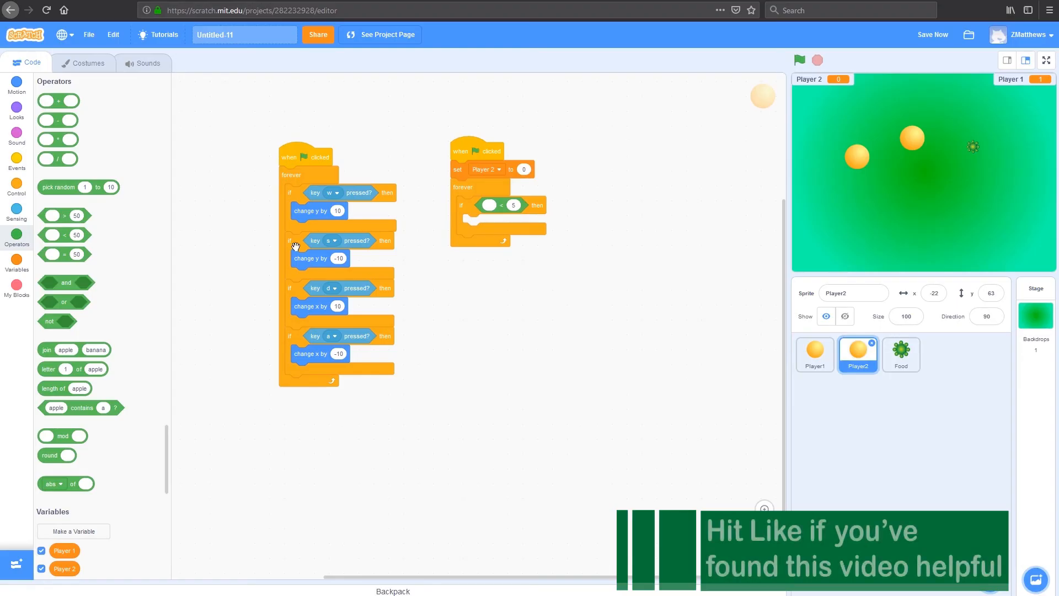
{"action": "left_click", "coordinate": [16, 264]}
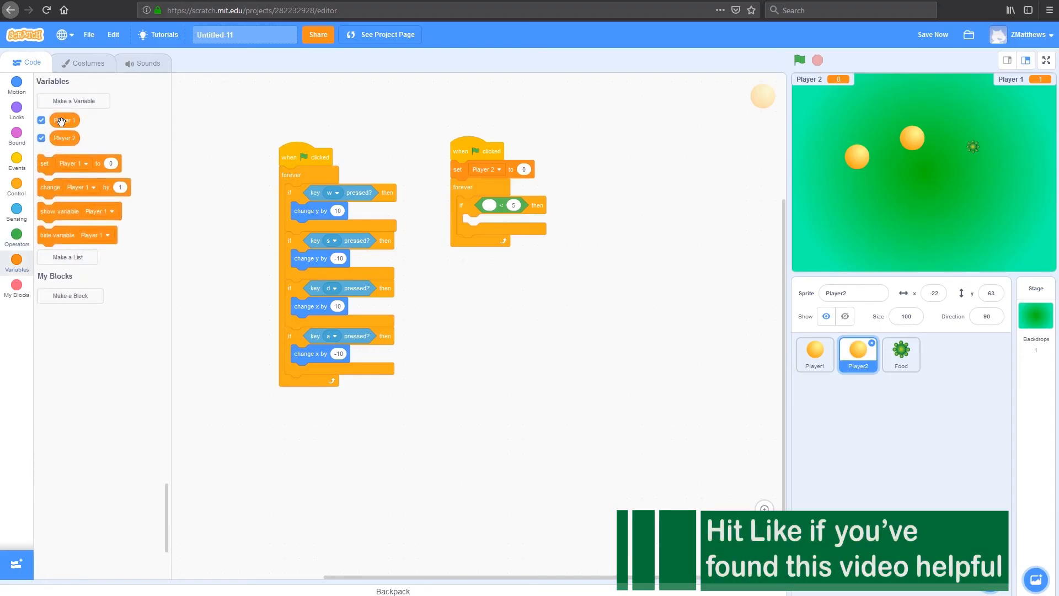
{"action": "mouse_move", "coordinate": [64, 138]}
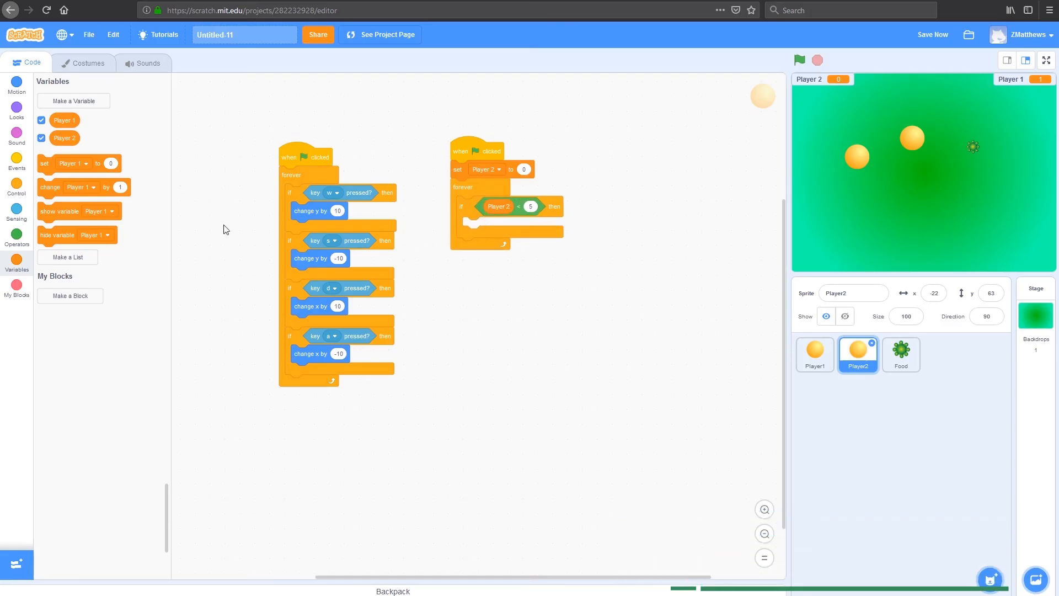
{"action": "mouse_move", "coordinate": [942, 182]}
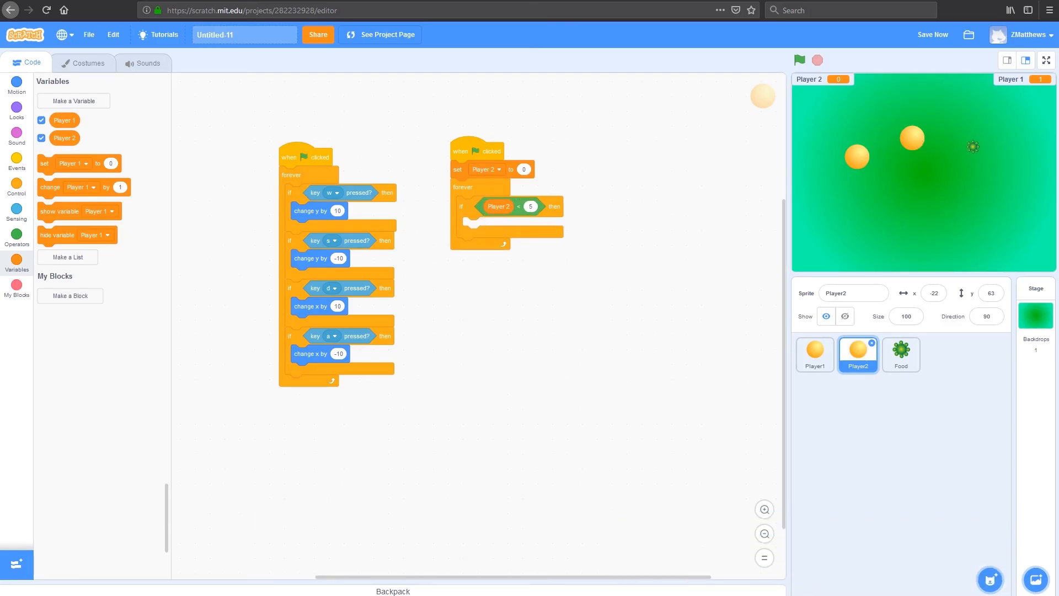
- Put 'set size to 100%' and 'switch costume to ball-a' in the if, then duplicate it
{"action": "left_click", "coordinate": [17, 110]}
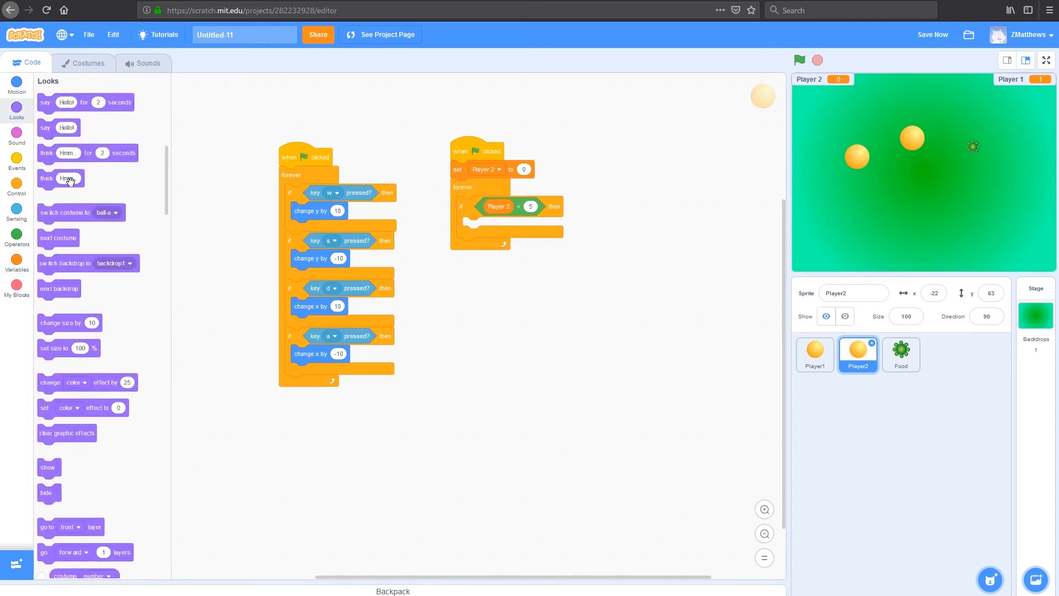
{"action": "mouse_move", "coordinate": [50, 350]}
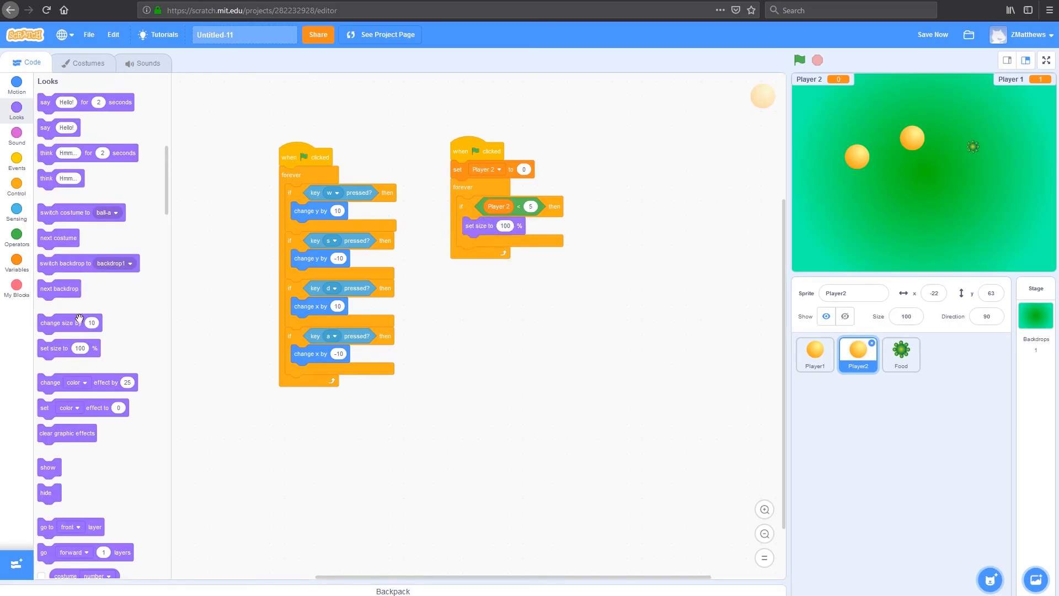
{"action": "mouse_move", "coordinate": [64, 213]}
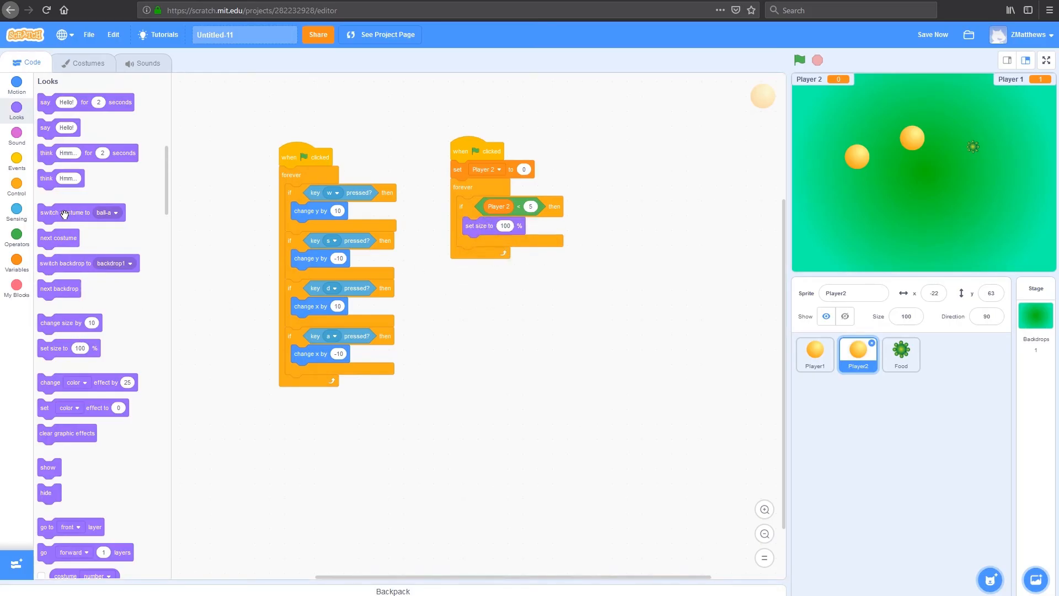
{"action": "left_click_drag", "start_coordinate": [64, 212], "coordinate": [490, 243]}
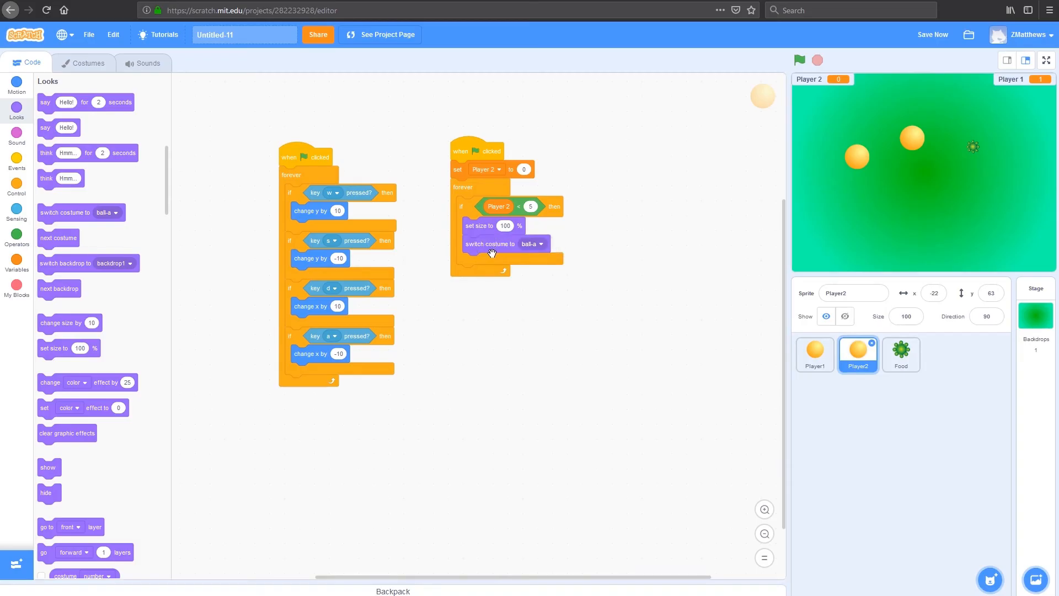
{"action": "right_click", "coordinate": [490, 254]}
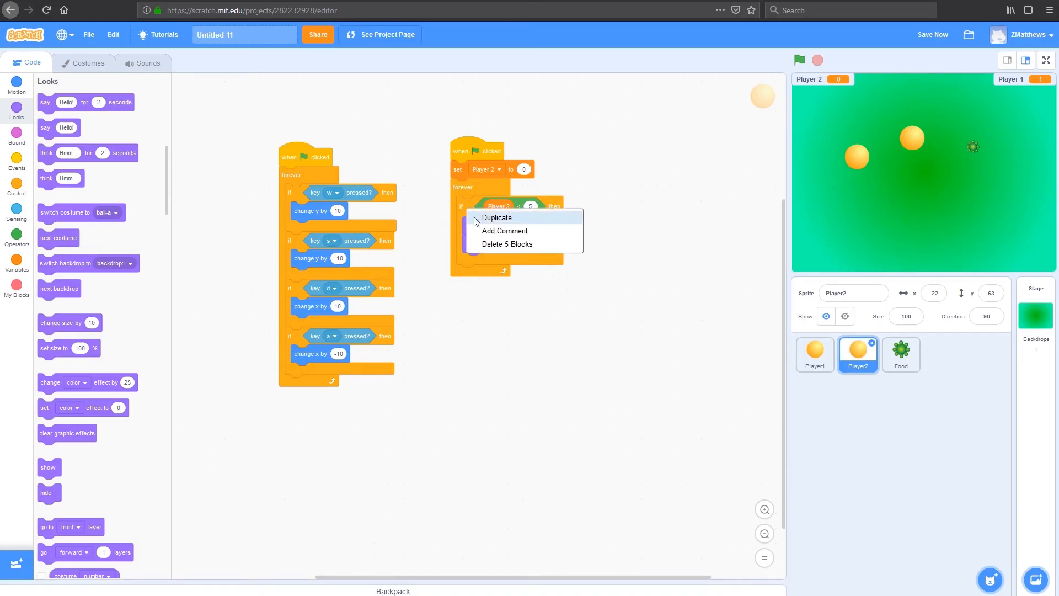
{"action": "left_click", "coordinate": [496, 218]}
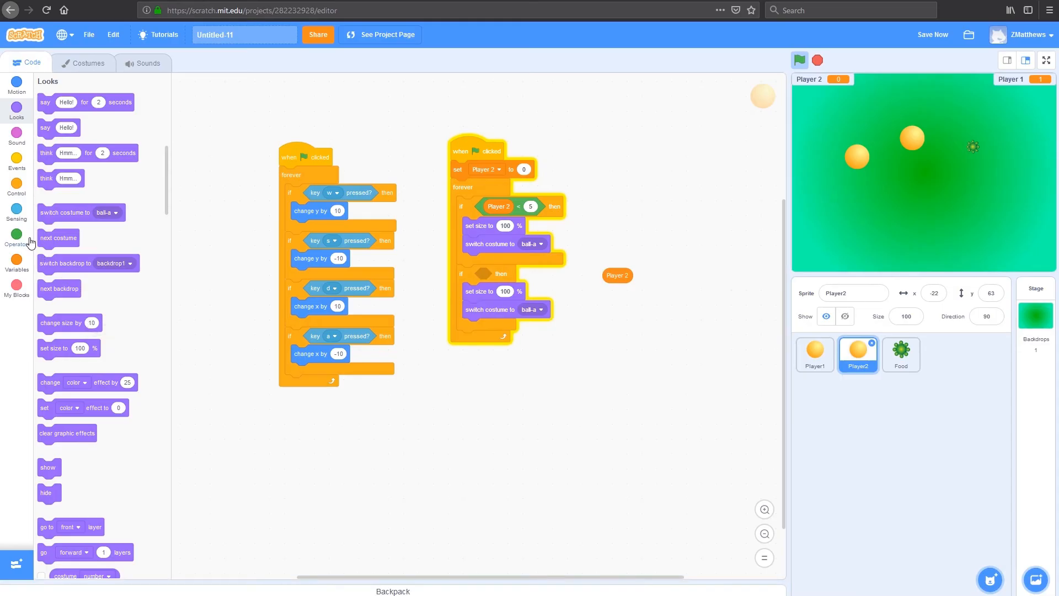
- Make the duplicate check Player 2 > 4 with size 150% and costume ball-b
{"action": "left_click", "coordinate": [16, 236]}
{"action": "type", "text": "4"}
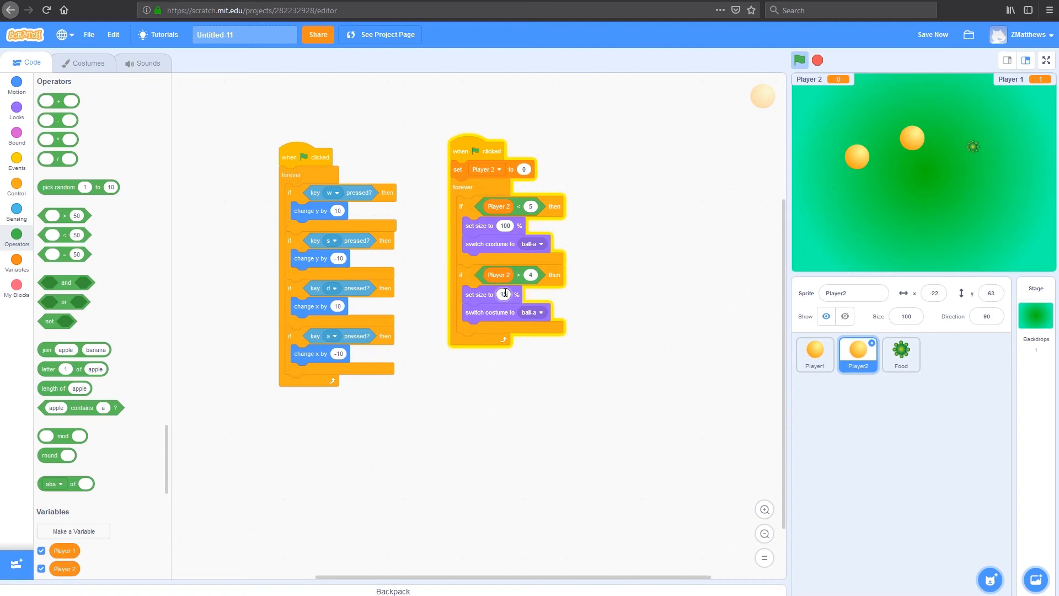
{"action": "left_click", "coordinate": [541, 312]}
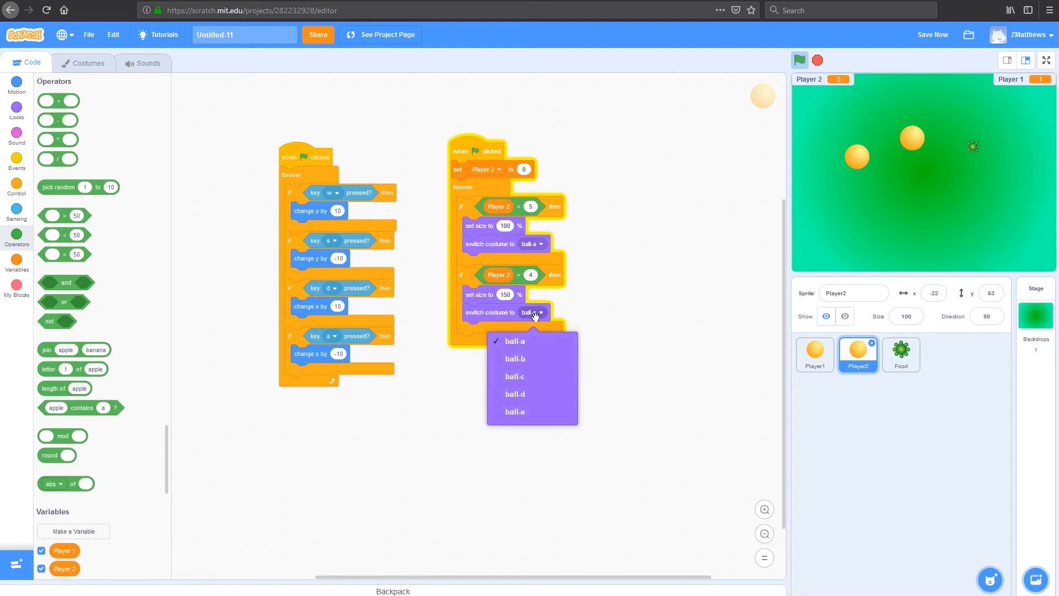
{"action": "left_click", "coordinate": [515, 359]}
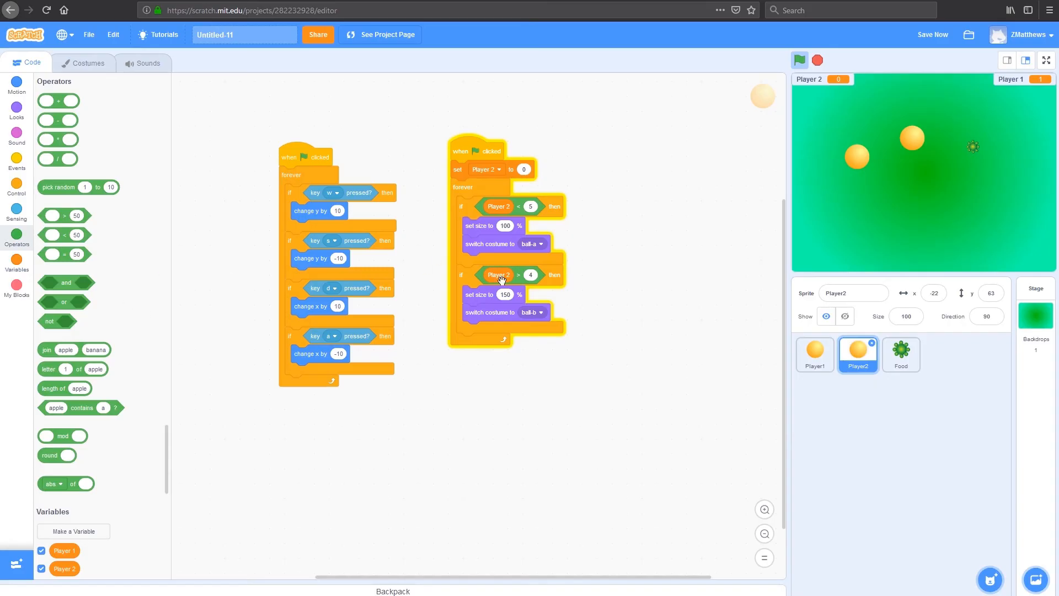
- Add a third if Player 2 > 19 saying Winner! for 2 seconds with stop all
{"action": "left_click_drag", "start_coordinate": [497, 275], "coordinate": [512, 363]}
{"action": "type", "text": "15"}
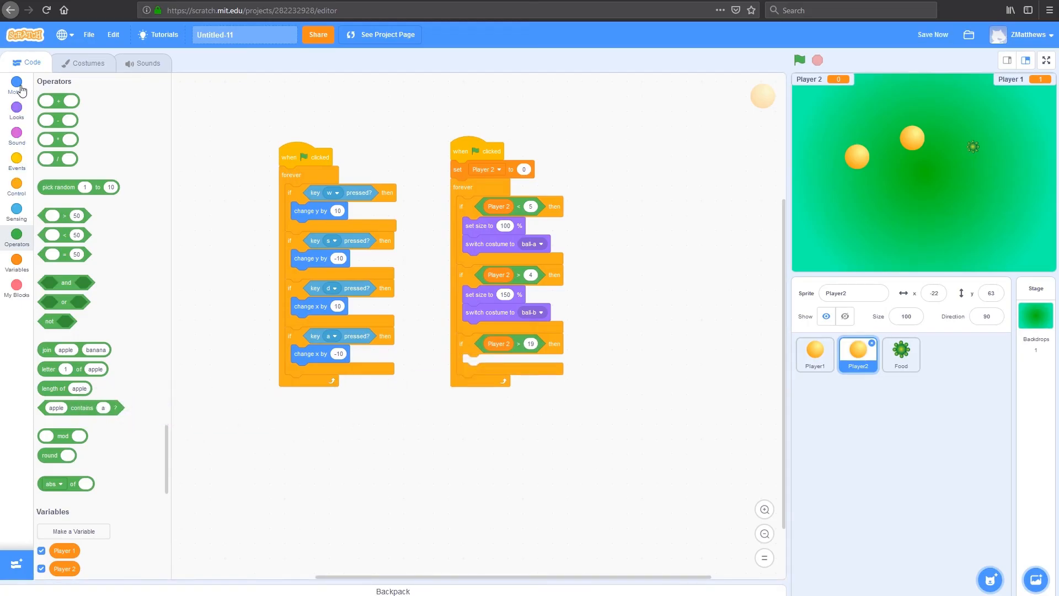
{"action": "left_click", "coordinate": [16, 108]}
{"action": "type", "text": "Winner!"}
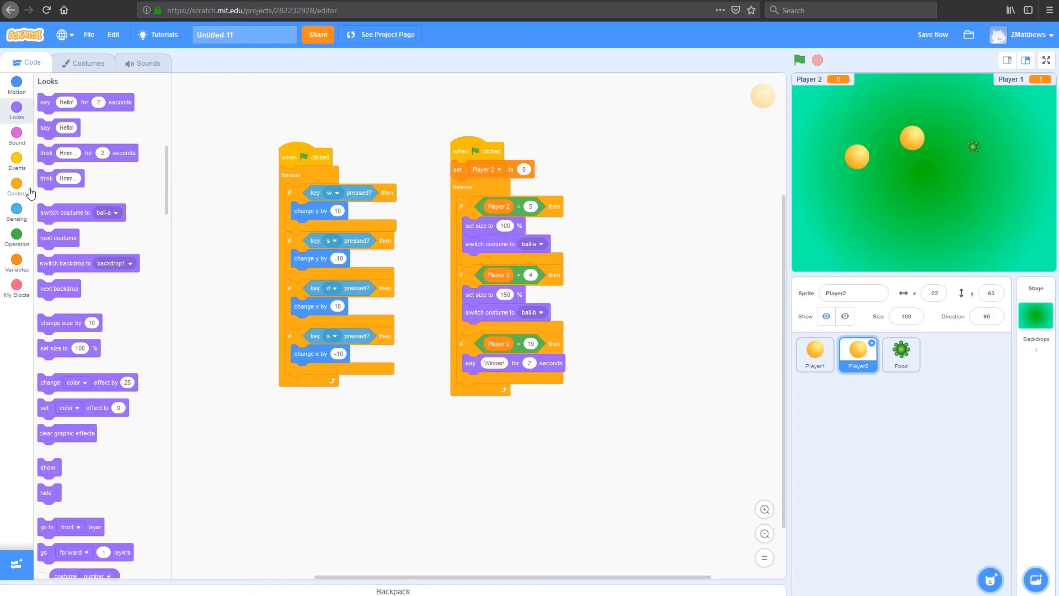
{"action": "left_click", "coordinate": [17, 160]}
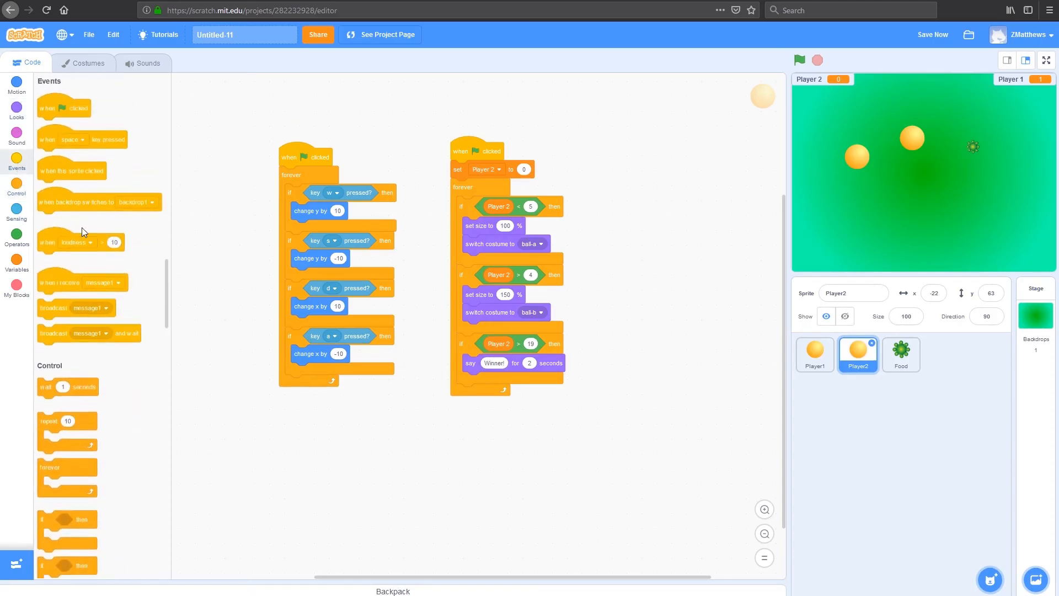
{"action": "scroll", "scroll_direction": "down", "scroll_amount": 3}
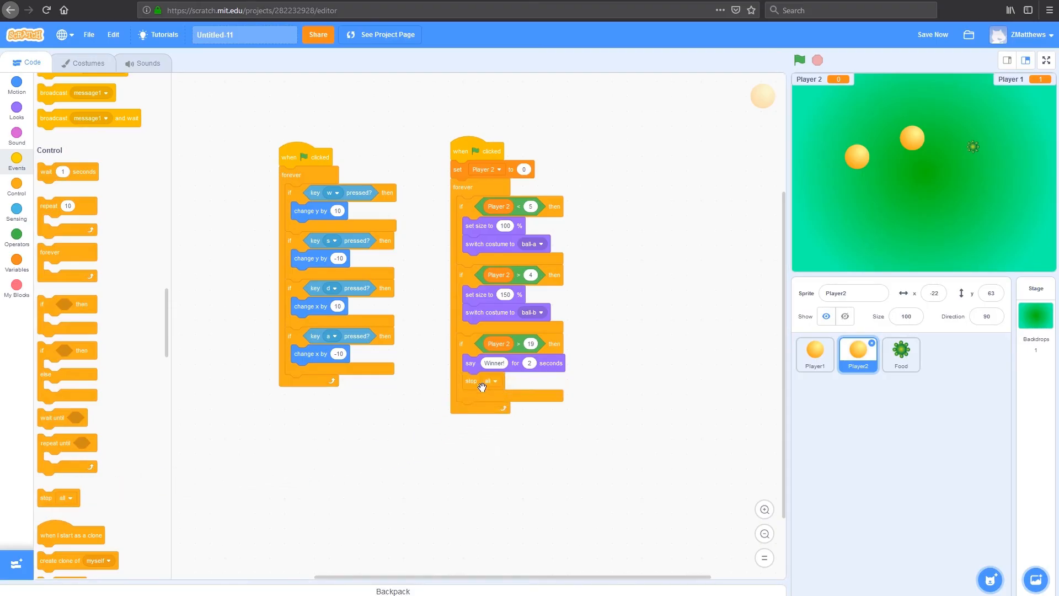
{"action": "mouse_move", "coordinate": [475, 209]}
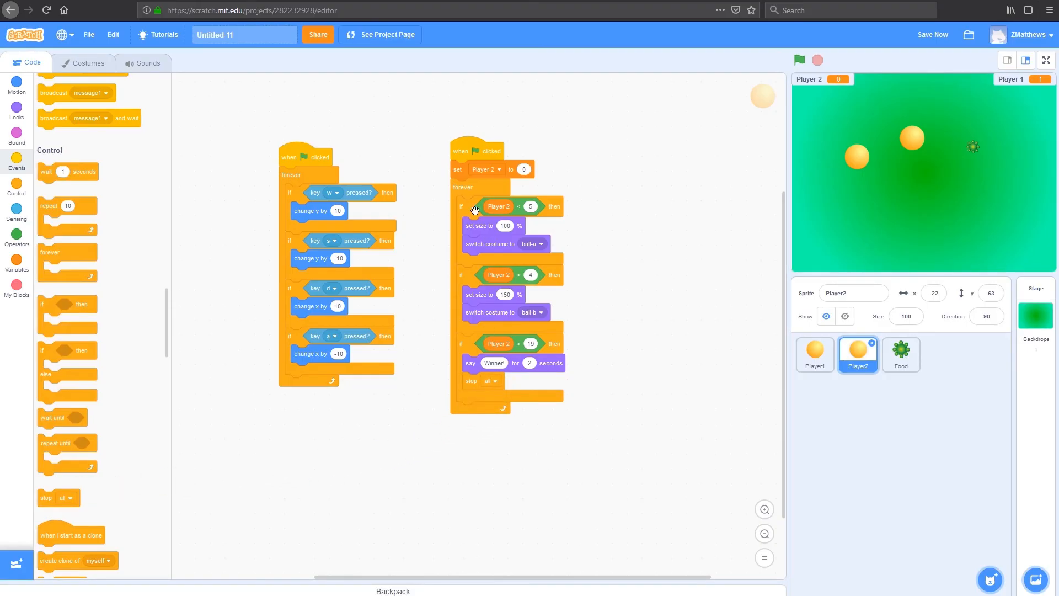
{"action": "mouse_move", "coordinate": [556, 137]}
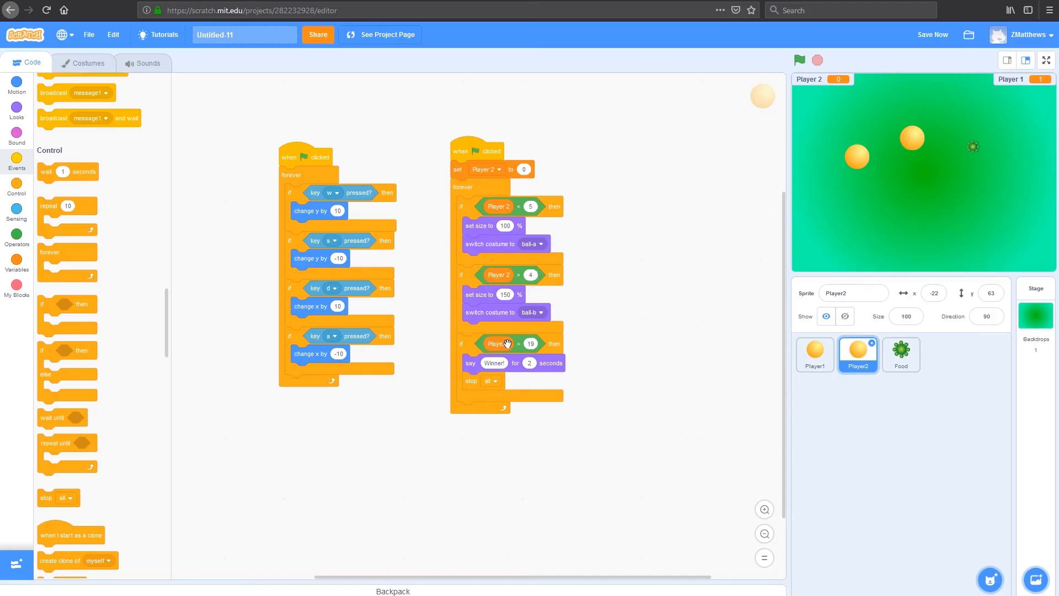
{"action": "mouse_move", "coordinate": [509, 344]}
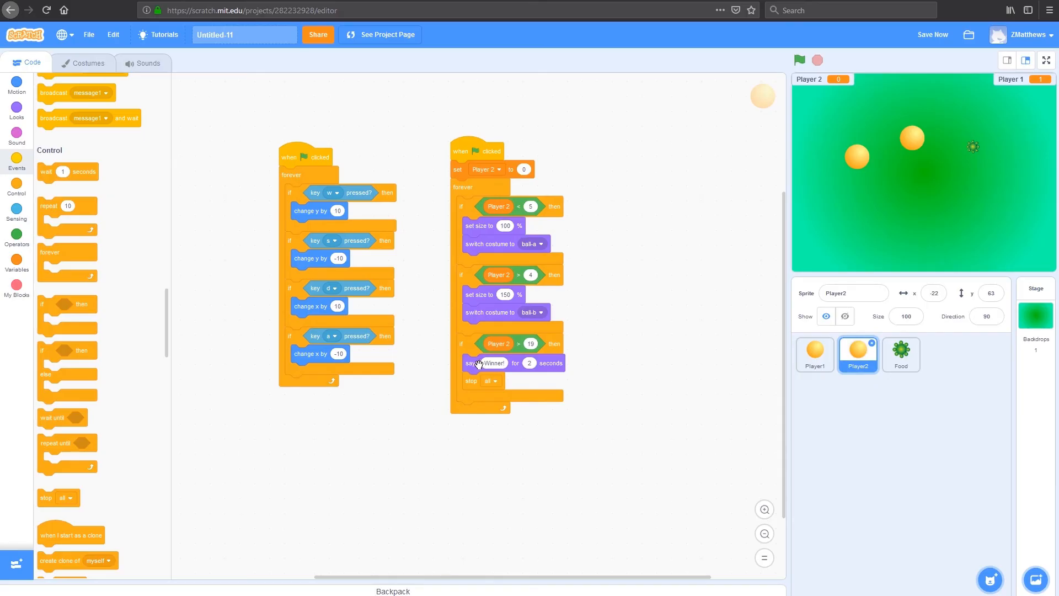
{"action": "mouse_move", "coordinate": [642, 356]}
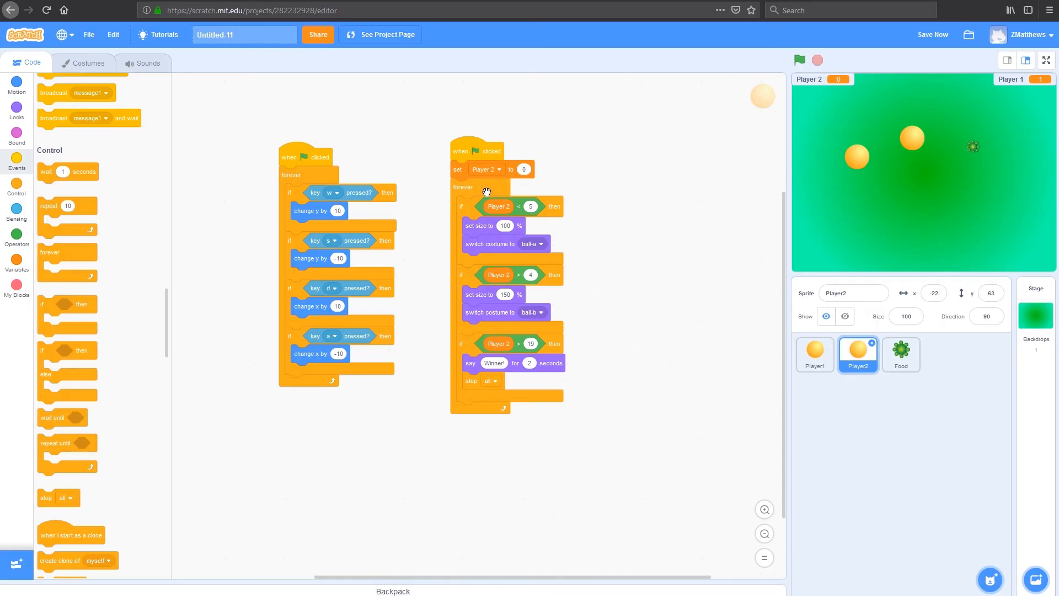
{"action": "mouse_move", "coordinate": [480, 191]}
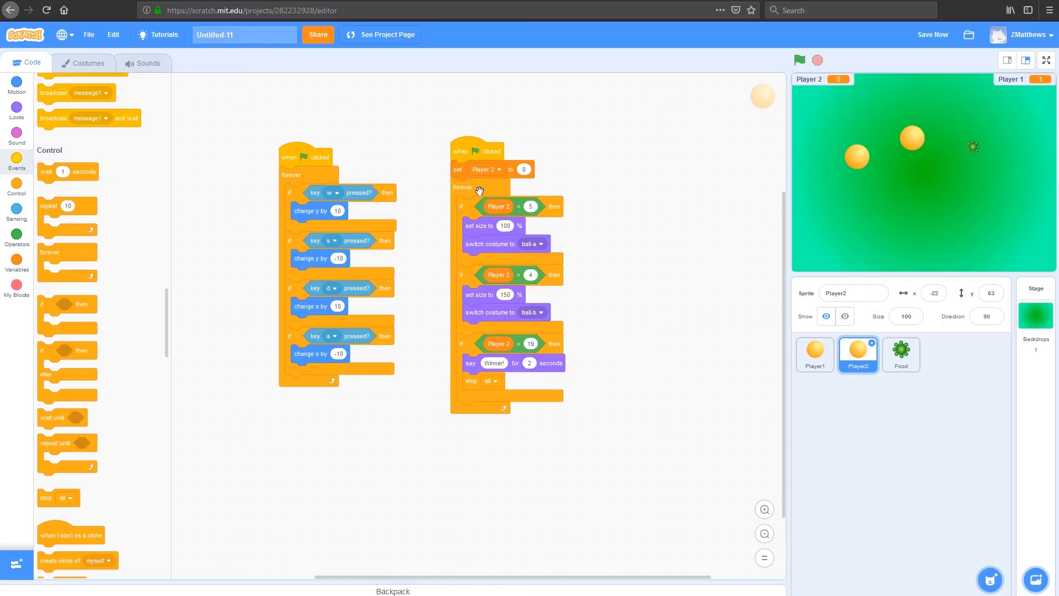
- Duplicate Player2's scoring script onto the Player1 sprite and show Player1's code
{"action": "right_click", "coordinate": [497, 206]}
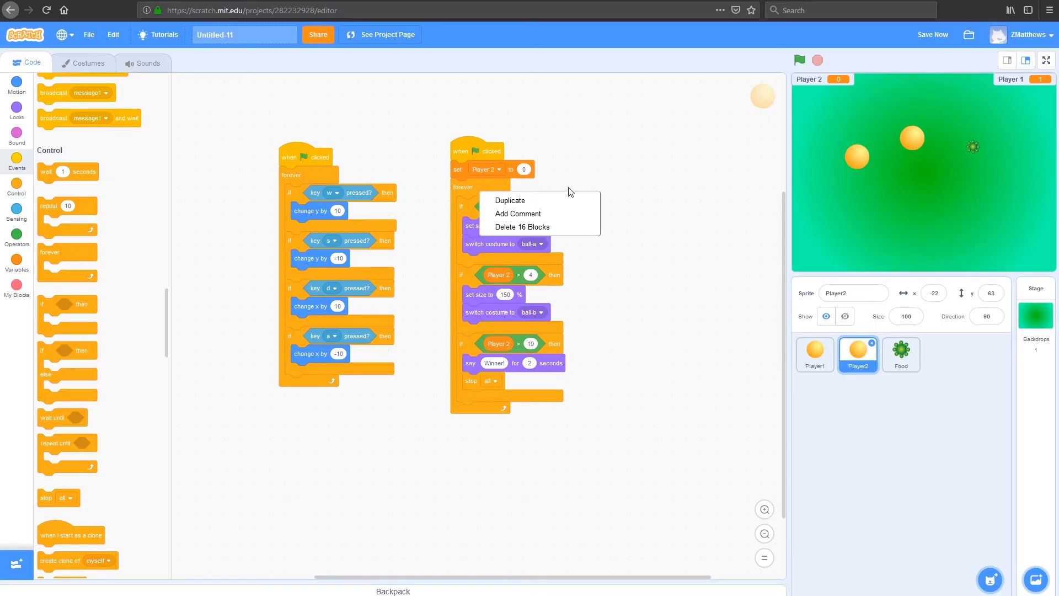
{"action": "left_click", "coordinate": [509, 200]}
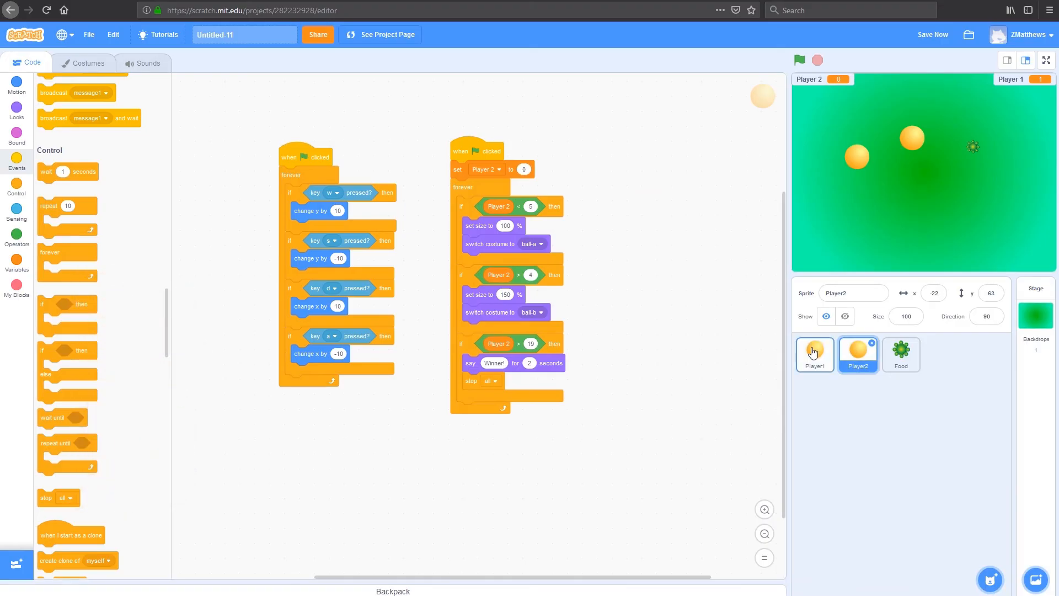
{"action": "mouse_move", "coordinate": [832, 358]}
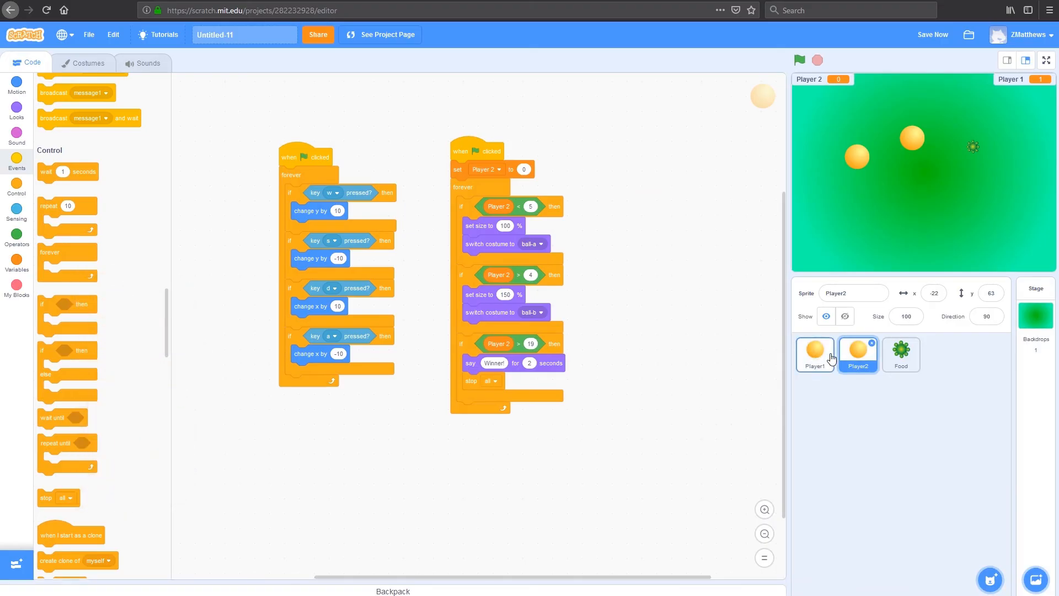
{"action": "left_click", "coordinate": [814, 355]}
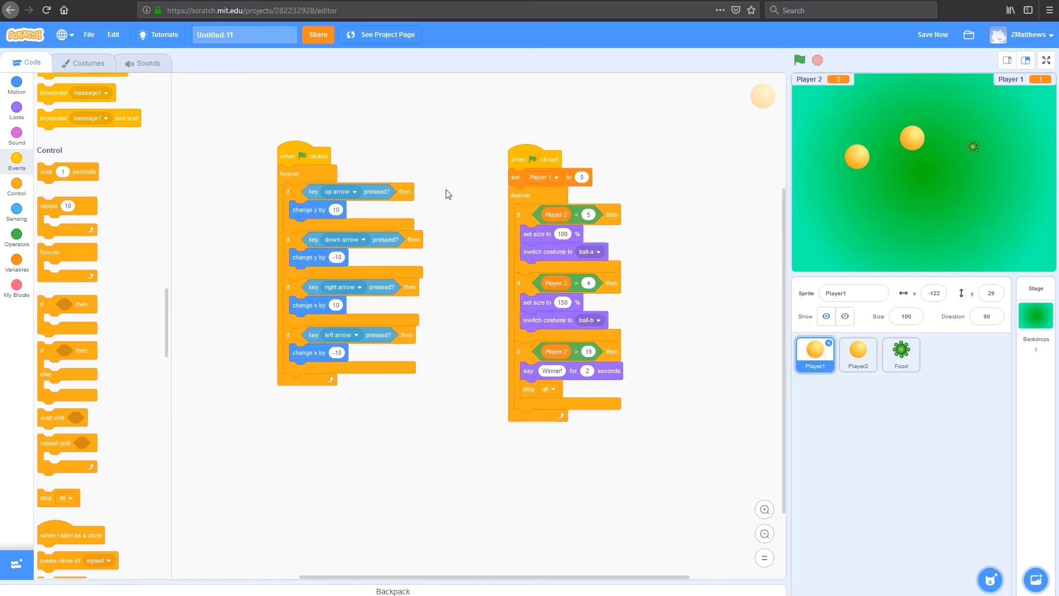
- After a run, give Player1 'go to x: 210 y: 0' and start a similar block for Player2
{"action": "left_click", "coordinate": [799, 60]}
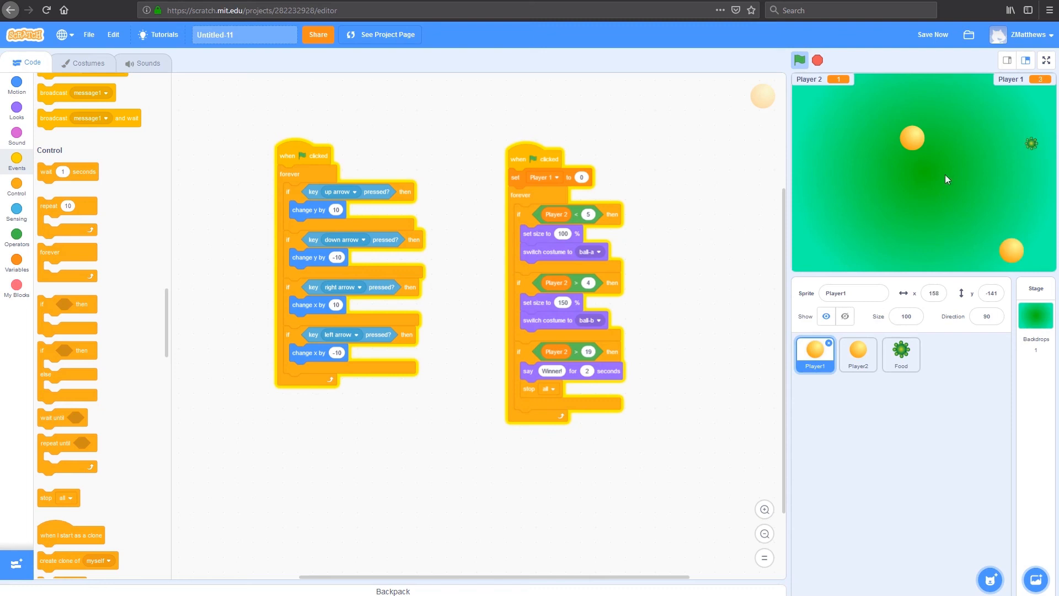
{"action": "mouse_move", "coordinate": [919, 381]}
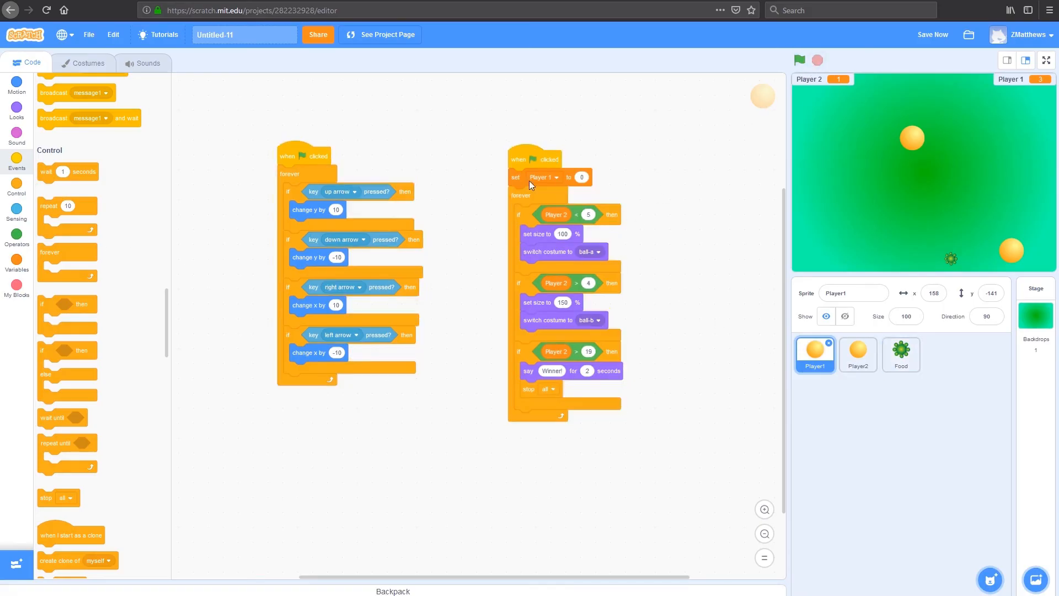
{"action": "mouse_move", "coordinate": [807, 173]}
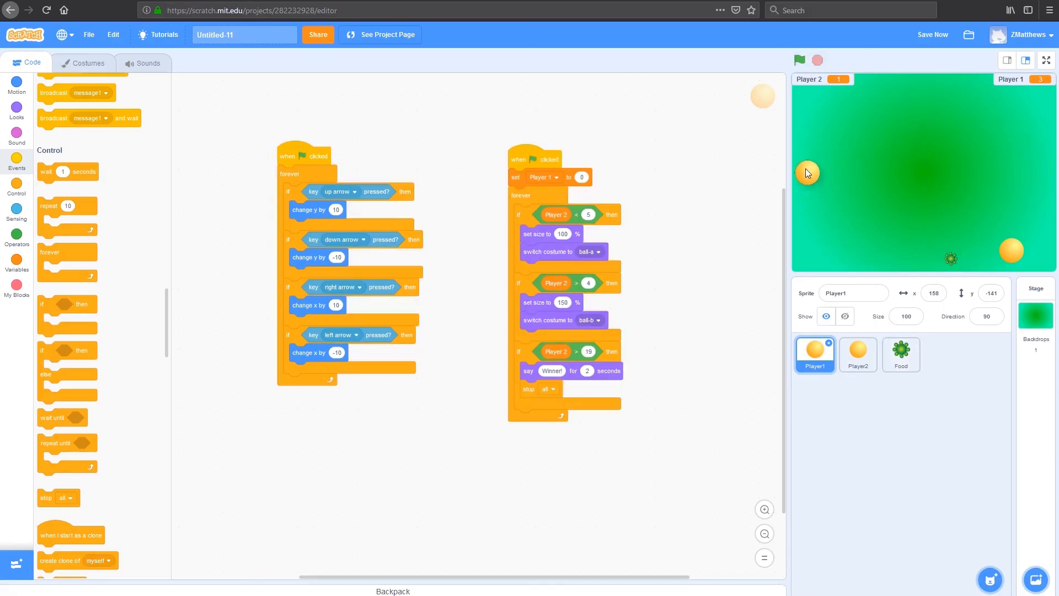
{"action": "left_click", "coordinate": [858, 354]}
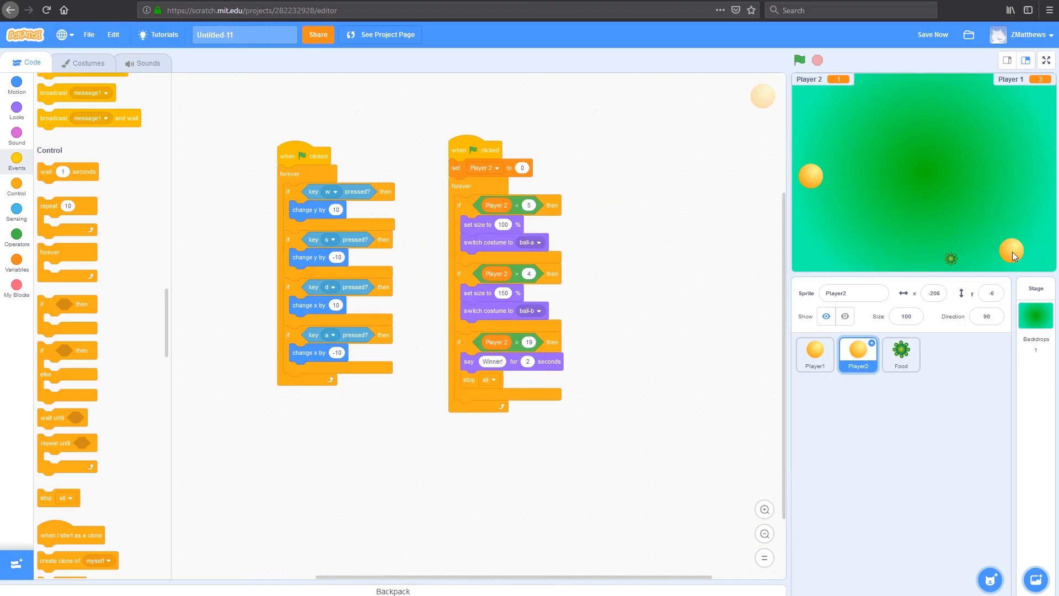
{"action": "left_click", "coordinate": [814, 355]}
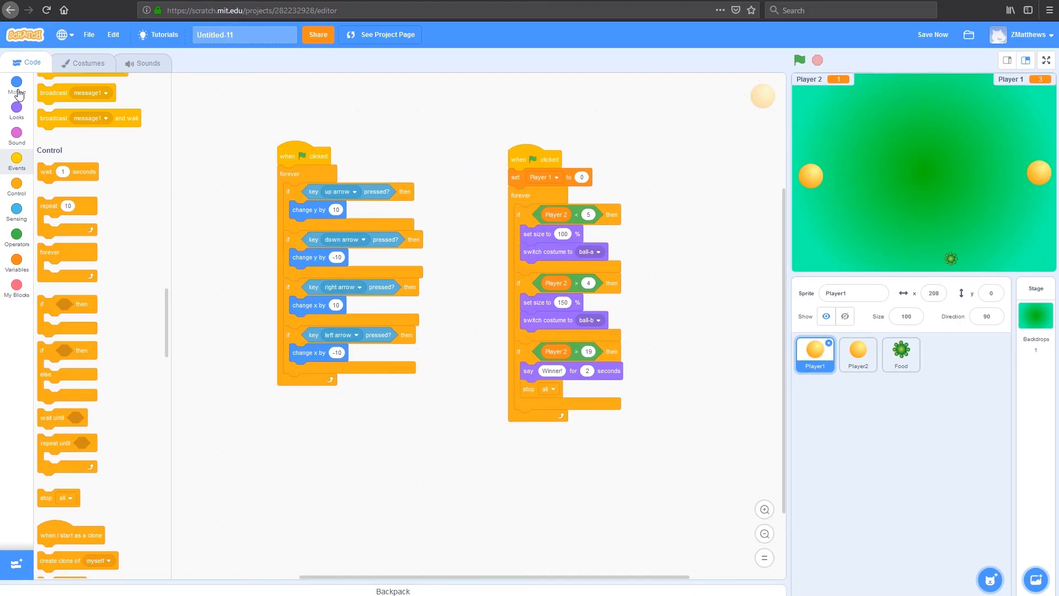
{"action": "left_click", "coordinate": [17, 85]}
{"action": "type", "text": "210"}
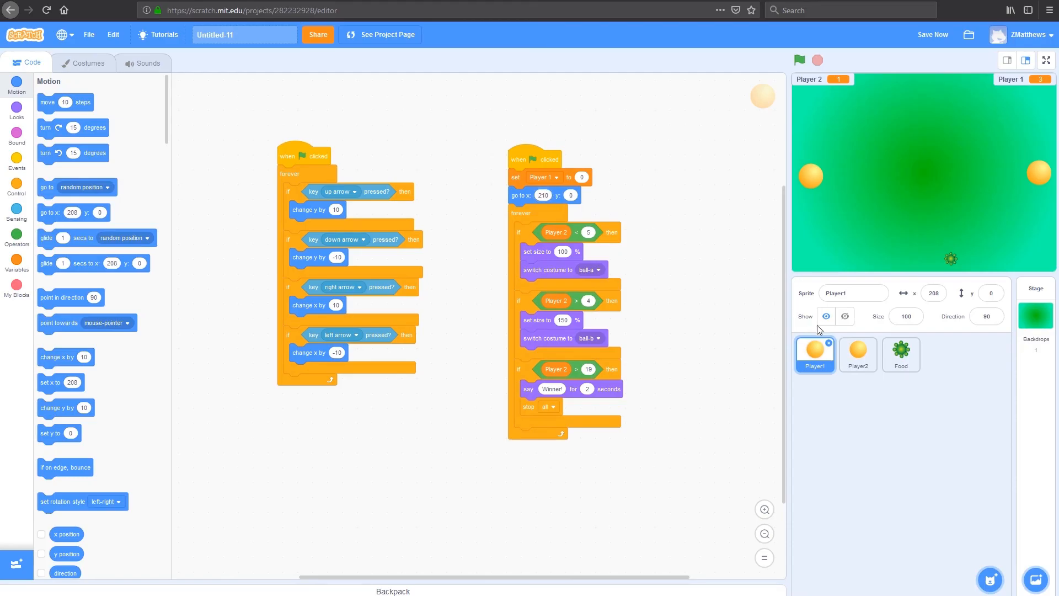
{"action": "left_click", "coordinate": [857, 354]}
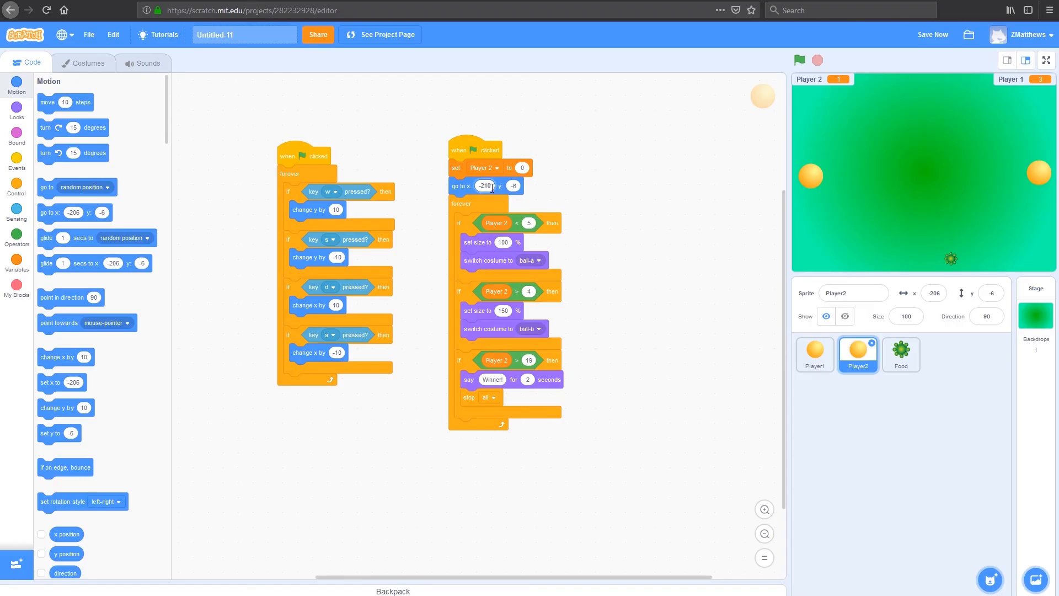
- Set Player2's start to x -210, then run briefly to see both balls on opposite sides
{"action": "left_click", "coordinate": [513, 186]}
{"action": "type", "text": "0"}
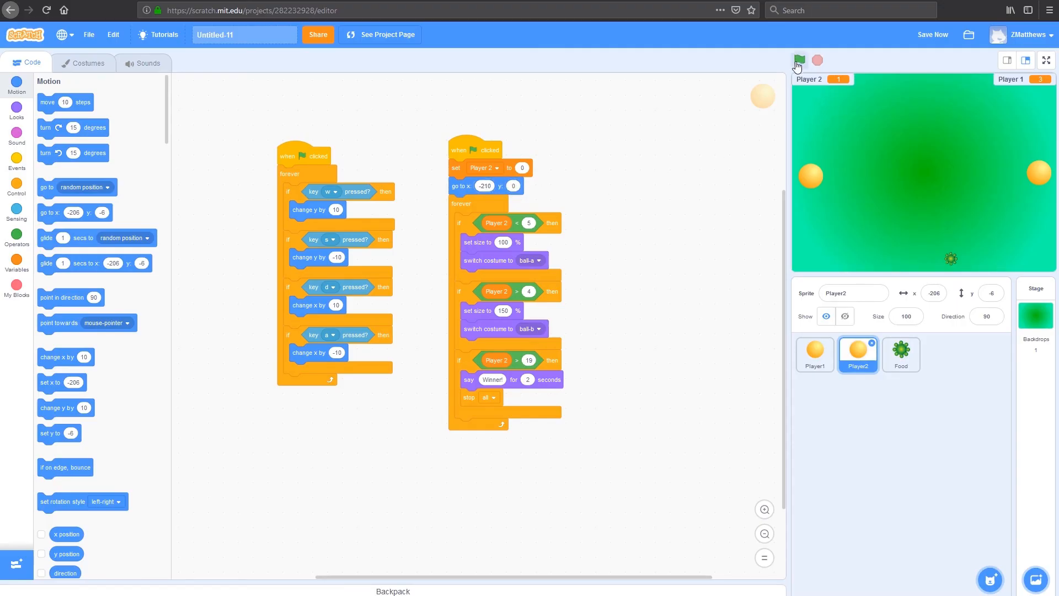
{"action": "left_click", "coordinate": [800, 60]}
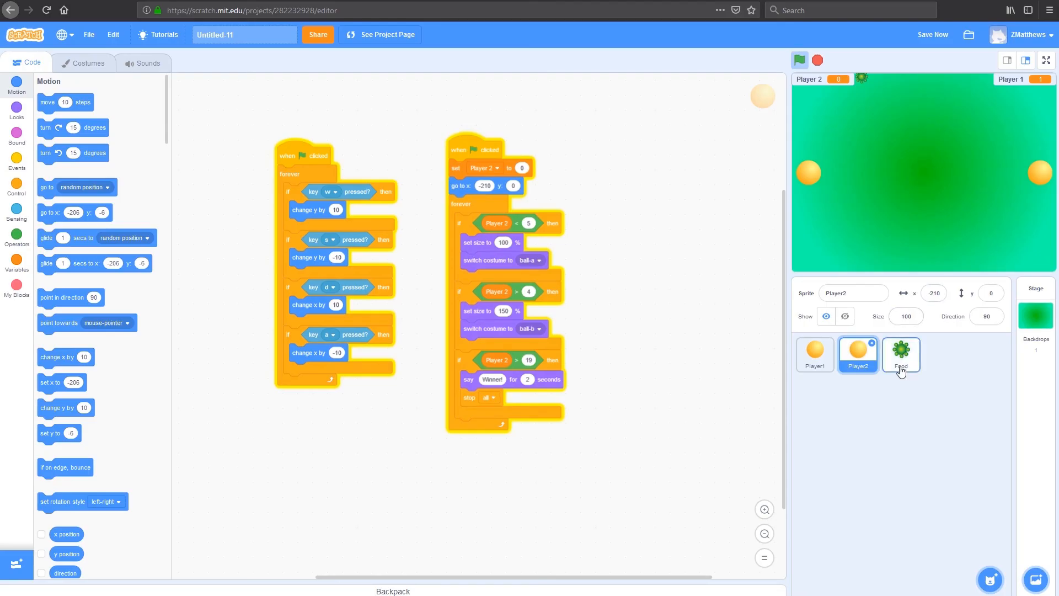
{"action": "left_click", "coordinate": [857, 354]}
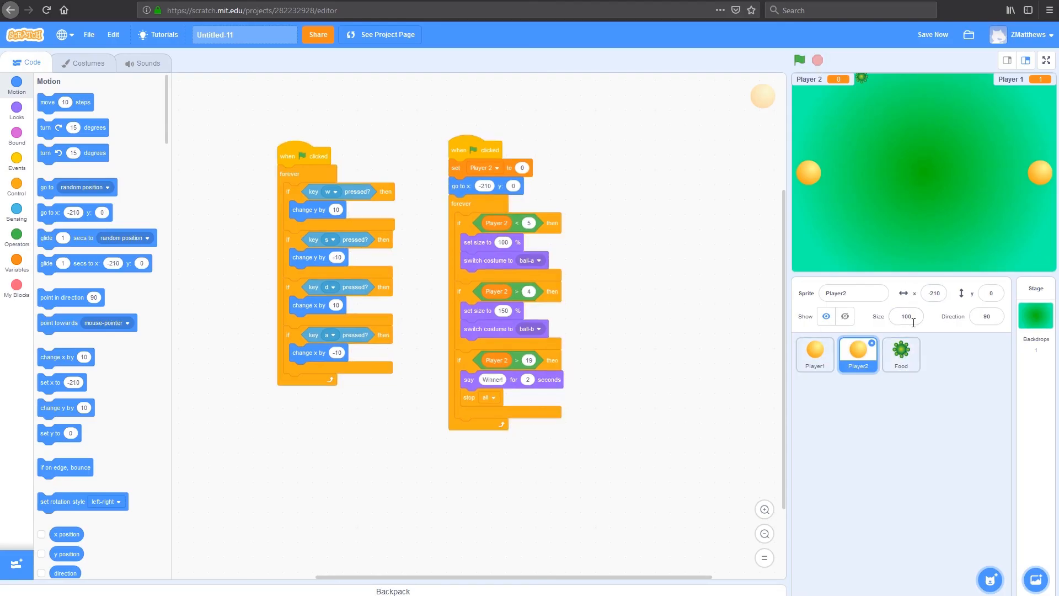
- Duplicate the Food sprite up to Food5 and start the game with all of them
{"action": "right_click", "coordinate": [900, 353]}
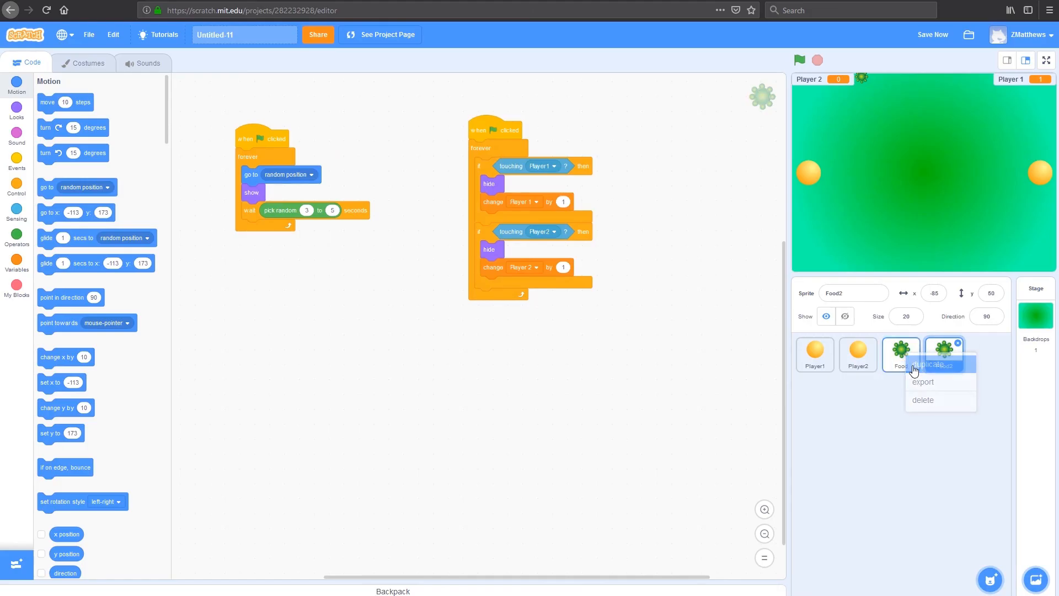
{"action": "left_click", "coordinate": [932, 363]}
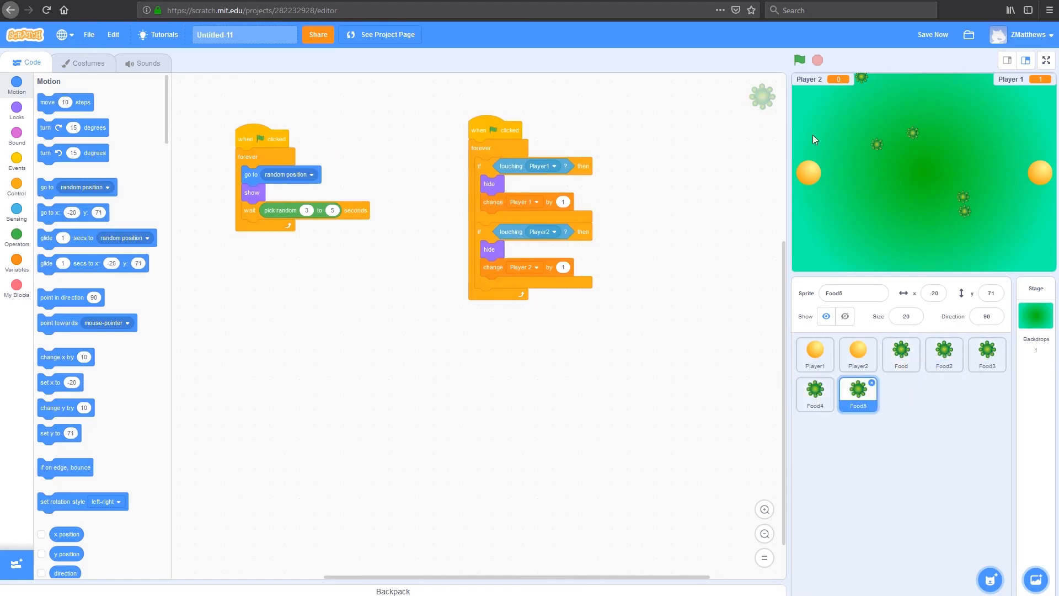
{"action": "left_click", "coordinate": [797, 60]}
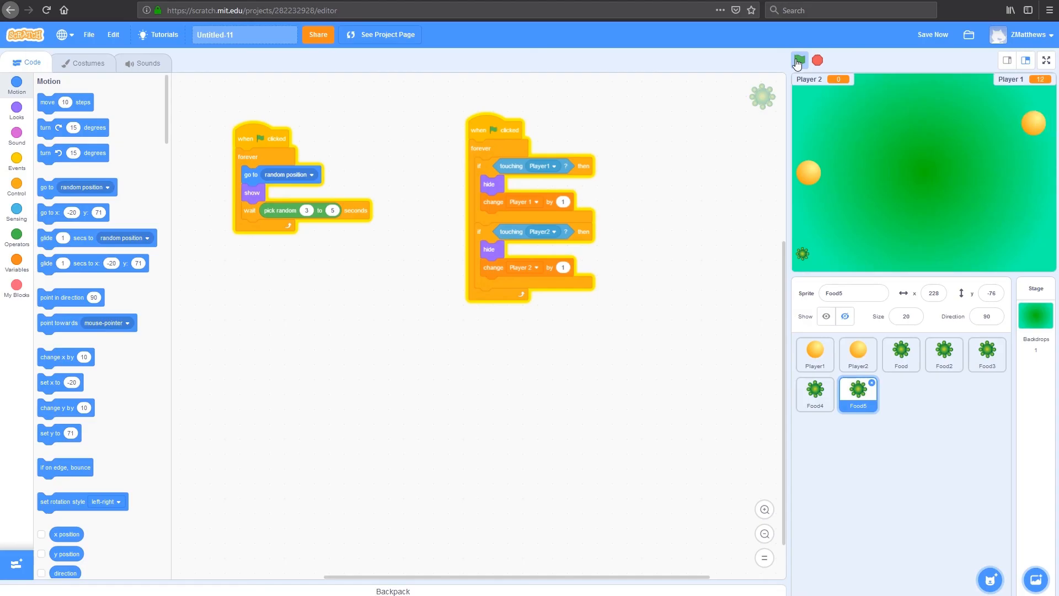
- Run the game repeatedly with the extra food until Player 1 reaches 23, stop it, and return to Player2's scripts
{"action": "left_click", "coordinate": [799, 60]}
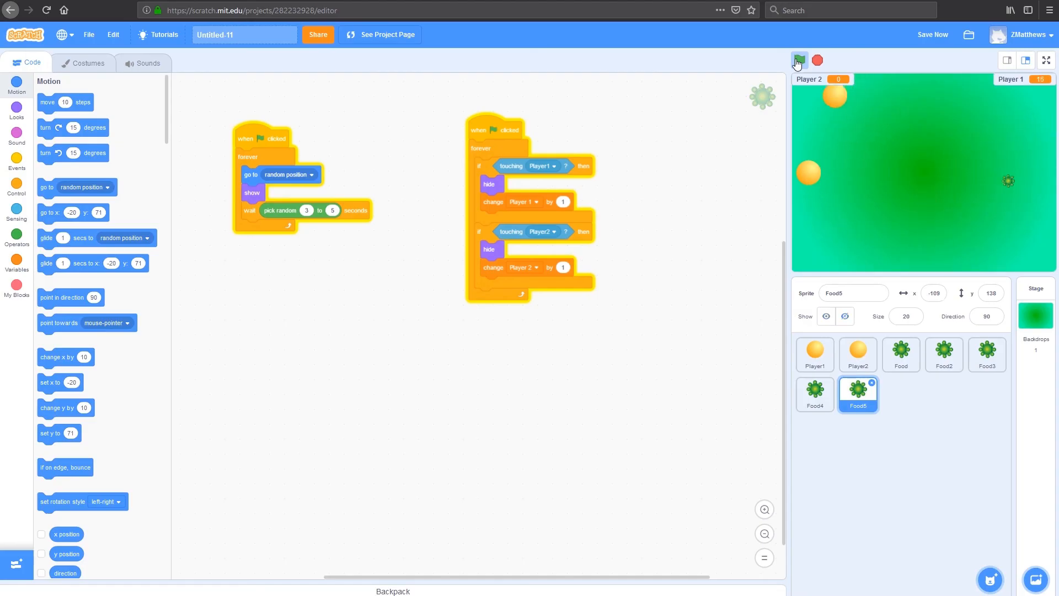
{"action": "left_click", "coordinate": [799, 60]}
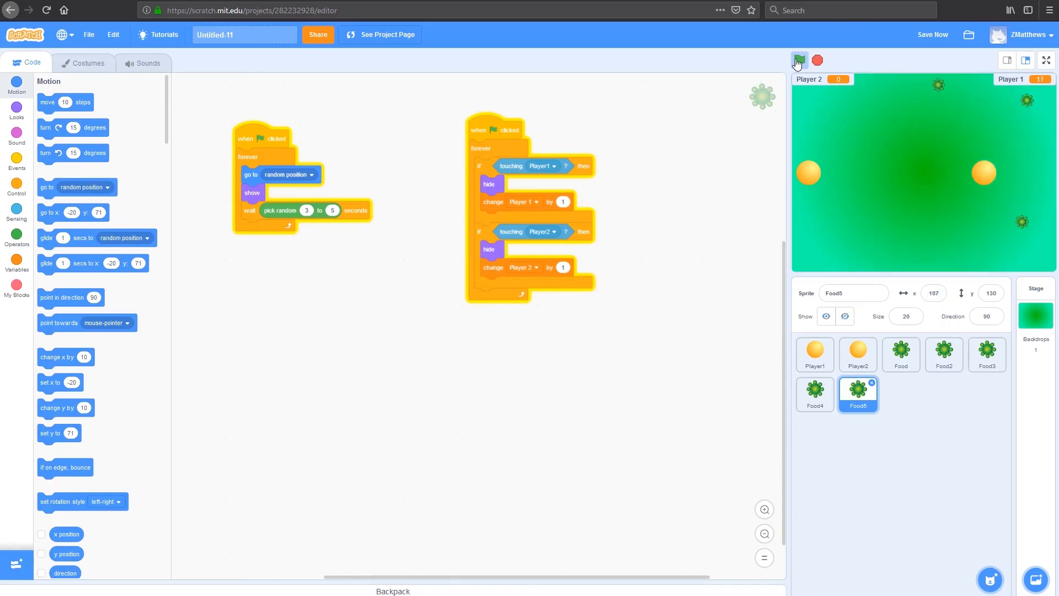
{"action": "left_click", "coordinate": [799, 60]}
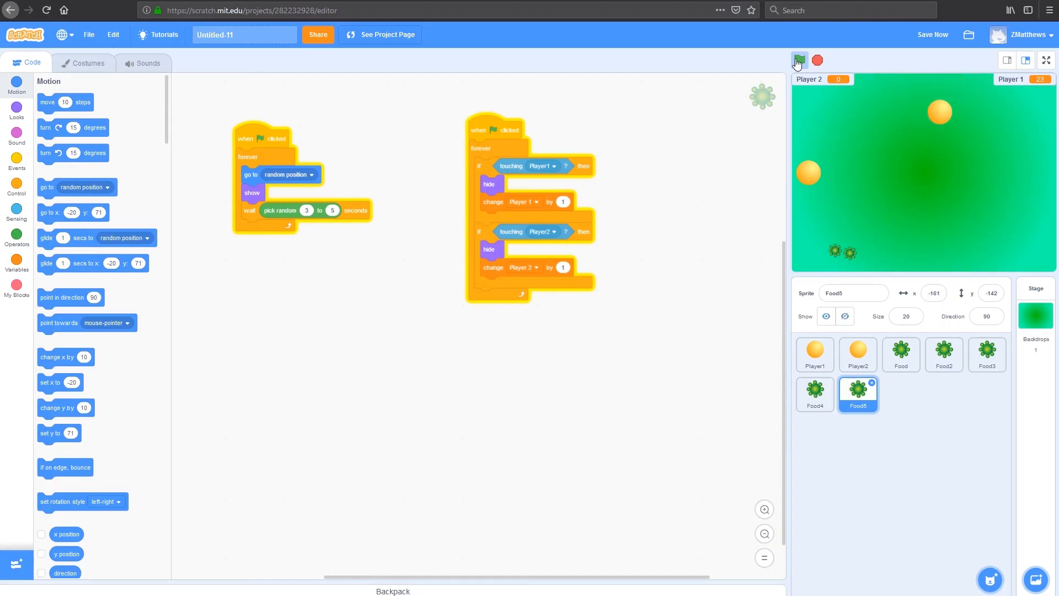
{"action": "left_click", "coordinate": [800, 60]}
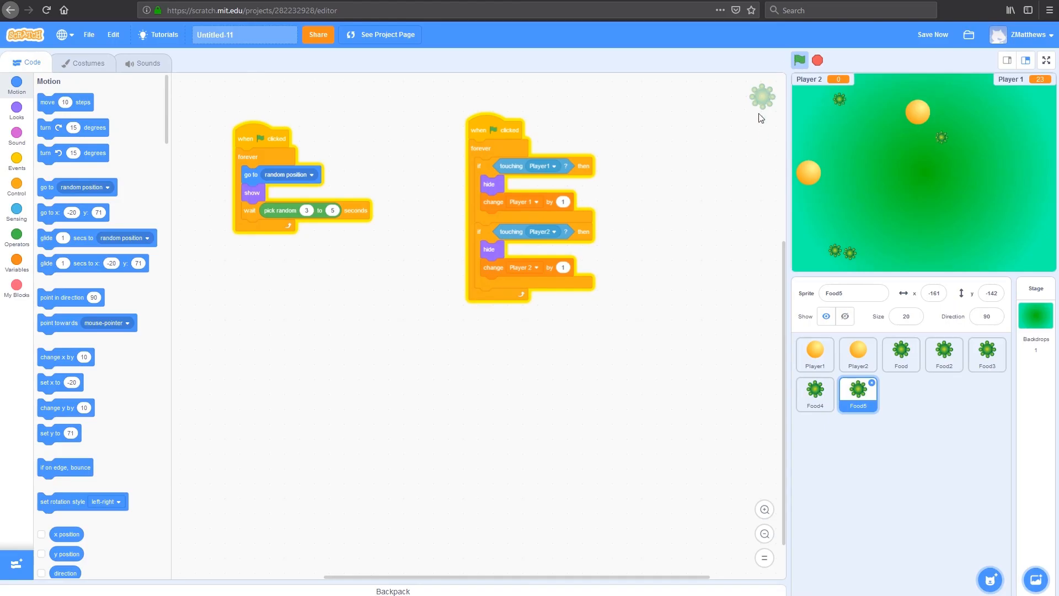
{"action": "left_click", "coordinate": [858, 354]}
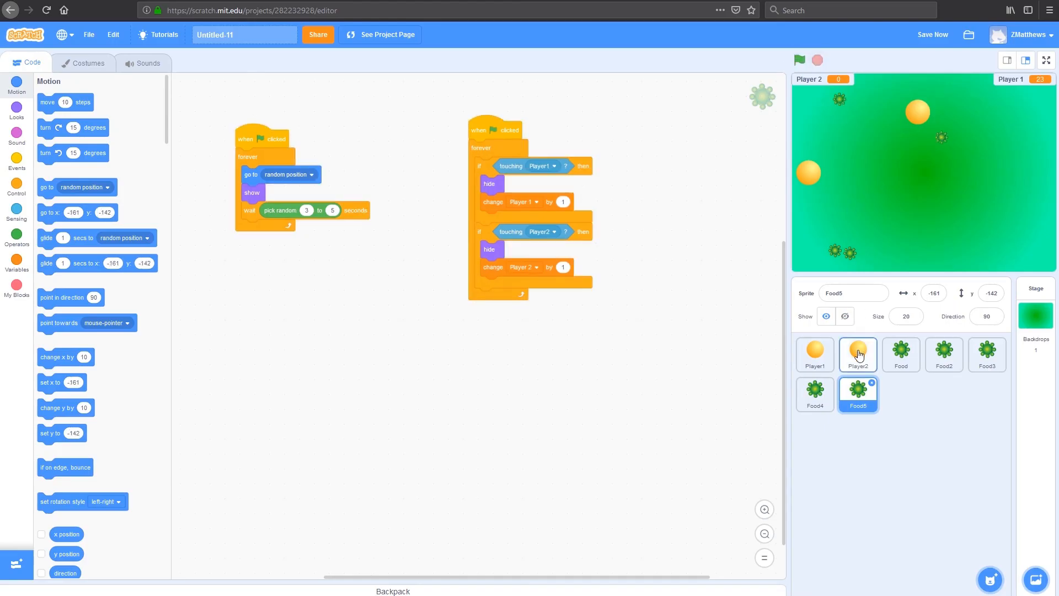
{"action": "left_click", "coordinate": [858, 354]}
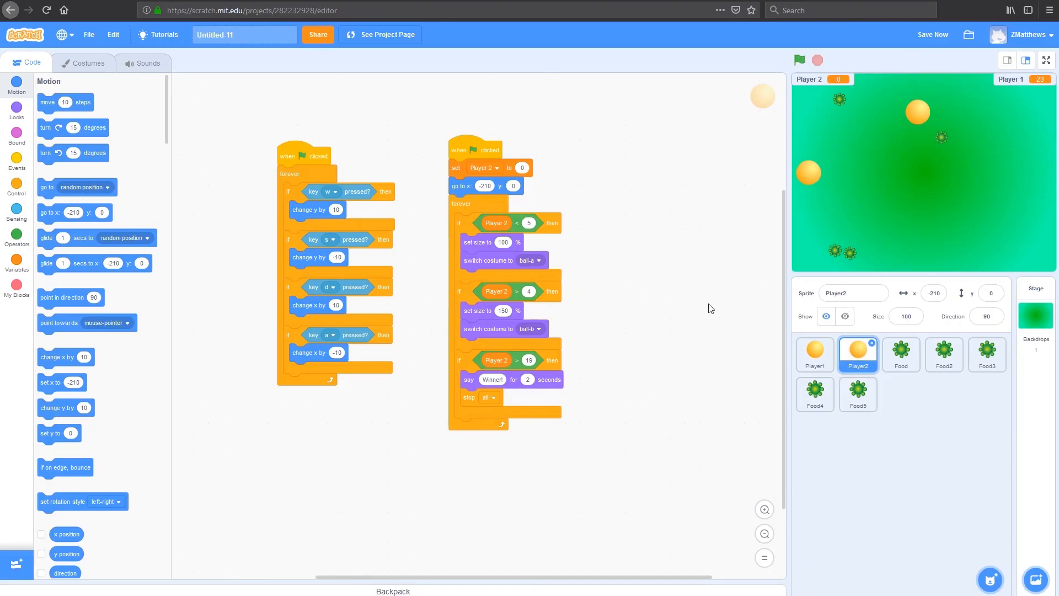
- Swap the Player 2 score reporters in Player1's three checks for Player 1 score reporters and restart the game
{"action": "left_click", "coordinate": [814, 354]}
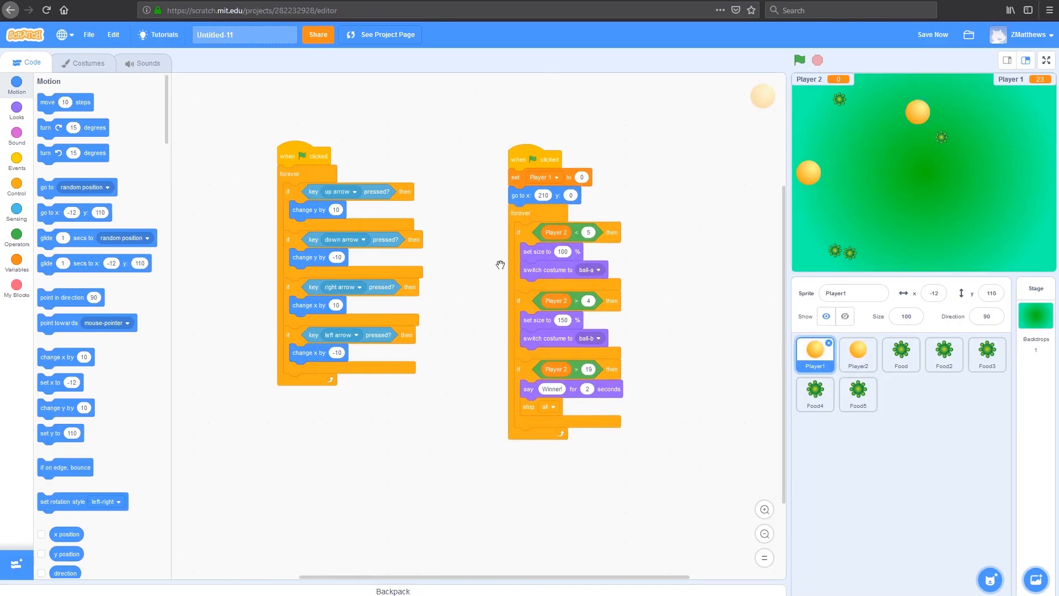
{"action": "mouse_move", "coordinate": [616, 250]}
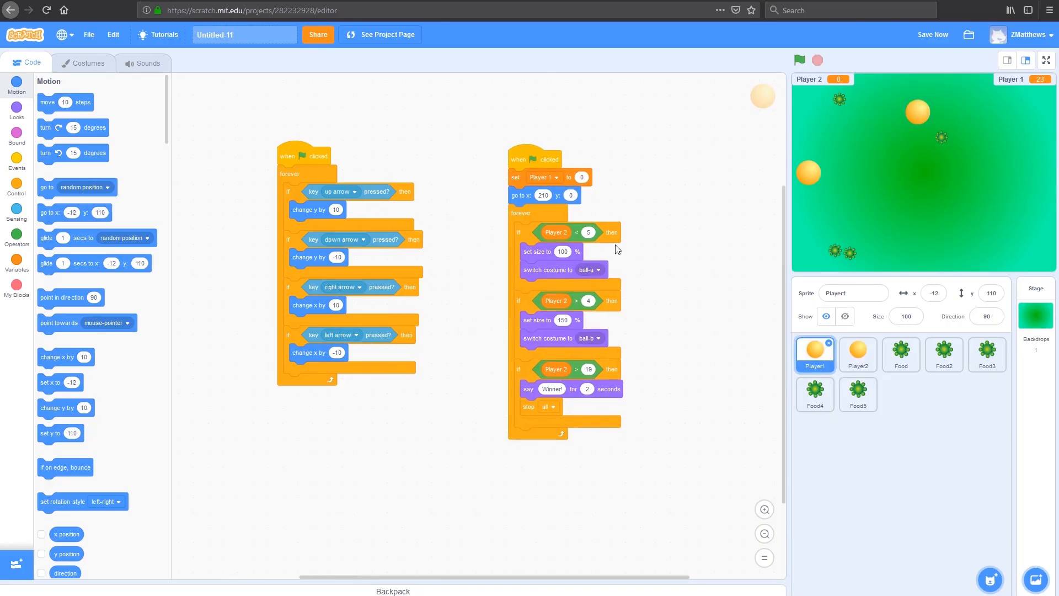
{"action": "mouse_move", "coordinate": [539, 255]}
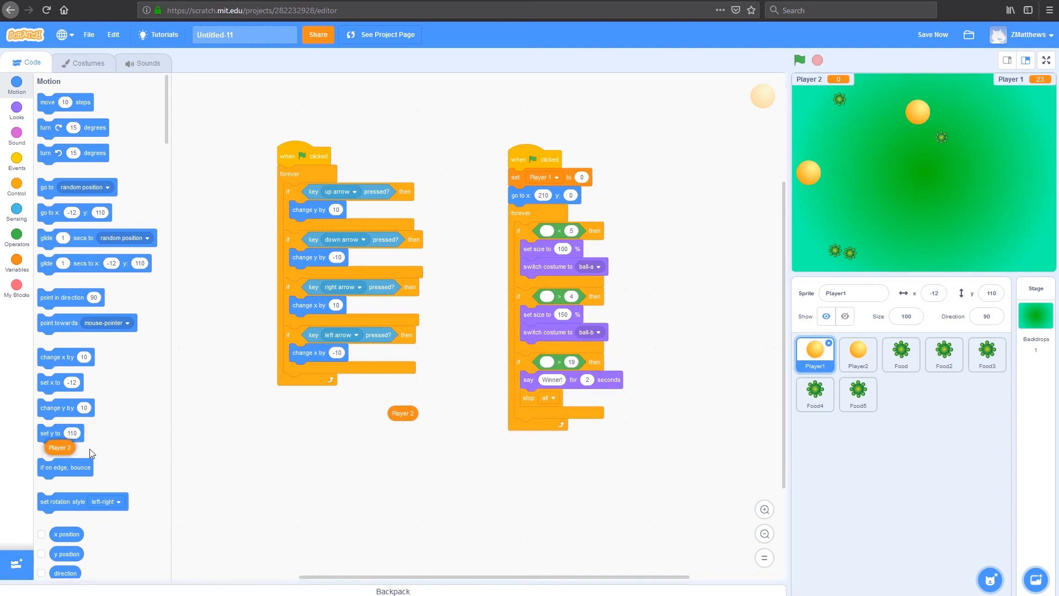
{"action": "left_click", "coordinate": [16, 264]}
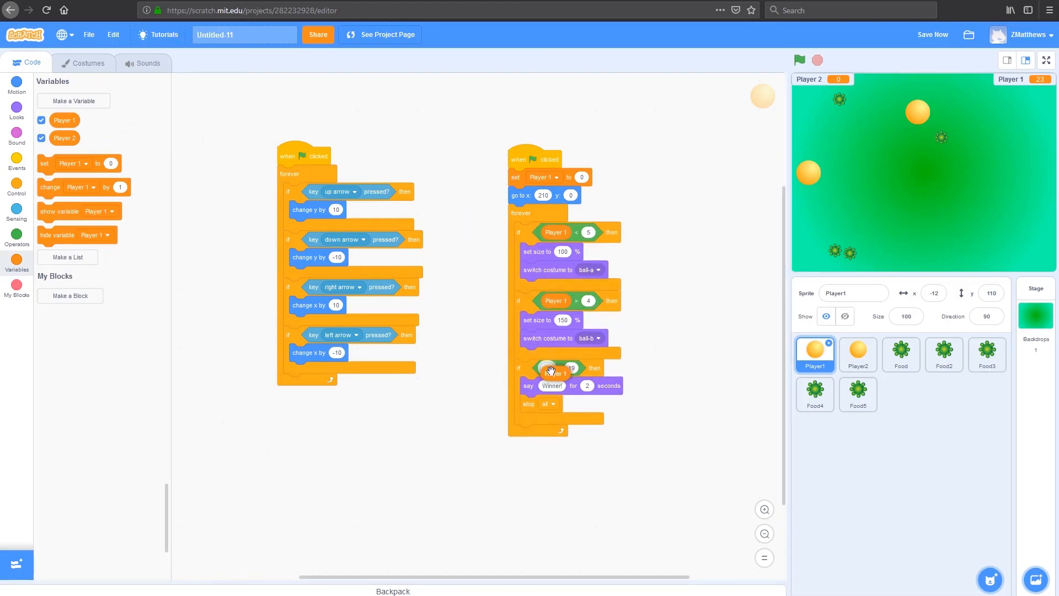
{"action": "left_click", "coordinate": [801, 60]}
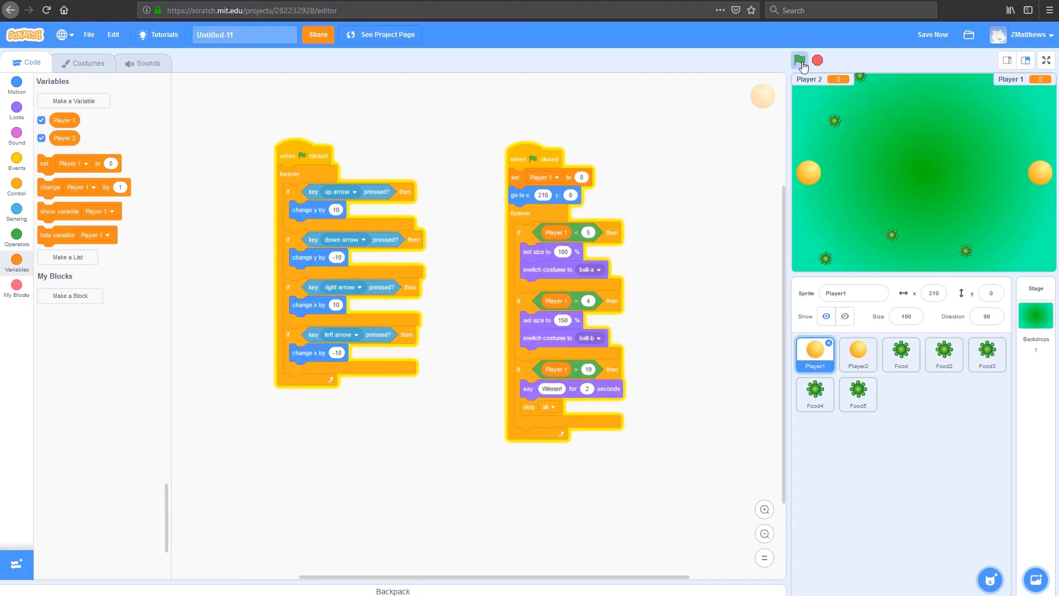
- Restart and play until Player 1's score reaches 19 and Player1 grows into the ball-b costume
{"action": "left_click", "coordinate": [801, 59]}
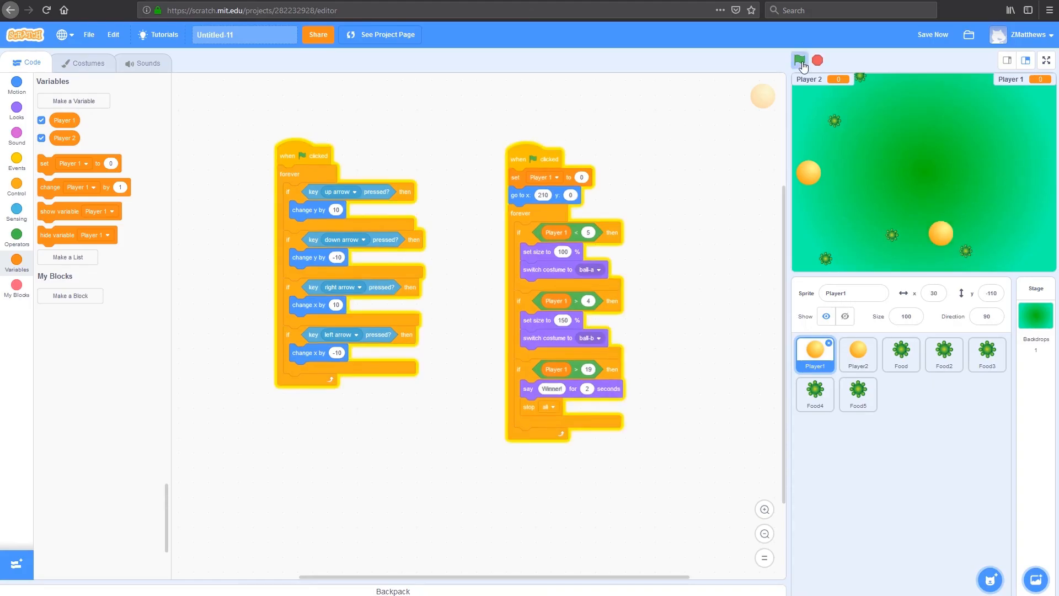
{"action": "left_click", "coordinate": [801, 61]}
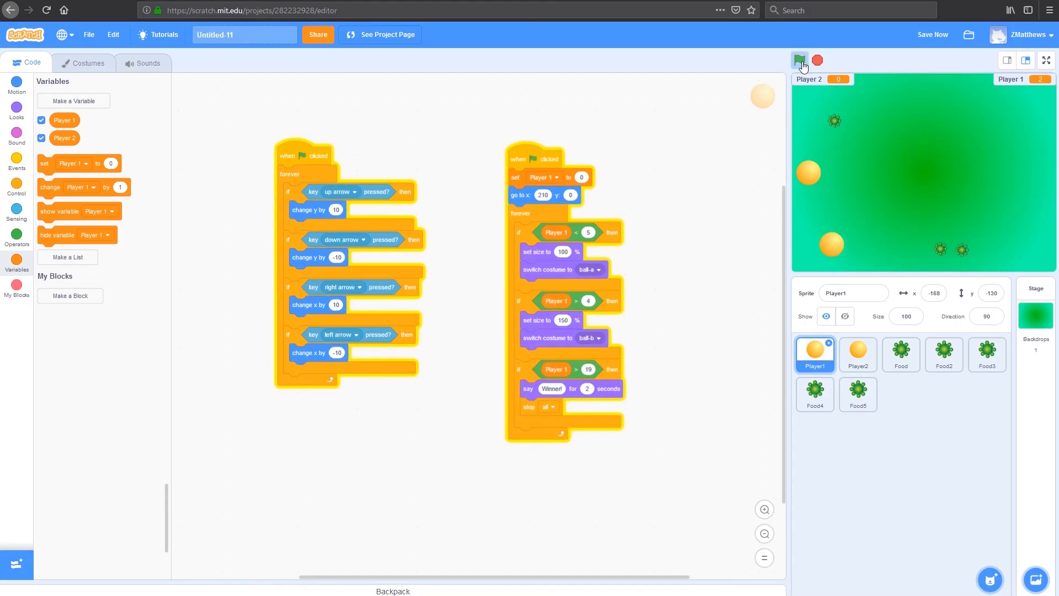
{"action": "left_click", "coordinate": [801, 59]}
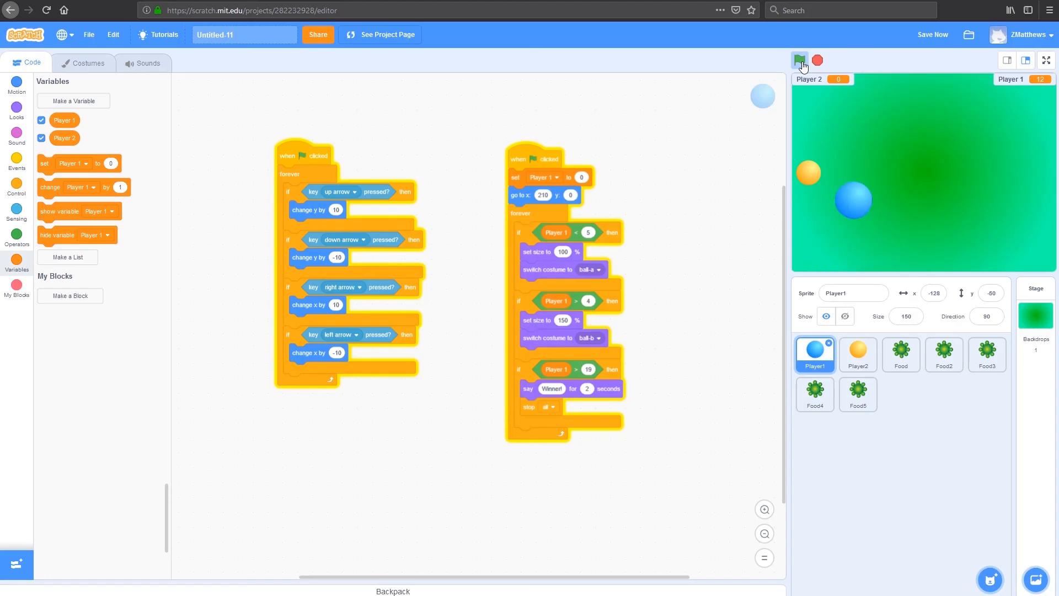
{"action": "left_click", "coordinate": [800, 60]}
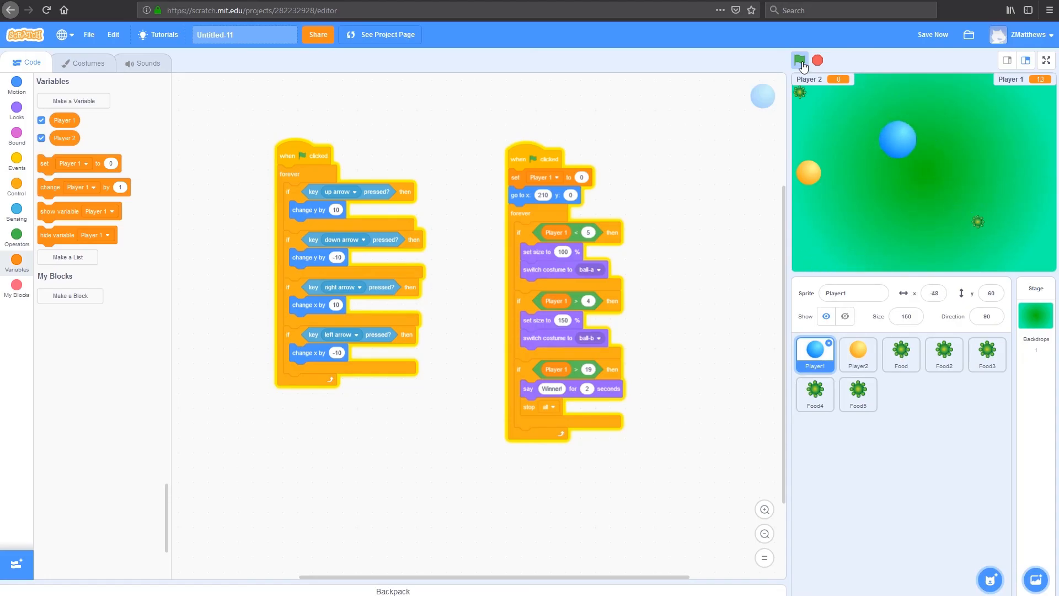
{"action": "left_click", "coordinate": [801, 59]}
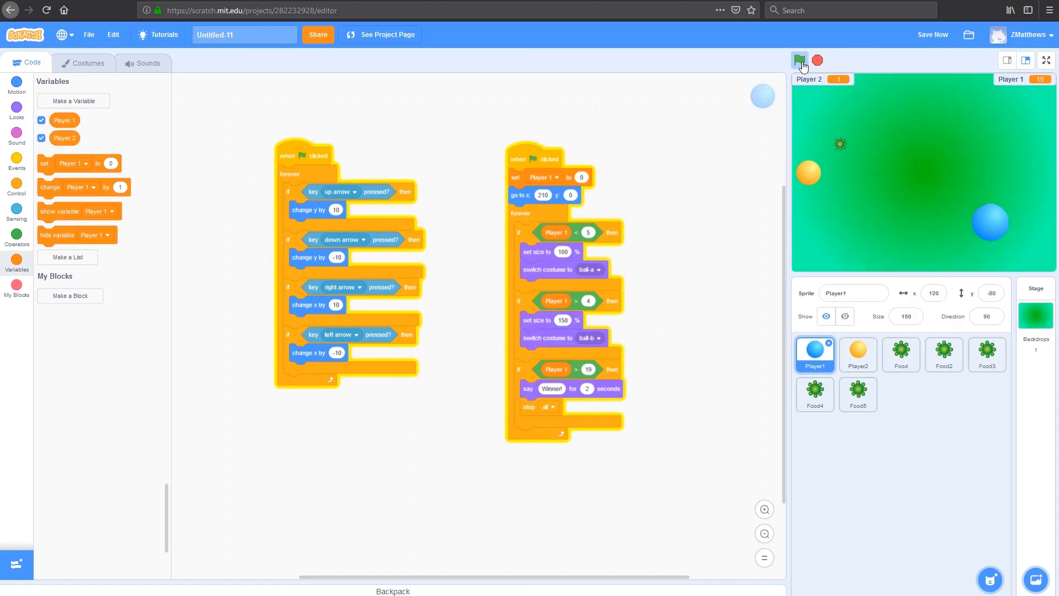
{"action": "left_click", "coordinate": [799, 60]}
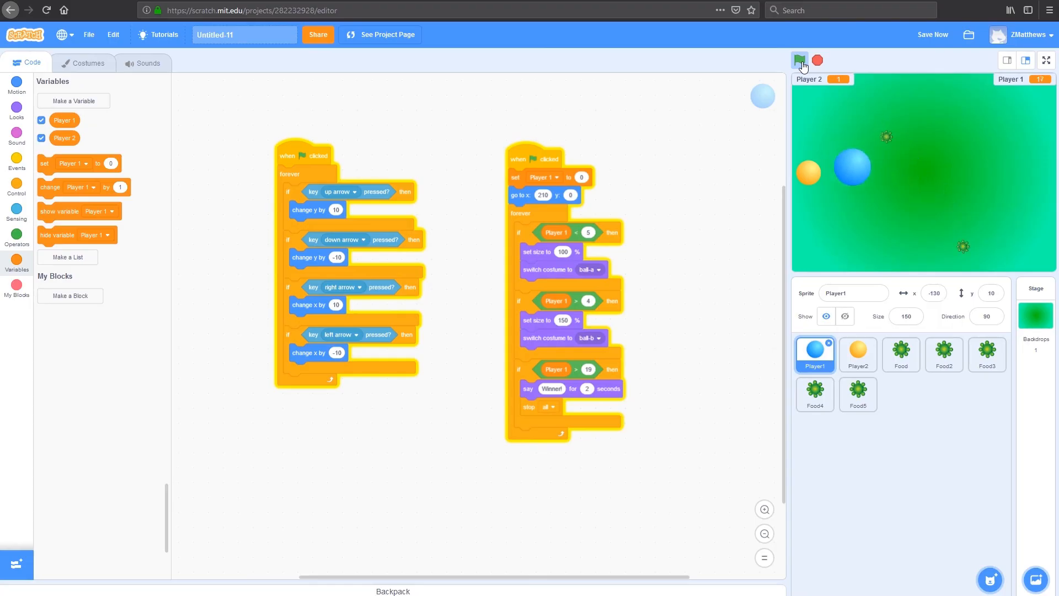
{"action": "left_click", "coordinate": [801, 60]}
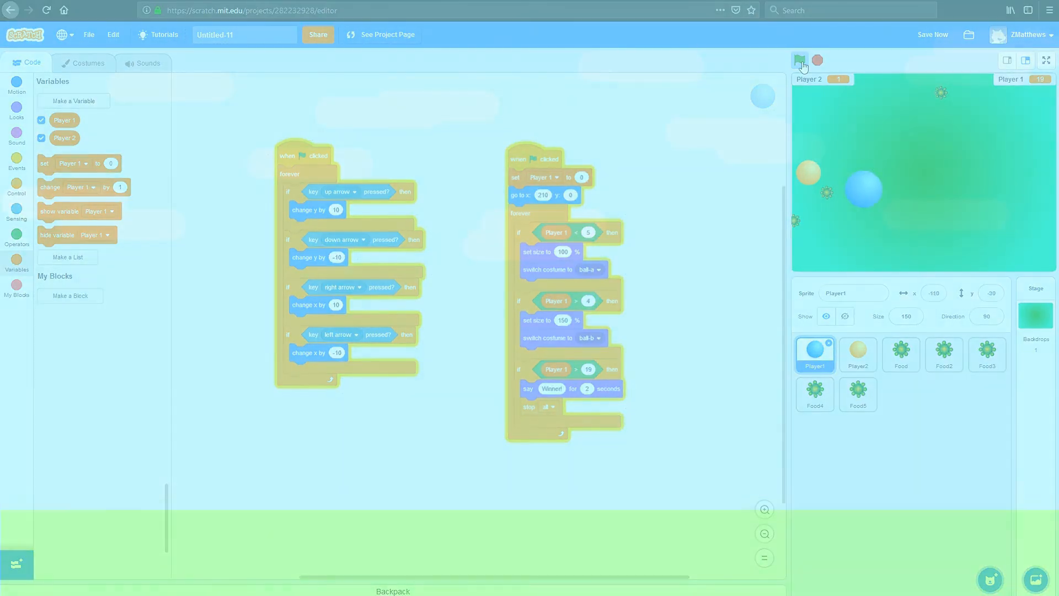